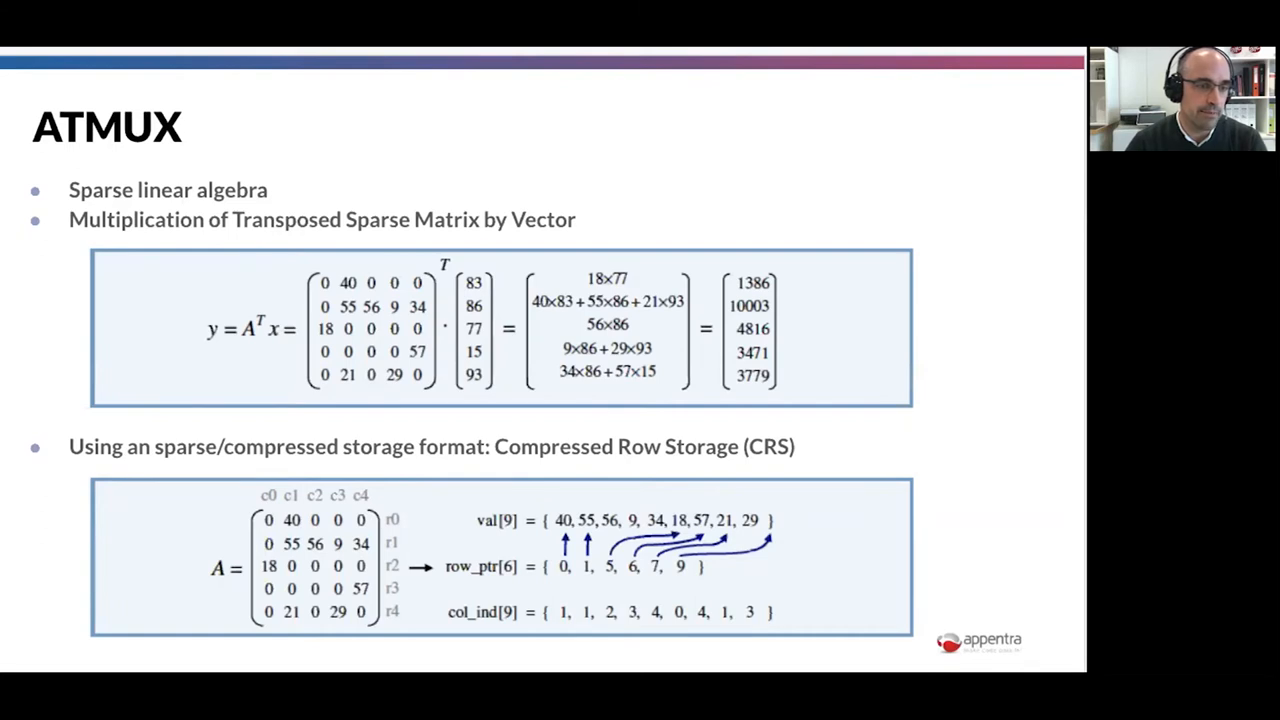
# Step: Advance the slides past ATMUX, LULESH benchmark and profiling to the correctness-verification slide
pyautogui.press('Right')
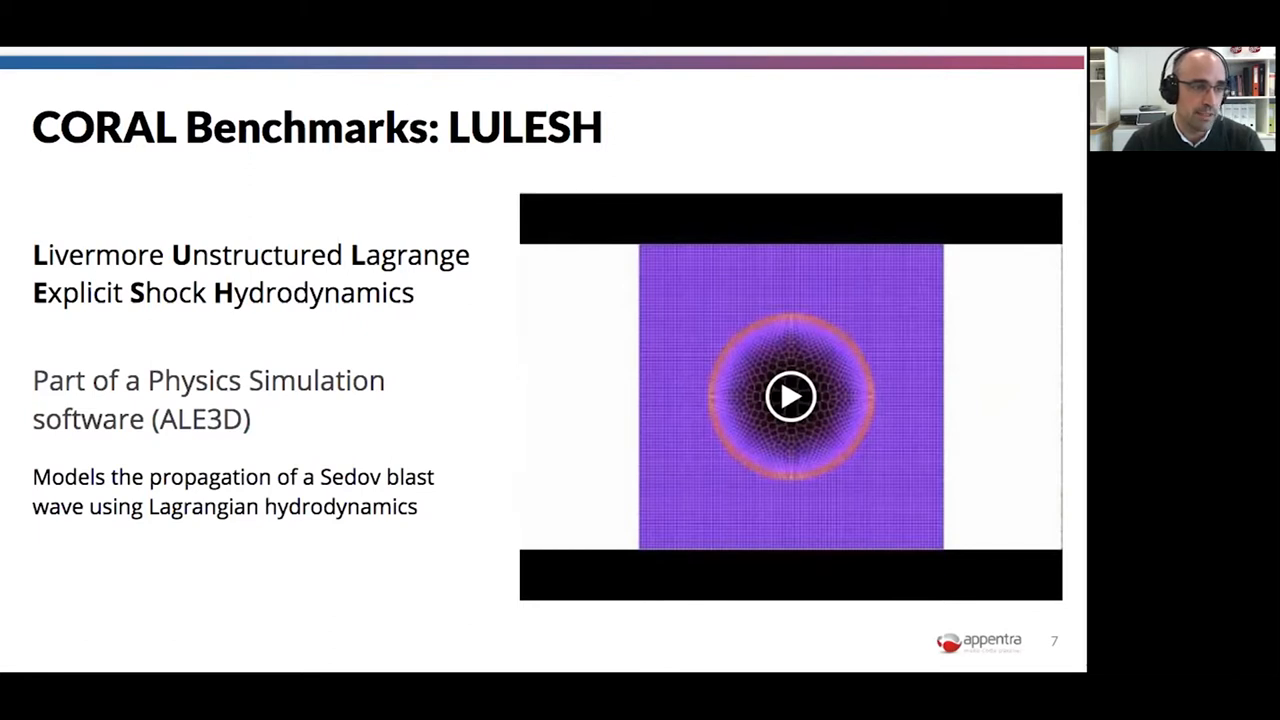
pyautogui.press('Right')
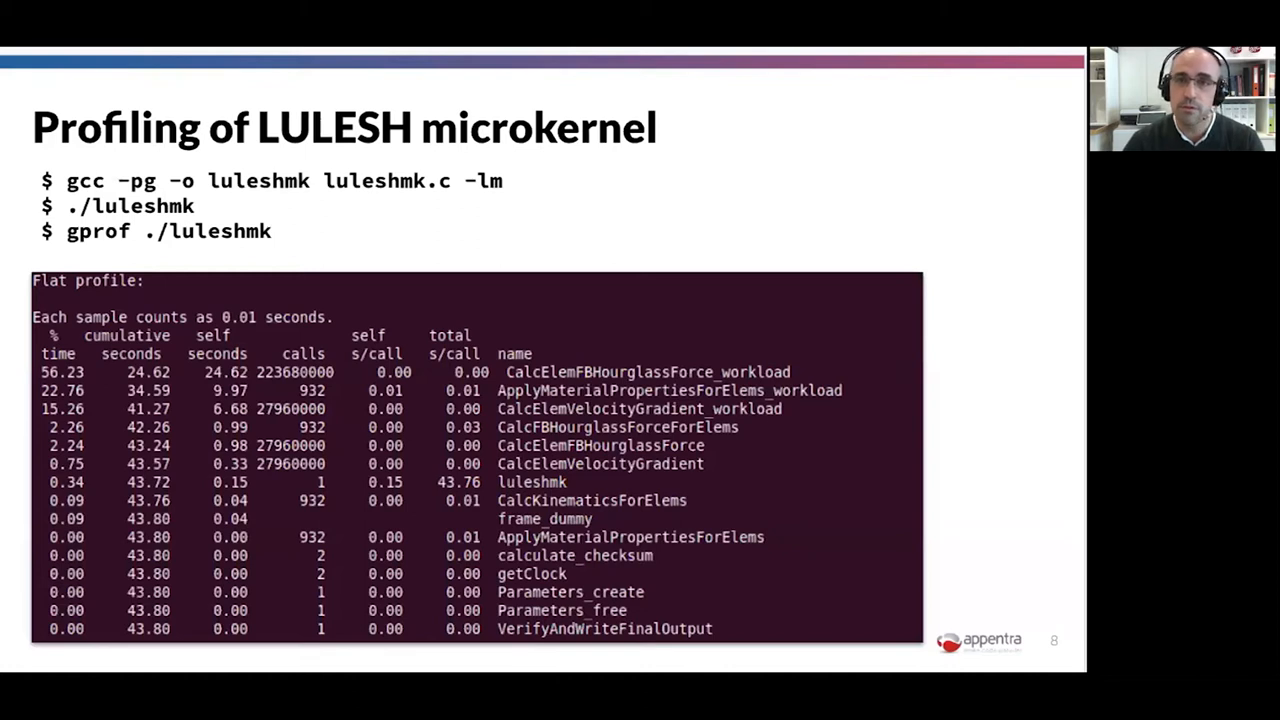
pyautogui.moveTo(965, 527)
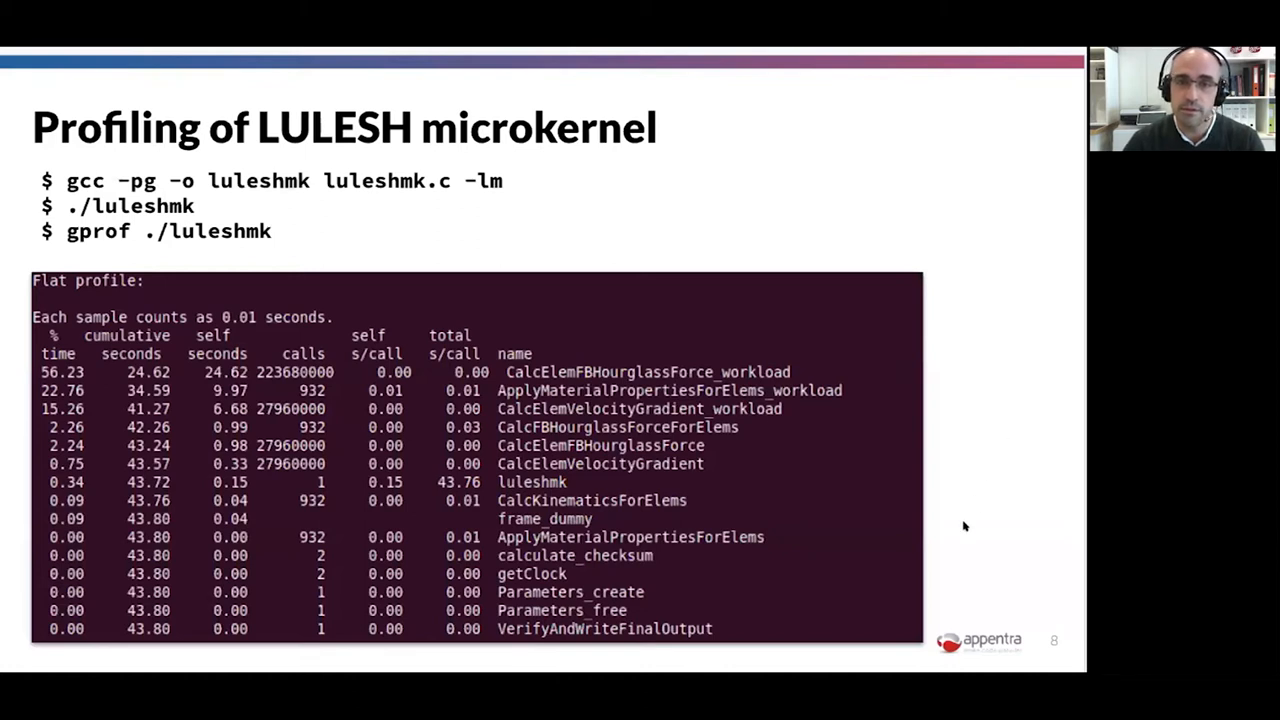
pyautogui.moveTo(1043, 287)
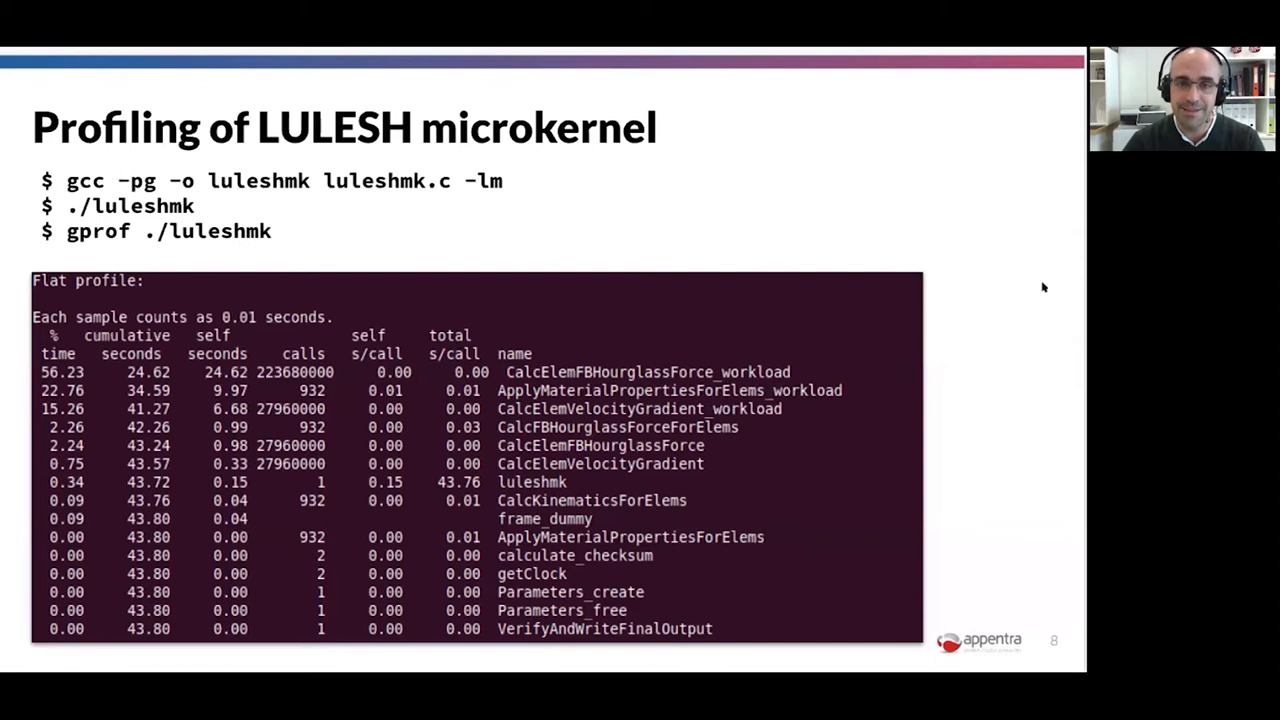
pyautogui.moveTo(846, 214)
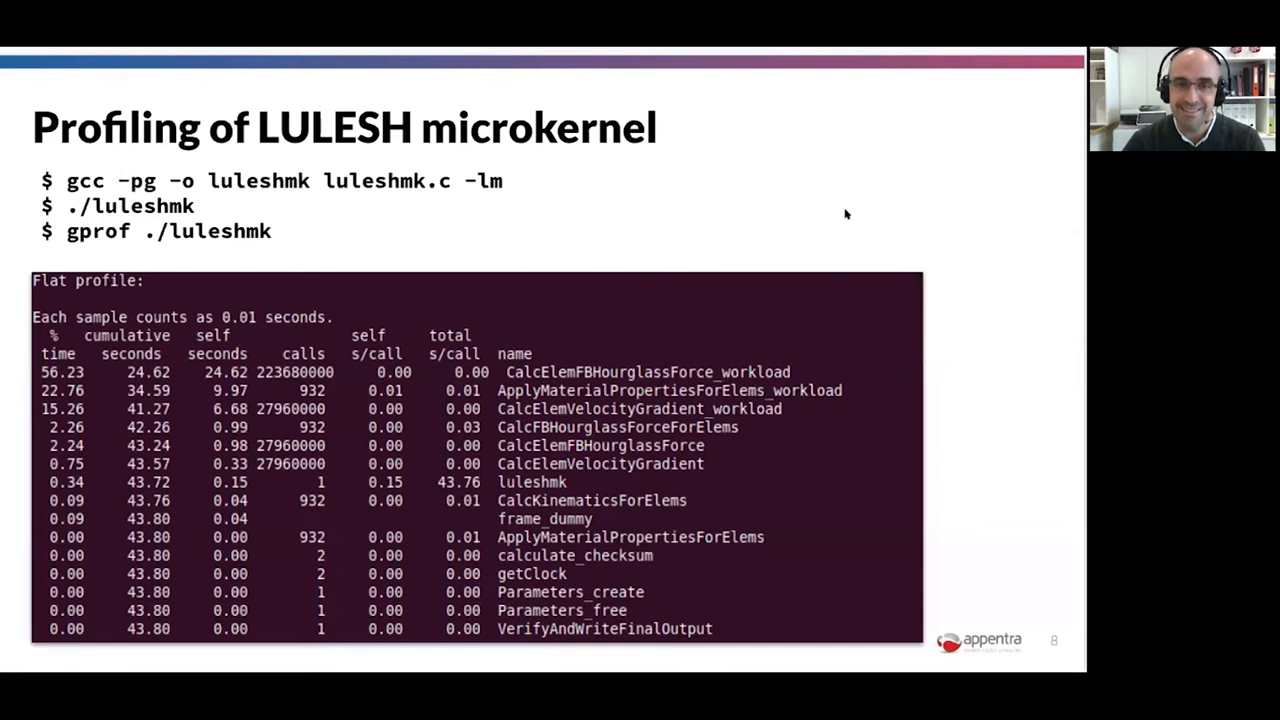
pyautogui.moveTo(950, 519)
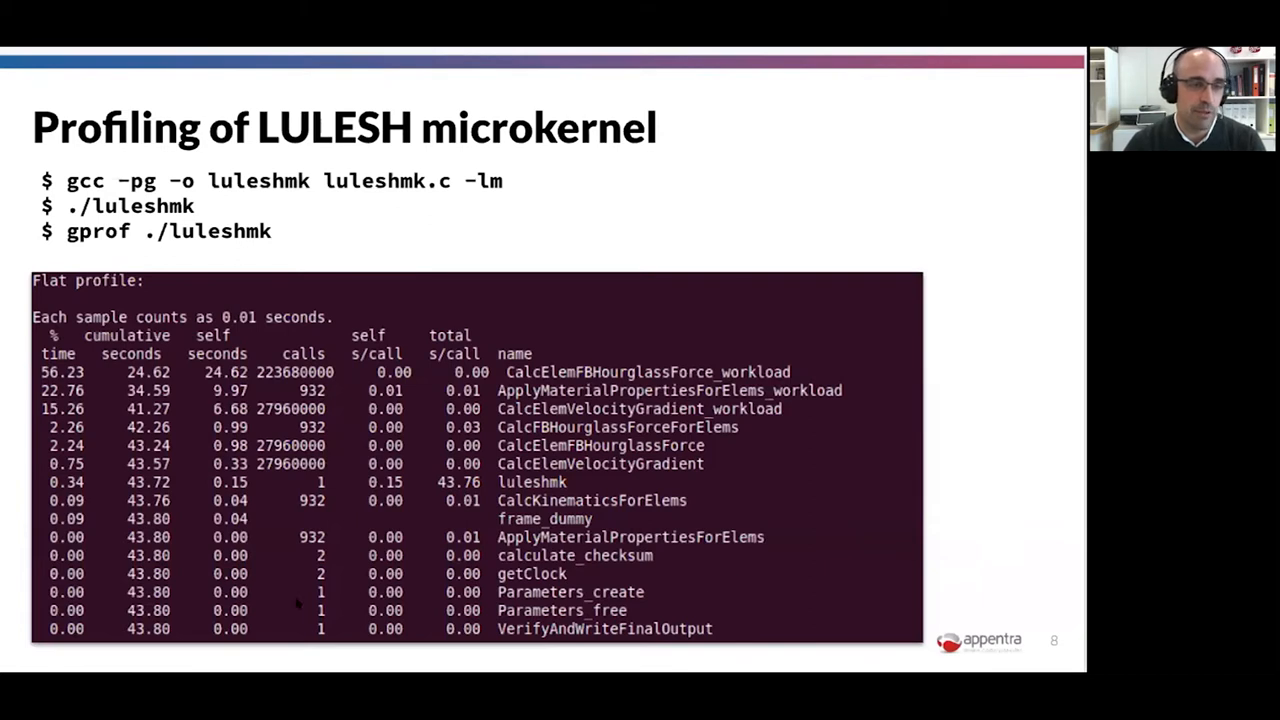
pyautogui.press('Right')
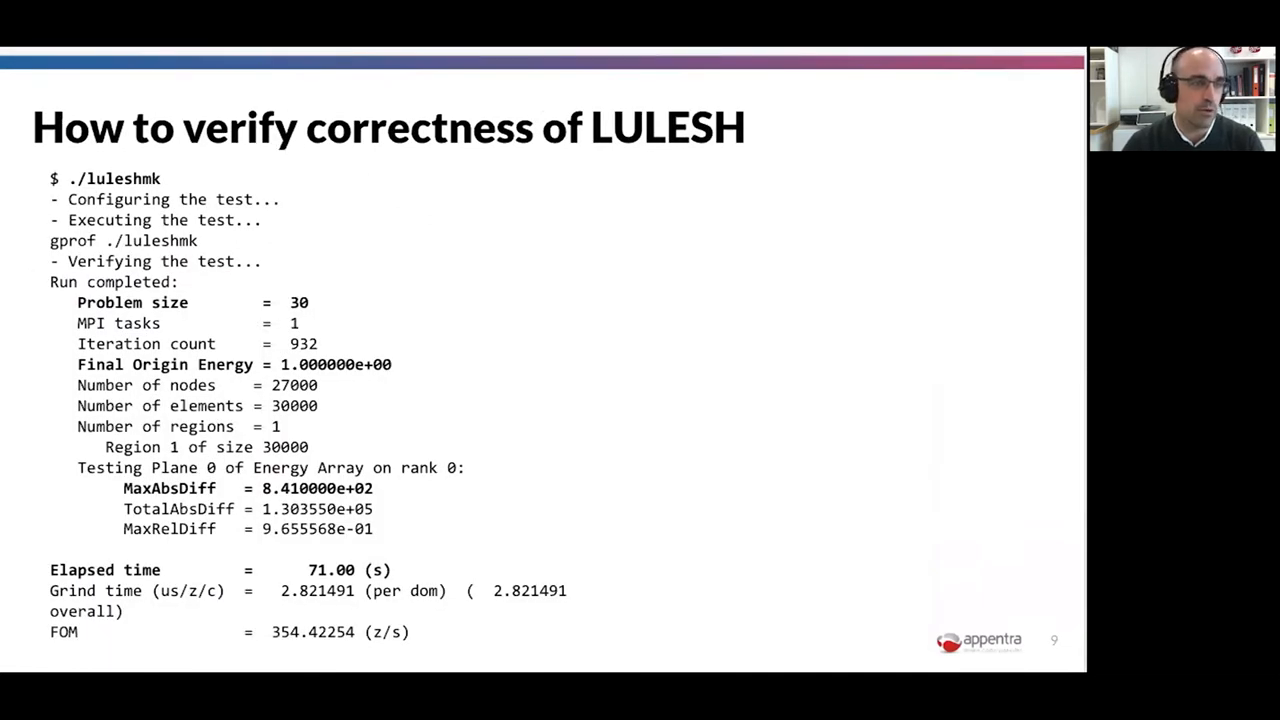
# Step: Advance to slide 10, the LULESHmk results and performance table on NERSC Cori
pyautogui.press('right')
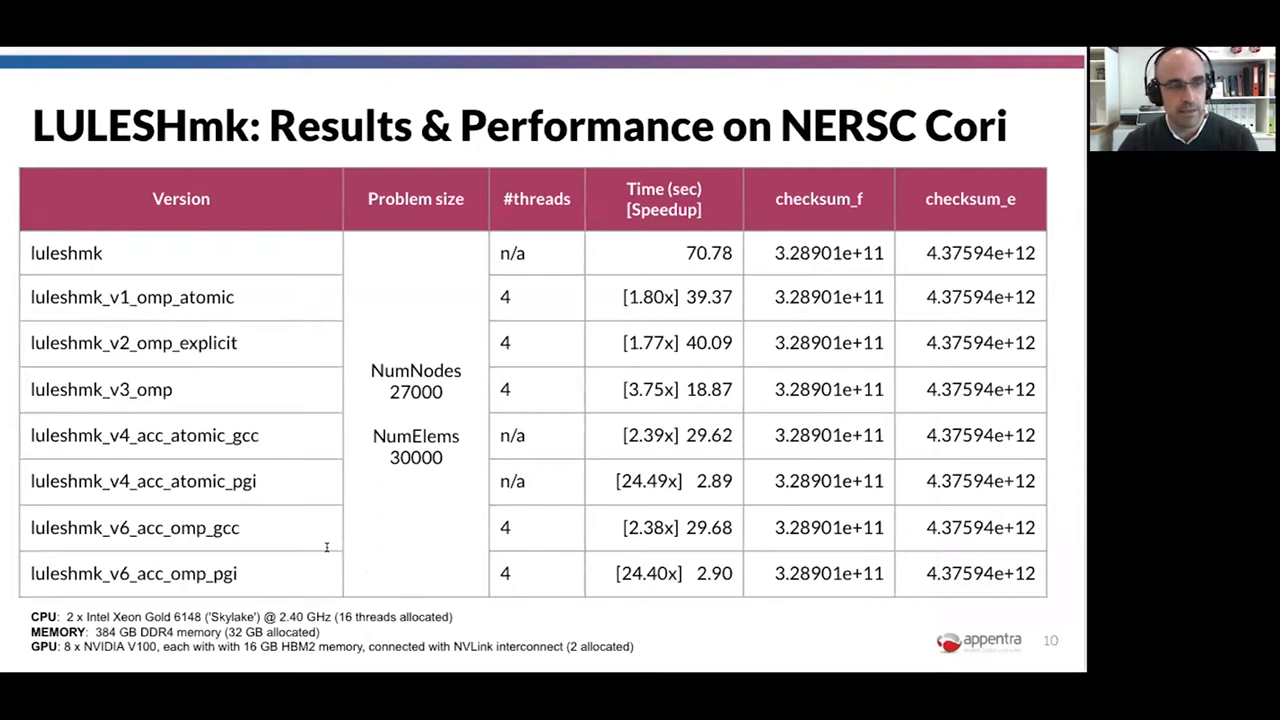
pyautogui.moveTo(287, 540)
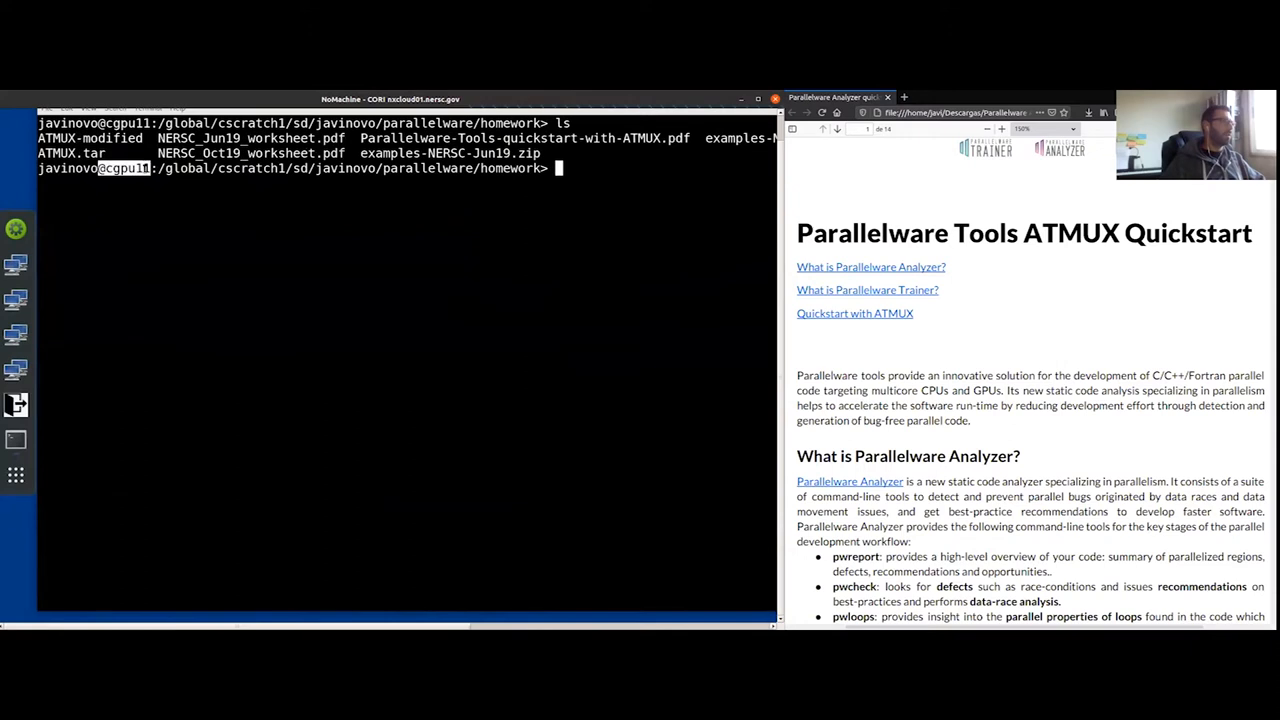
pyautogui.moveTo(573, 183)
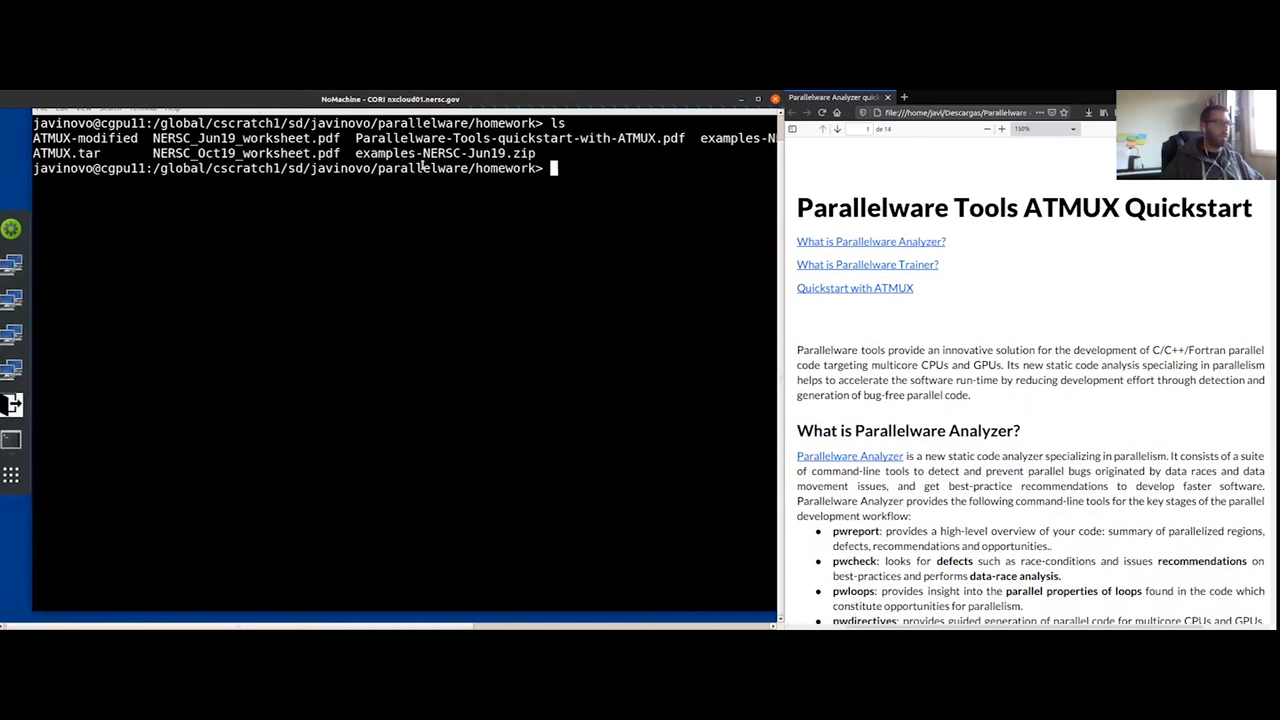
# Step: Select the parallelware part of the path and scroll the quickstart guide to its setup steps
pyautogui.doubleClick(422, 168)
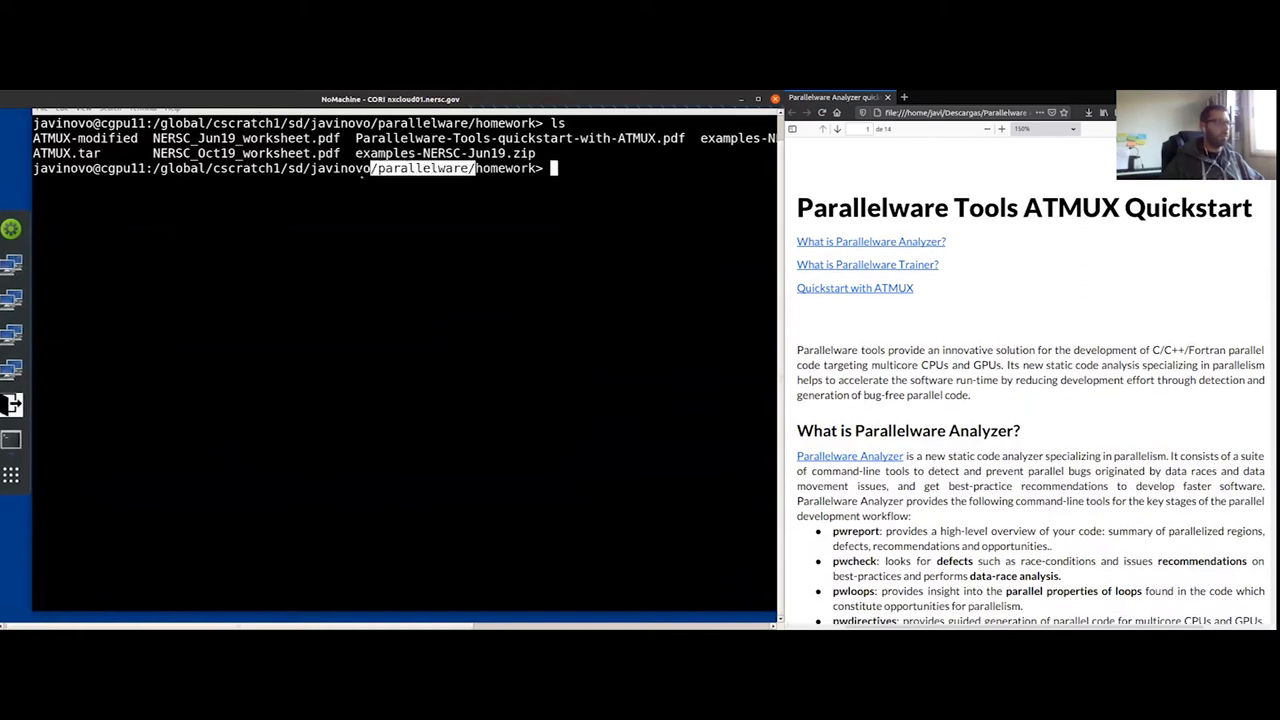
pyautogui.scroll(-3)
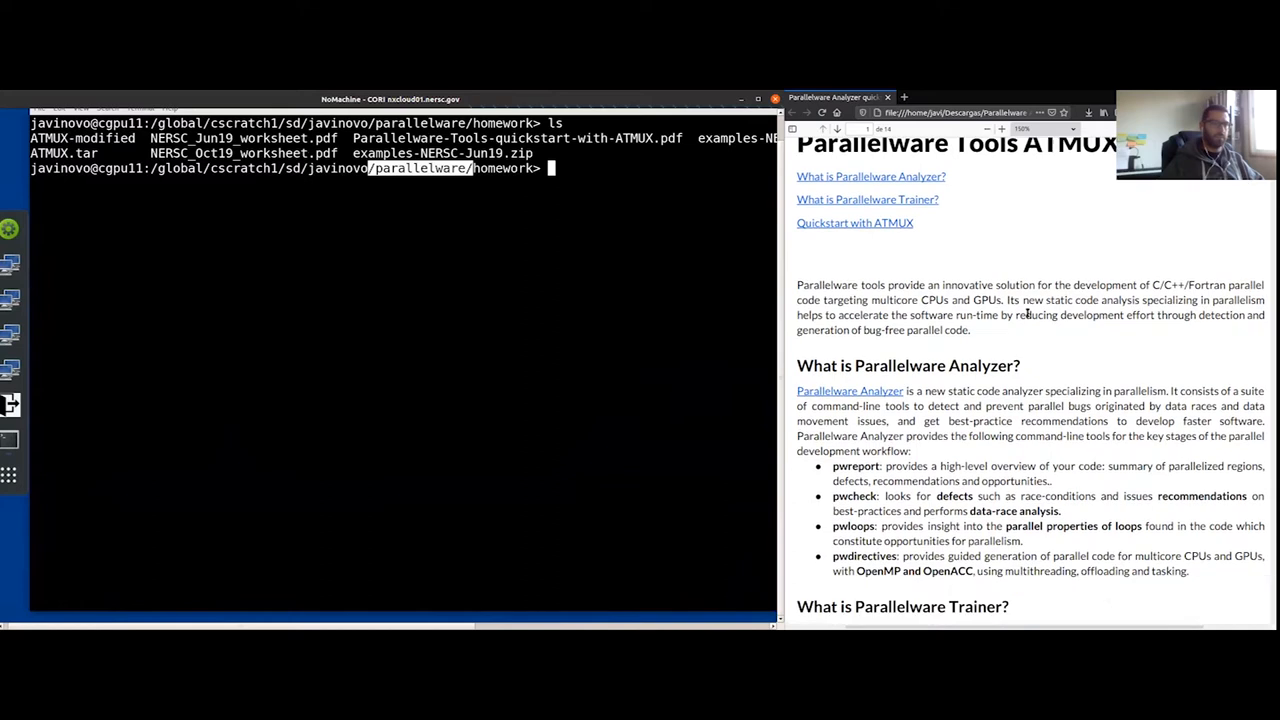
pyautogui.scroll(-3)
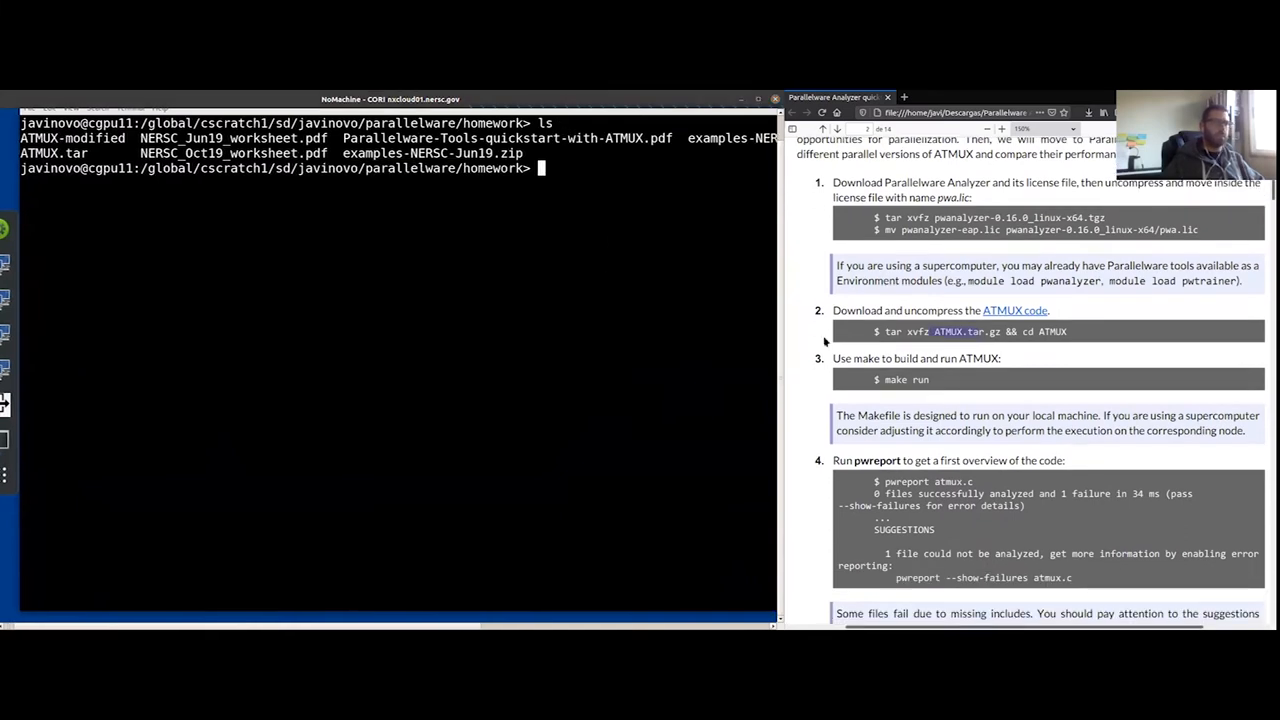
# Step: List the homework folder, extract ATMUX.tar with tar xvfz and change into ATMUX
pyautogui.write('ls')
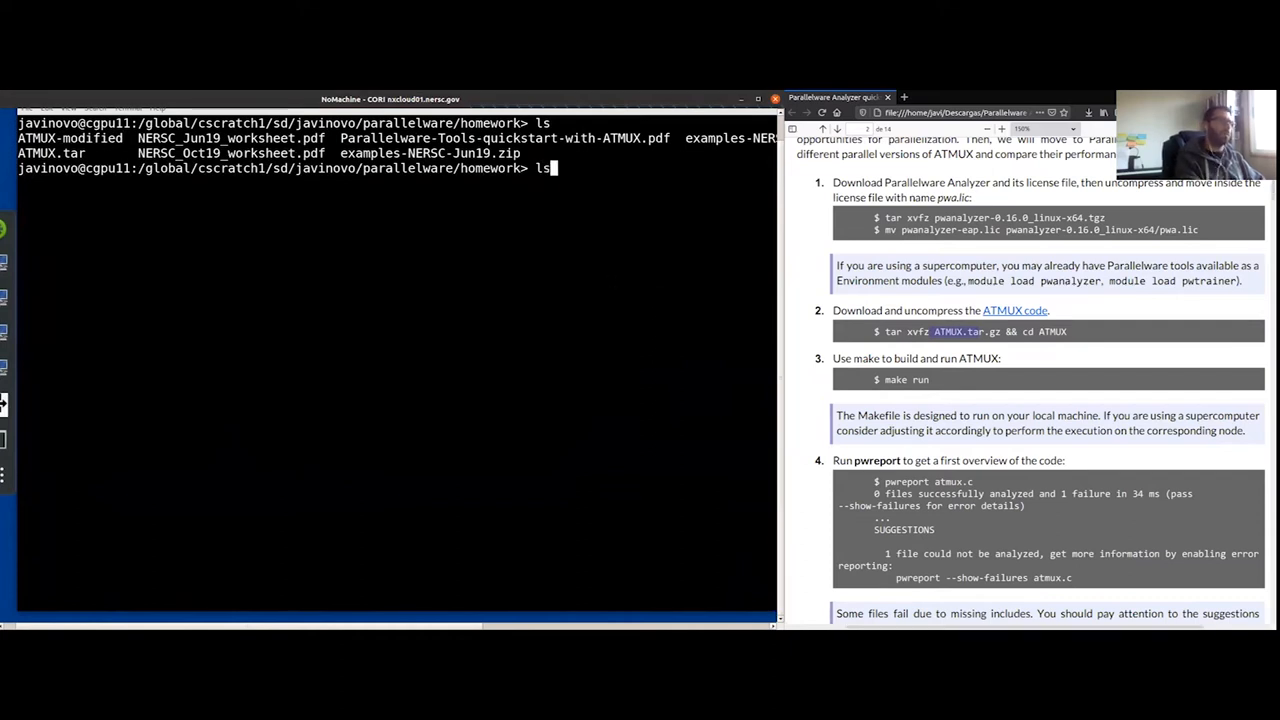
pyautogui.write('tar x')
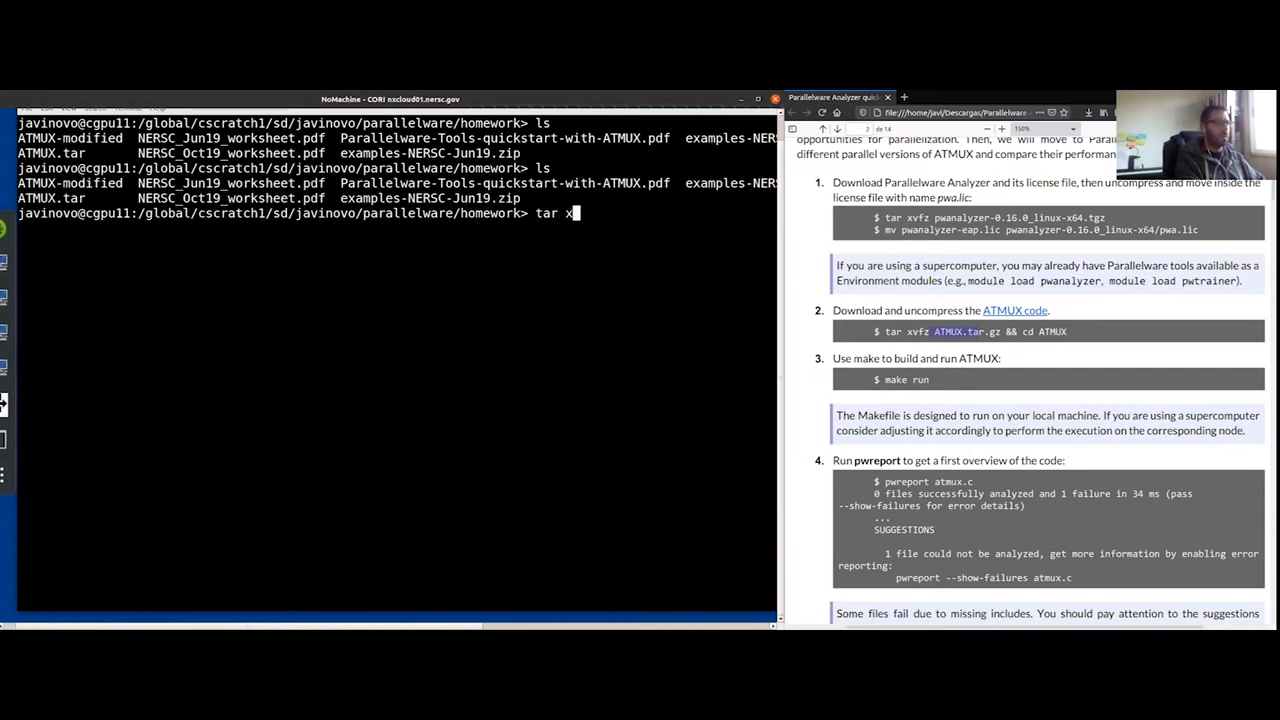
pyautogui.write('vfz ATMUX.tar')
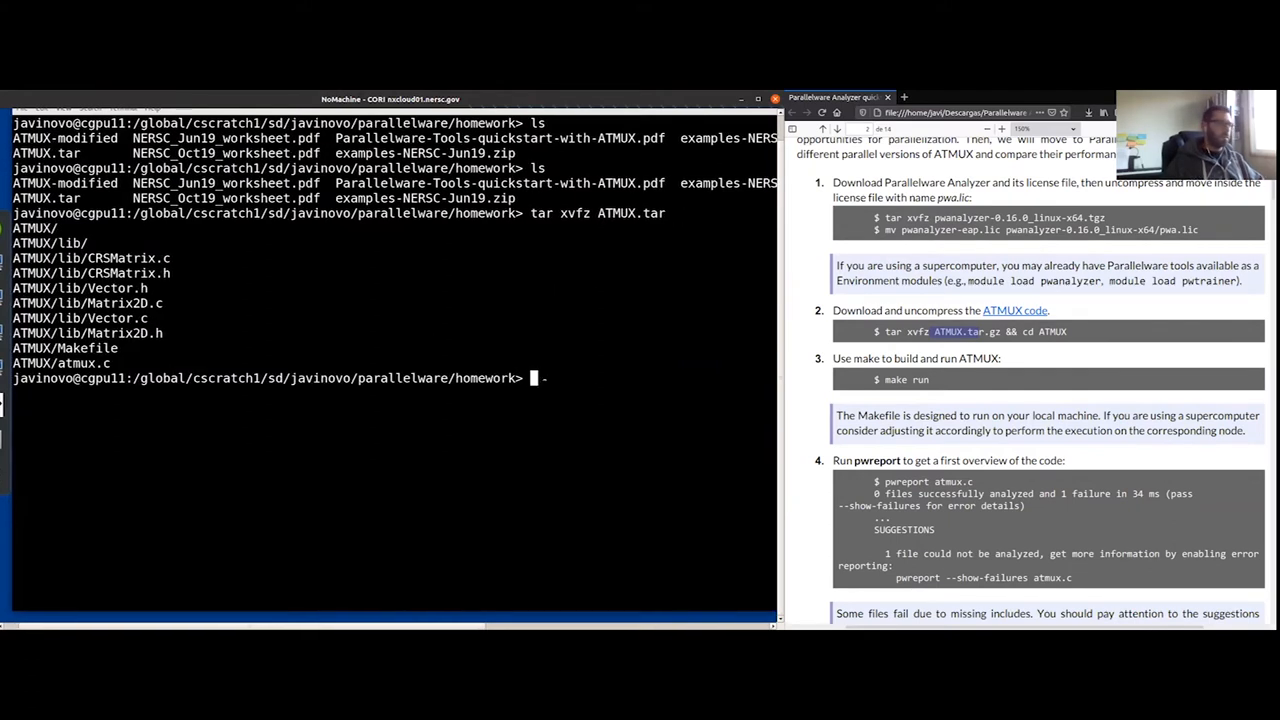
pyautogui.write('cd ATMUX')
pyautogui.write('make run')
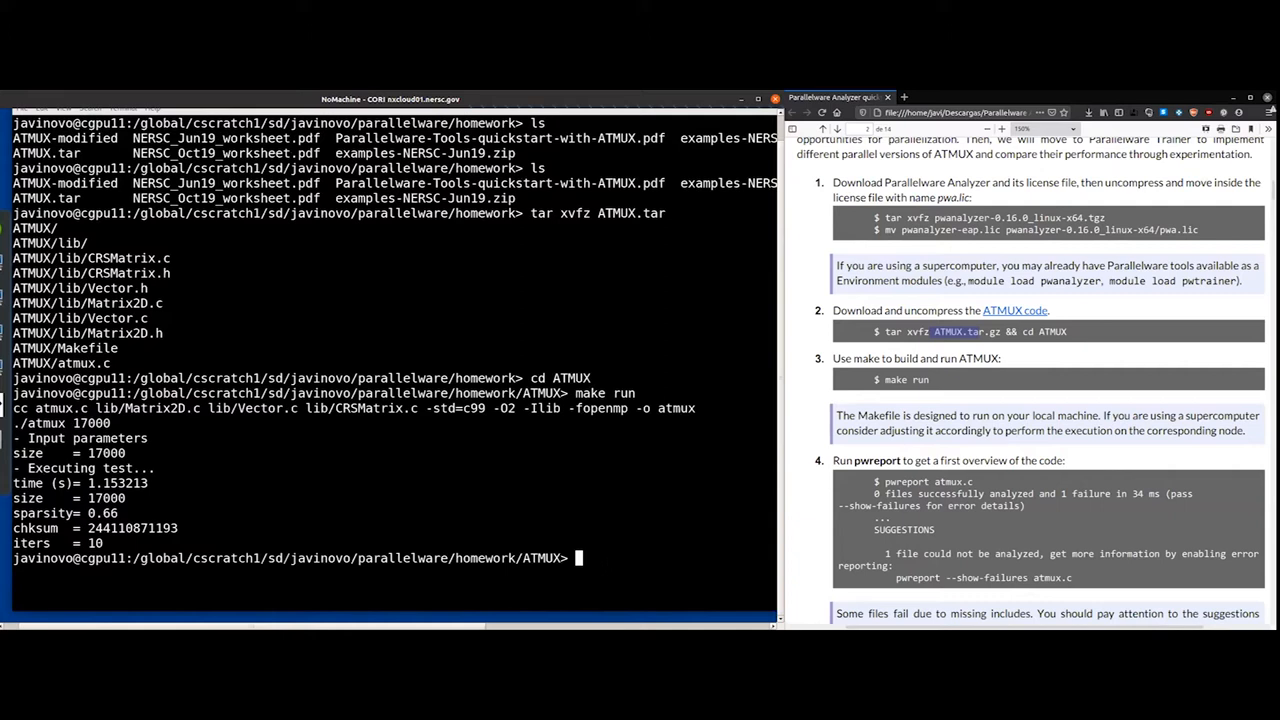
pyautogui.doubleClick(106, 498)
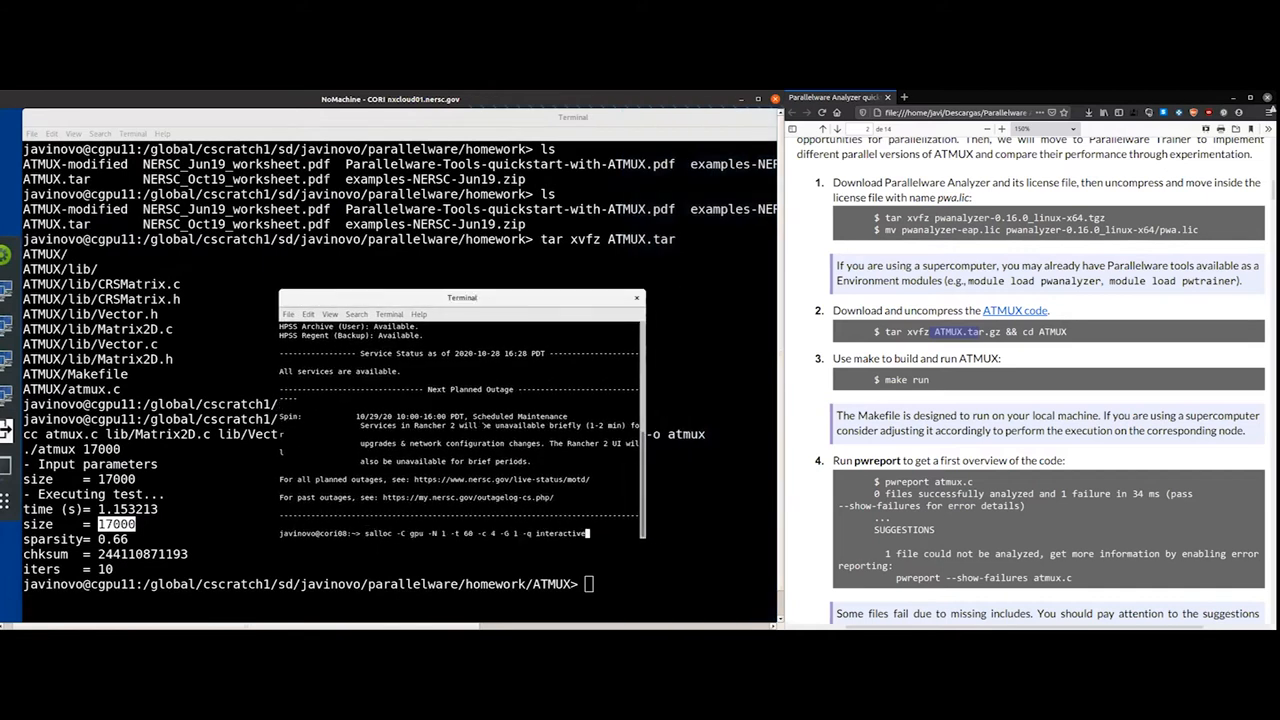
pyautogui.write('-A m3502 -')
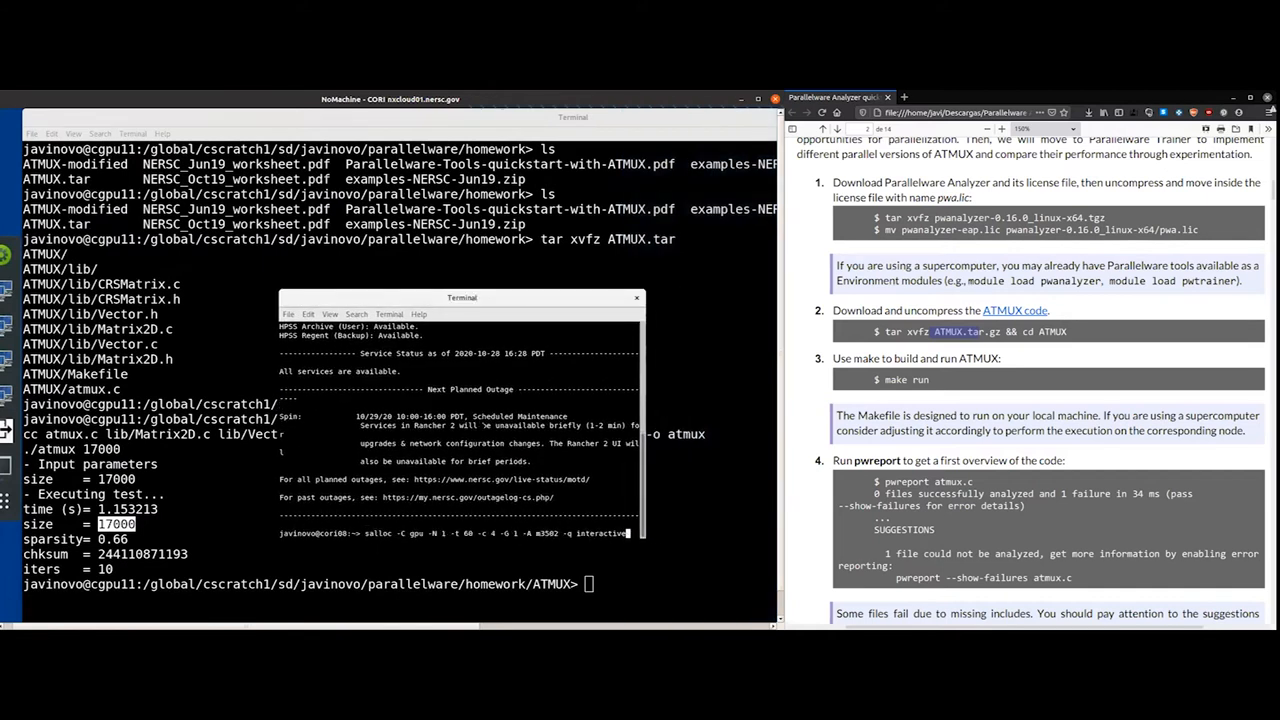
pyautogui.press('Return')
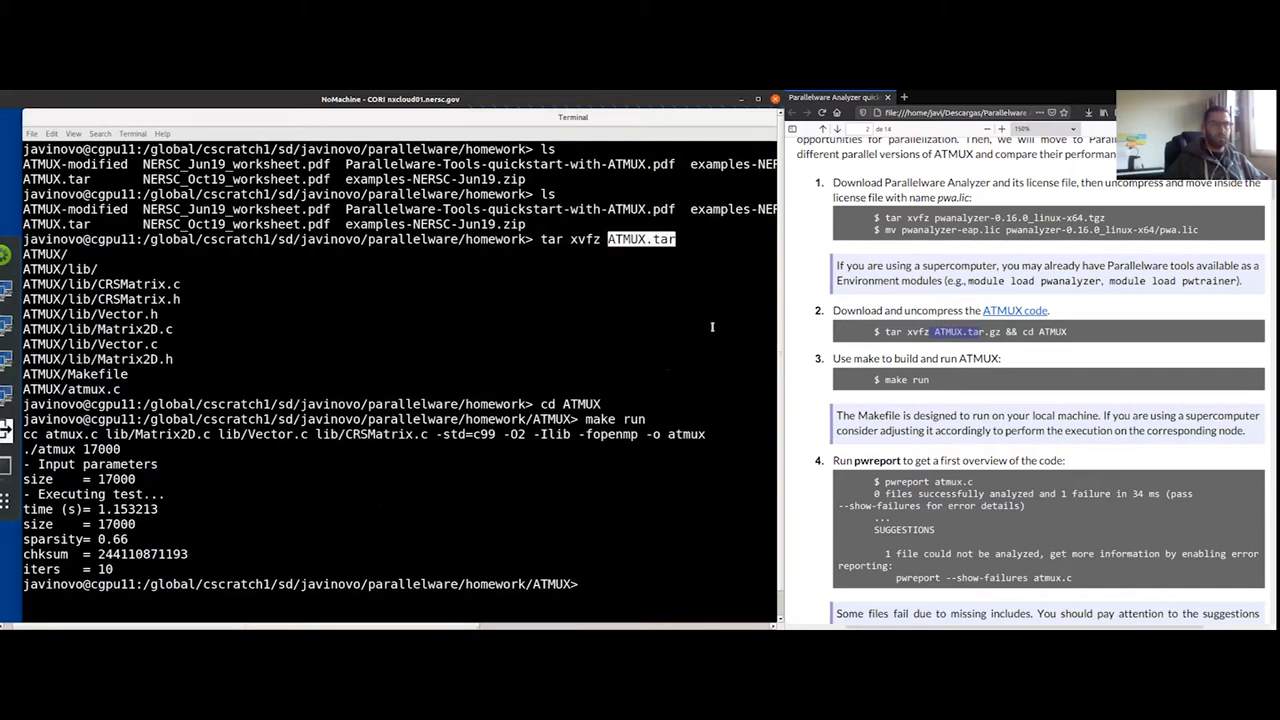
pyautogui.scroll(-3)
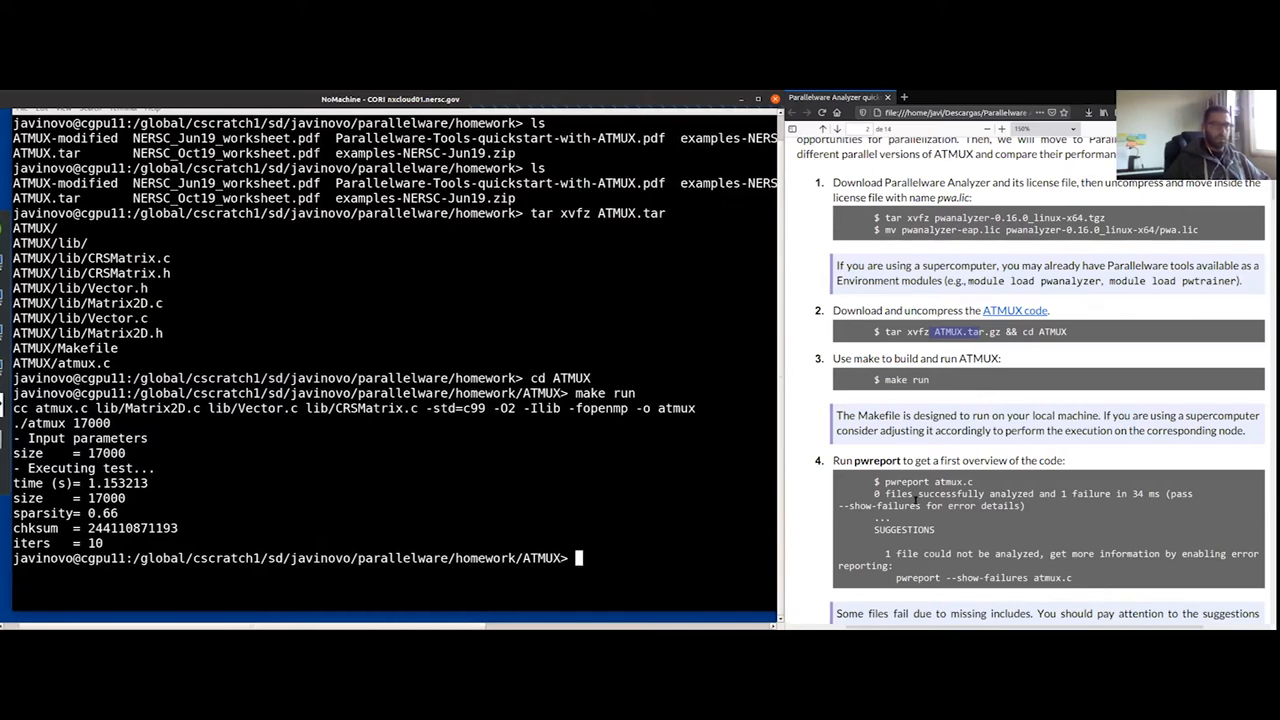
# Step: Run pwreport on atmux.c, then rerun it with --show-failures to see the failure
pyautogui.scroll(-3)
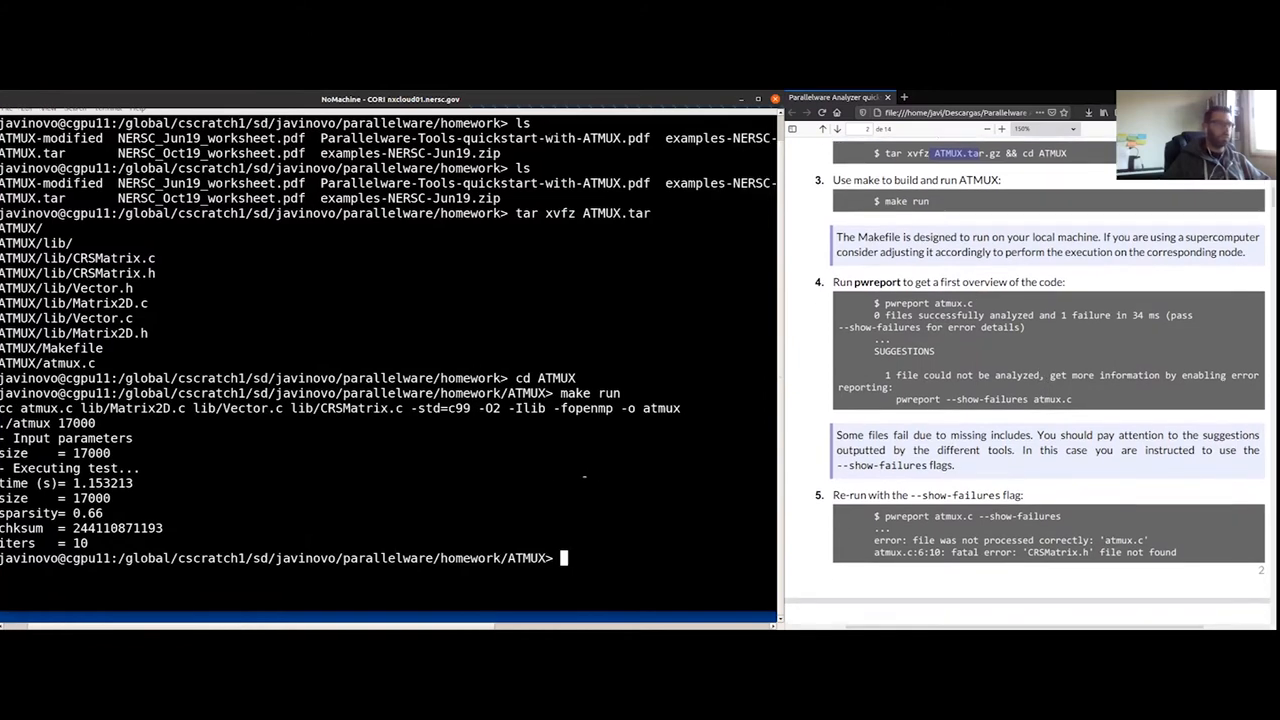
pyautogui.write('pwrepo')
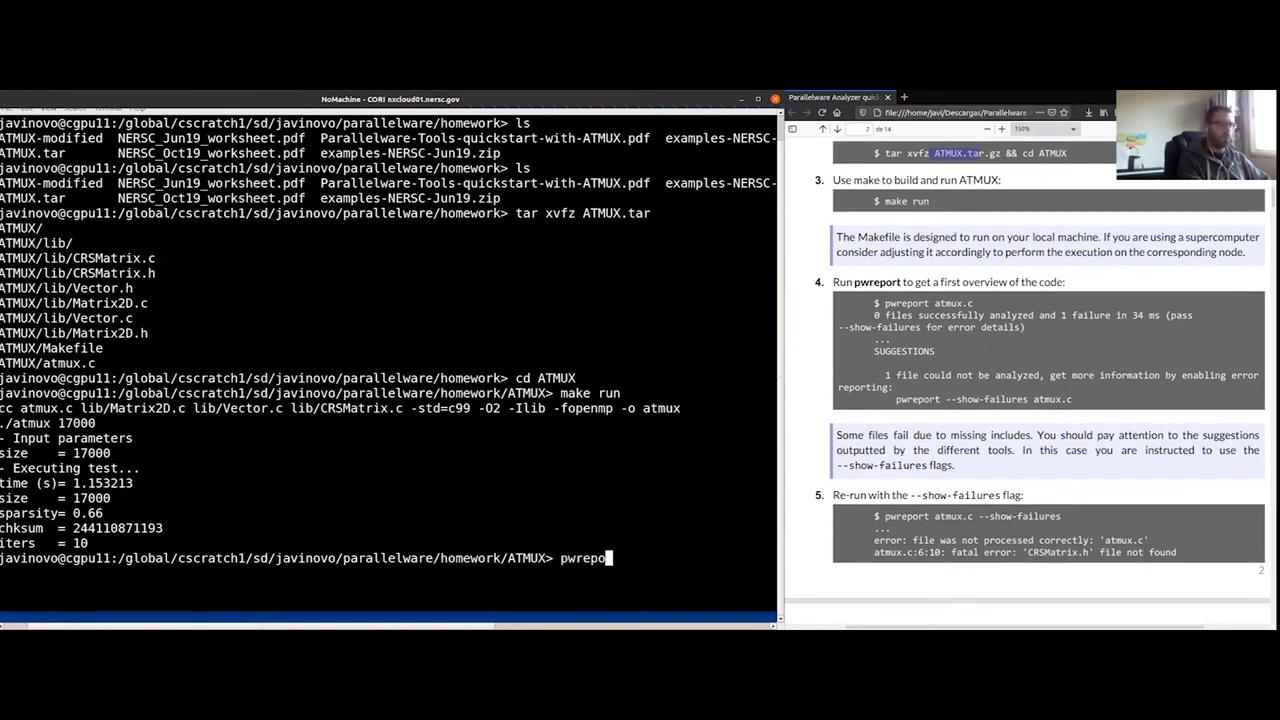
pyautogui.write('rt')
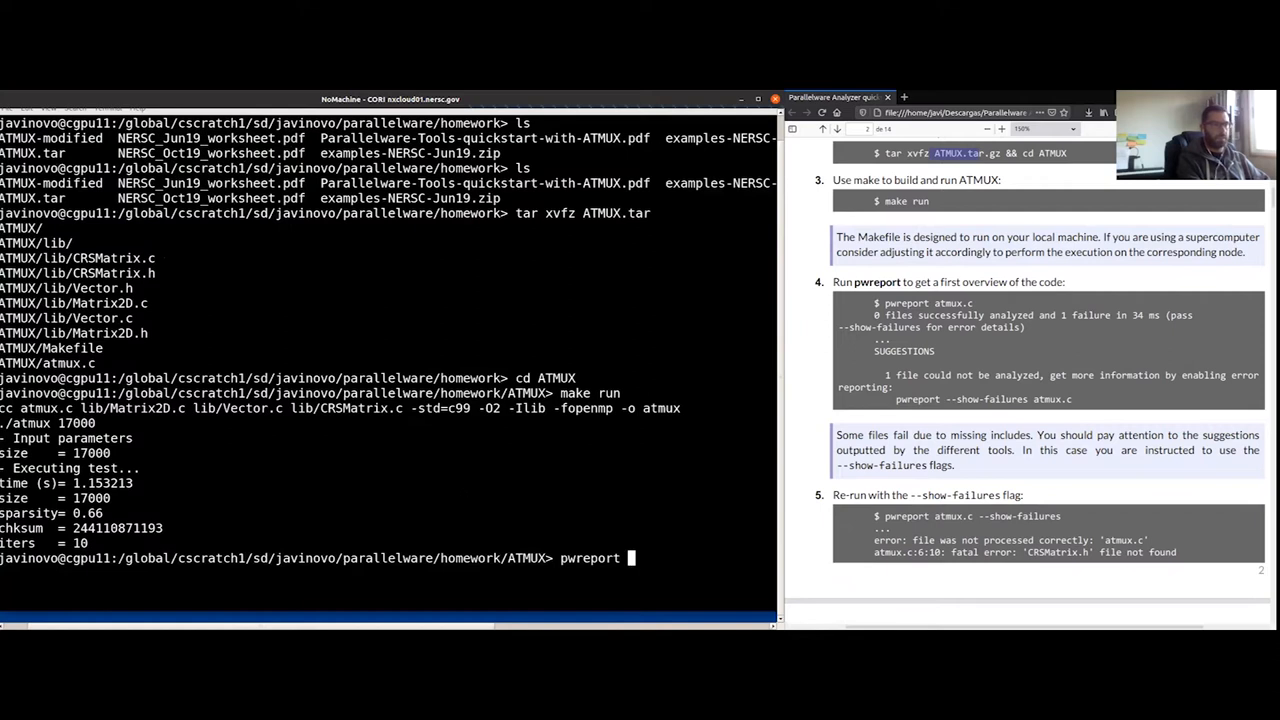
pyautogui.write('atmux.c')
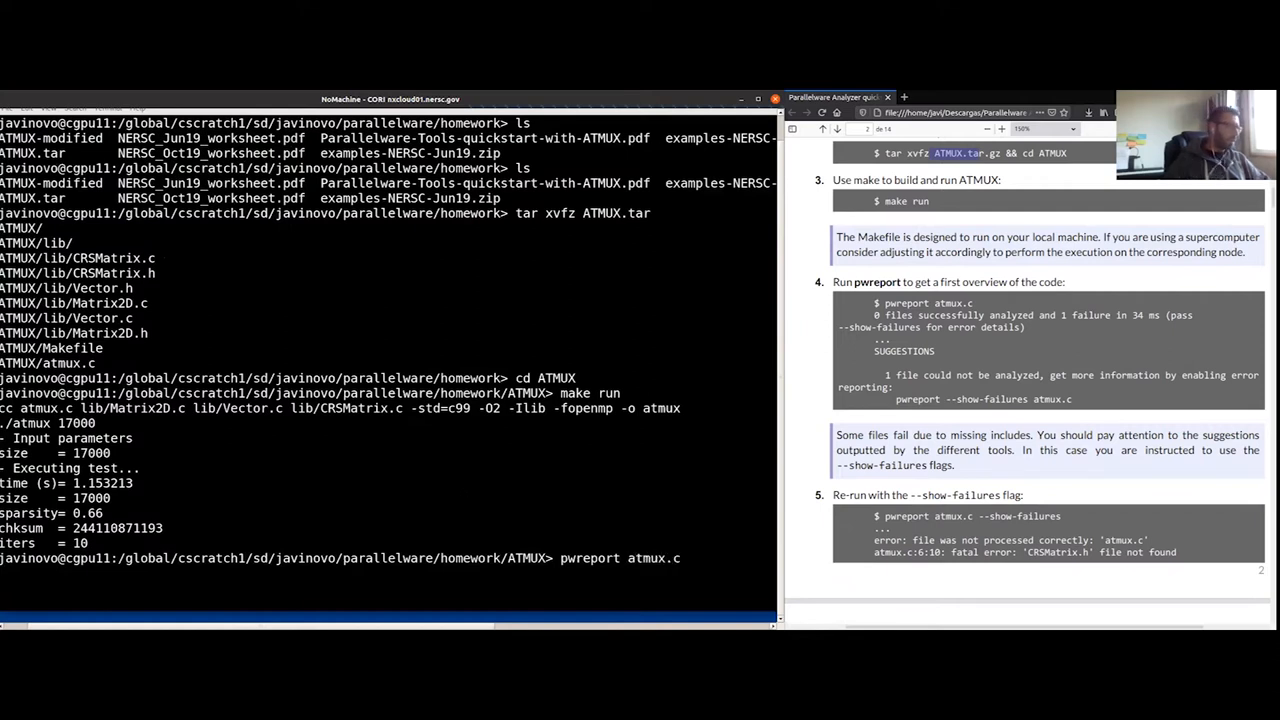
pyautogui.press('Return')
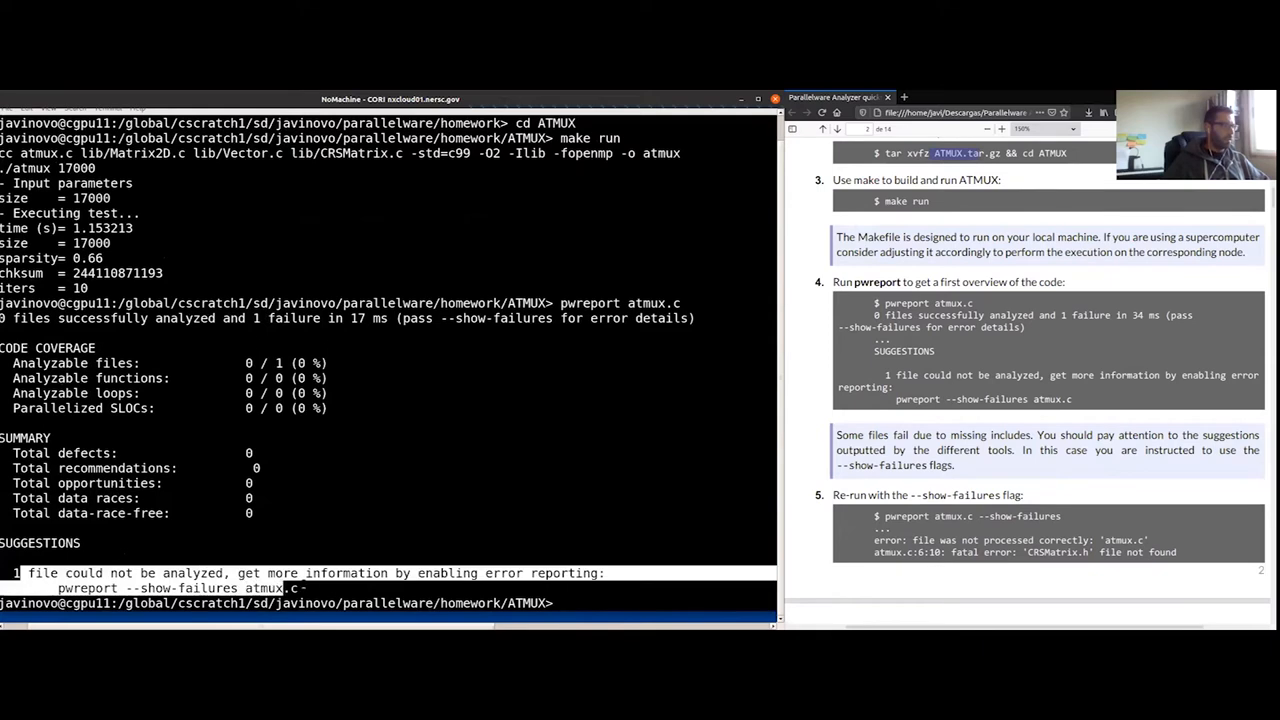
pyautogui.doubleClick(182, 588)
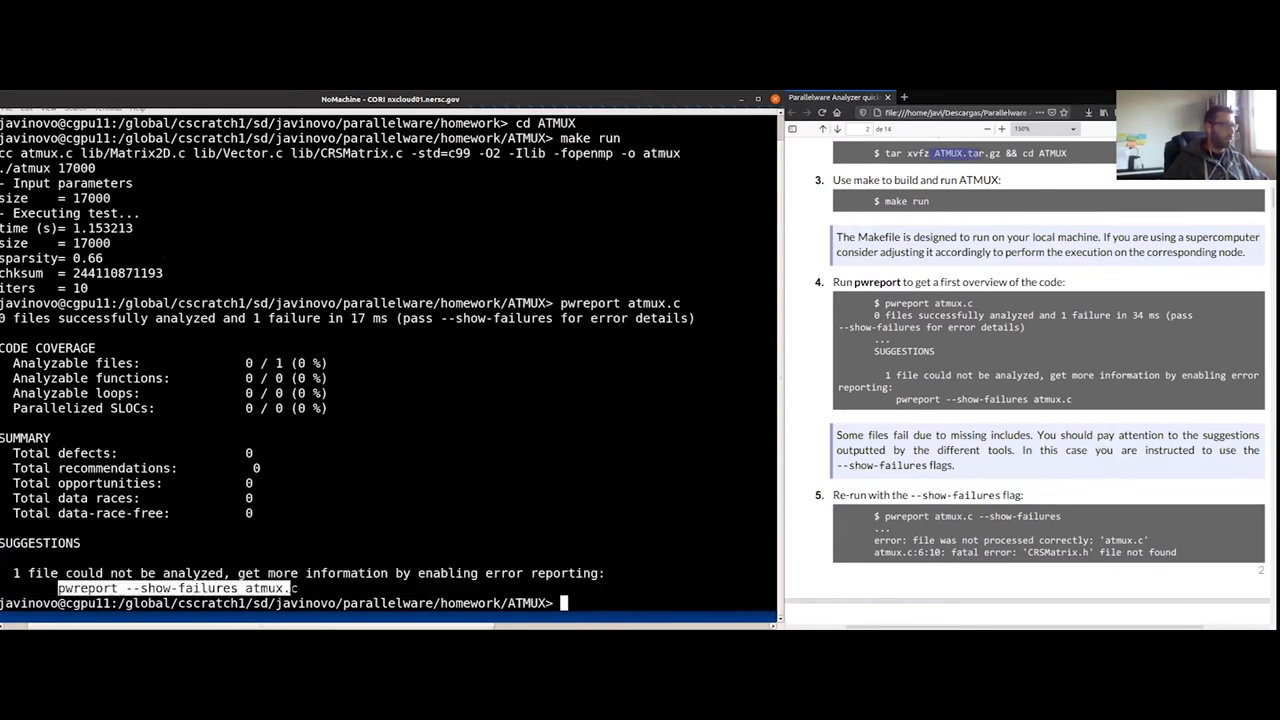
pyautogui.write('pwreport --show-failures atmux.c')
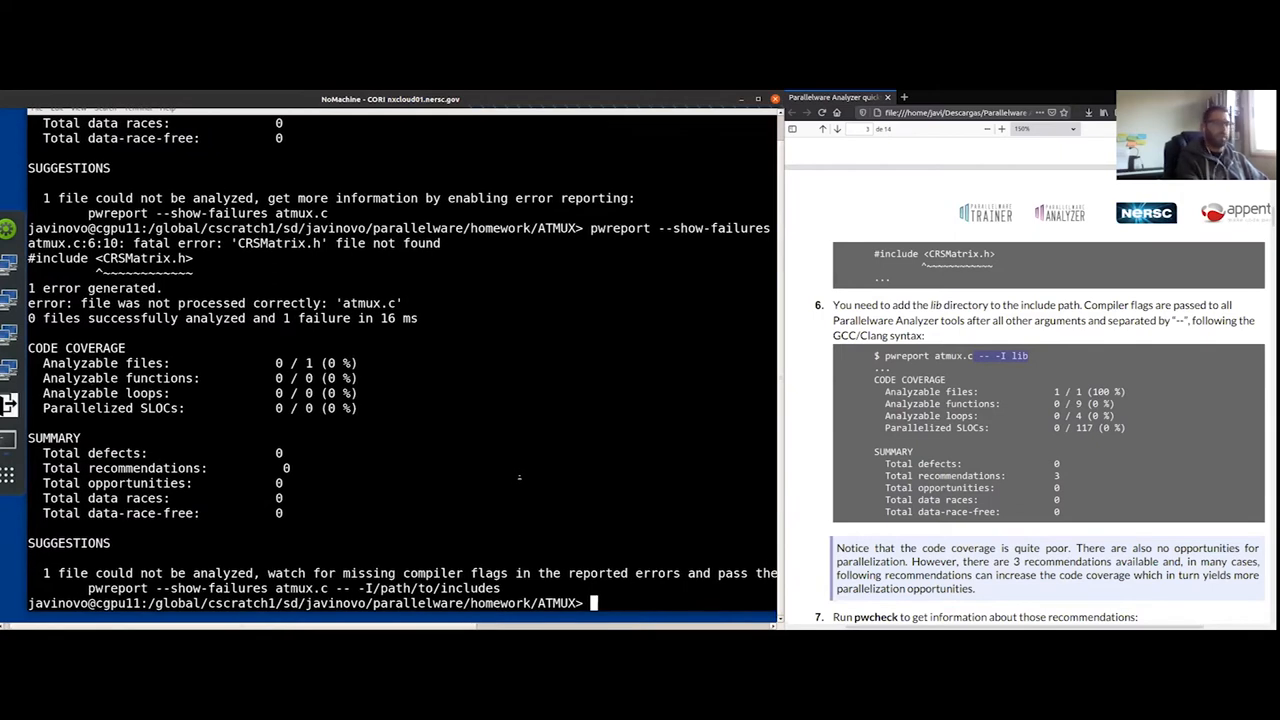
# Step: Rerun pwreport on atmux.c with the -I lib include path, yielding 3 recommendations
pyautogui.write('pw')
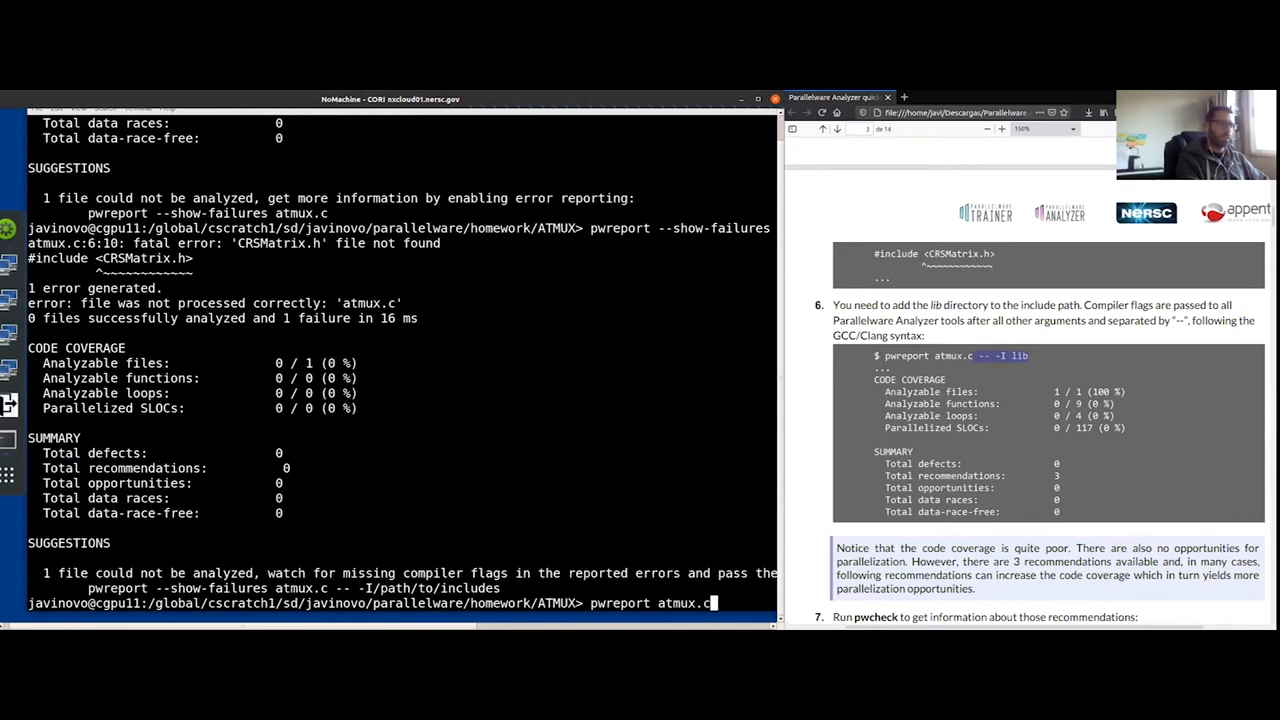
pyautogui.write('--')
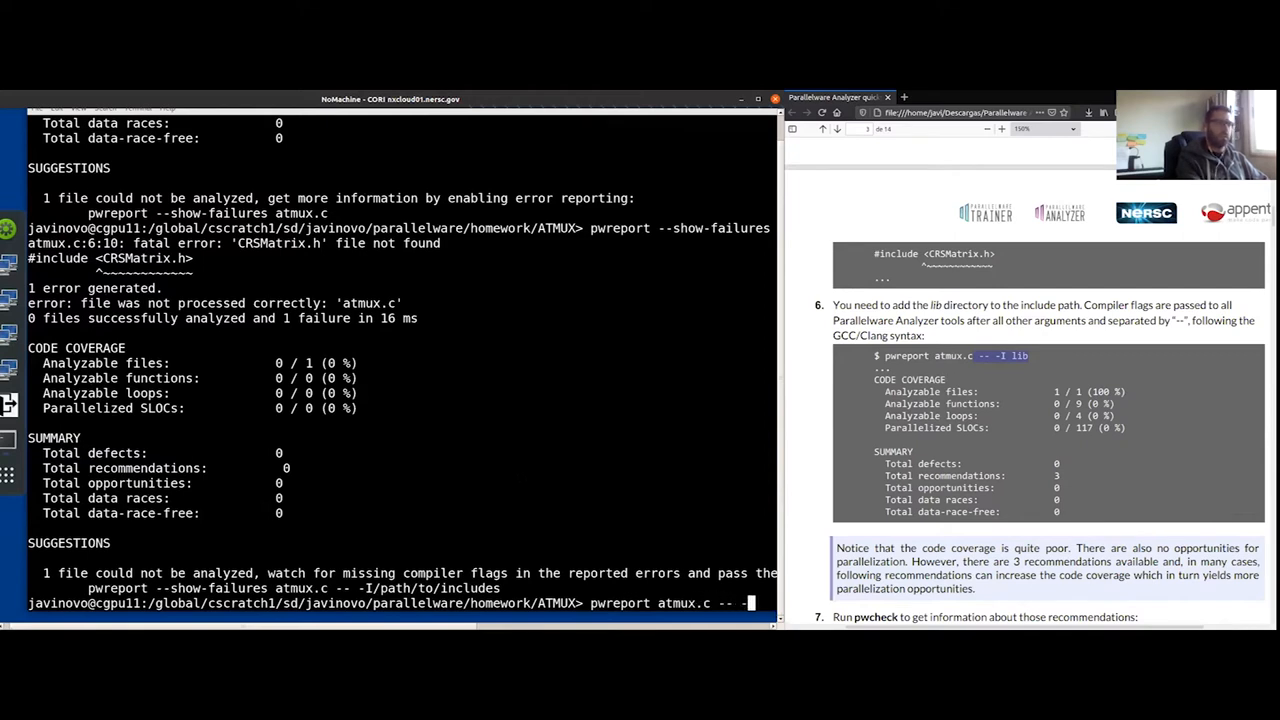
pyautogui.write('-I li')
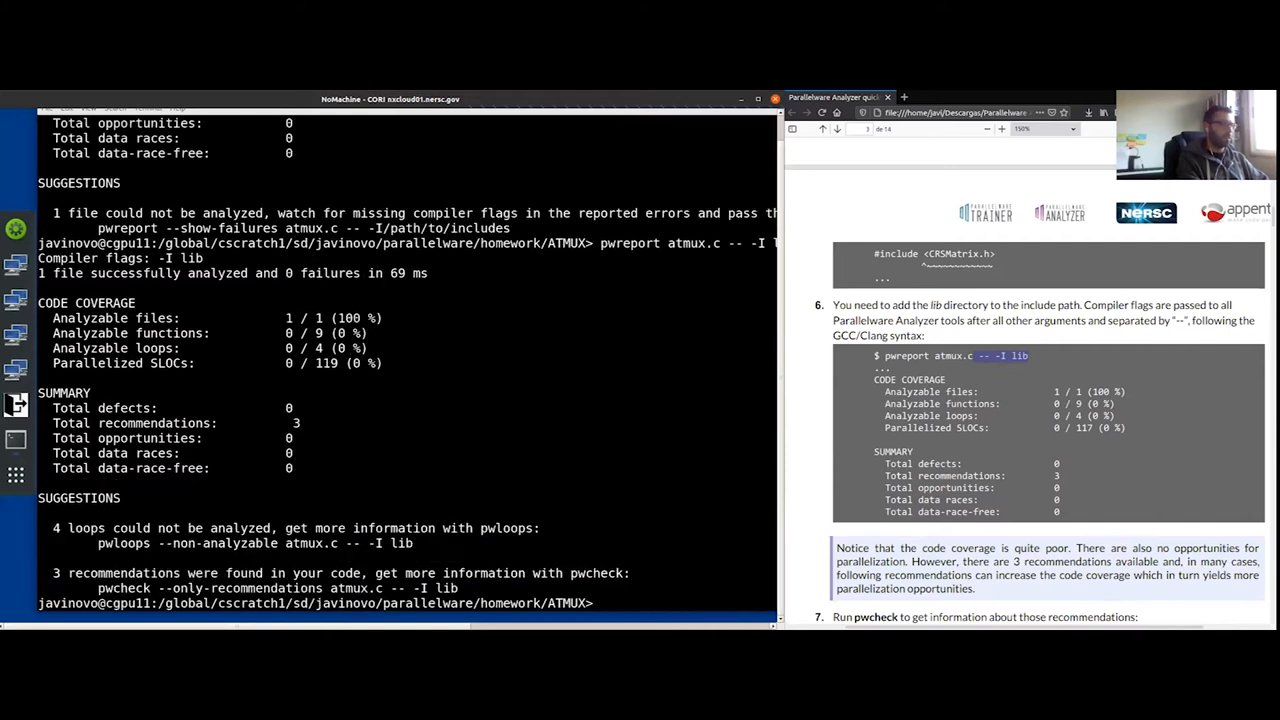
pyautogui.write('tree')
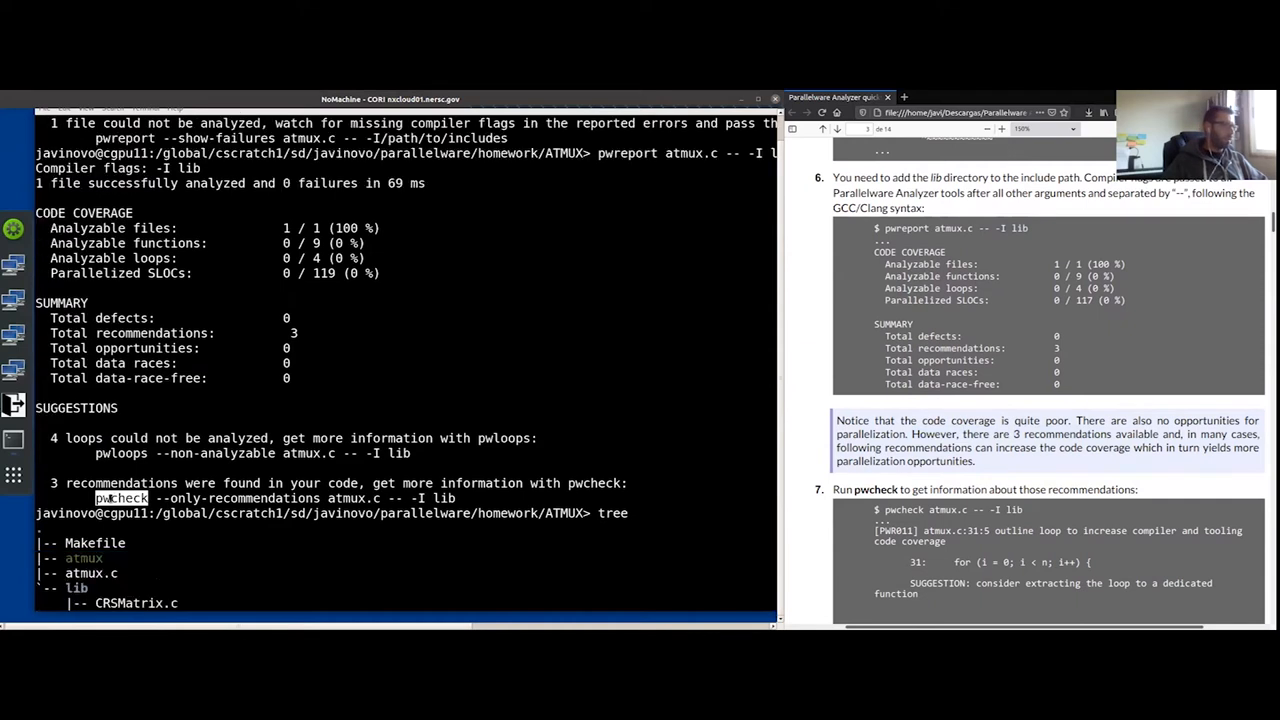
# Step: Select the word pwcheck in the suggestions below the ATMUX tree listing
pyautogui.moveTo(95, 498); pyautogui.dragTo(405, 498)
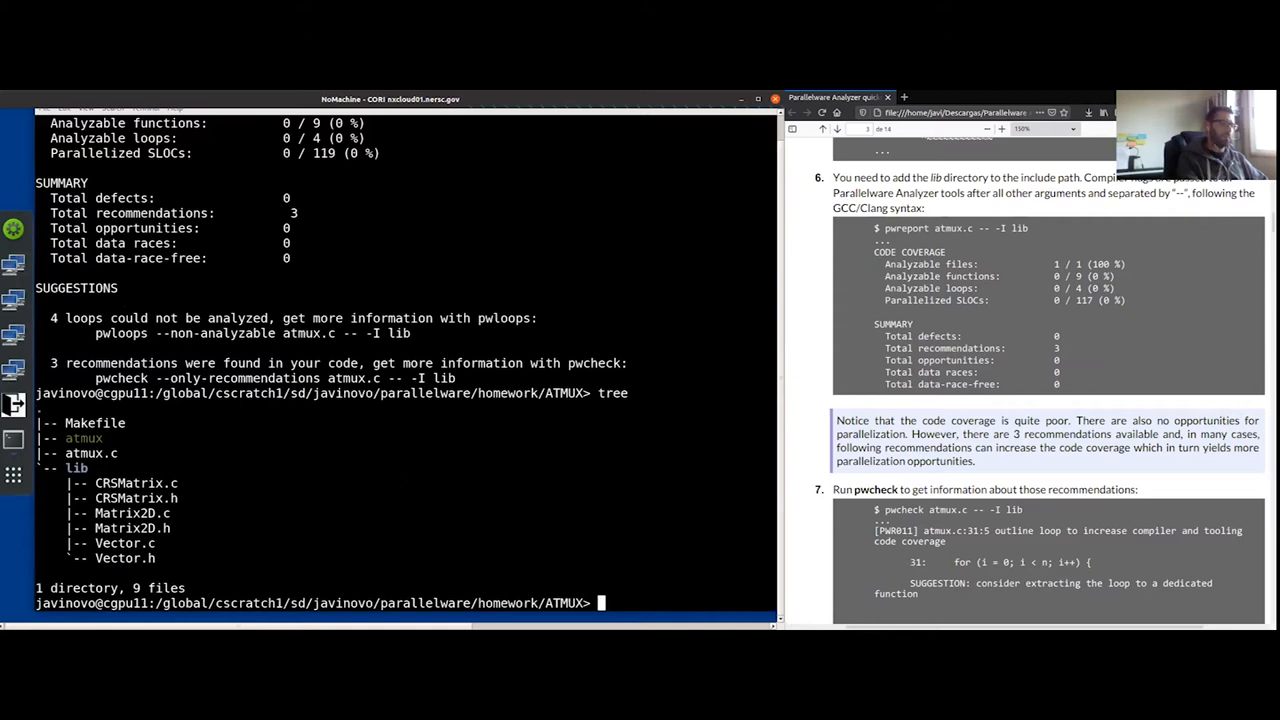
# Step: Run pwcheck atmux.c -- -Ilib to list the three PWR011 loop-outlining recommendations
pyautogui.write('pwcheck')
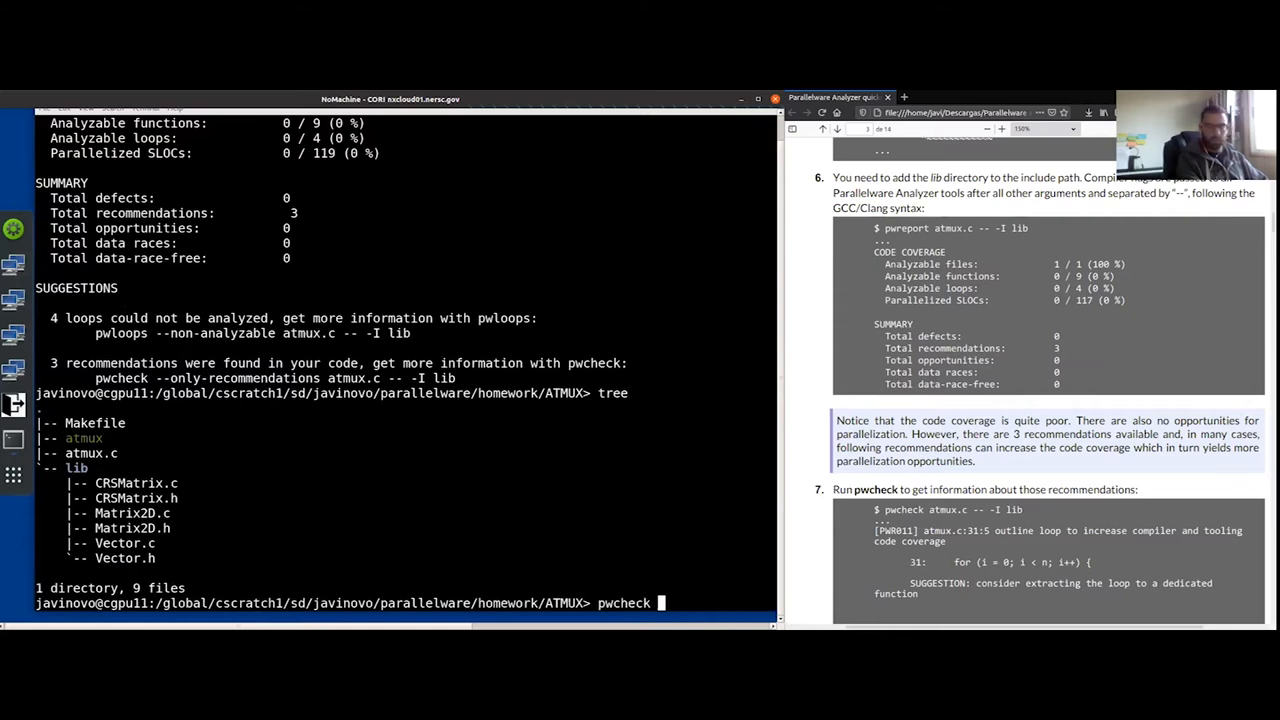
pyautogui.write('atmux.c --')
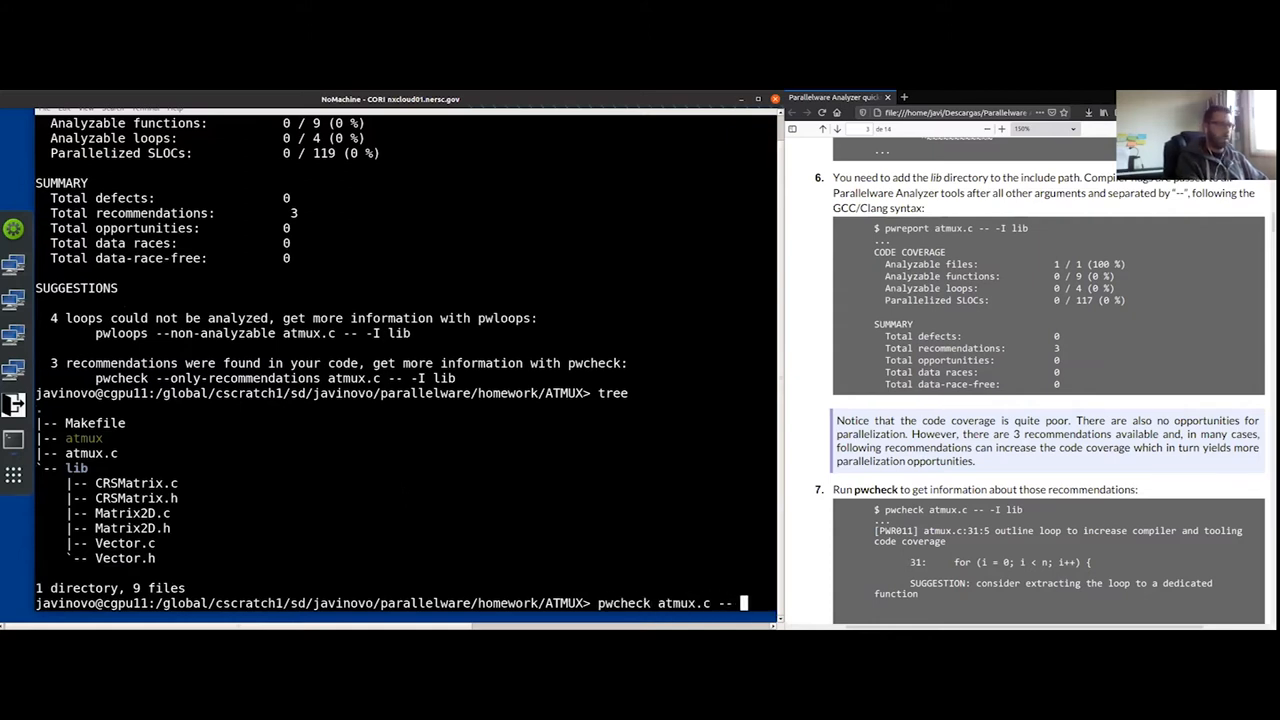
pyautogui.write('-Ilib')
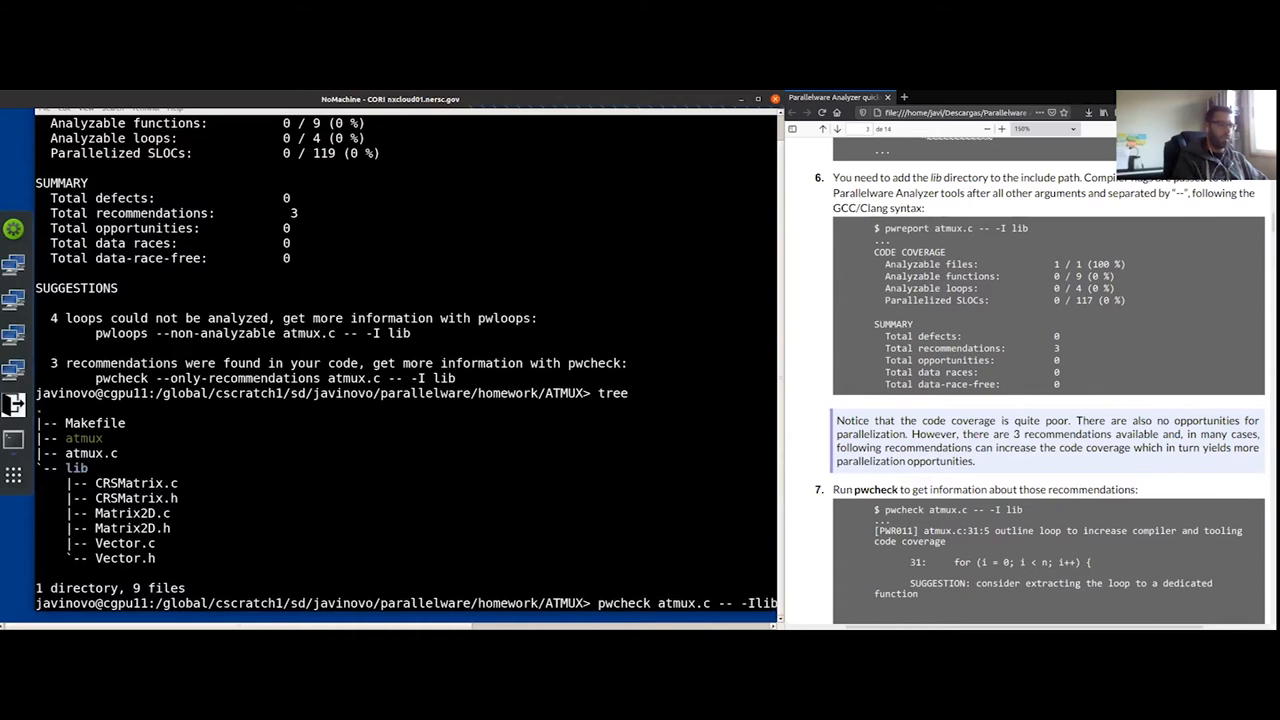
pyautogui.press('Return')
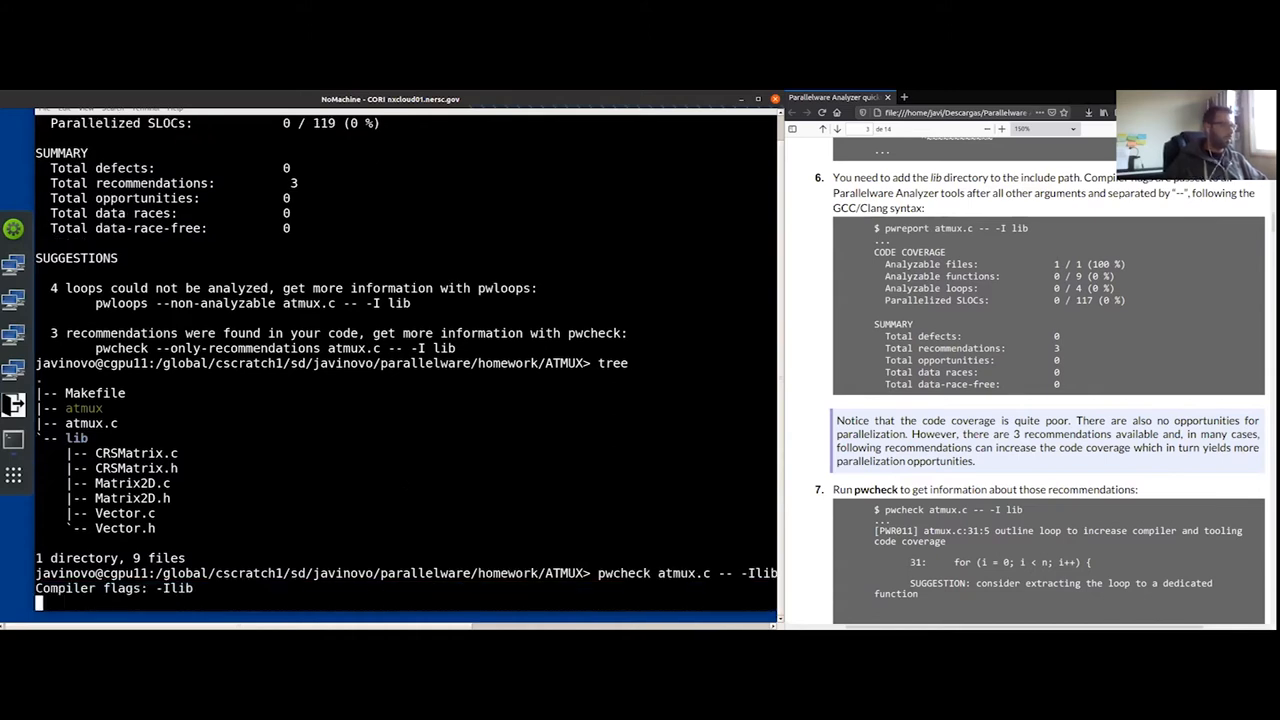
pyautogui.press('Return')
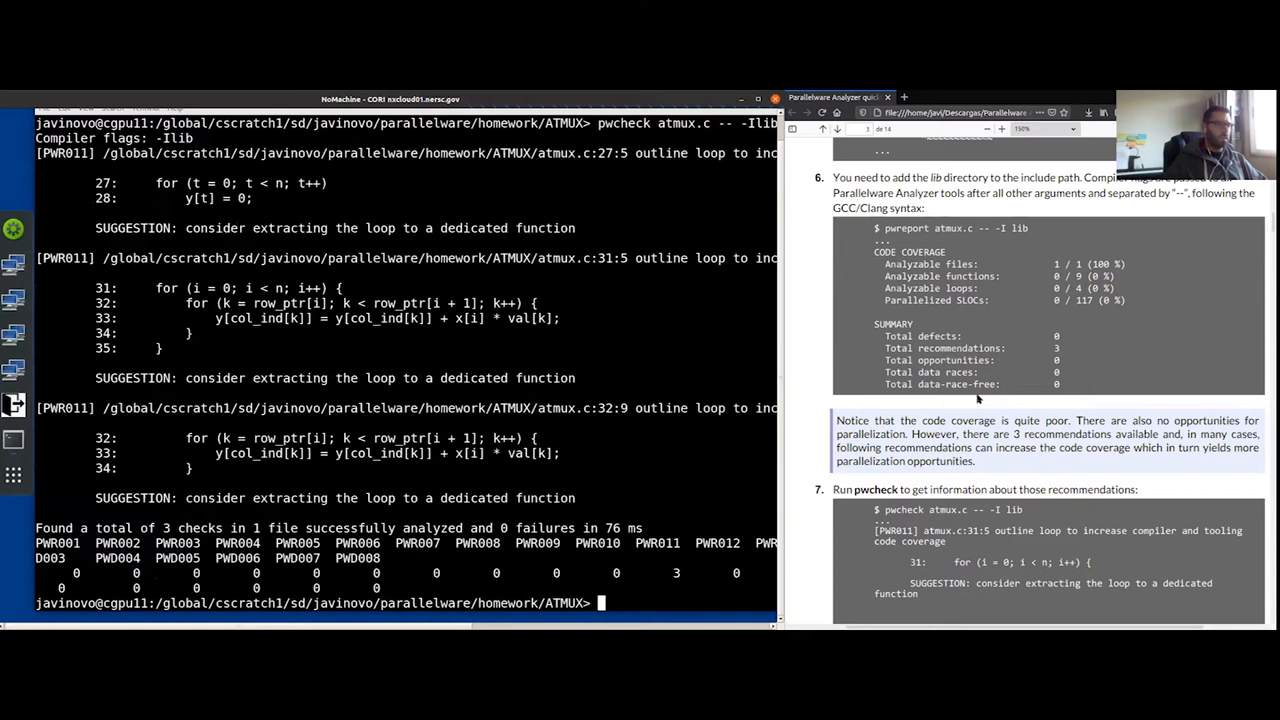
pyautogui.scroll(-3)
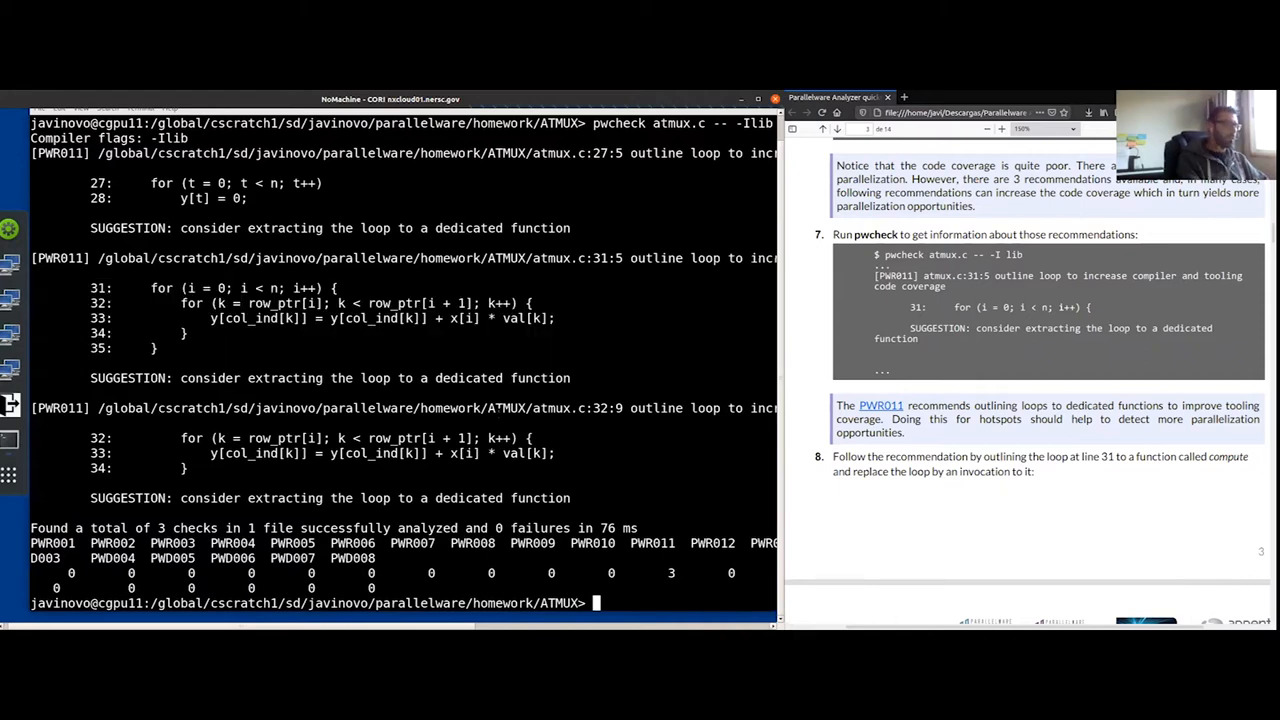
pyautogui.write('vim')
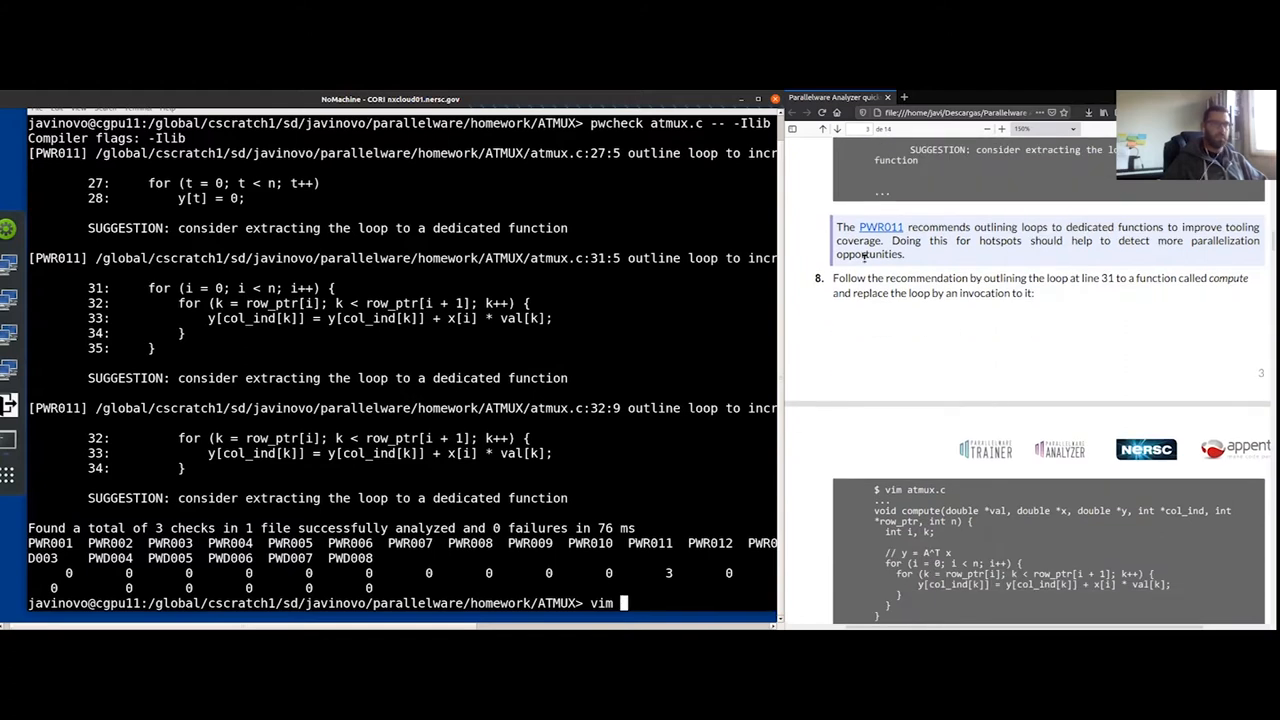
pyautogui.scroll(-3)
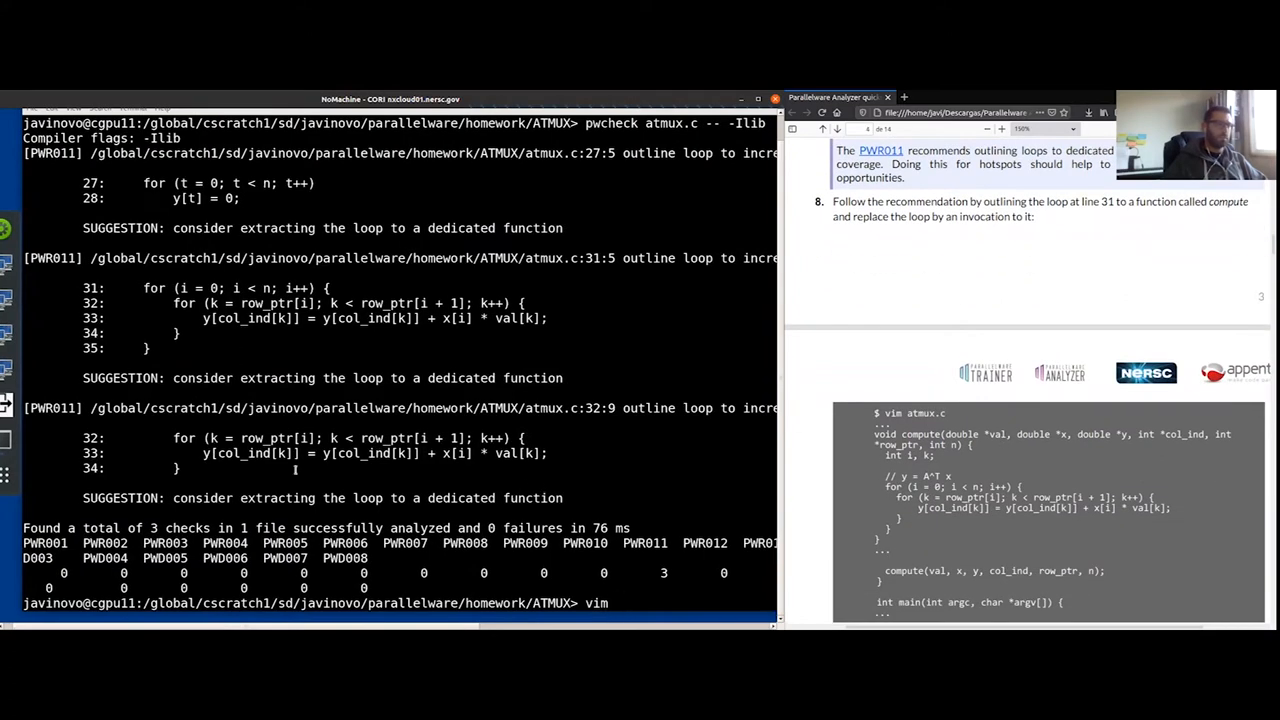
pyautogui.write('at')
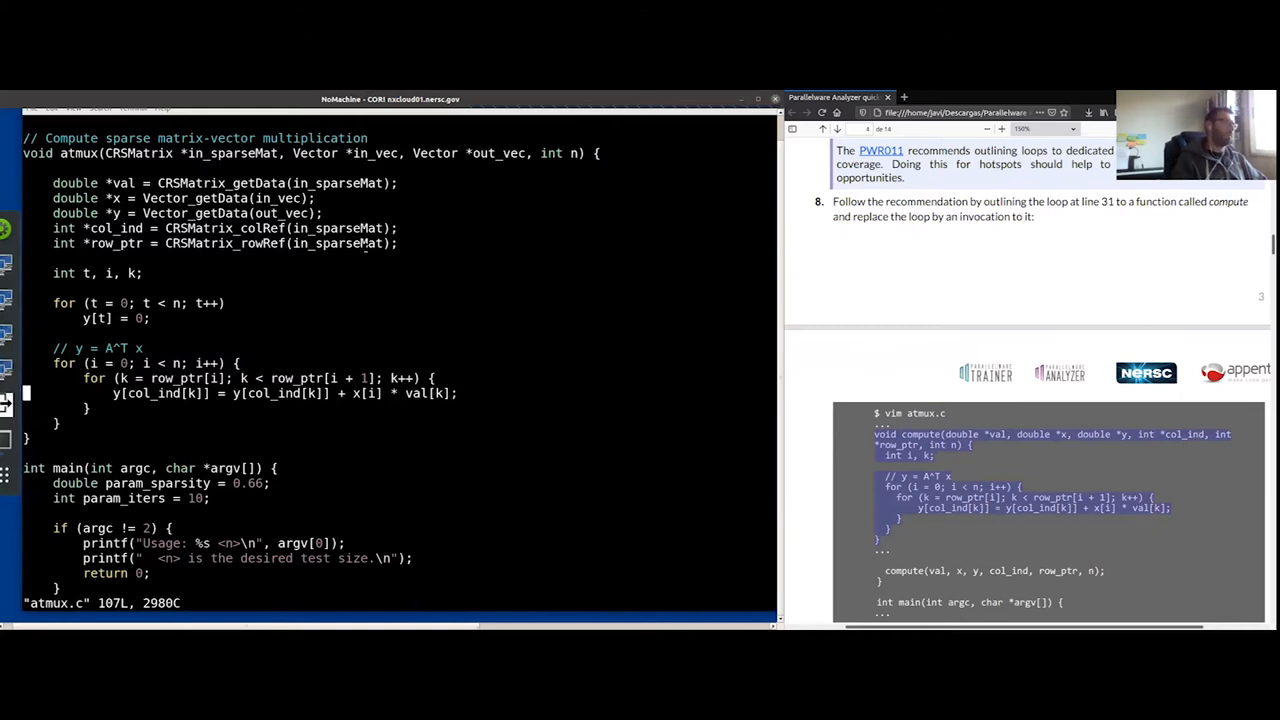
pyautogui.scroll(-3)
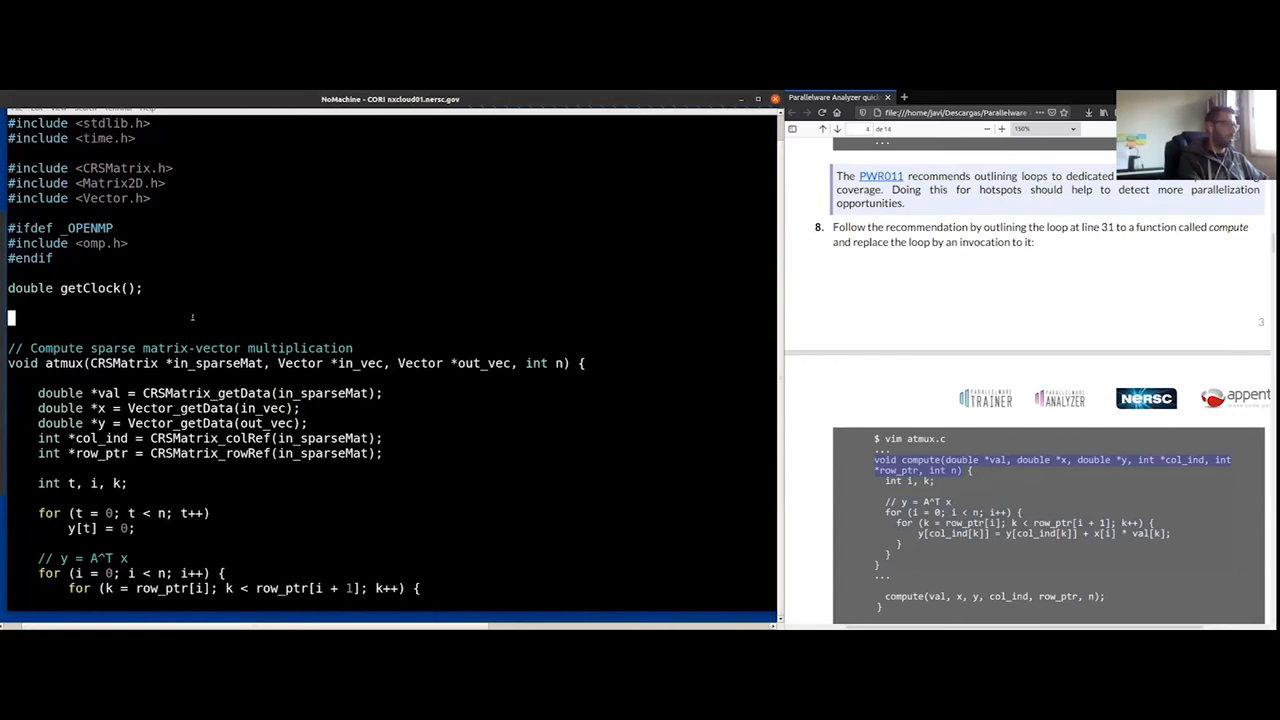
pyautogui.write('void compute(double *val, double *x, double *y, int *col_ind, int*row_ptr, int n)')
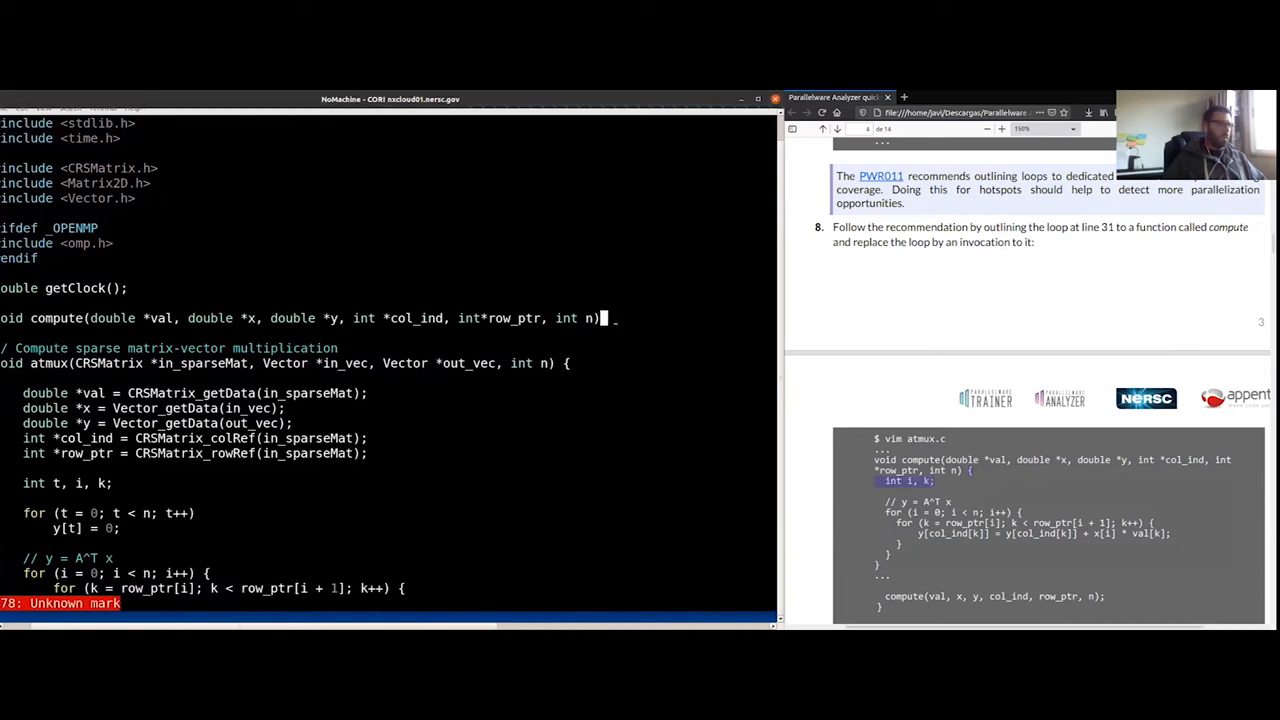
pyautogui.write('{ int i, k;')
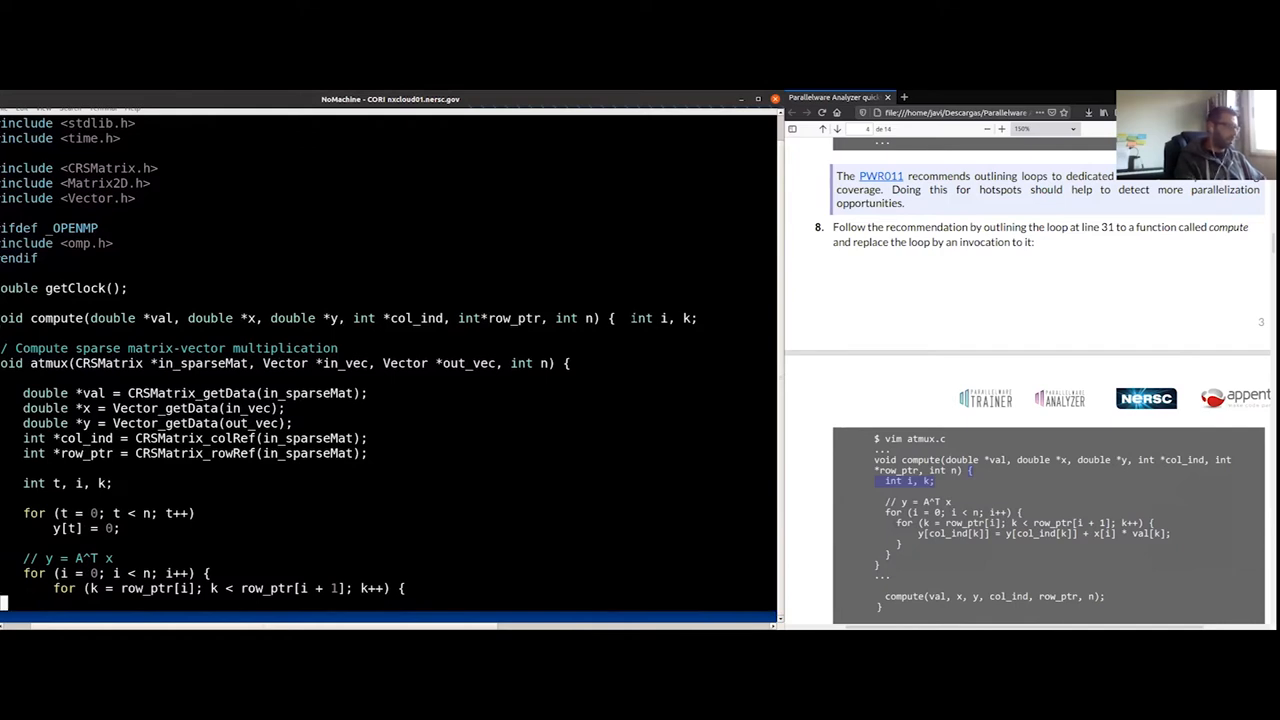
pyautogui.write('q!')
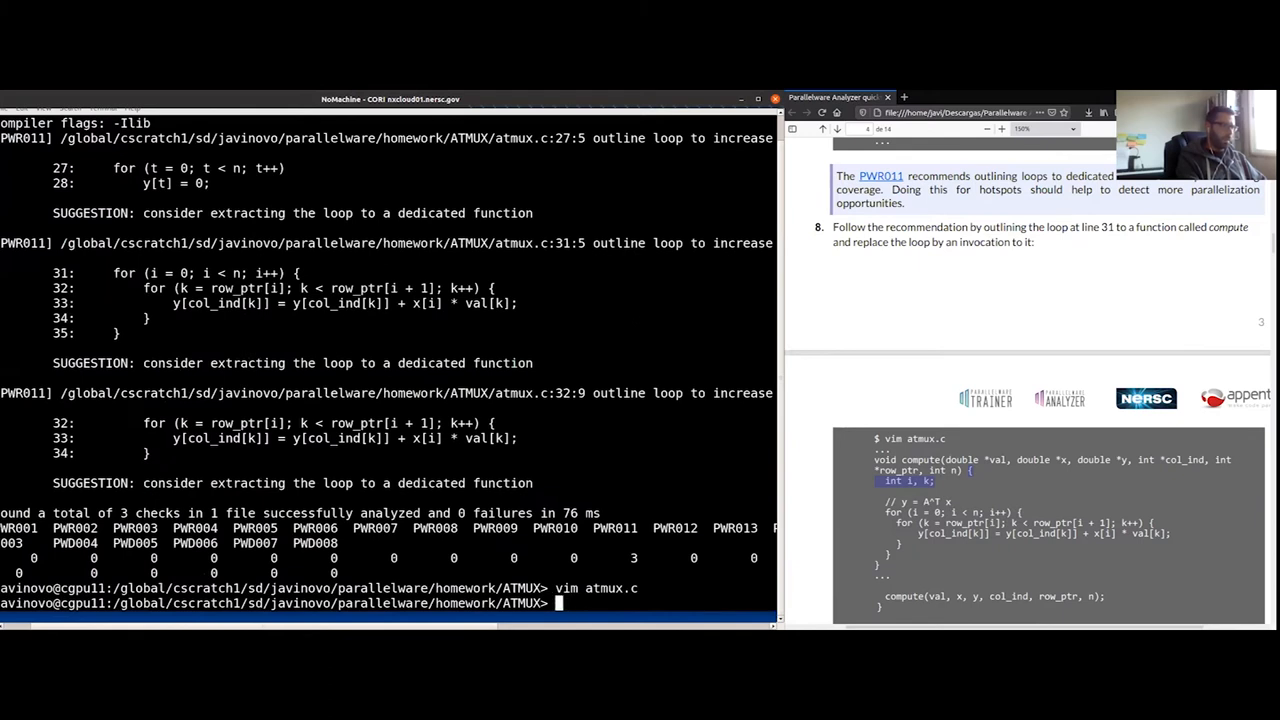
# Step: Abandon the cp, view ../ATMUX-modified/atmux.c in vim, then reopen the original atmux.c
pyautogui.write('cp ../')
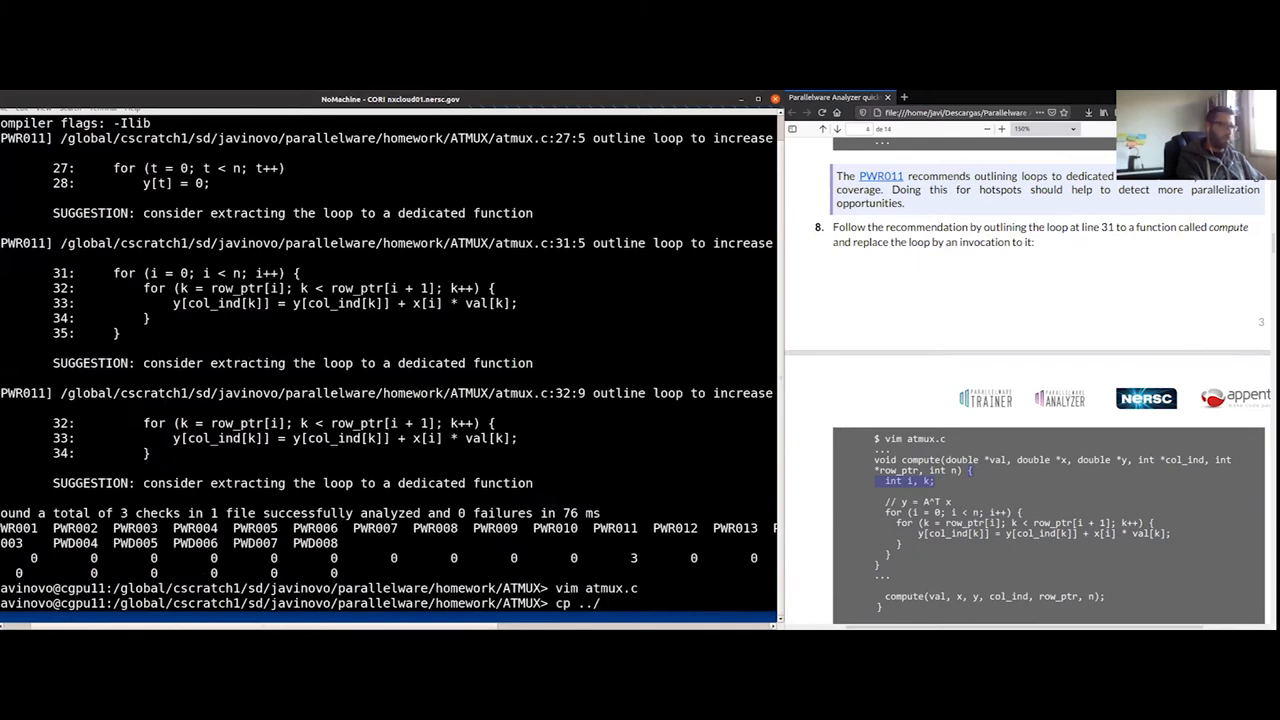
pyautogui.write('ATMUX-modified/at')
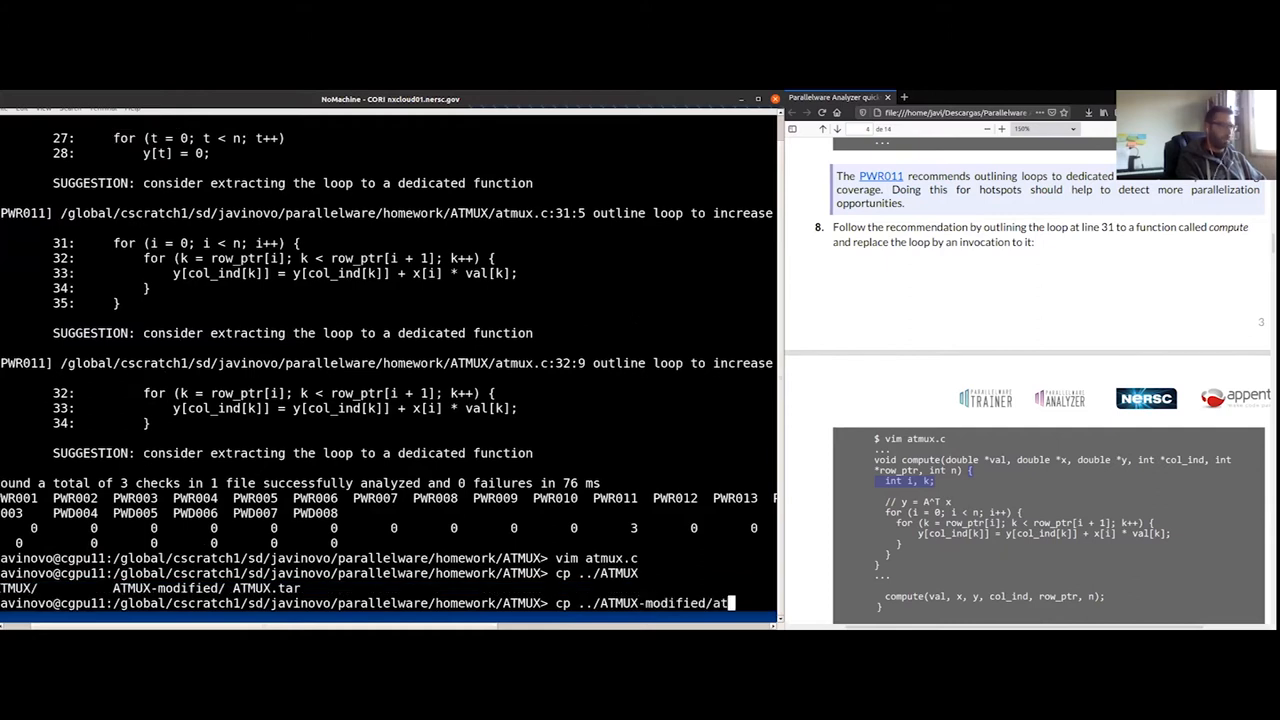
pyautogui.write('mux^C')
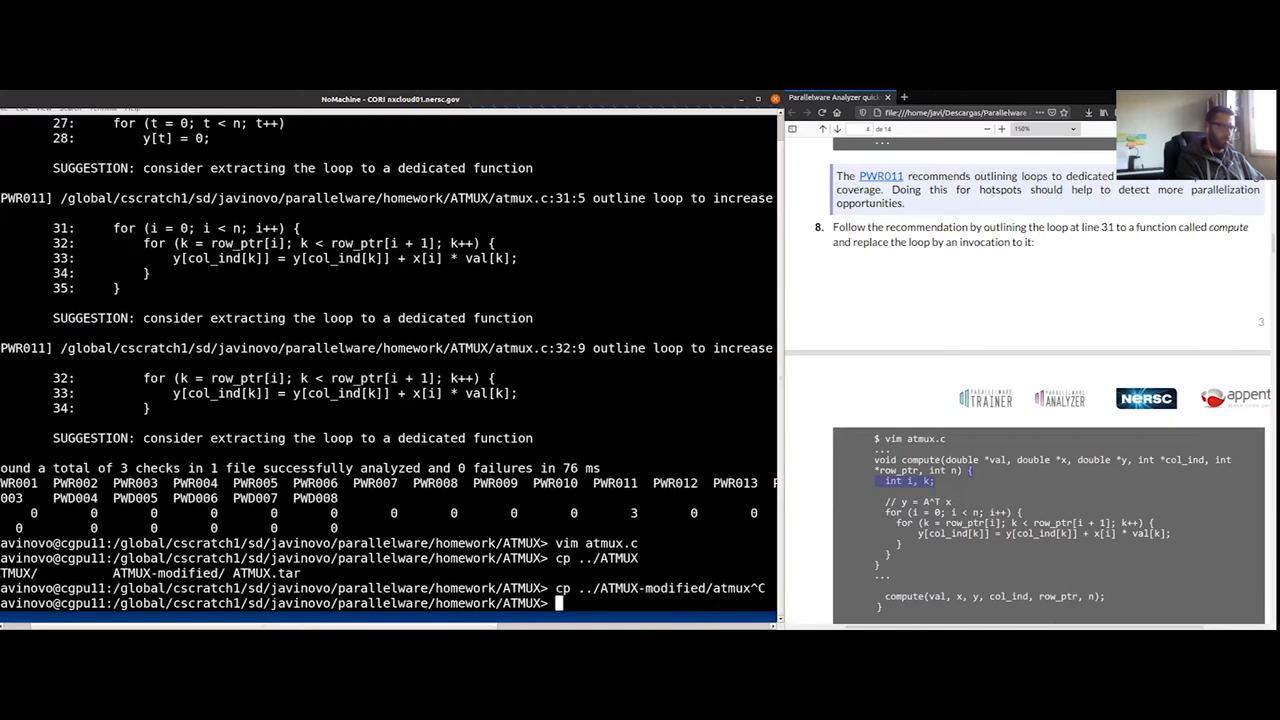
pyautogui.write('vim ../ATMUX-modified/')
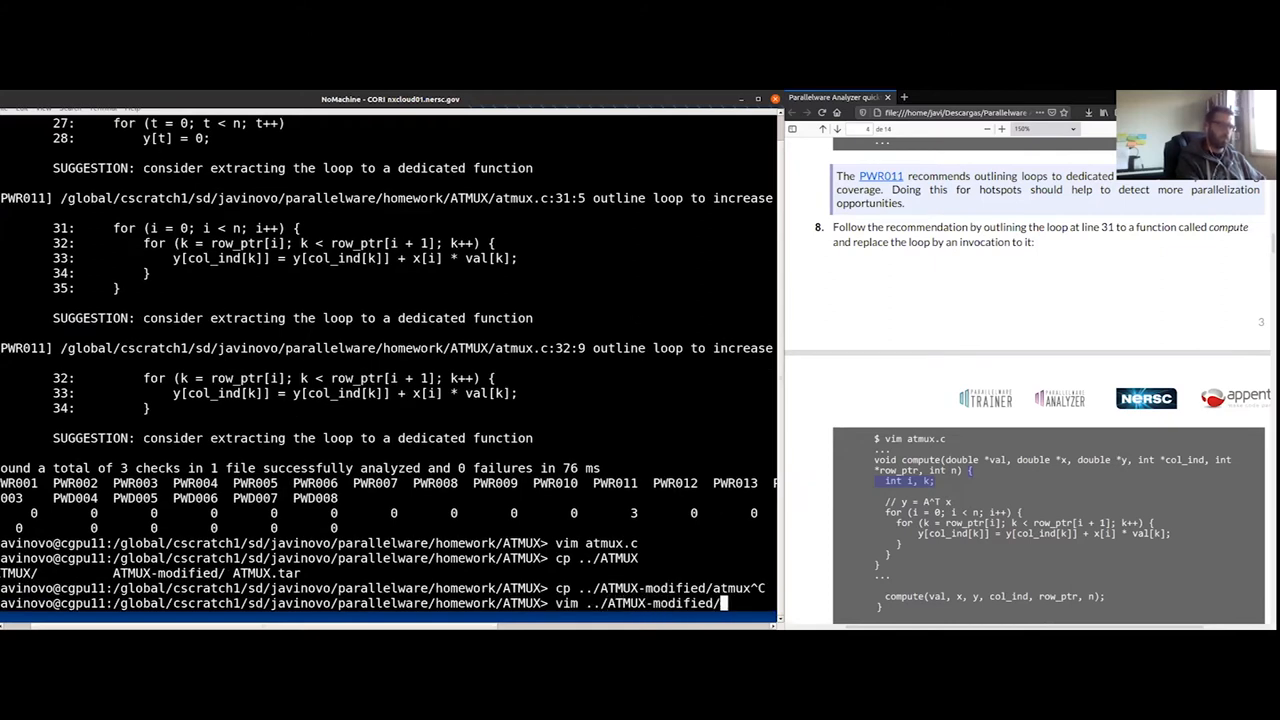
pyautogui.write('atmux.')
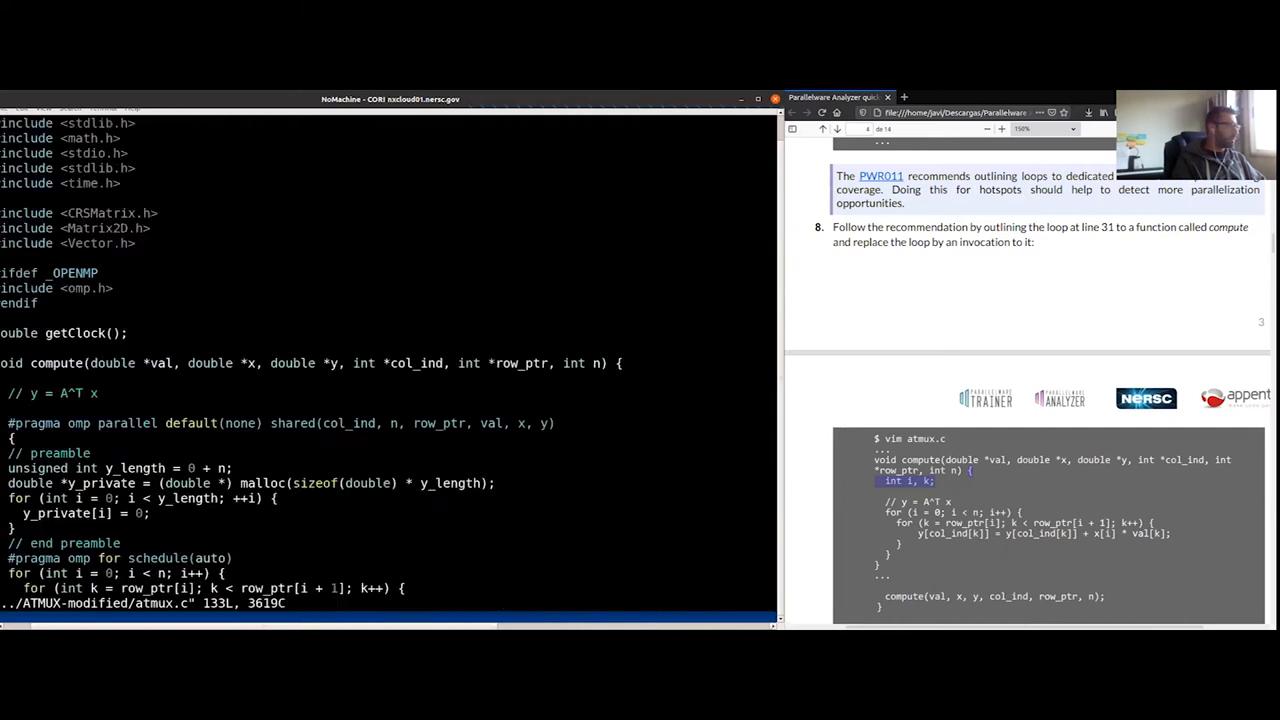
pyautogui.write(':q!')
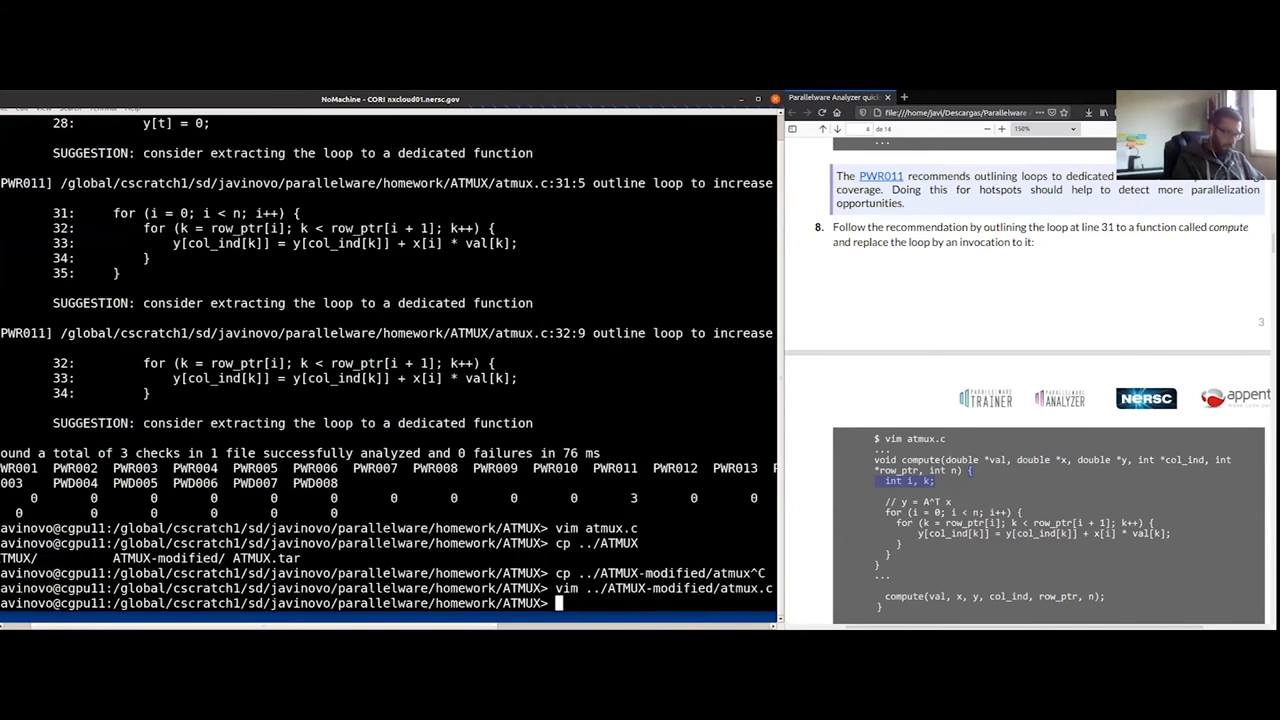
pyautogui.write('vim atmux.c')
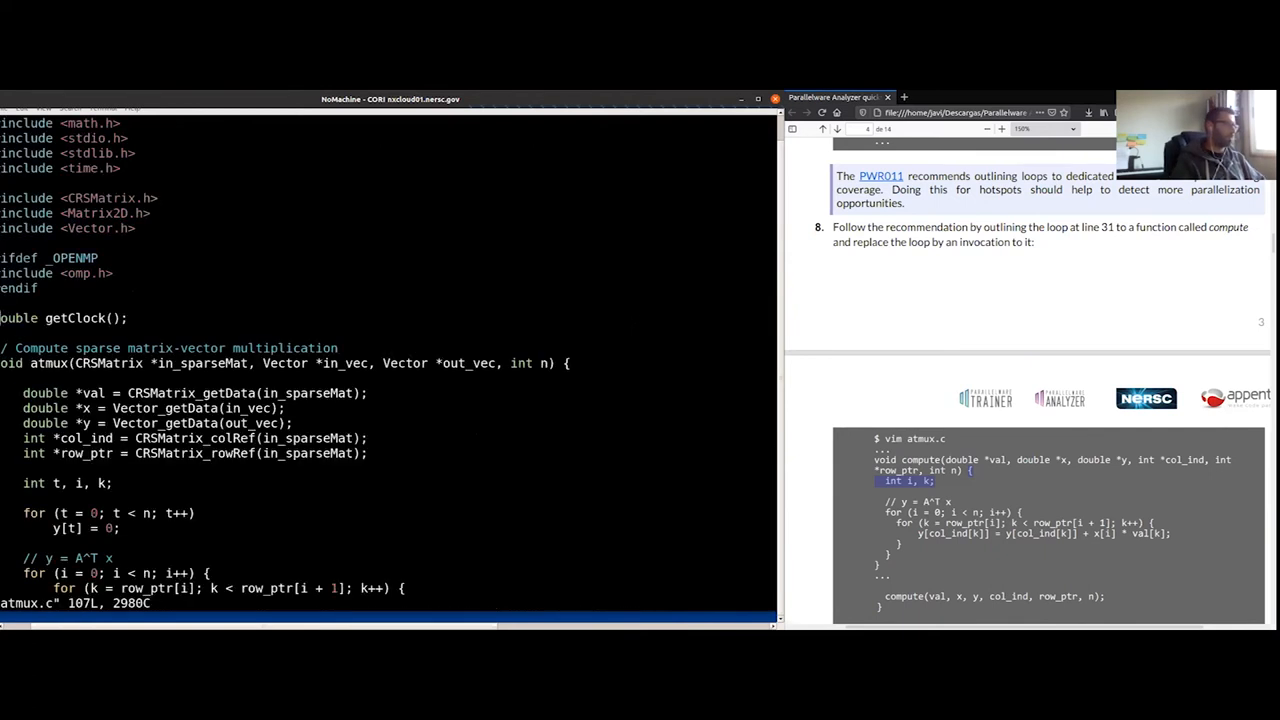
# Step: Add compute(val, x, y, col_ind, row_ptr, n) with the nested matrix-vector loop above atmux
pyautogui.press('i')
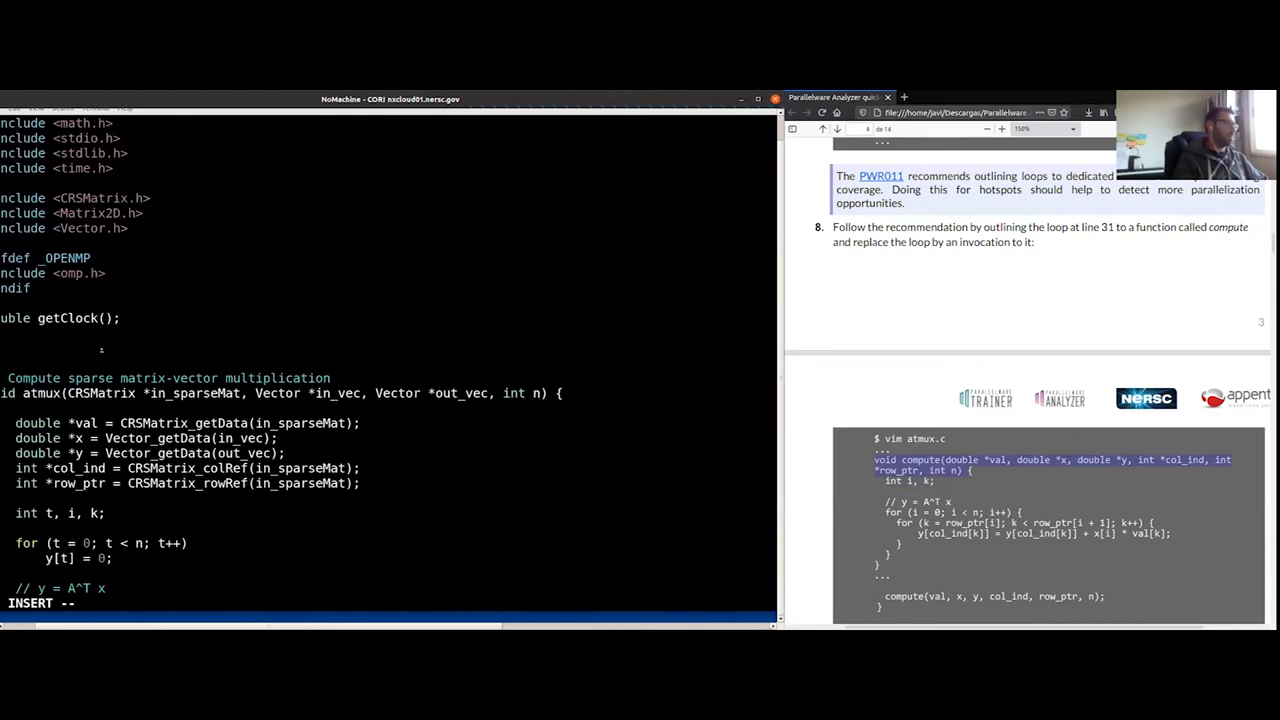
pyautogui.write('void compute(double *val, double *x, double *y, int *col_ind, int*row_ptr, int n) {')
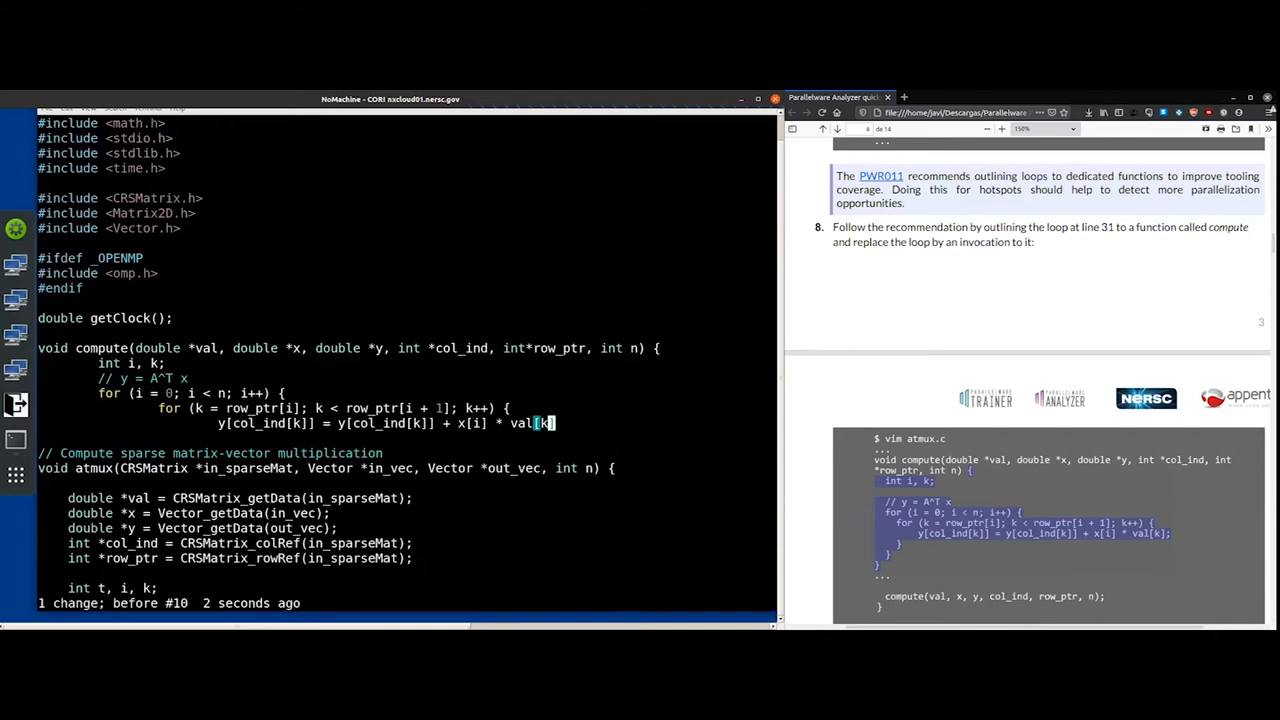
pyautogui.press('i')
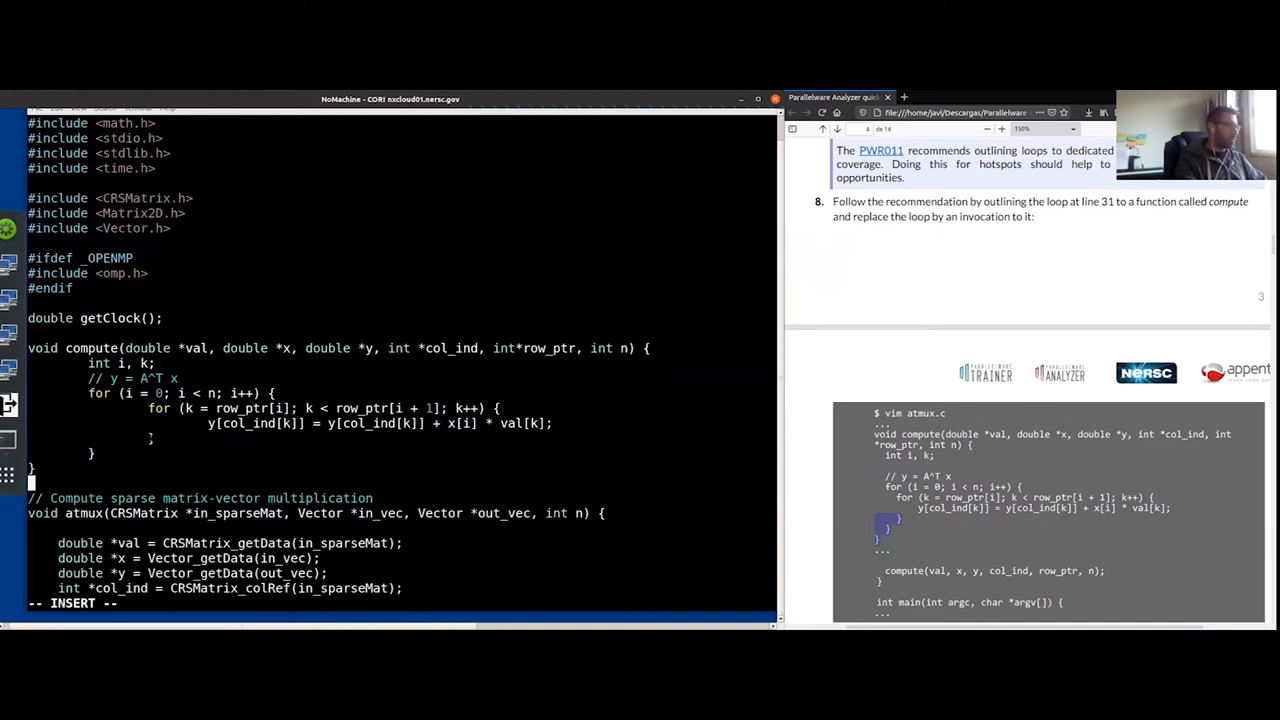
pyautogui.press('Escape')
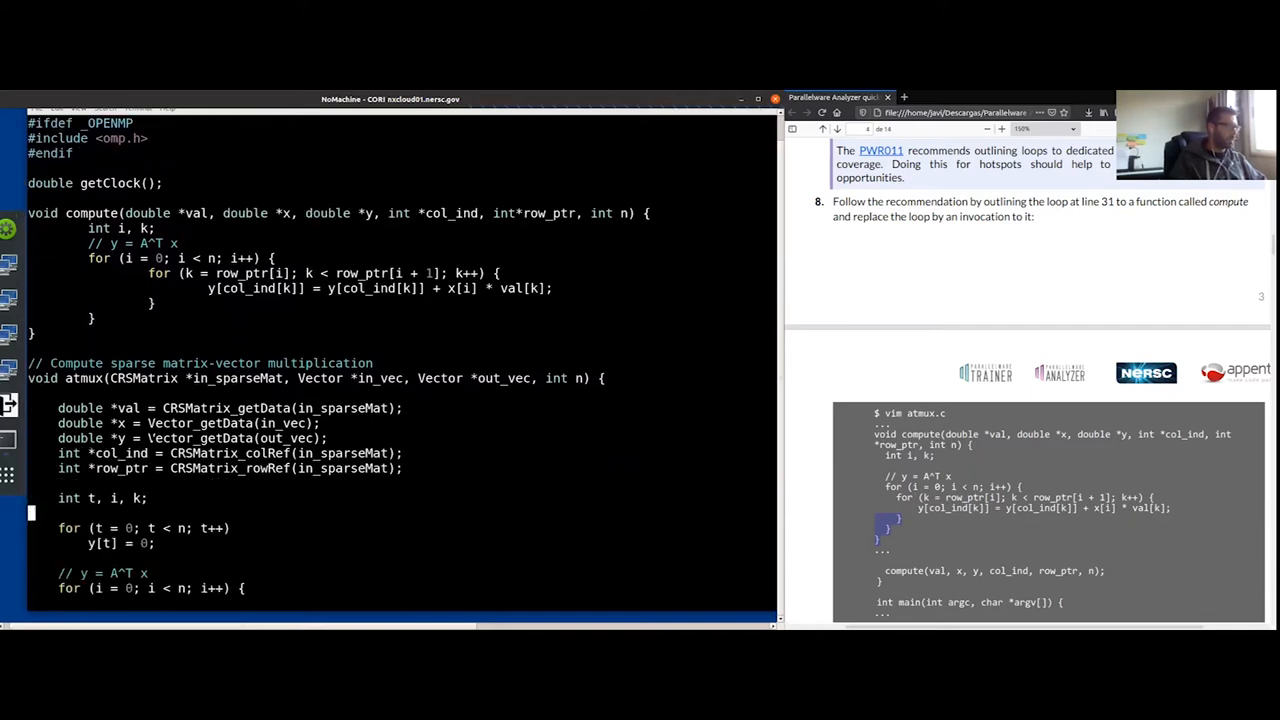
pyautogui.scroll(-3)
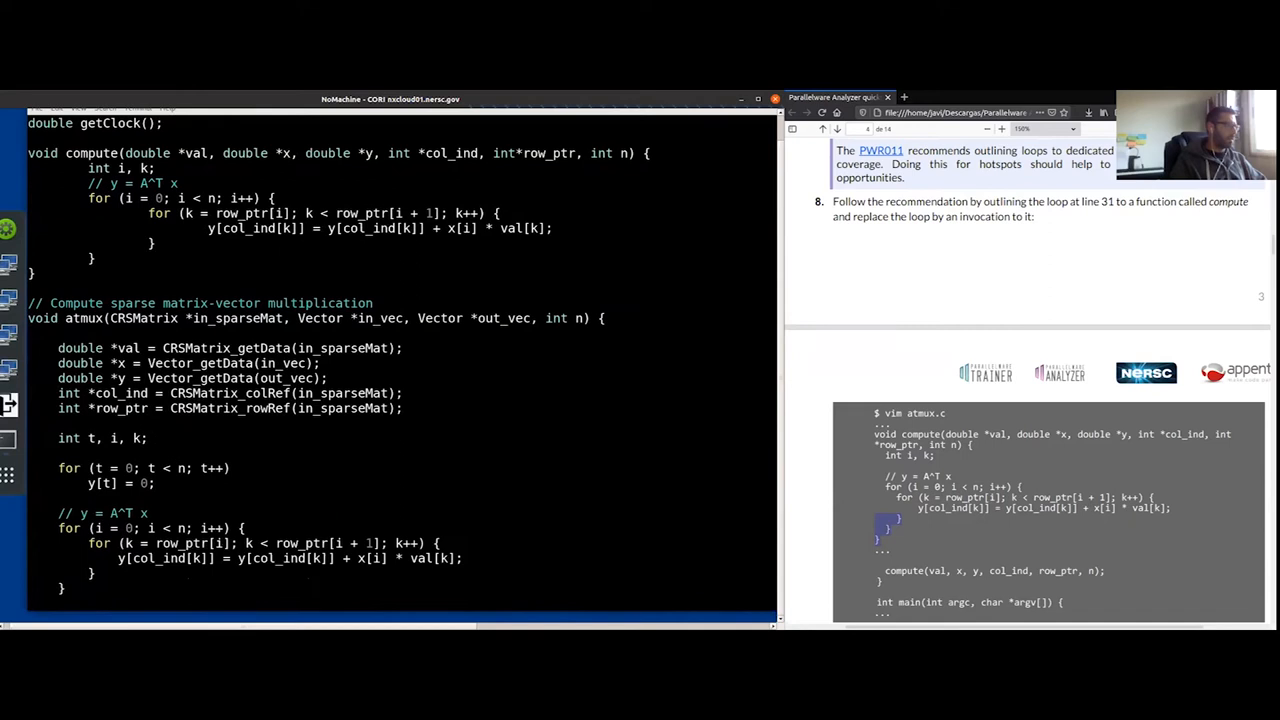
# Step: Replace atmux's loop with compute(val, x, y, col_ind, row_ptr, n); and save with :wq
pyautogui.scroll(-3)
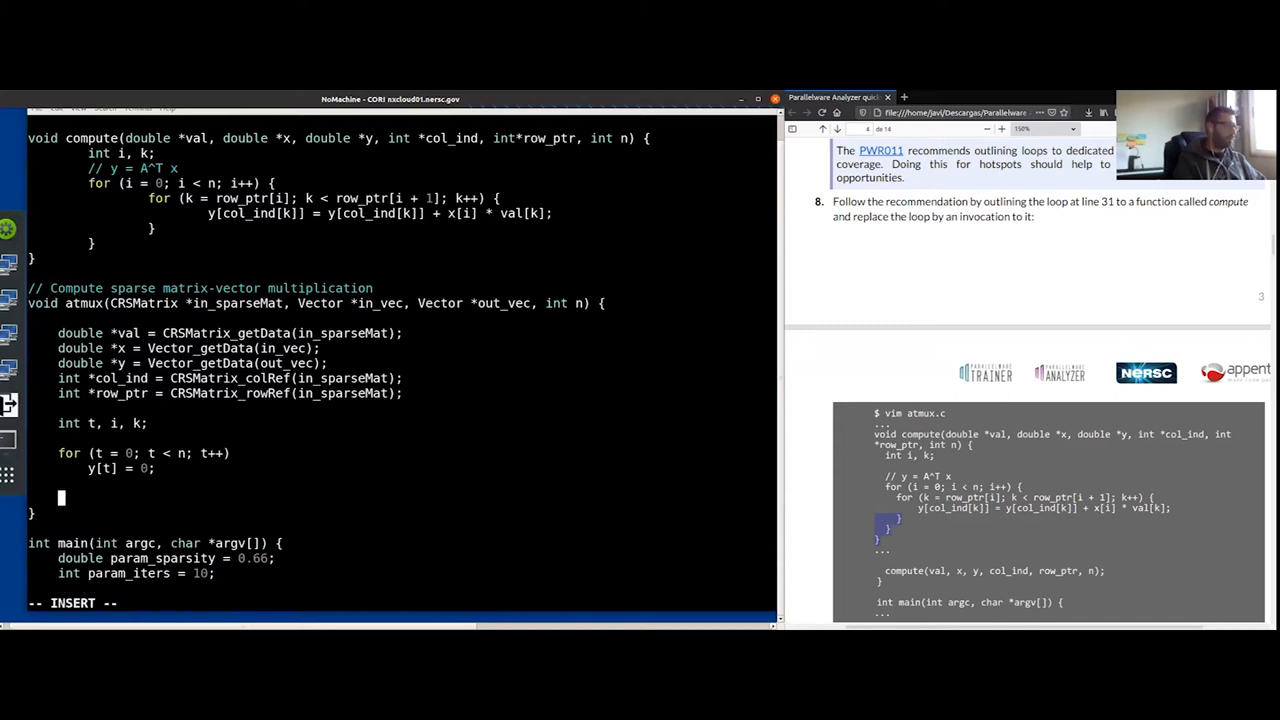
pyautogui.write('compute(')
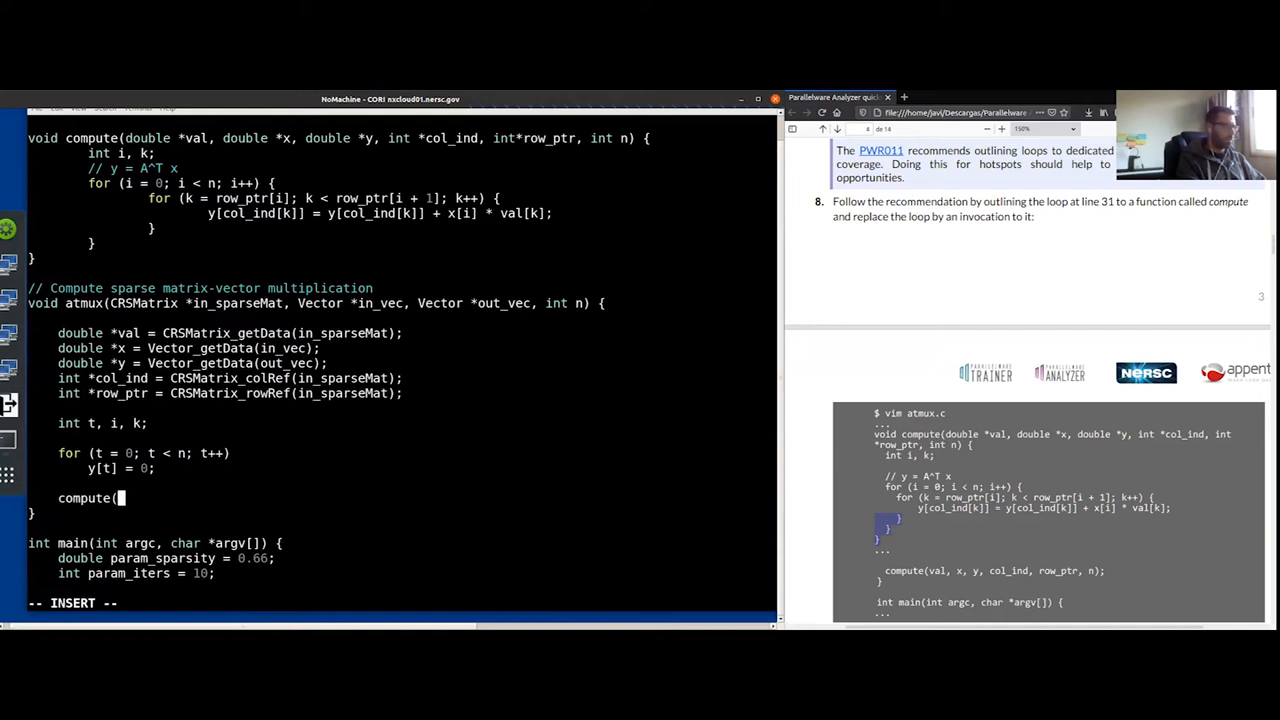
pyautogui.write('val, x, y, col_ind, row_ptr, n);')
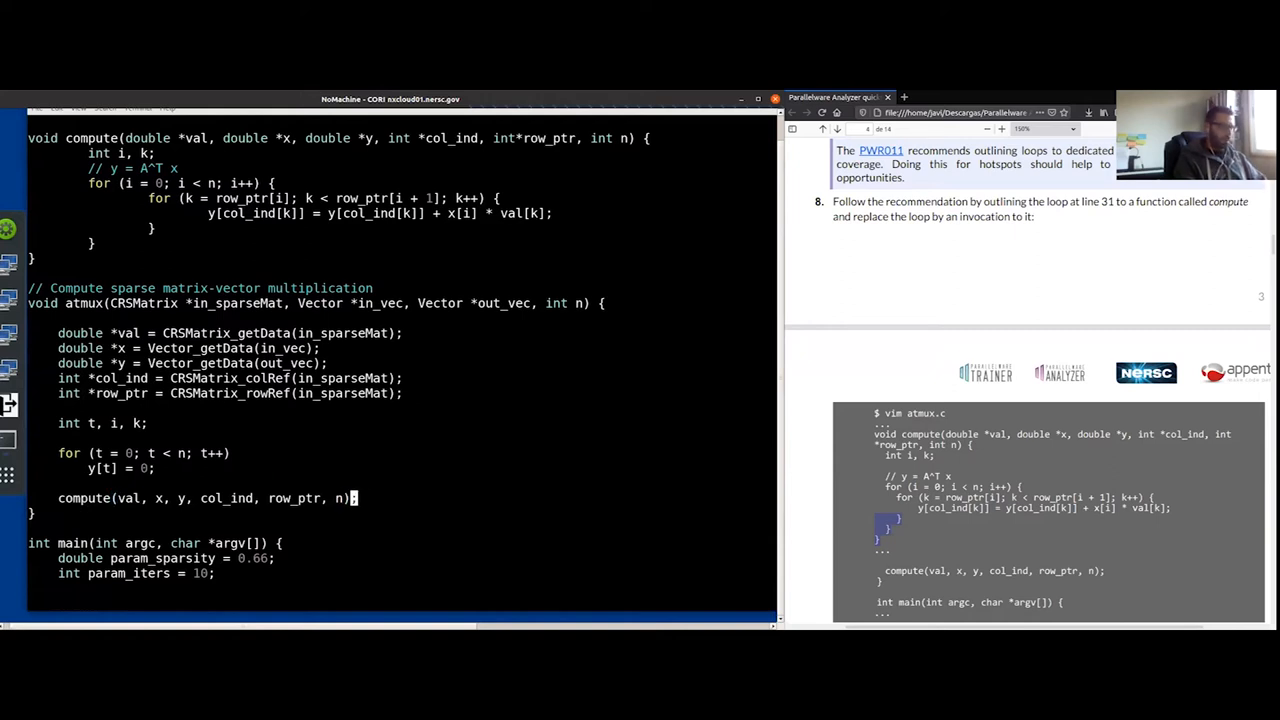
pyautogui.write(':wq')
pyautogui.write('make run')
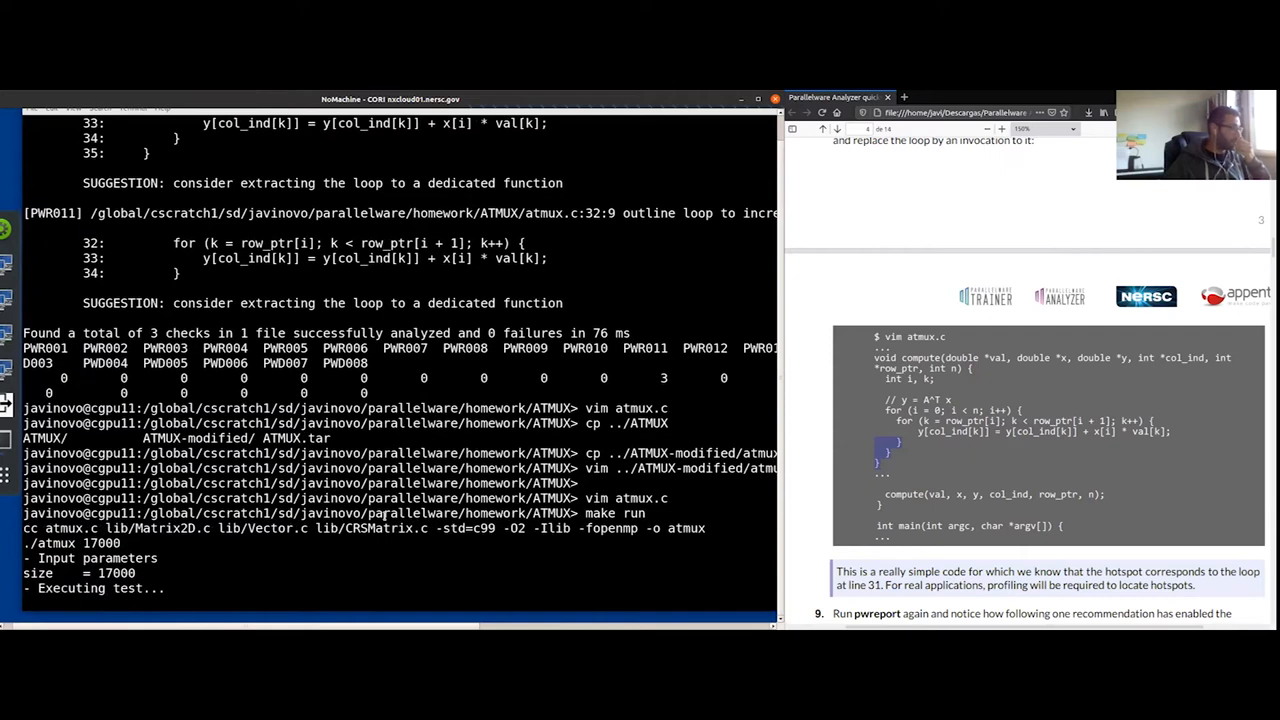
pyautogui.scroll(-3)
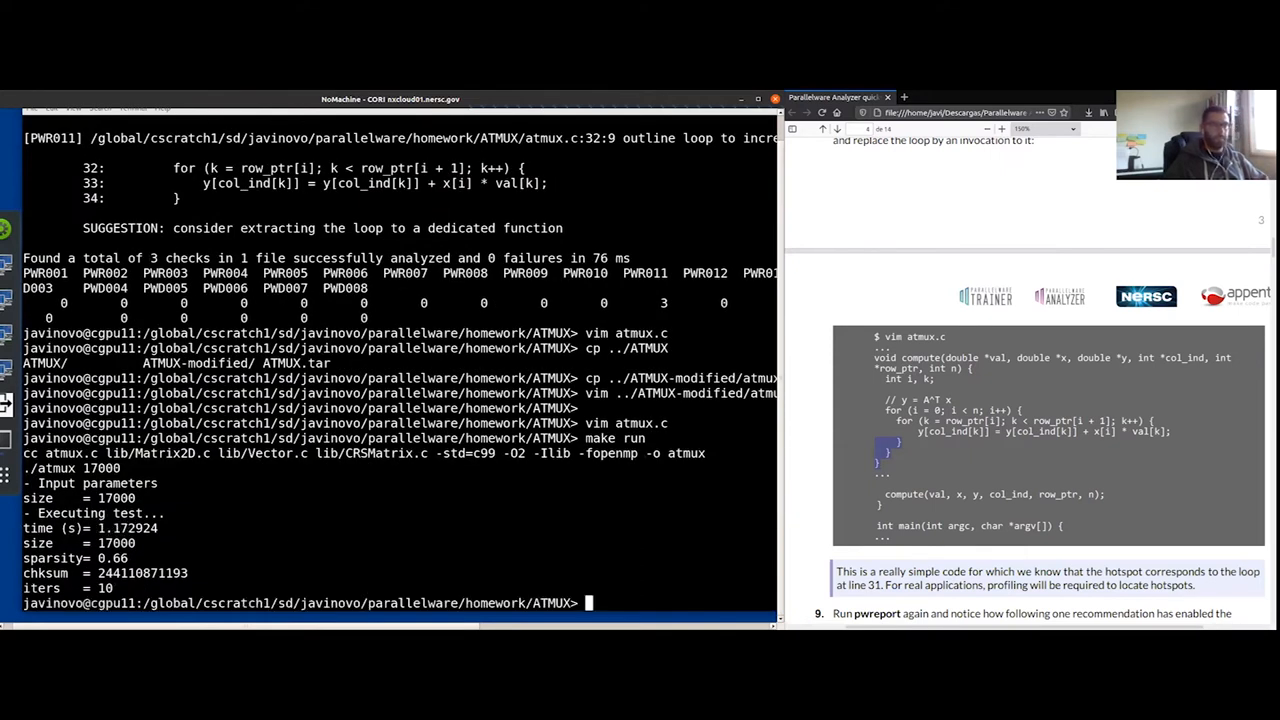
pyautogui.scroll(-3)
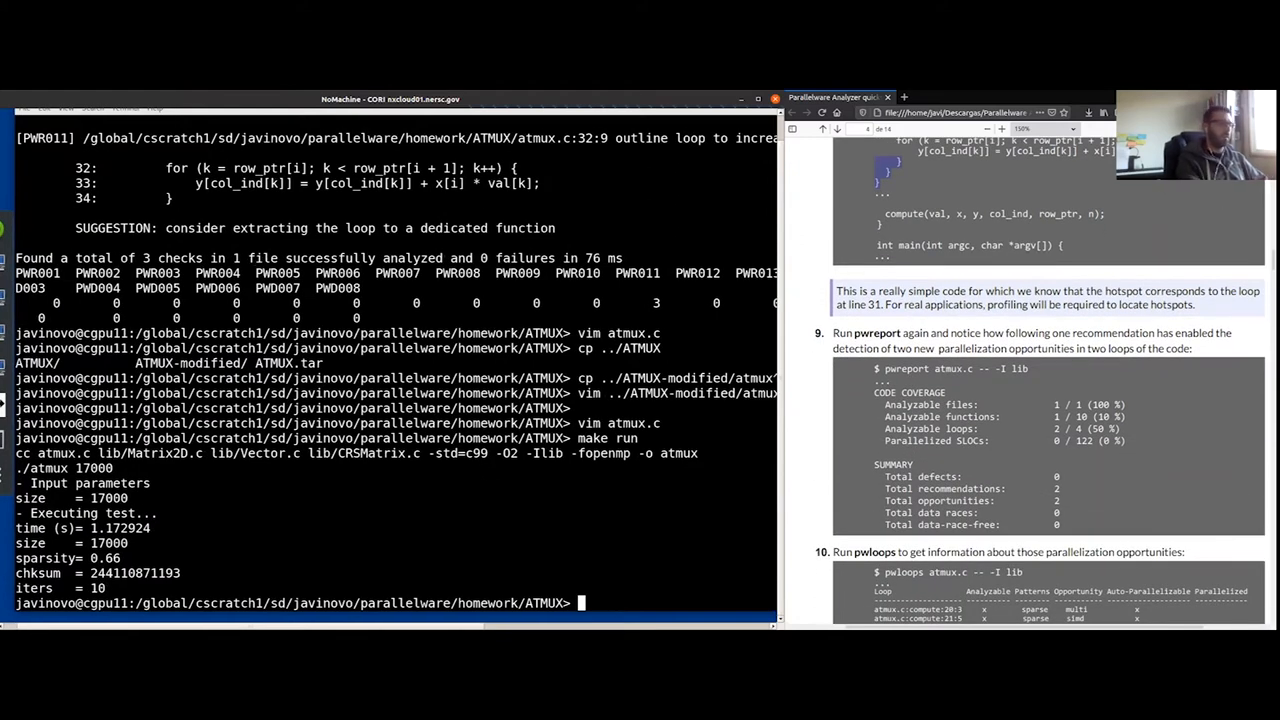
# Step: Re-run pwreport atmux.c -- -Ilib to get the updated analysis report
pyautogui.write('pwc')
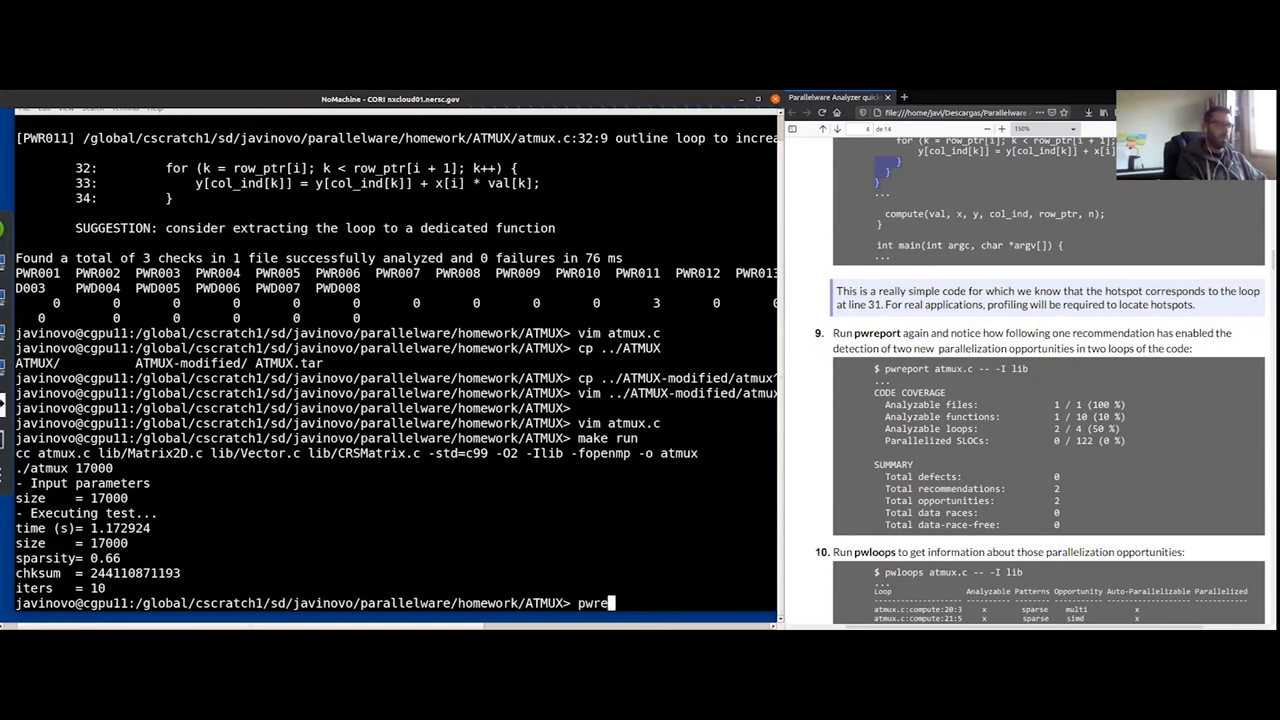
pyautogui.write('port atmux.c -- -')
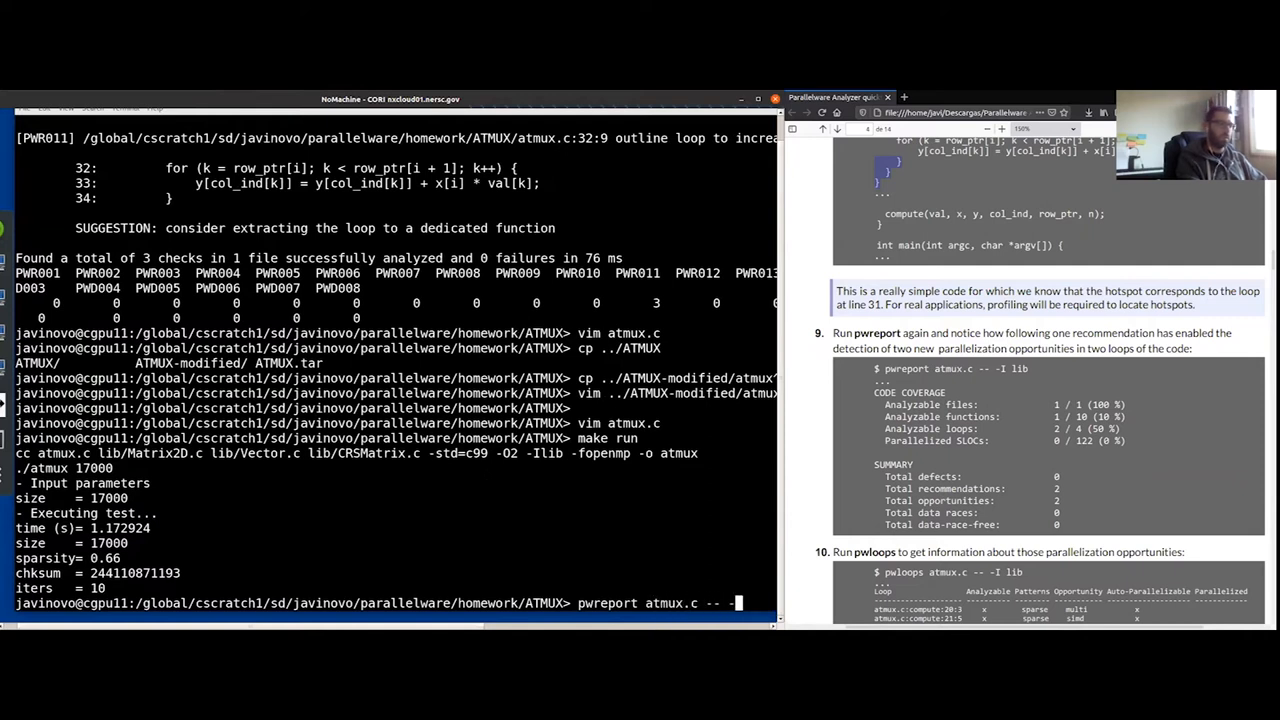
pyautogui.write('Ilib')
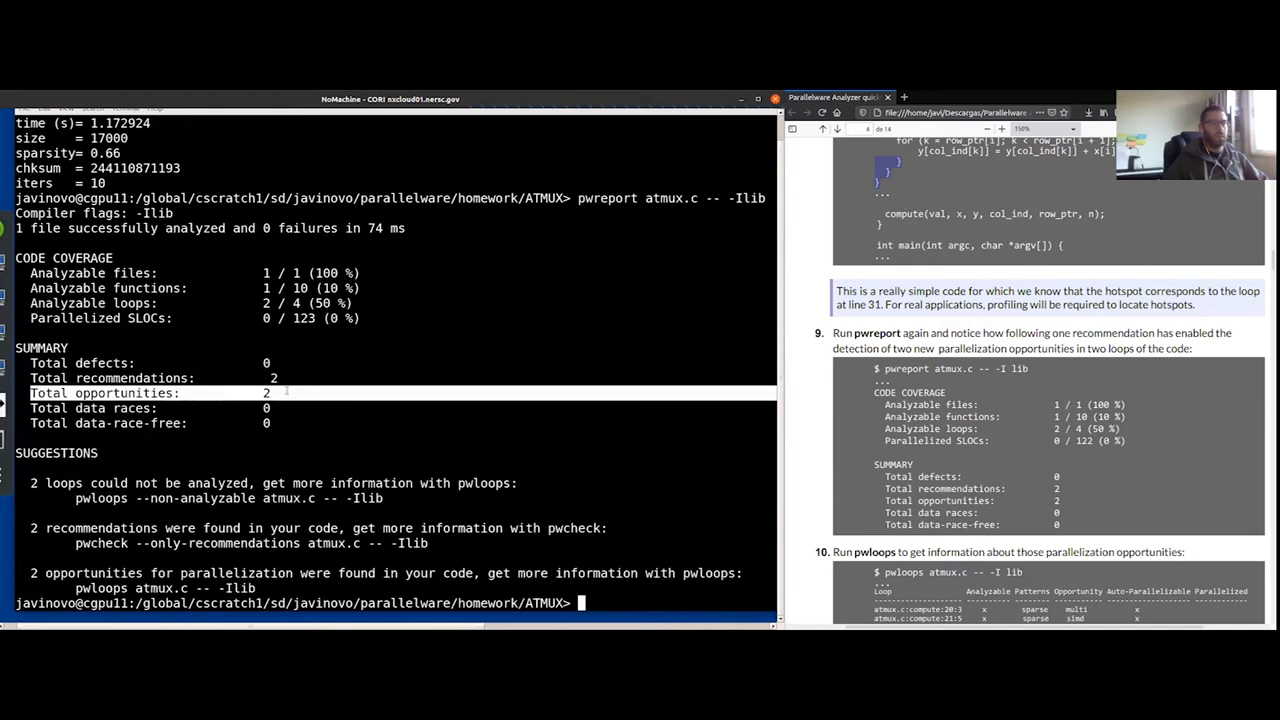
# Step: List atmux.c's loops with -Ilib and select line 19's multi opportunity
pyautogui.scroll(-3)
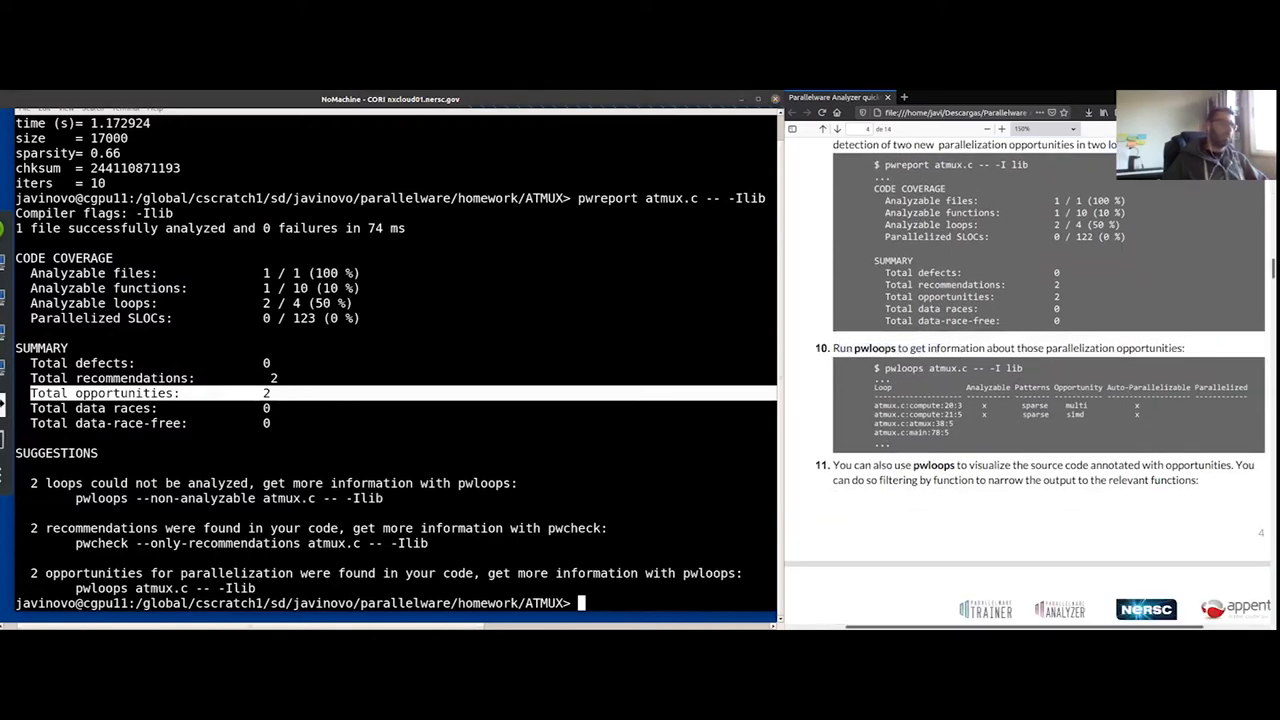
pyautogui.write('pwreport atmux.c -- -Ilib')
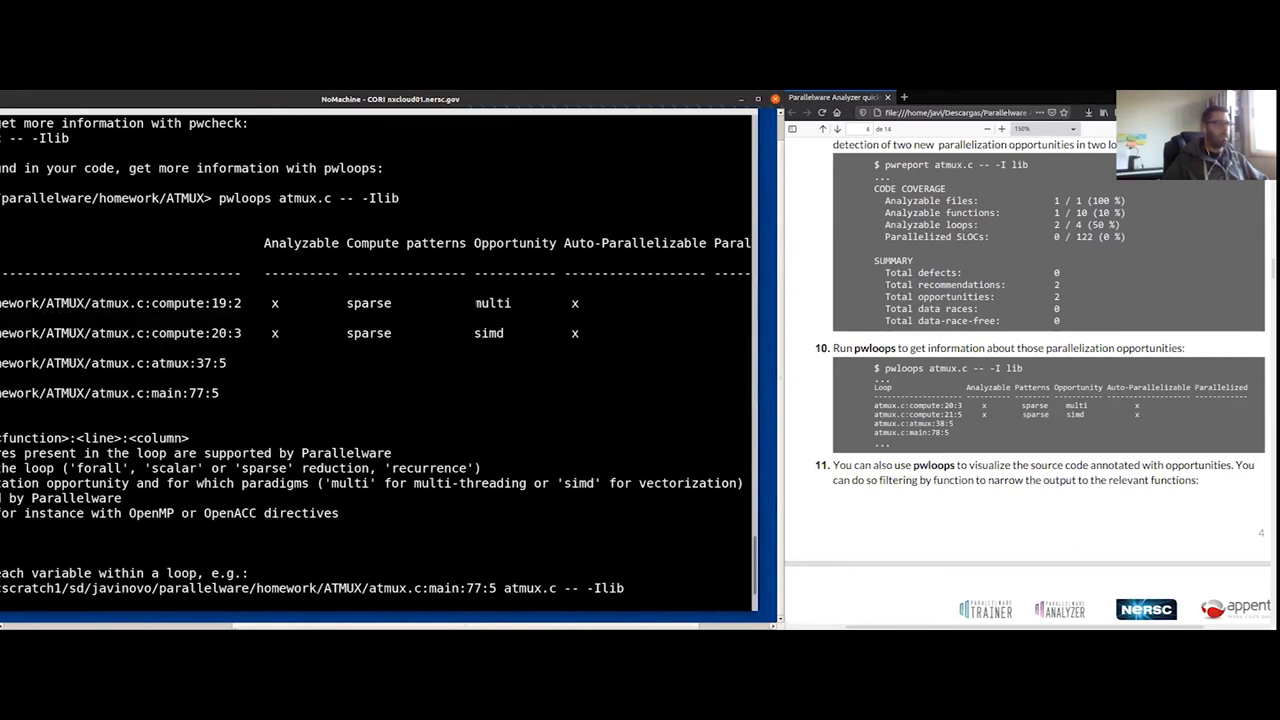
pyautogui.doubleClick(491, 303)
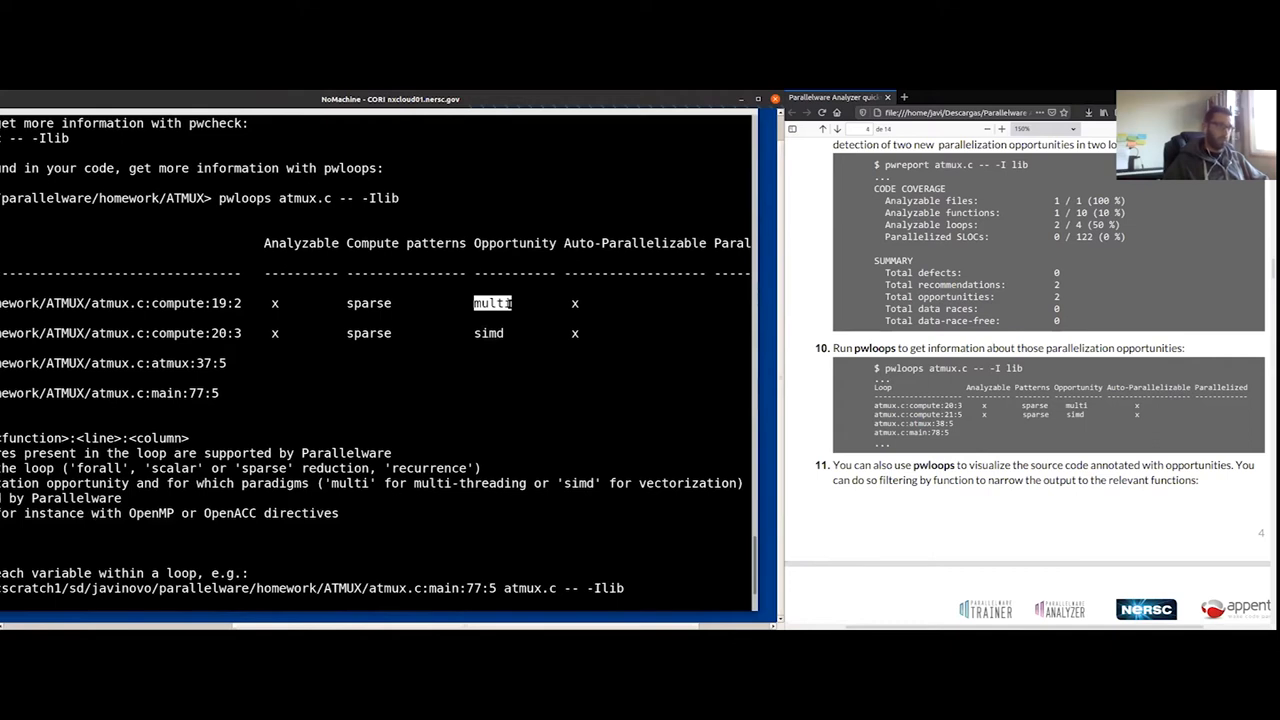
pyautogui.moveTo(261, 310)
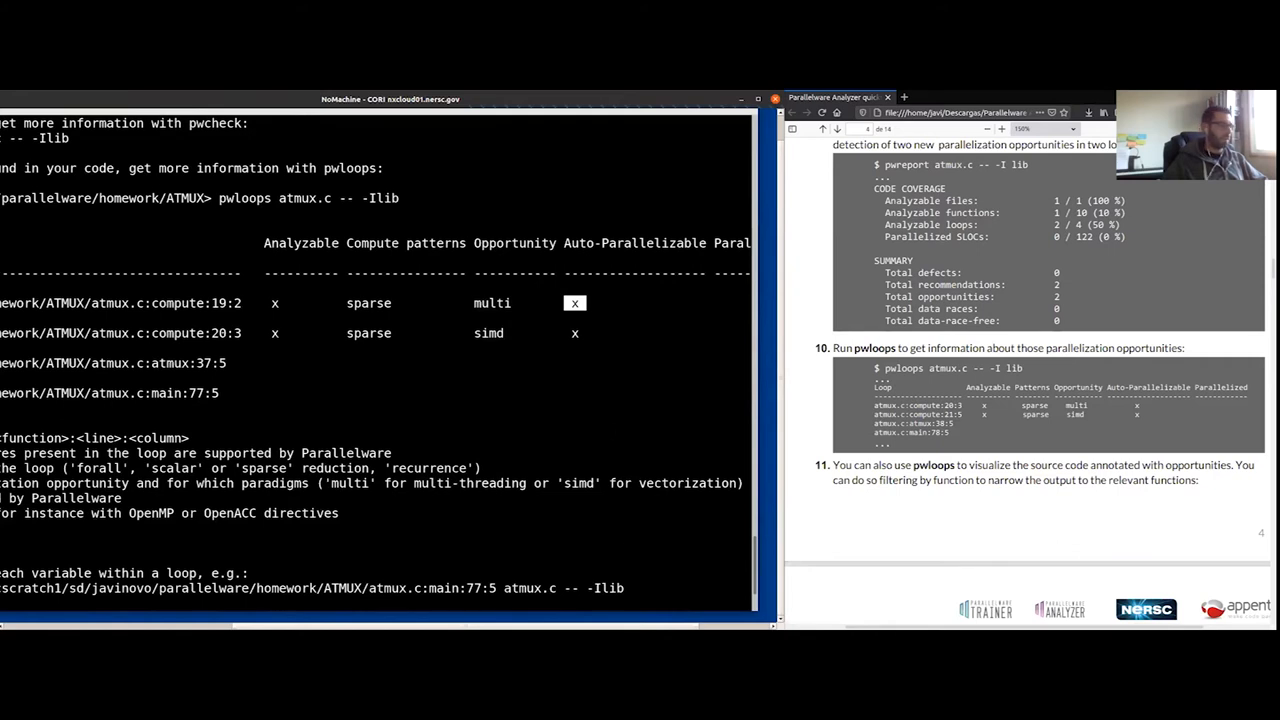
pyautogui.scroll(-3)
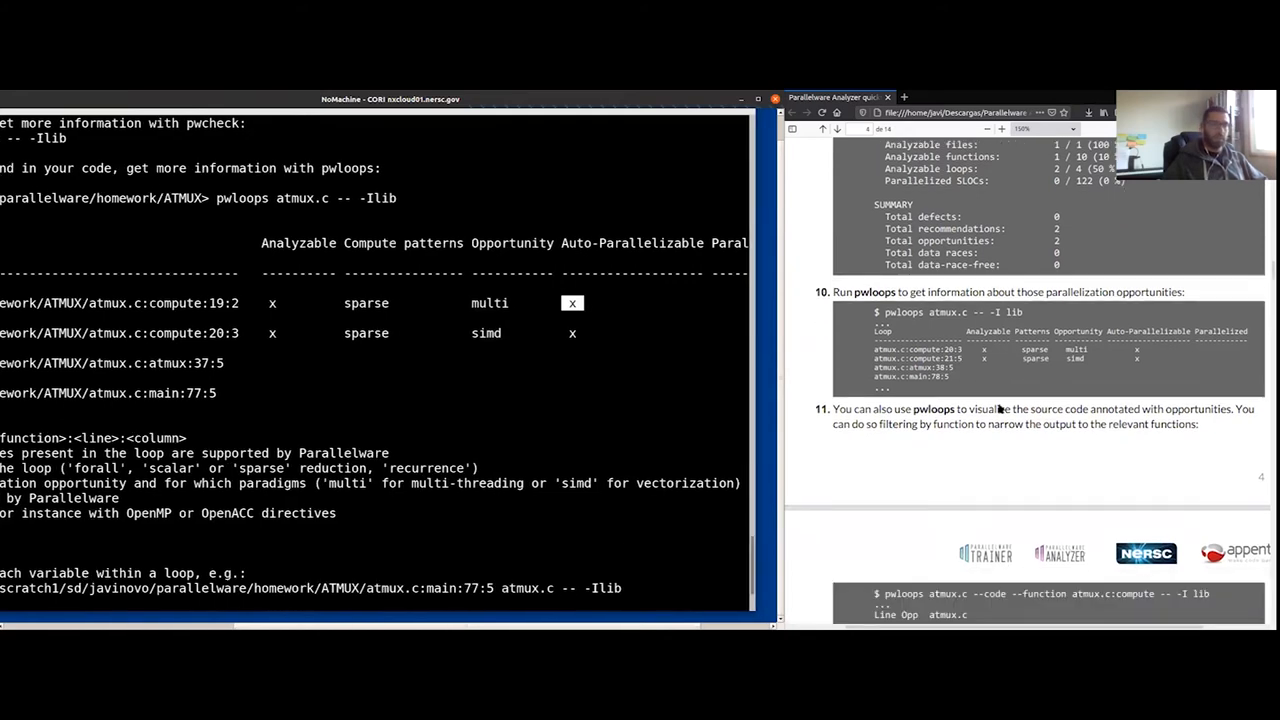
# Step: Print compute's annotated source with pwloops atmux.c --code --function atmux.c:compute -- -Ilib
pyautogui.scroll(-3)
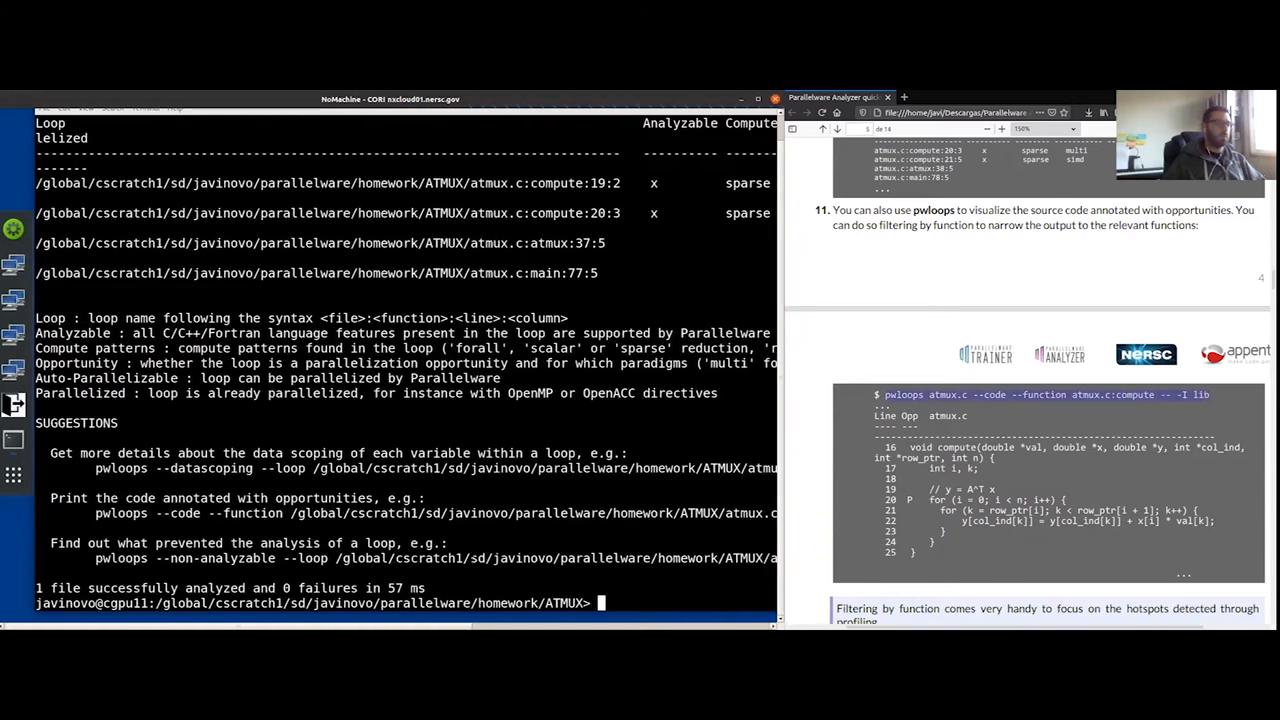
pyautogui.write('pwloops atmux.c --code --')
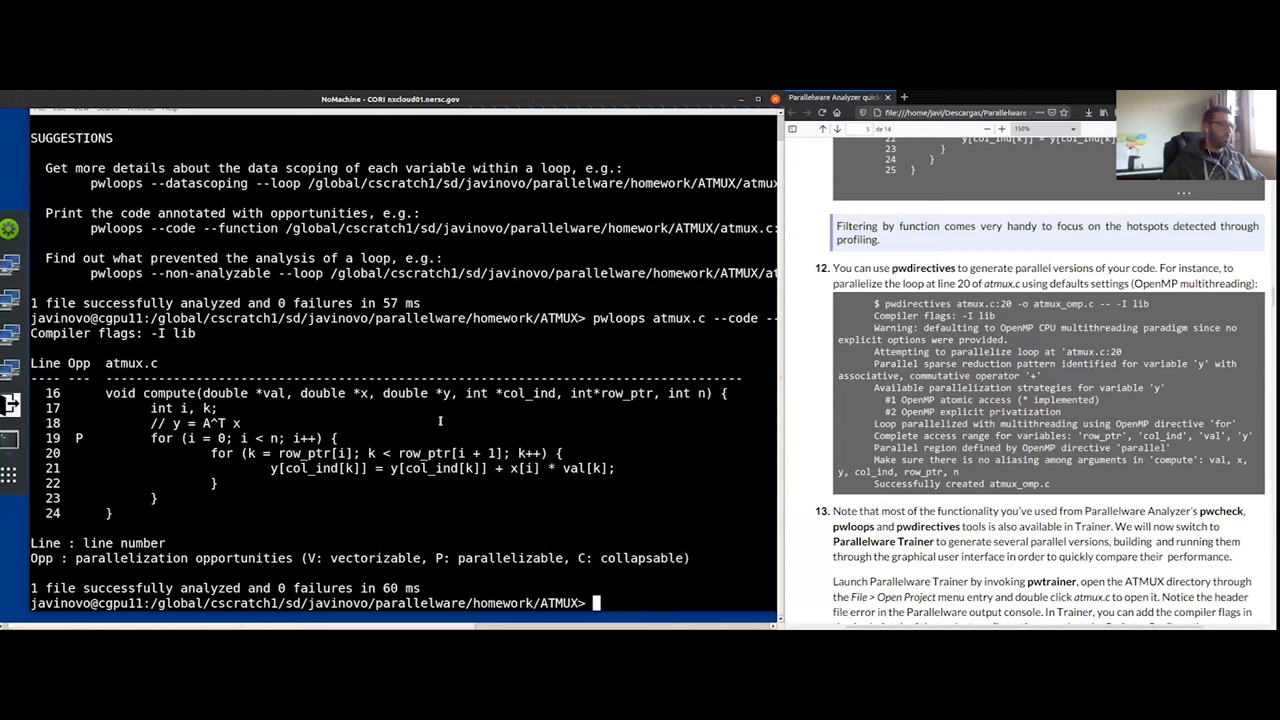
# Step: Parallelize atmux.c line 19 with pwdirectives, writing atmux_omp.c using -Ilib
pyautogui.write('pwdirectives /global/csc')
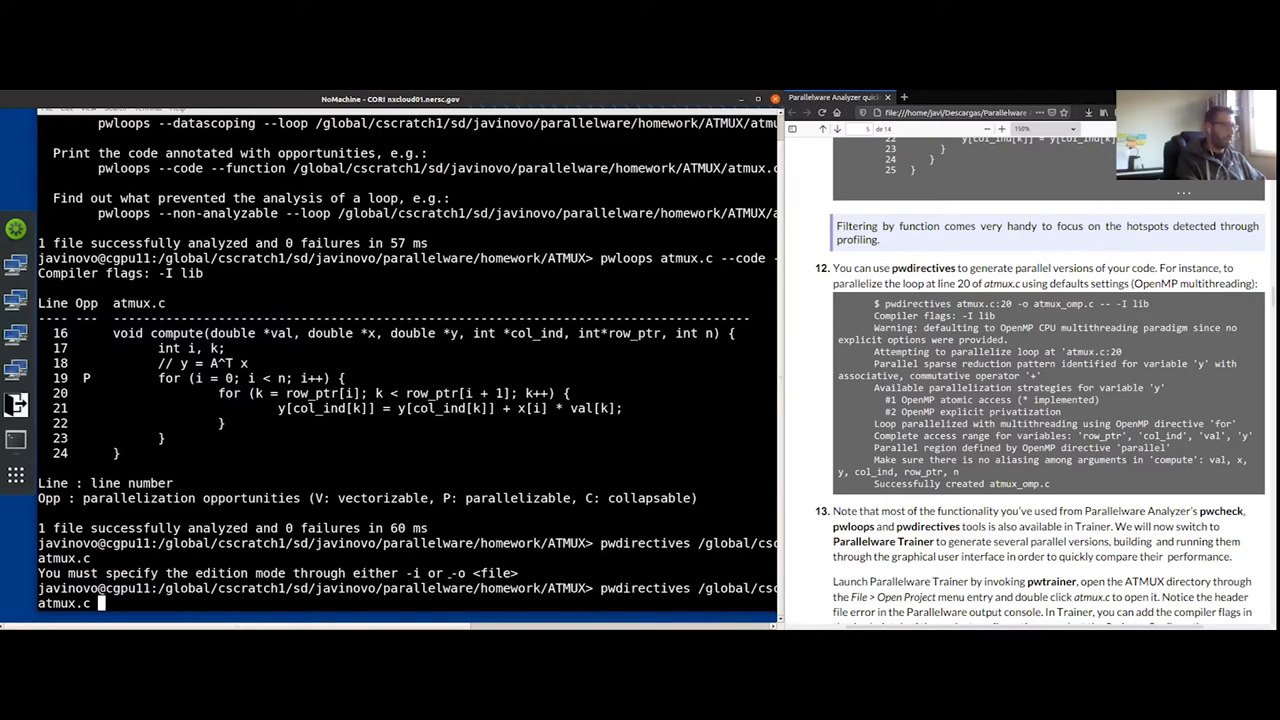
pyautogui.write('-o atmux_omp.c -')
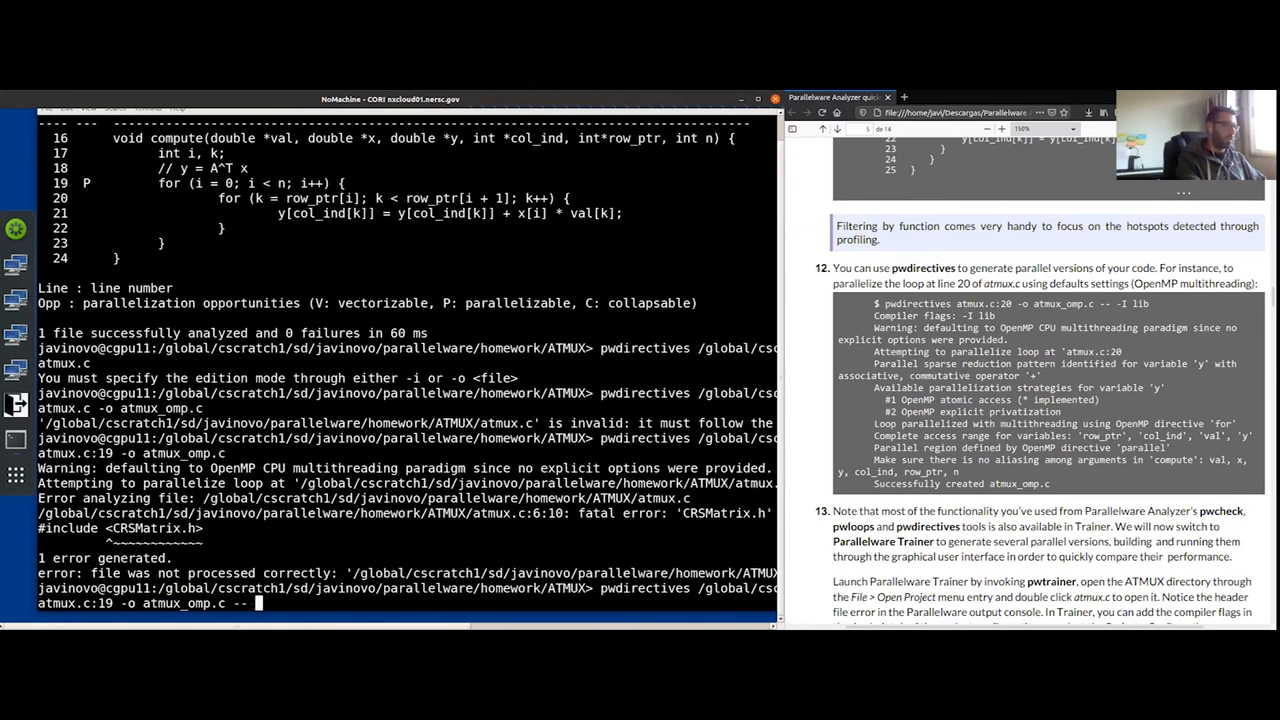
pyautogui.write('-Ilib')
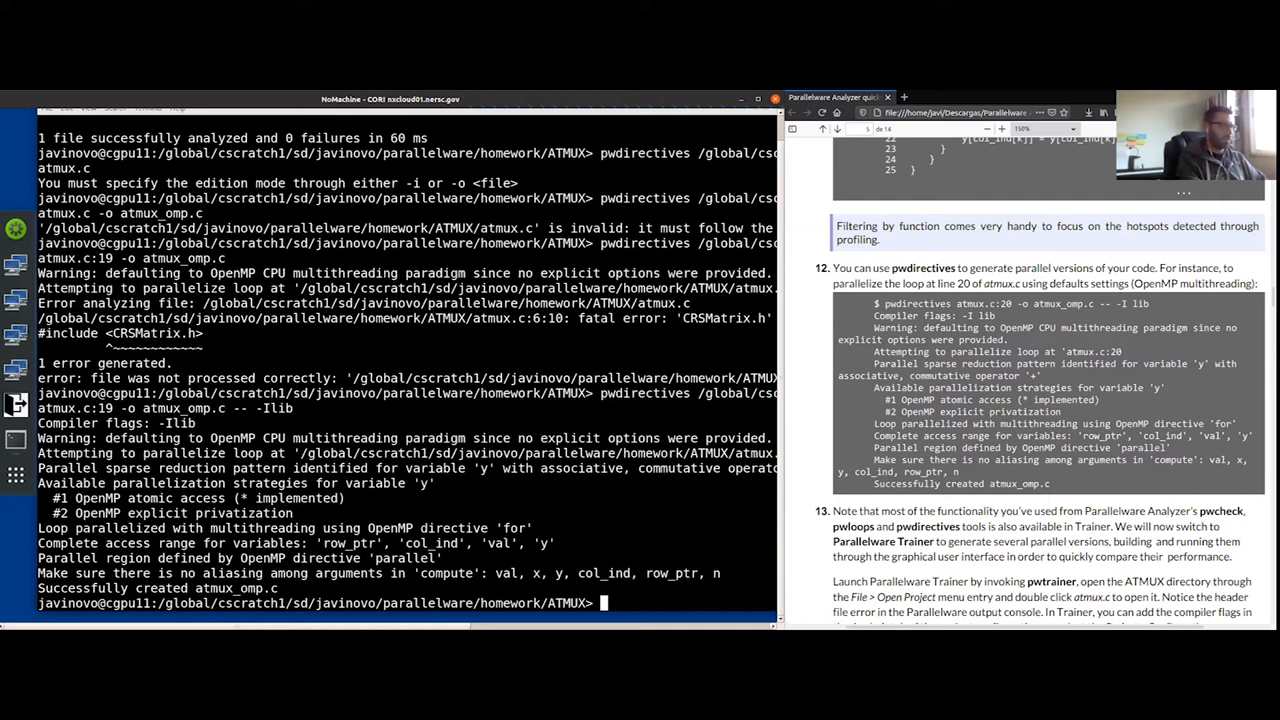
# Step: View atmux_omp.c with less, then start and interrupt the serial make run
pyautogui.write('less atmux_omp.c')
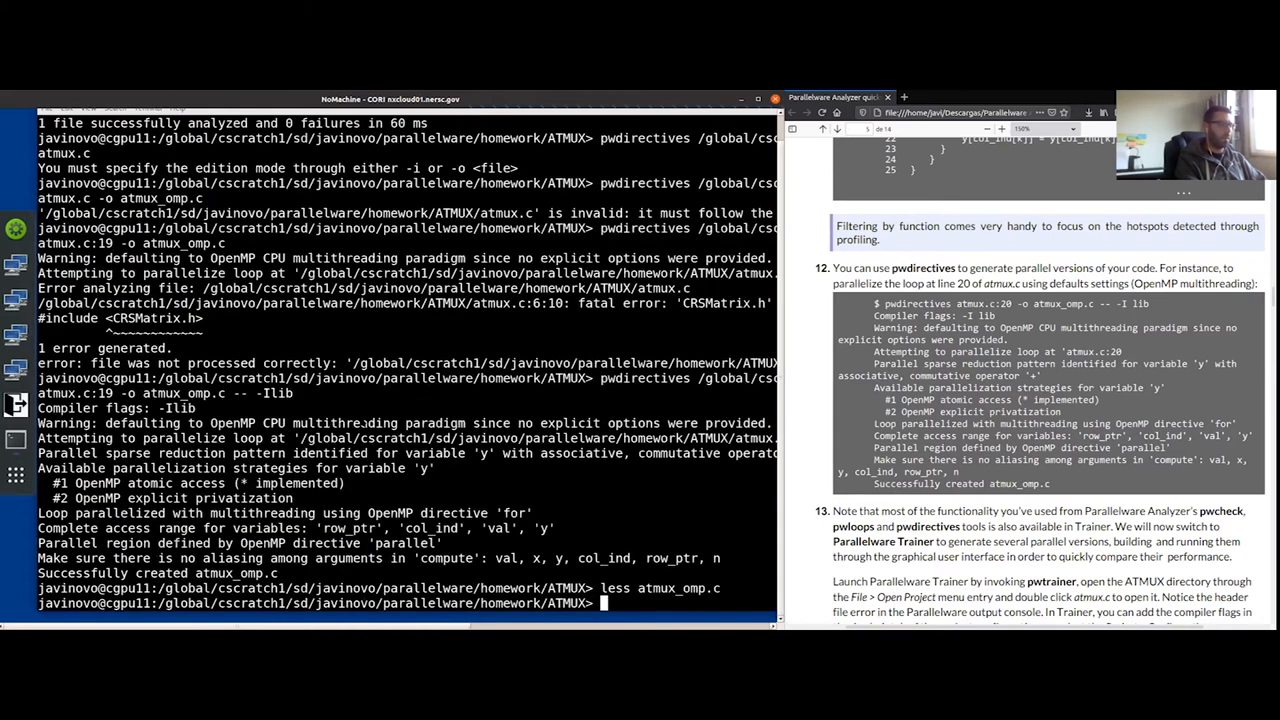
pyautogui.write('make run')
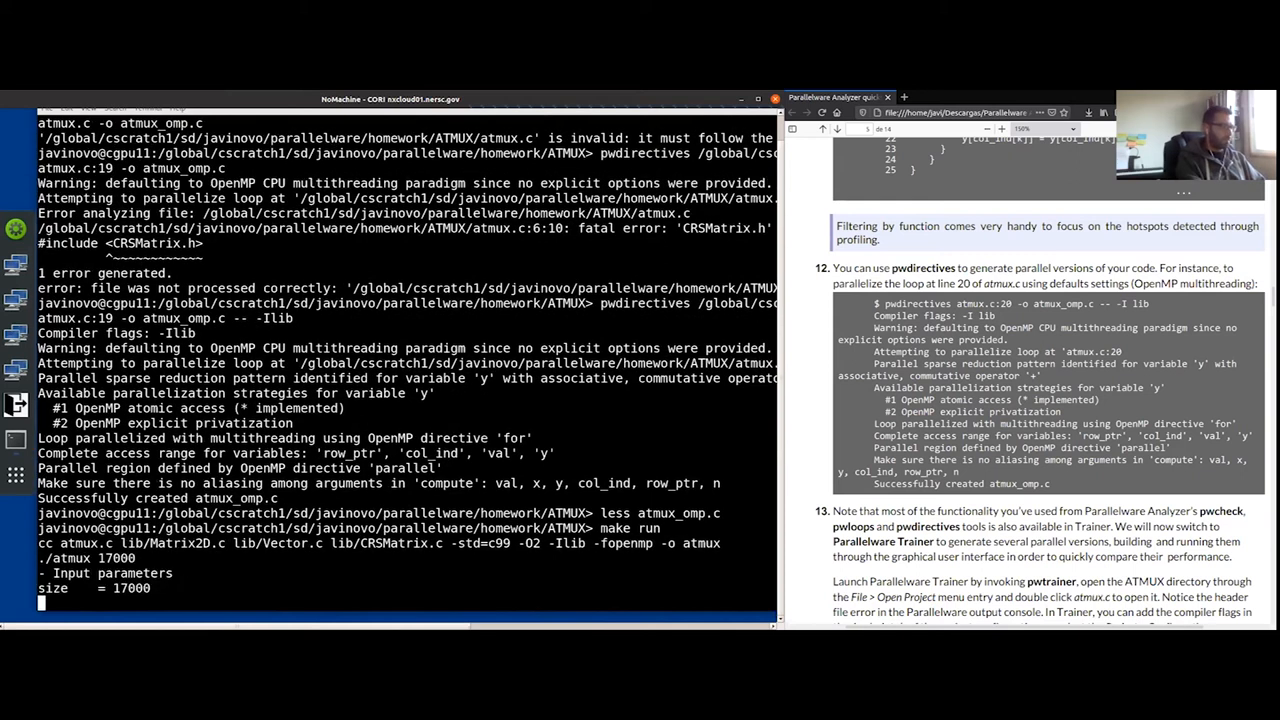
pyautogui.press('ctrl+c')
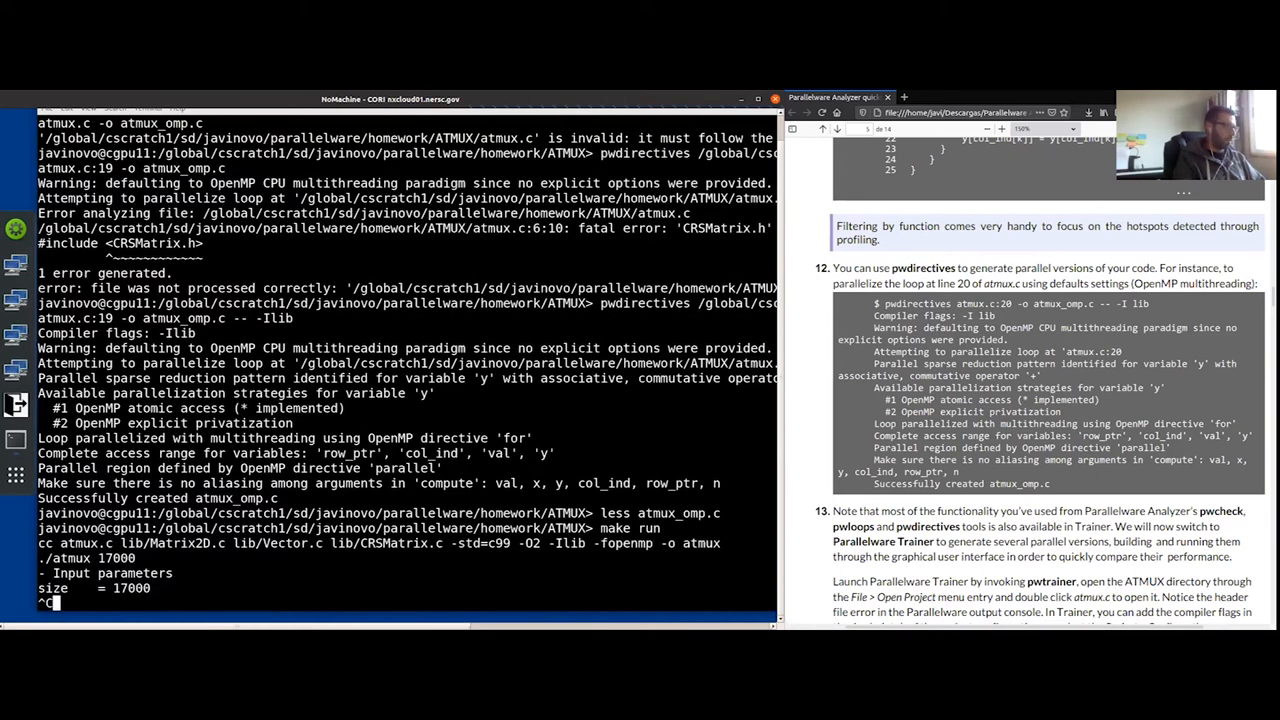
pyautogui.press('ctrl+c')
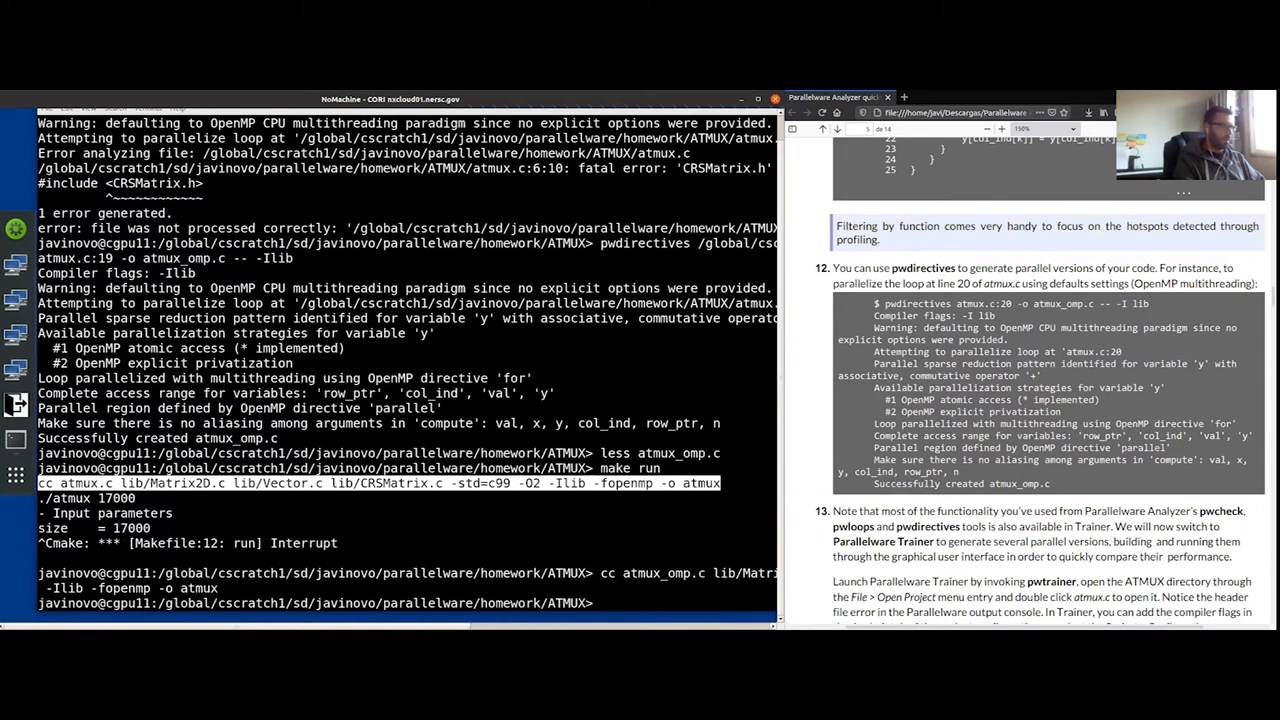
# Step: Run the OpenMP atmux build at size 17000, taking 3.516743 seconds
pyautogui.write('./atmux 17000')
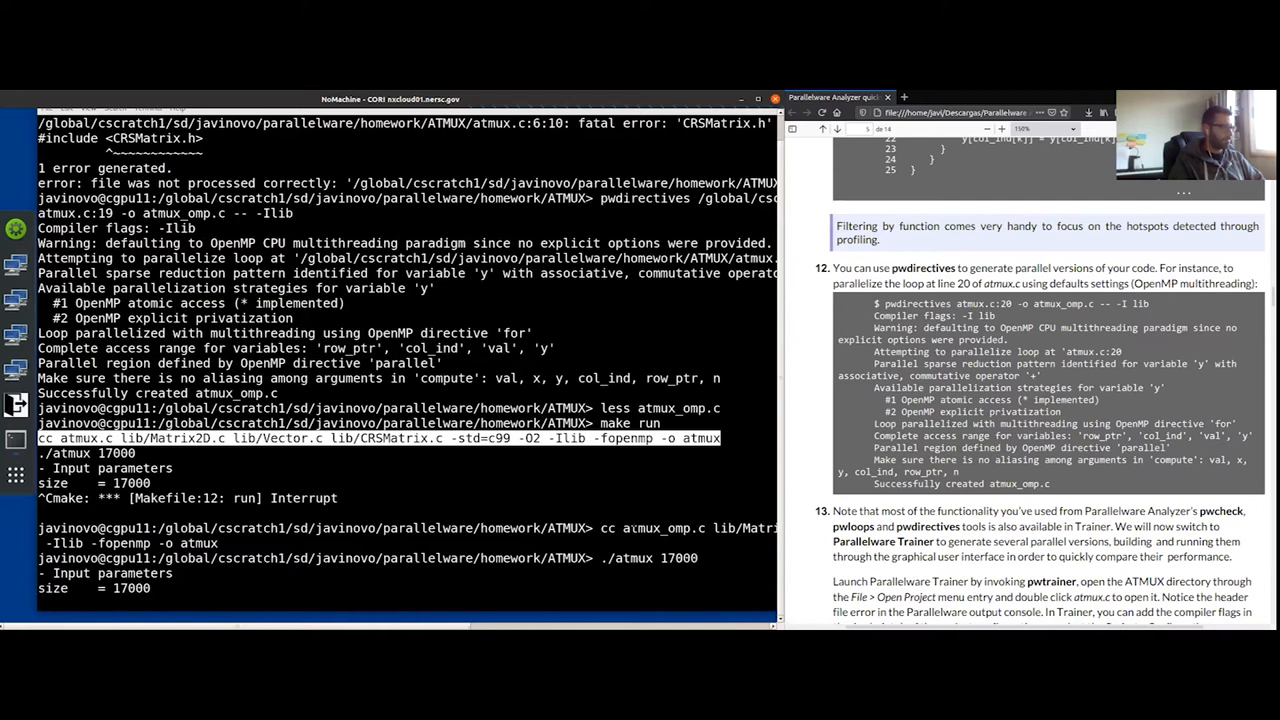
pyautogui.press('Return')
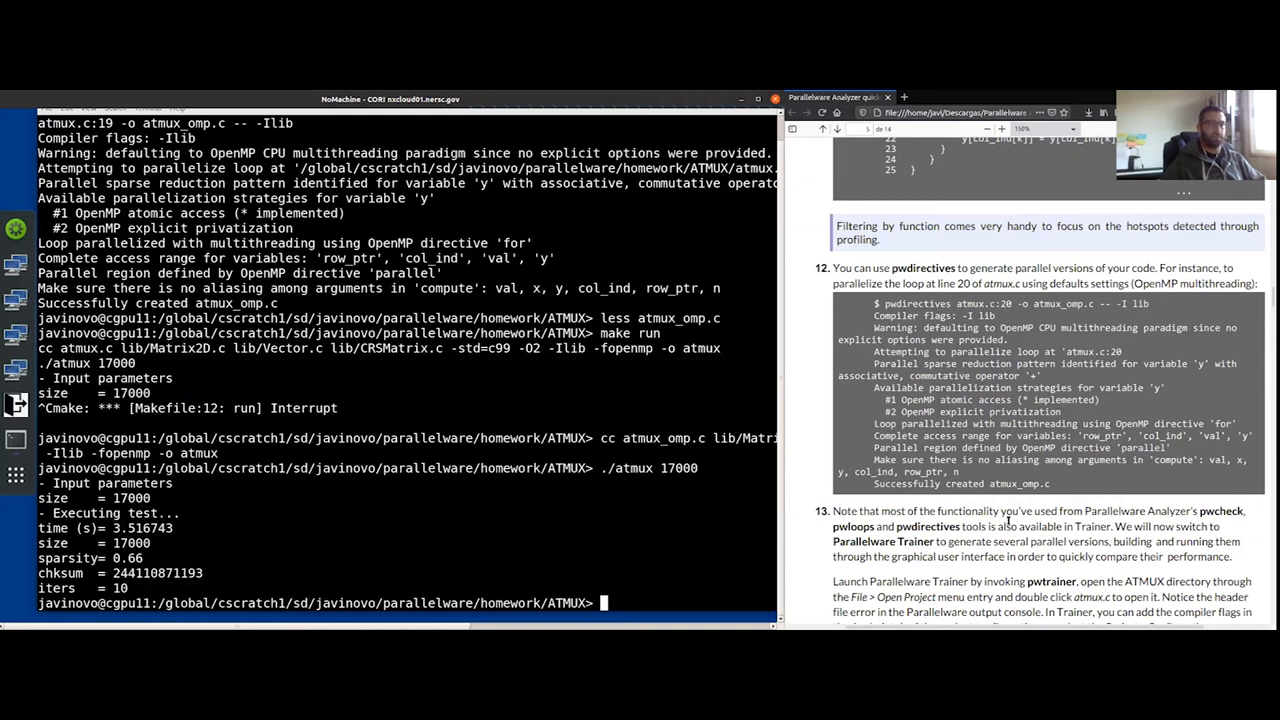
pyautogui.scroll(-3)
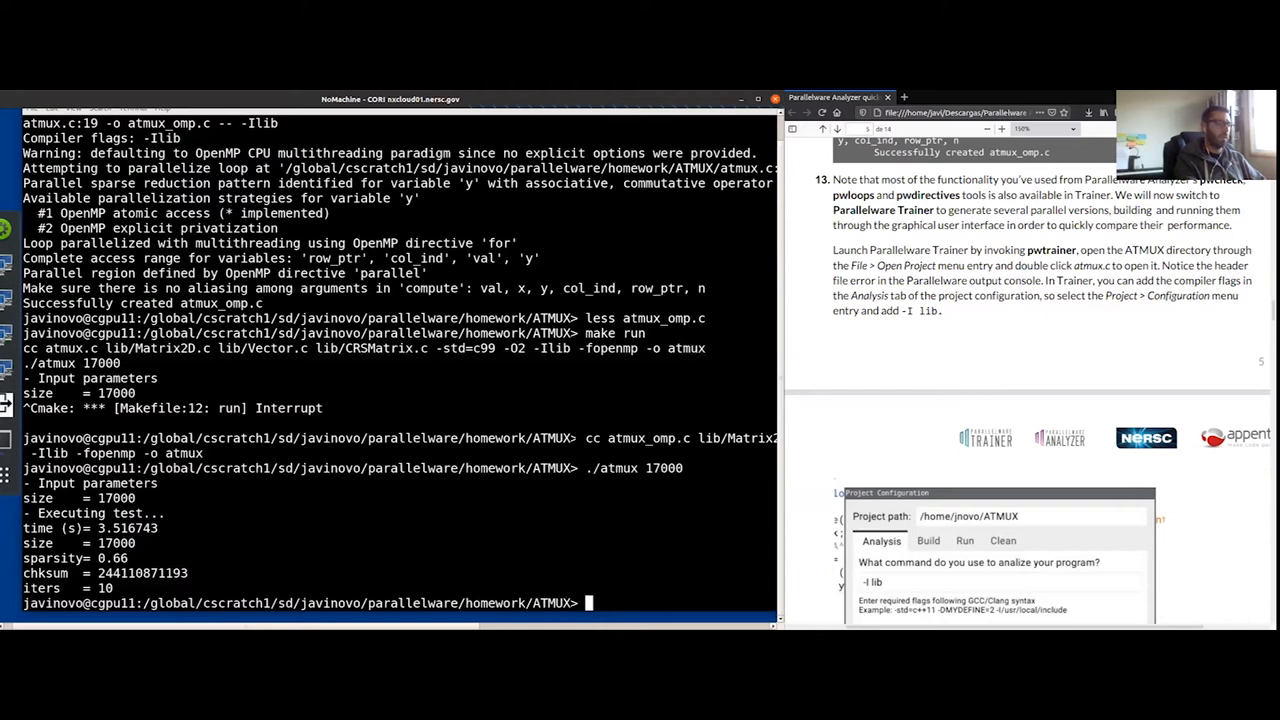
# Step: Launch Parallelware Trainer in the background with pwtrainer &
pyautogui.write('pwtrainer &')
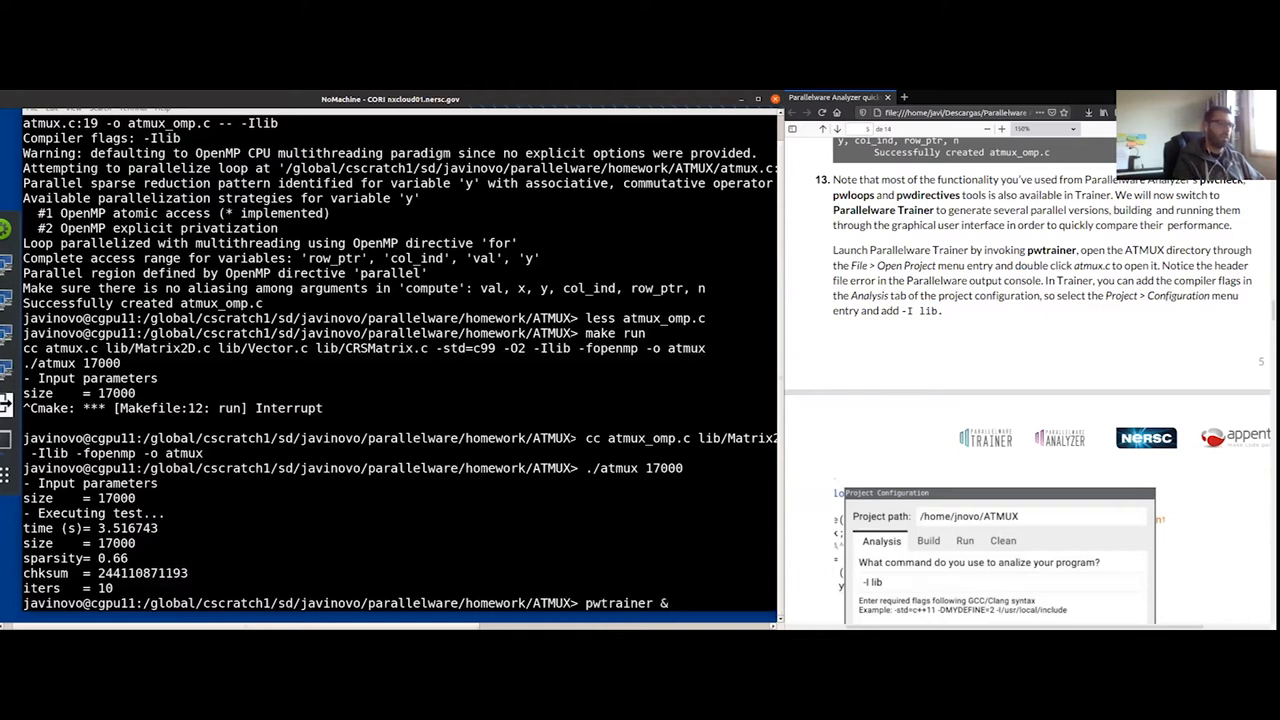
pyautogui.press('Return')
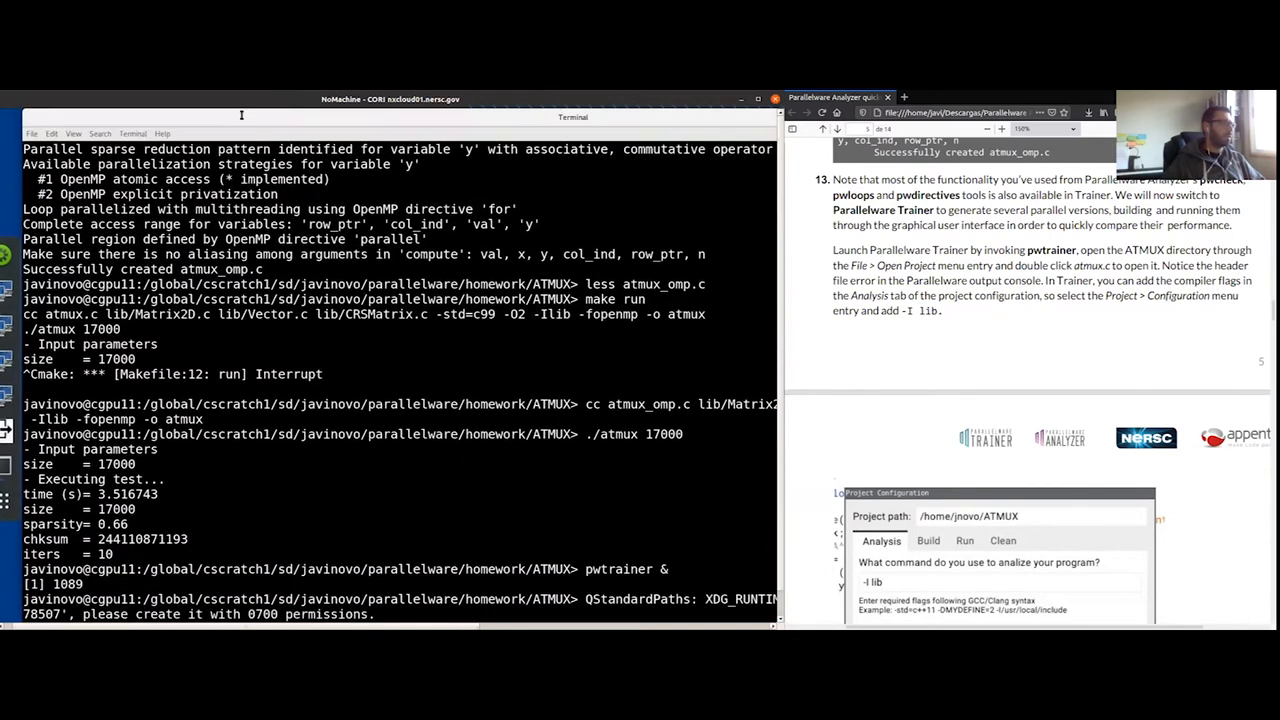
pyautogui.scroll(-3)
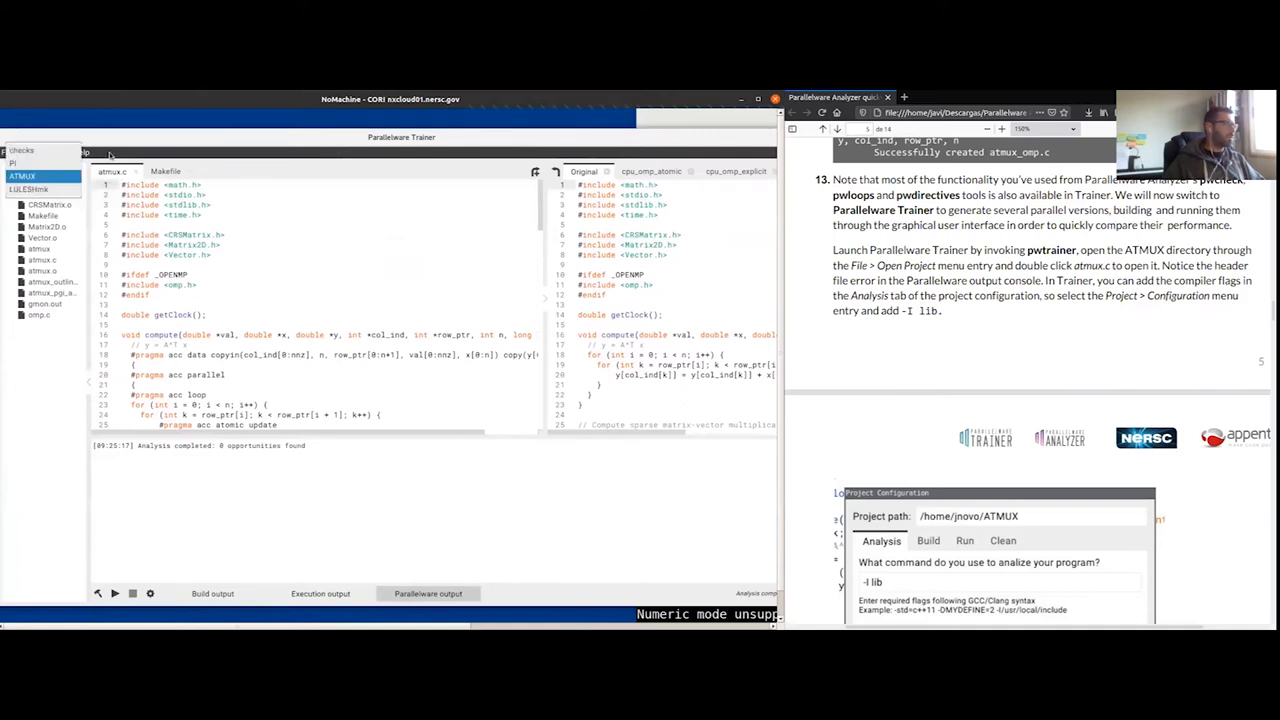
# Step: Open the homework/ATMUX folder as the project via File > Open Project
pyautogui.click(9, 152)
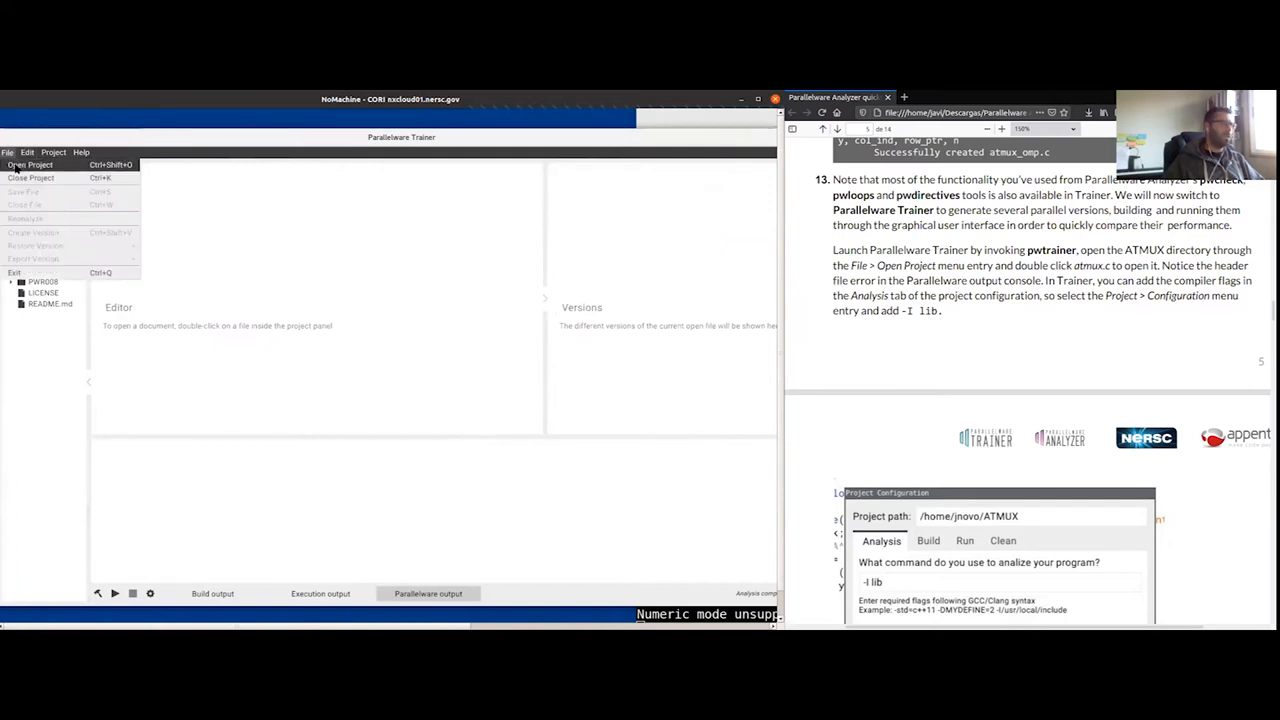
pyautogui.click(30, 164)
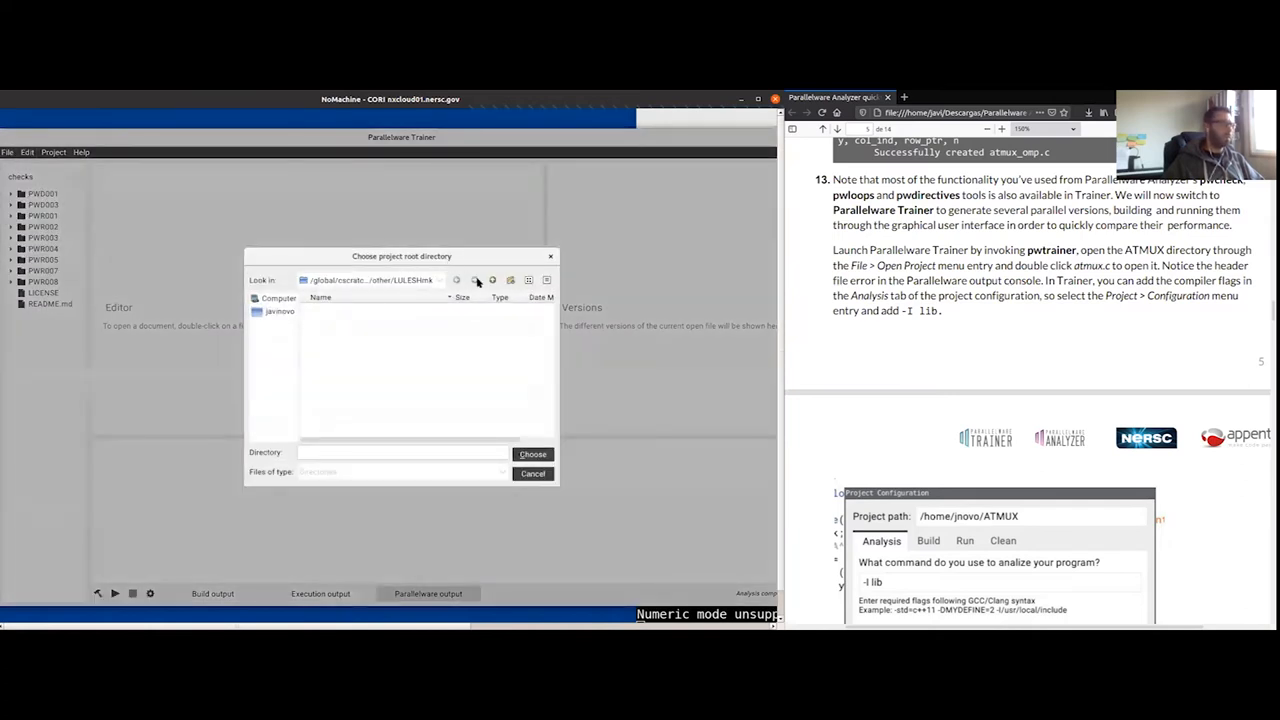
pyautogui.click(493, 280)
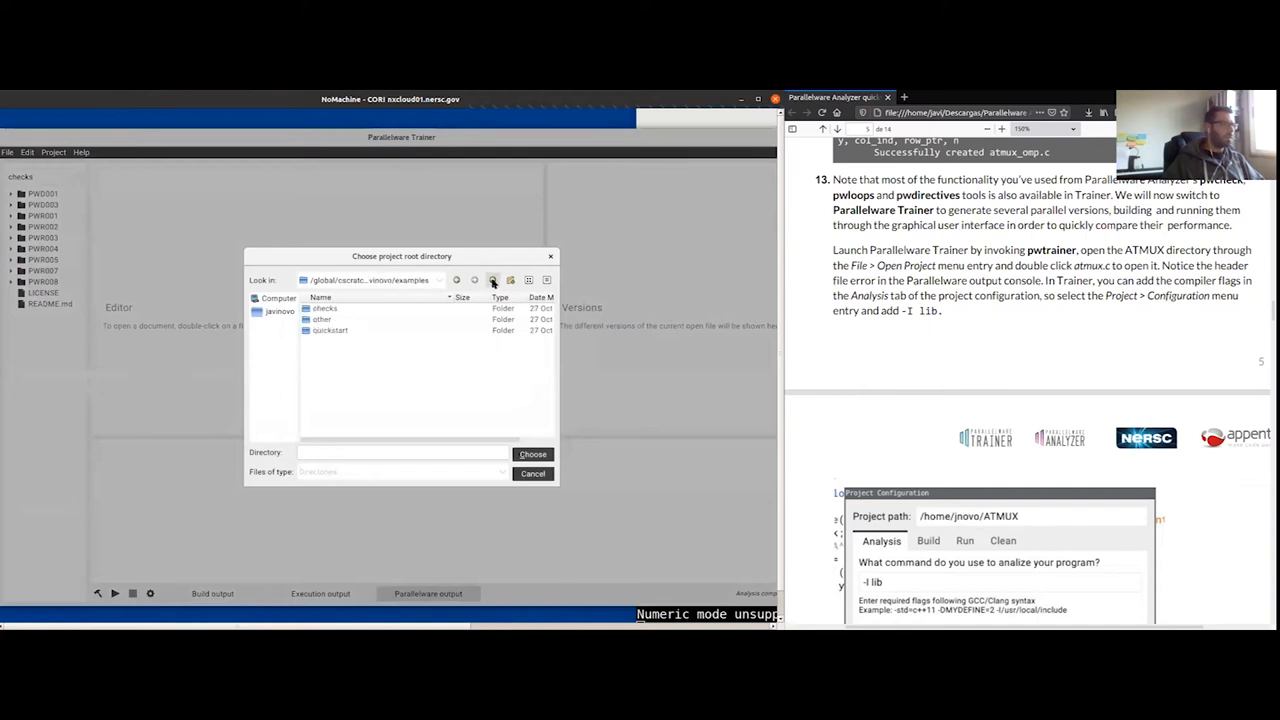
pyautogui.click(491, 280)
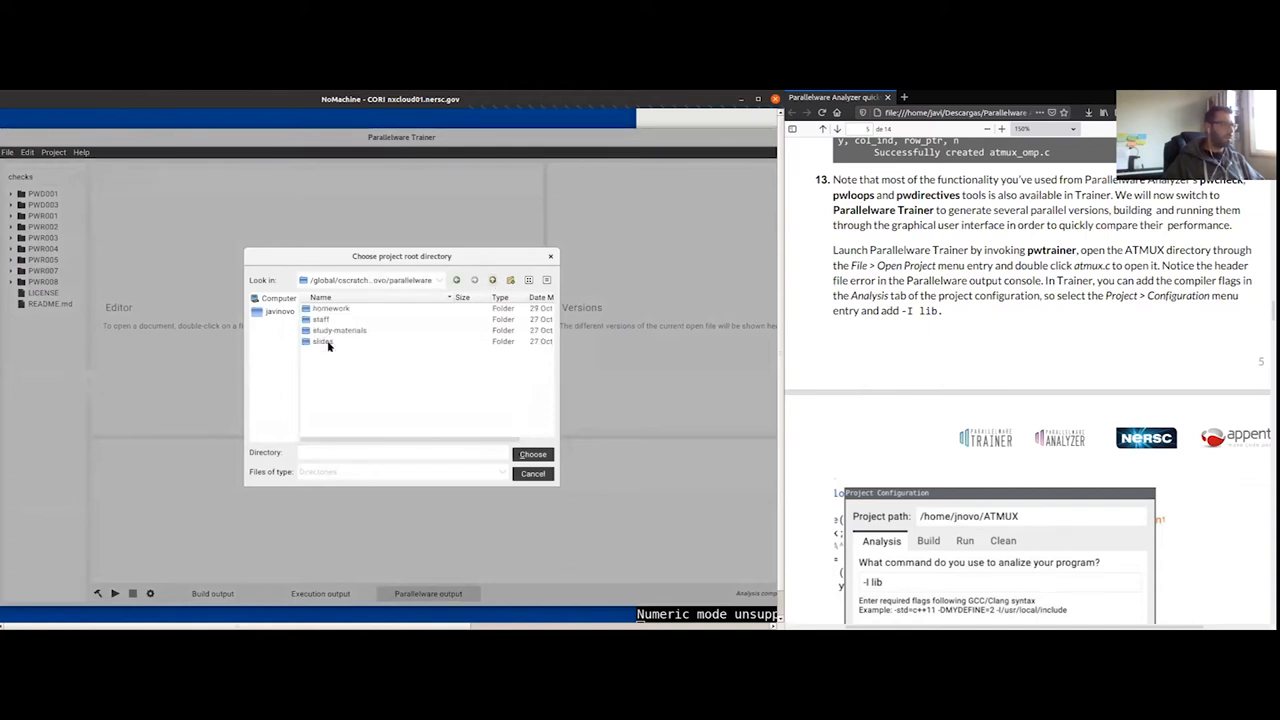
pyautogui.doubleClick(330, 308)
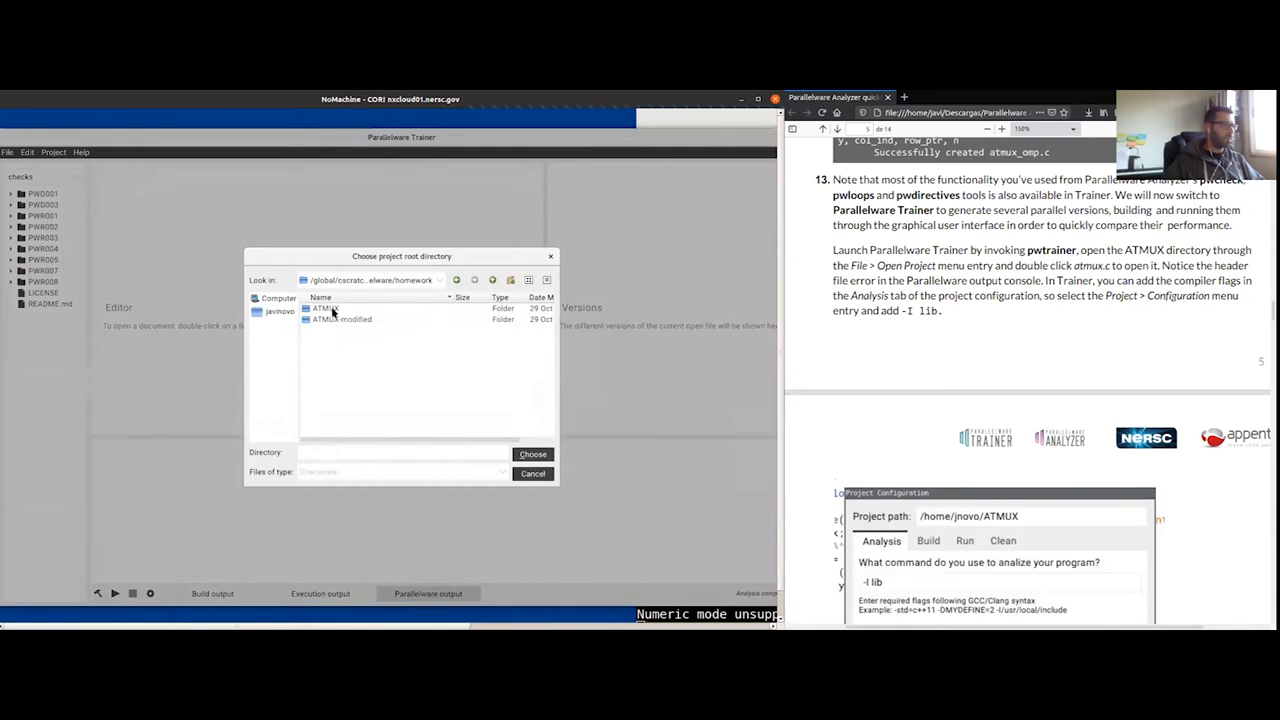
pyautogui.doubleClick(324, 308)
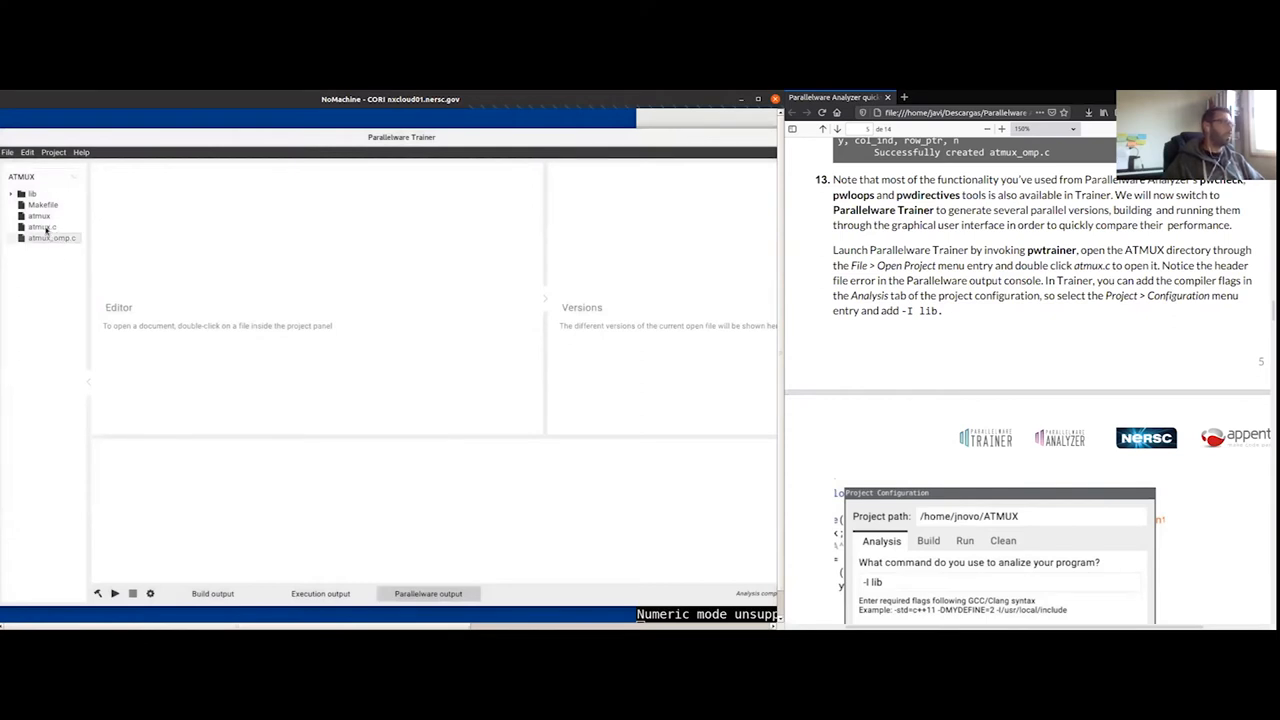
# Step: Open atmux.c and scroll its code while the analysis reports CRSMatrix.h not found
pyautogui.doubleClick(40, 226)
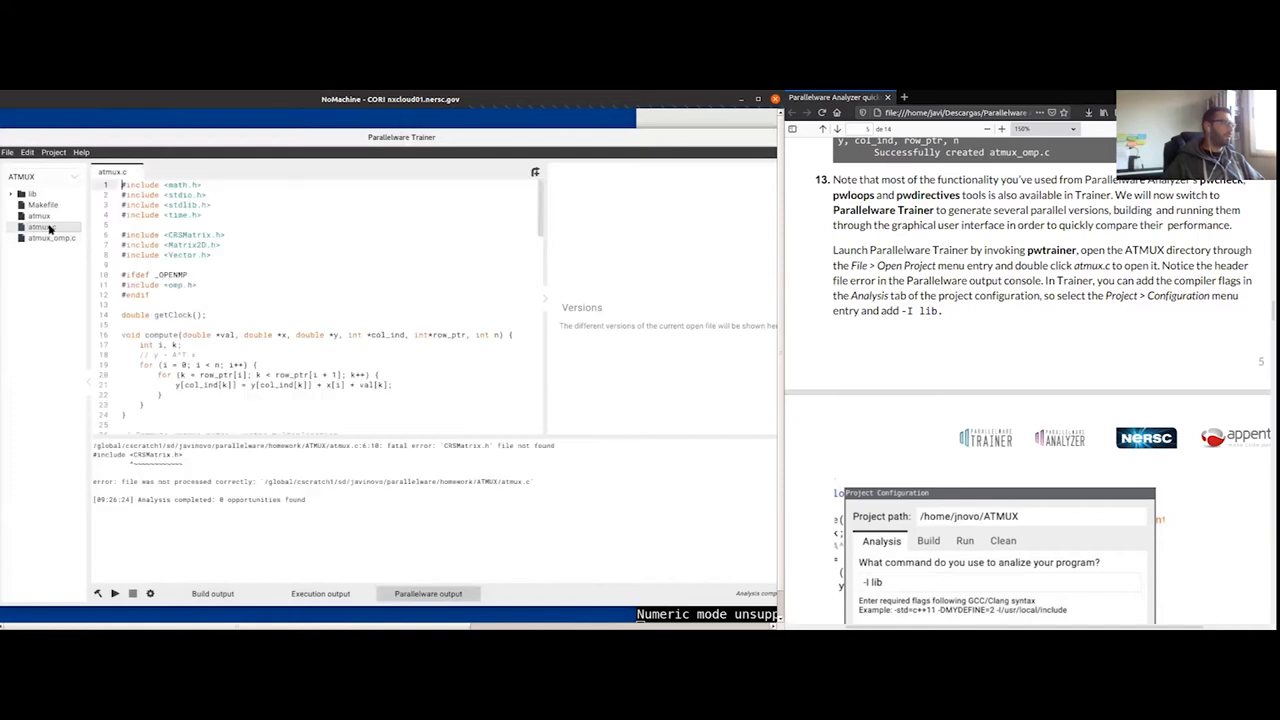
pyautogui.scroll(-3)
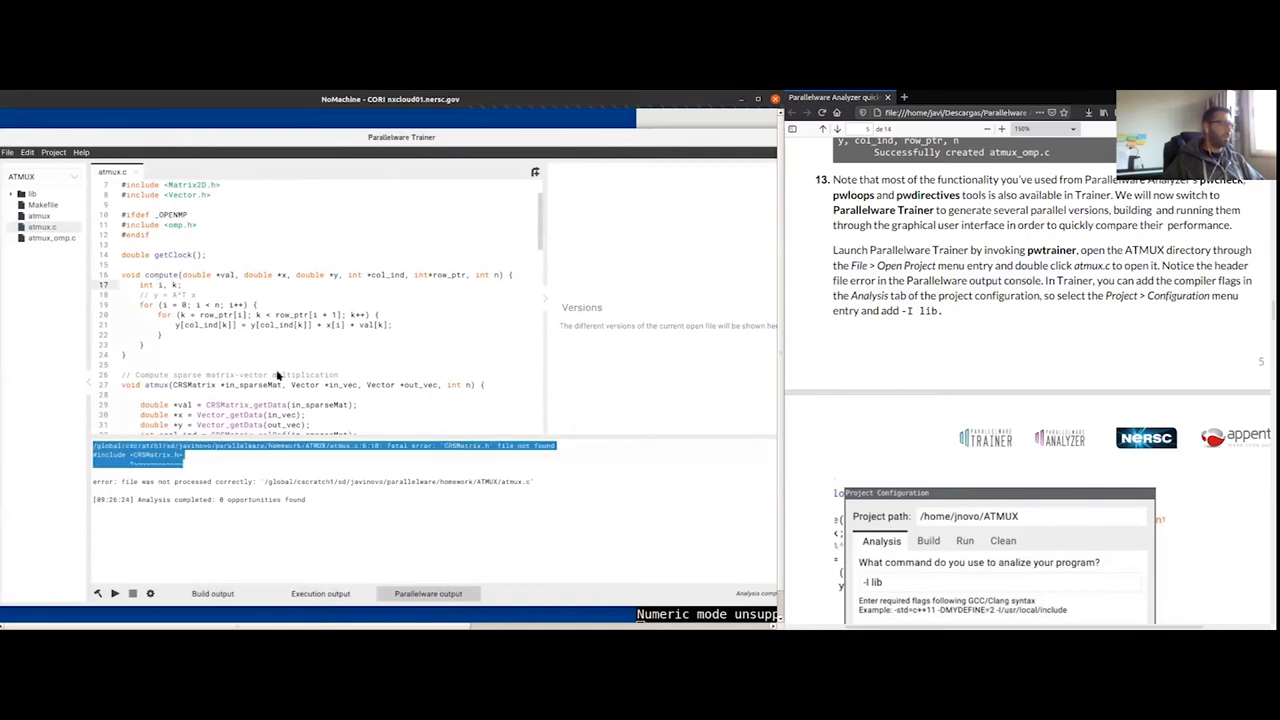
pyautogui.moveTo(285, 360)
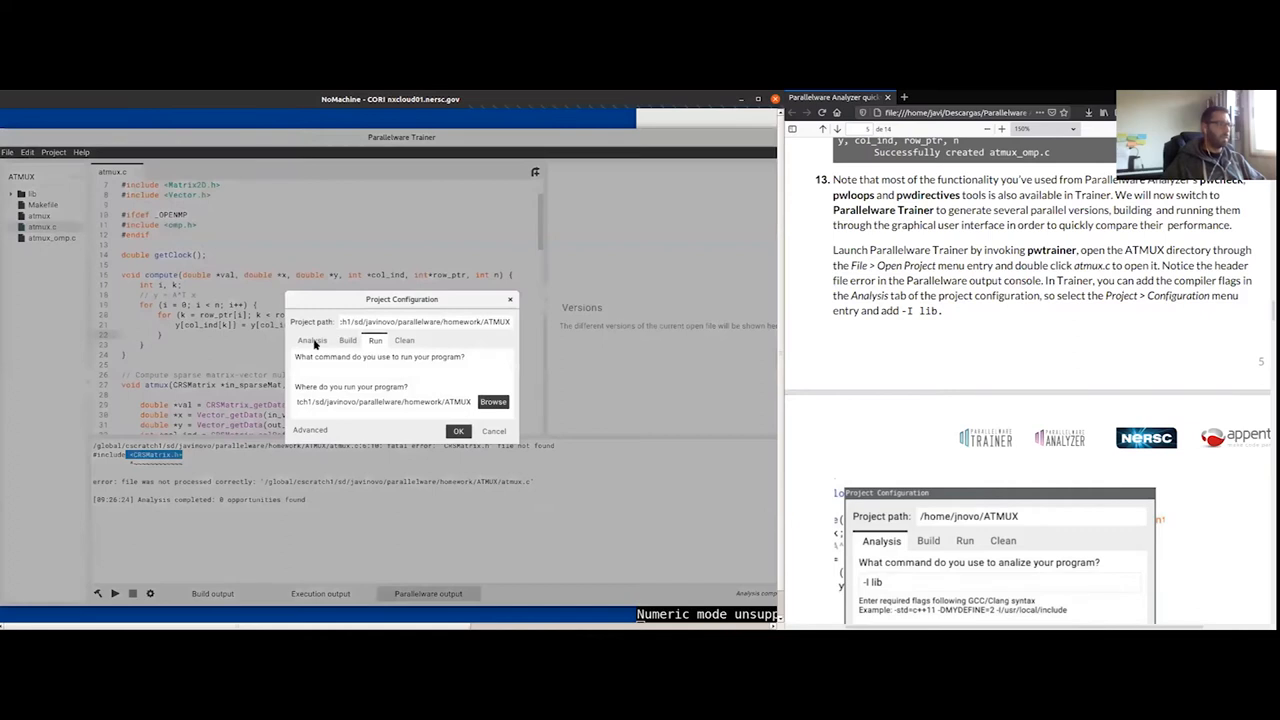
# Step: Add -I lib to the project's analysis compiler flags and confirm
pyautogui.click(312, 340)
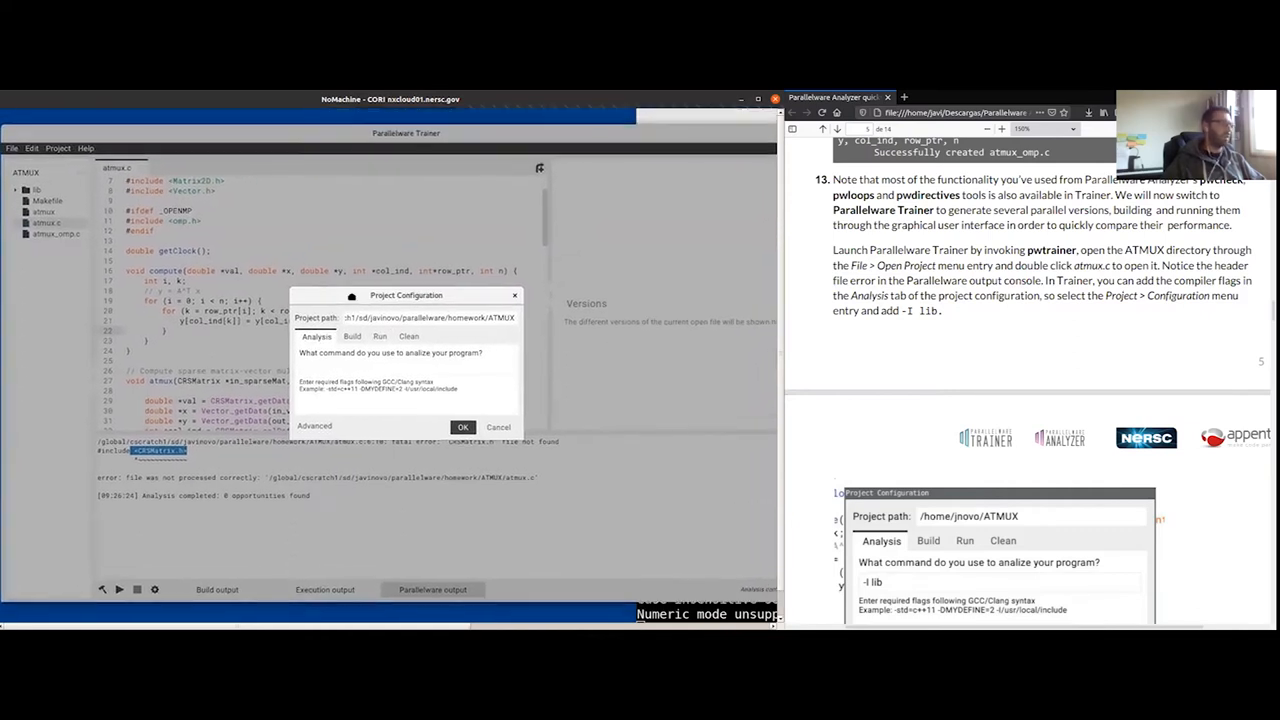
pyautogui.click(405, 367)
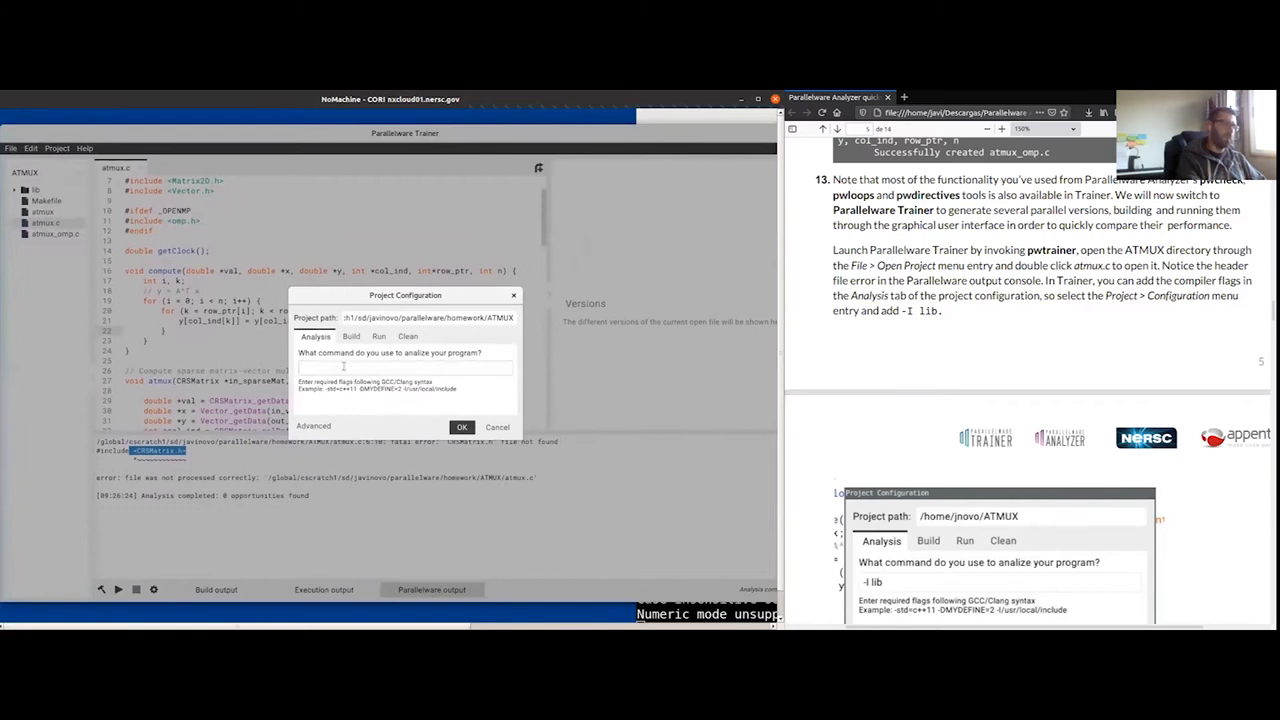
pyautogui.write('-I lib')
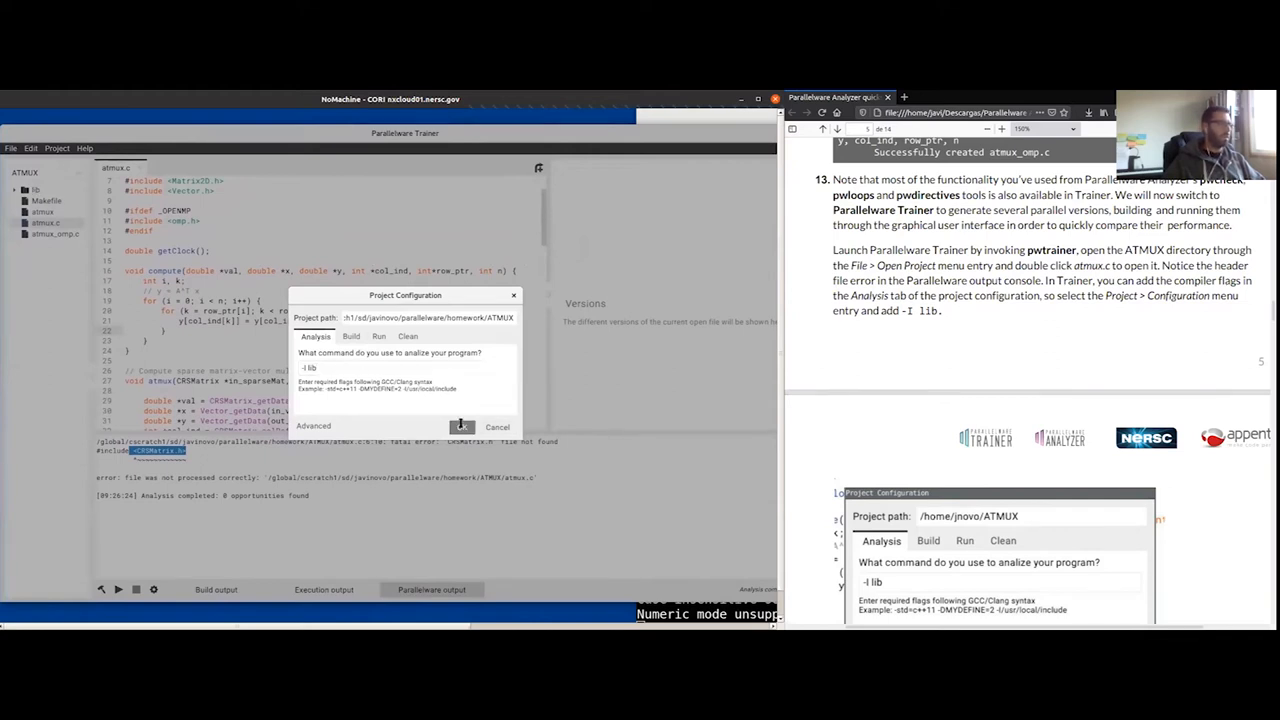
pyautogui.click(461, 426)
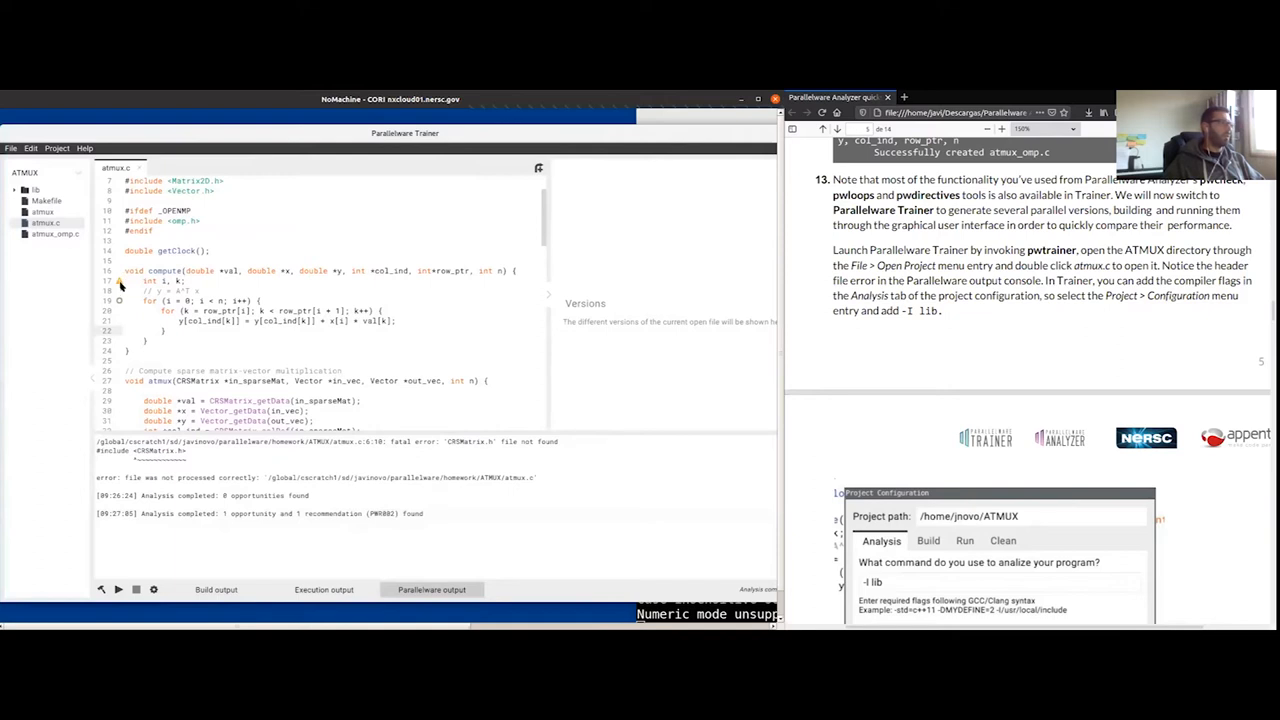
pyautogui.moveTo(150, 290)
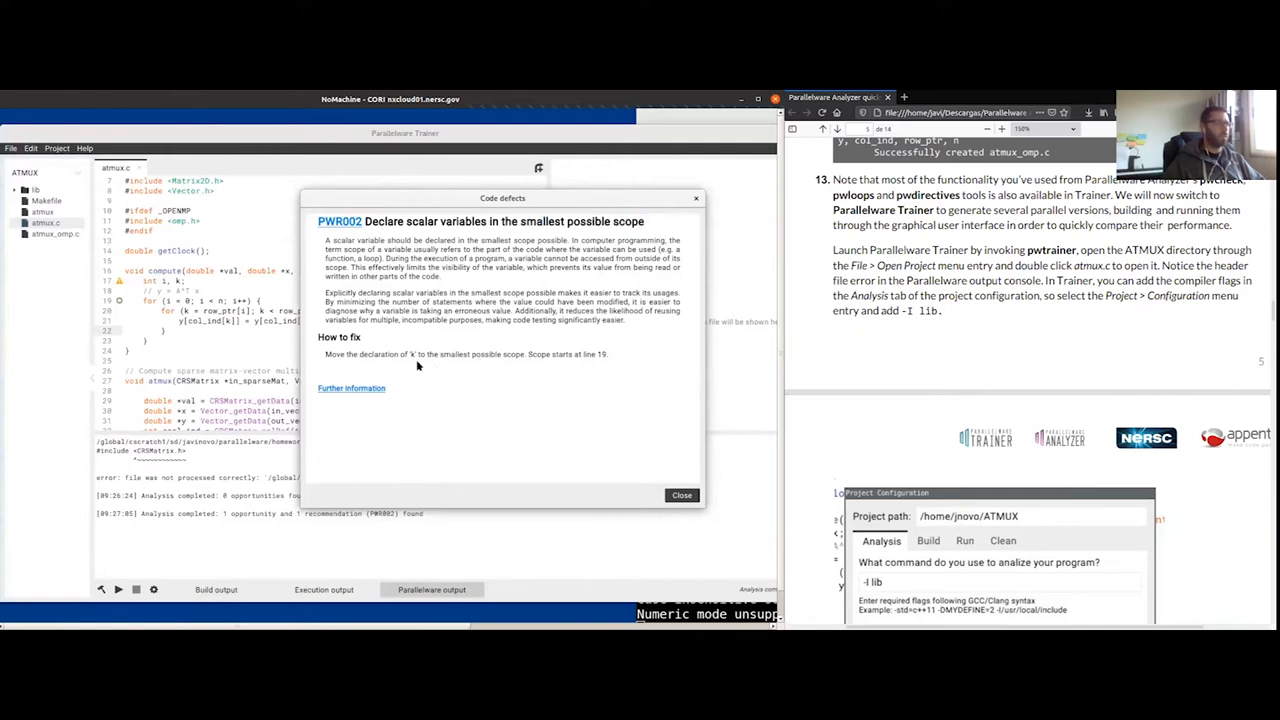
# Step: Read the PWR002 code-defects explanation for line 17 and close it
pyautogui.moveTo(404, 354); pyautogui.dragTo(440, 354)
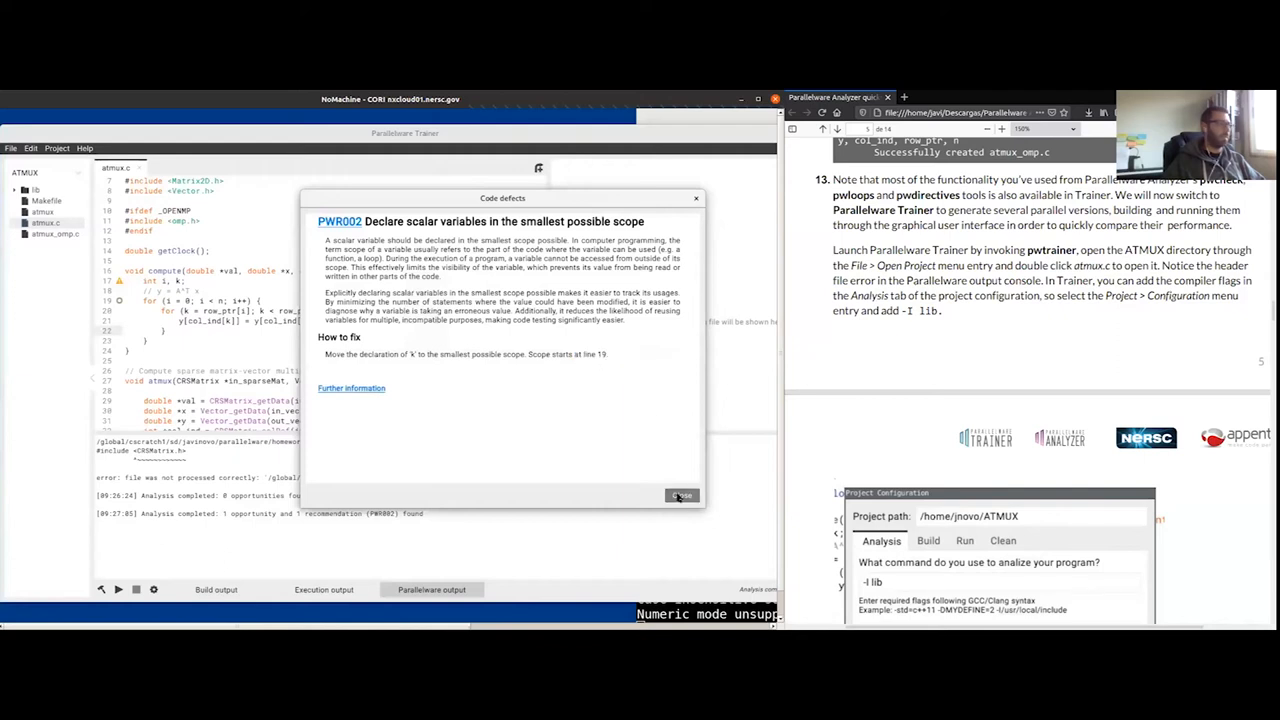
pyautogui.click(681, 496)
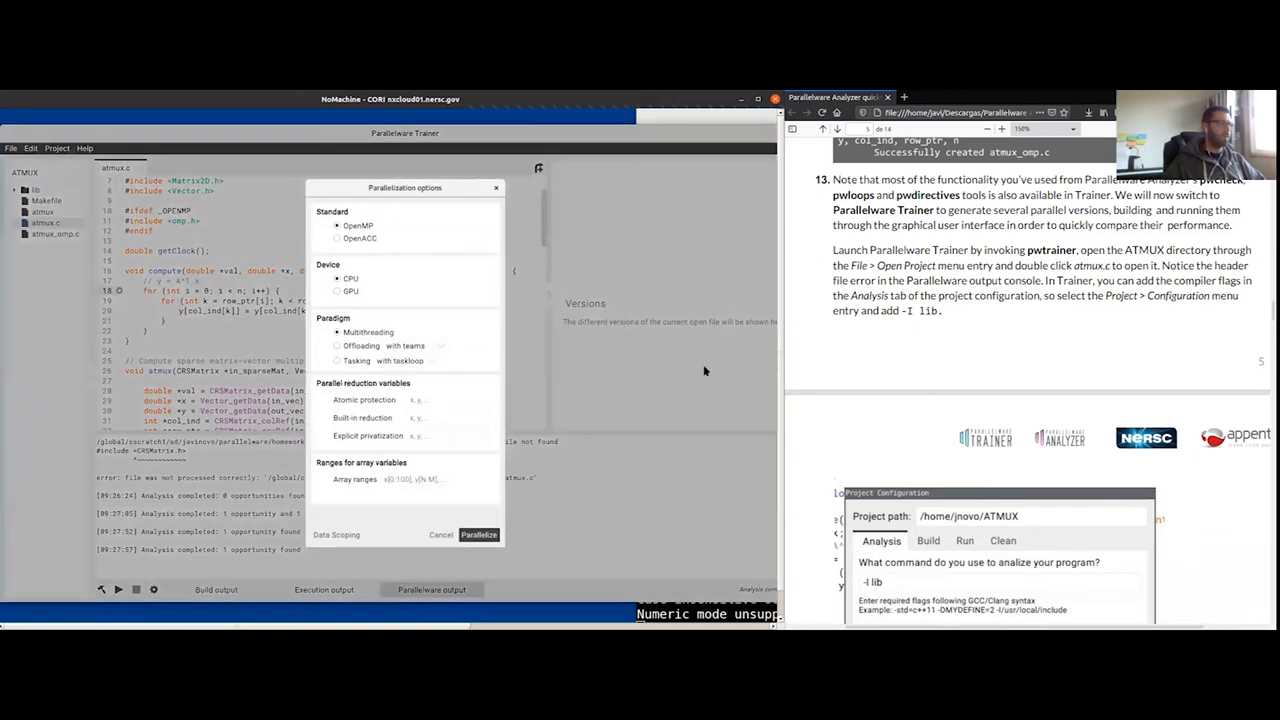
# Step: Scroll the tutorial PDF guide down to step 14
pyautogui.scroll(-3)
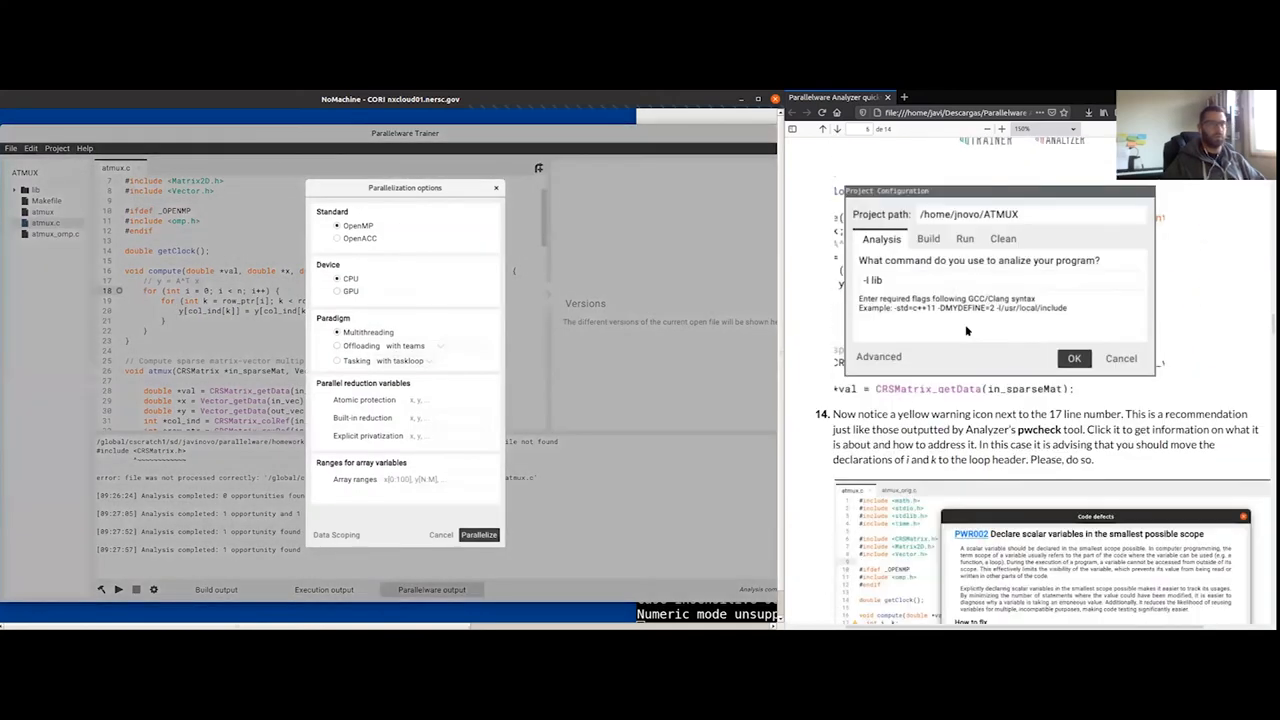
pyautogui.scroll(-3)
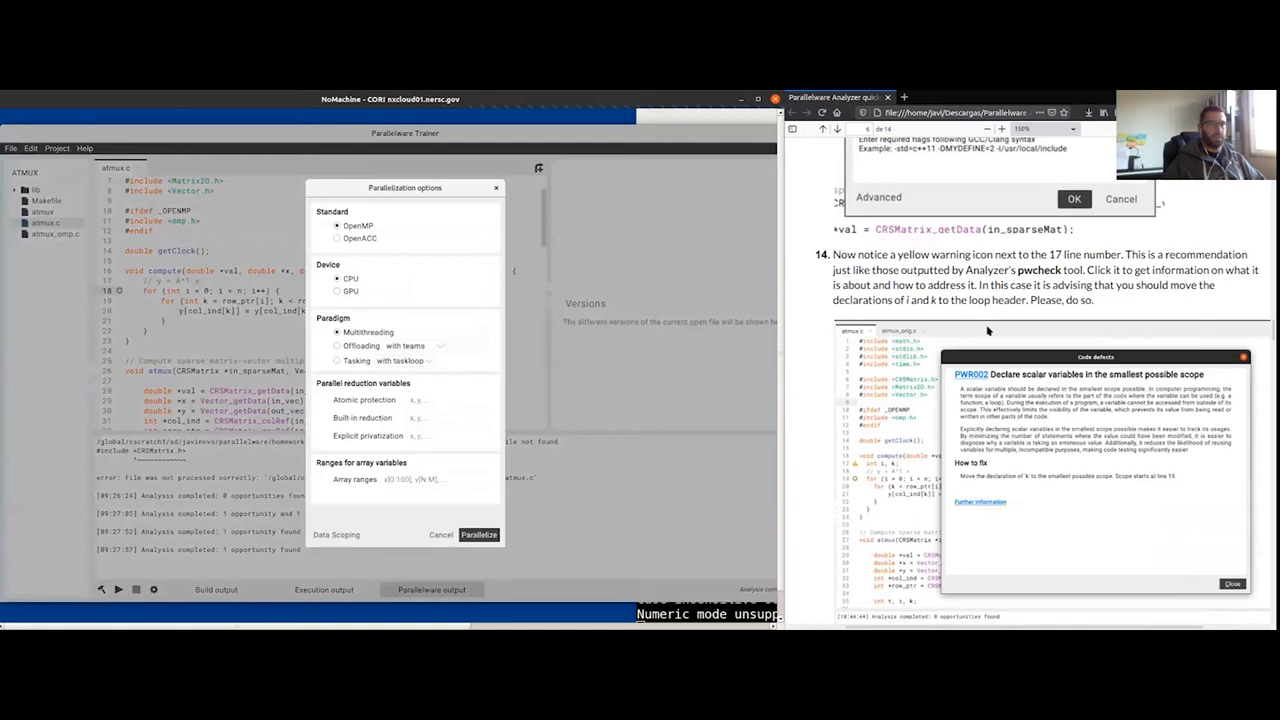
pyautogui.click(1074, 198)
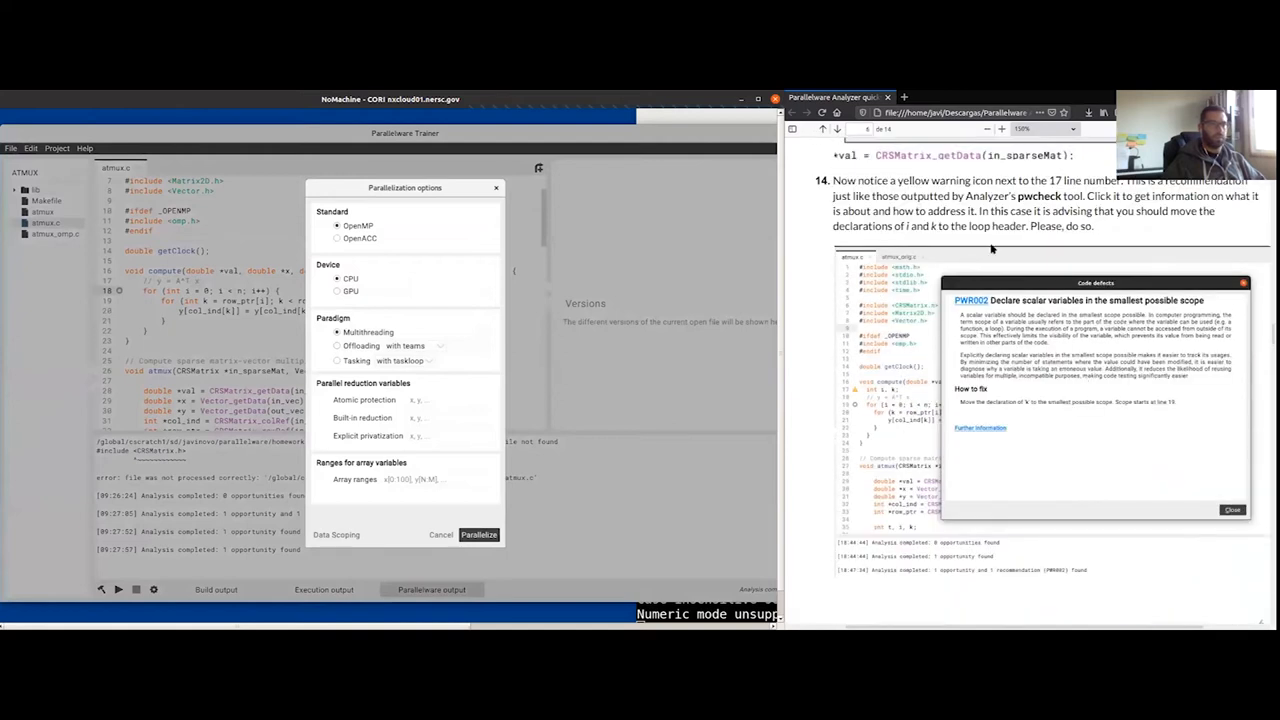
pyautogui.scroll(-3)
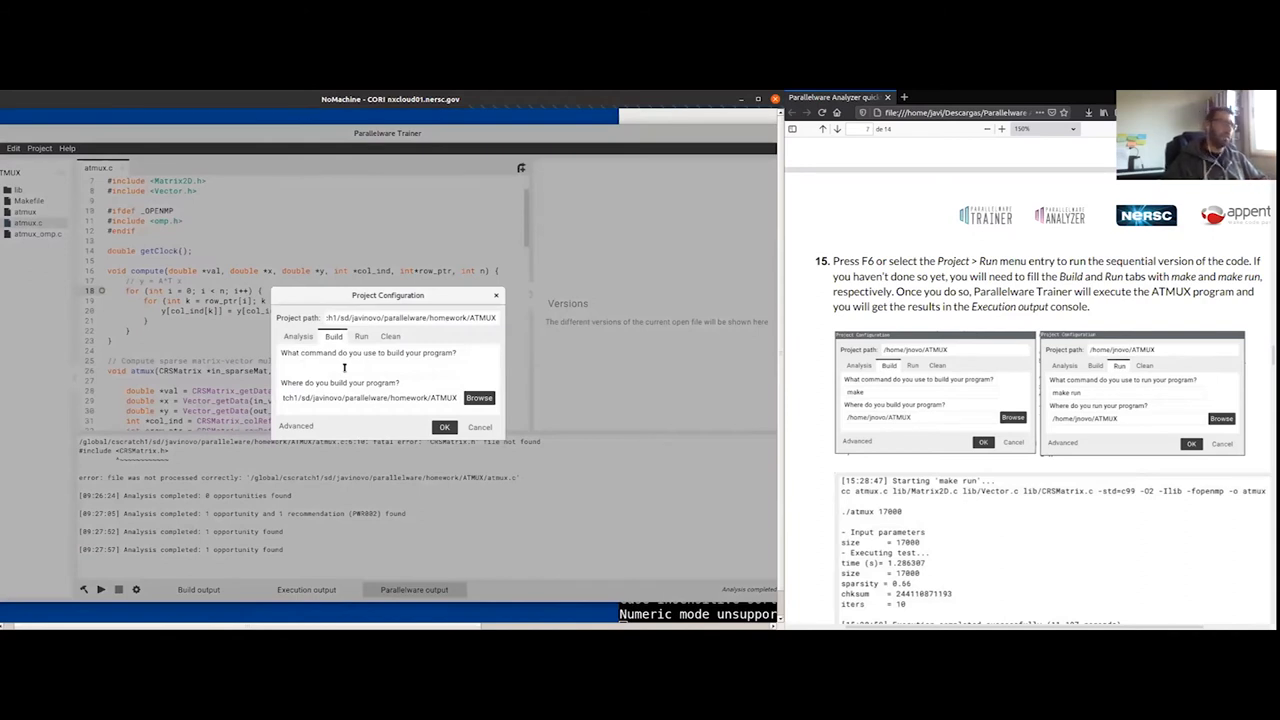
# Step: Verify the analysis flags, then set build command make and run command make run
pyautogui.click(368, 368)
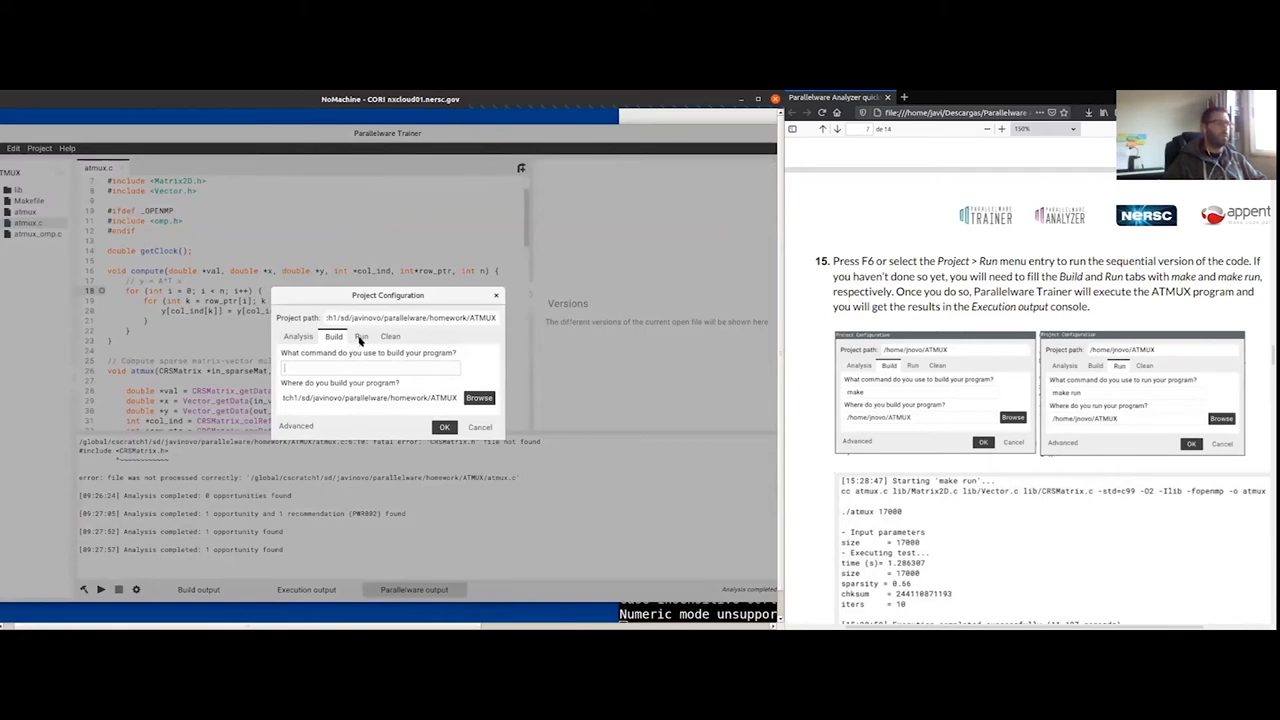
pyautogui.click(361, 336)
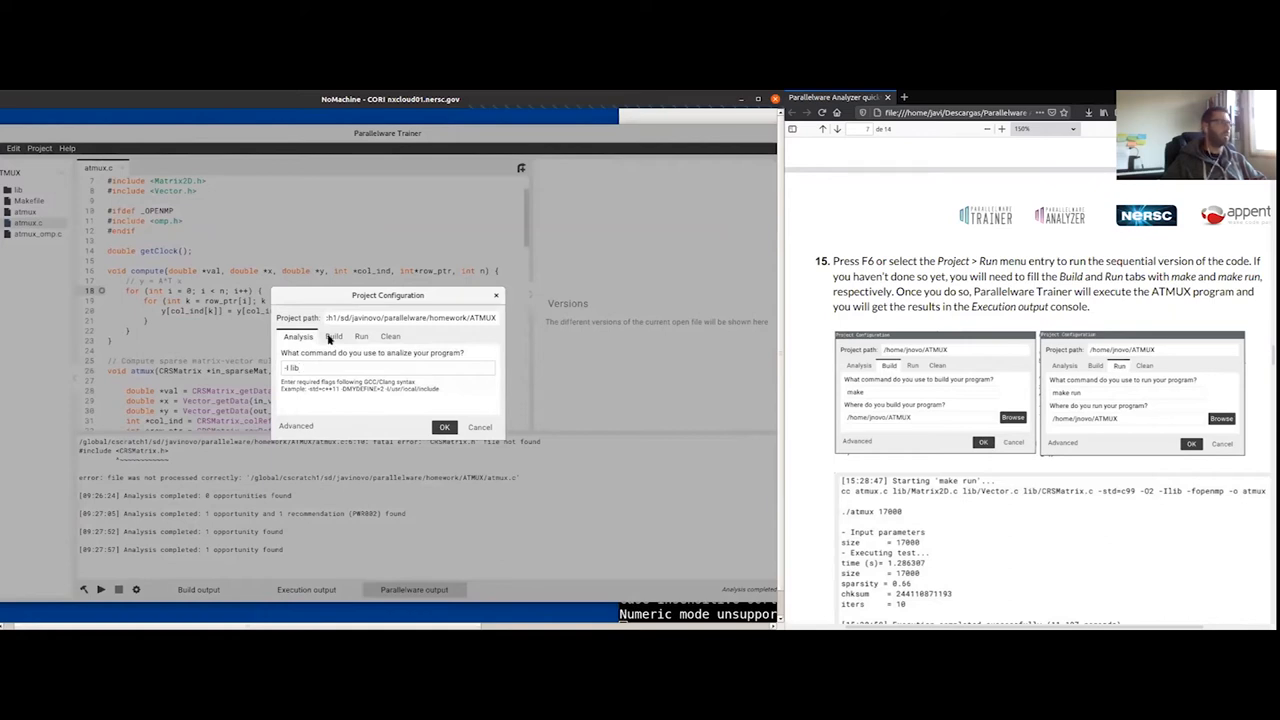
pyautogui.click(334, 336)
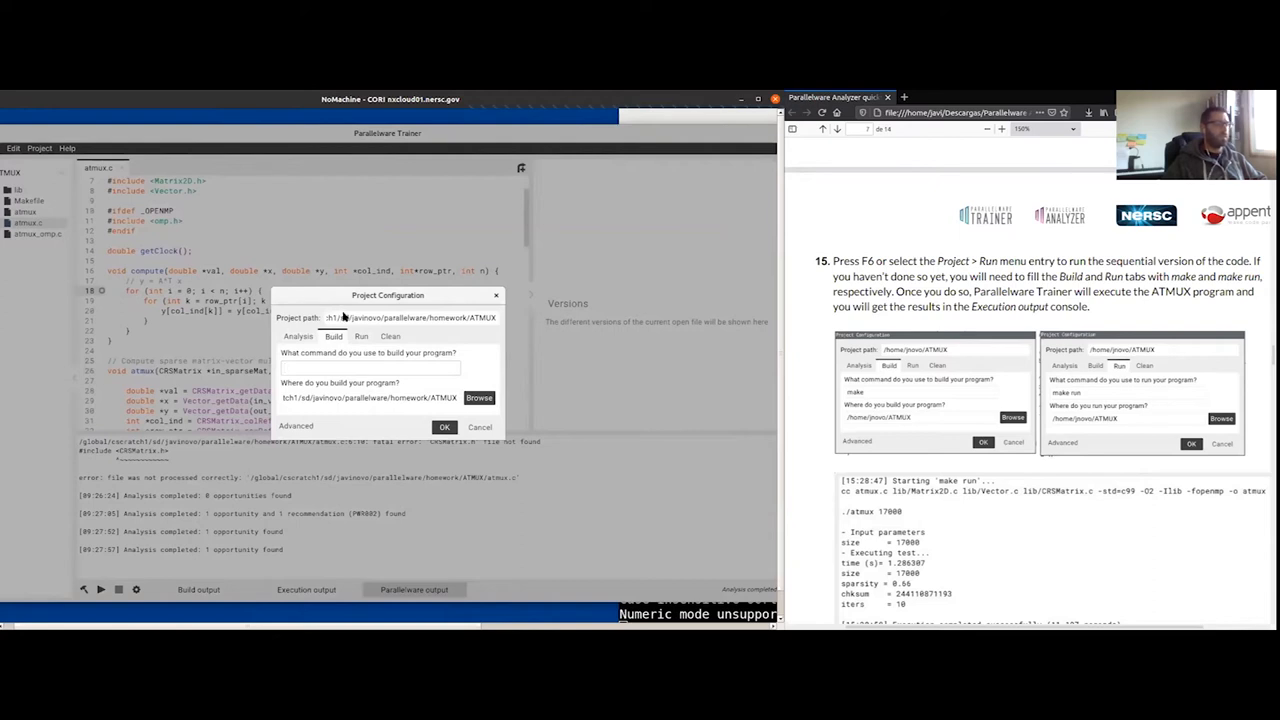
pyautogui.moveTo(345, 318)
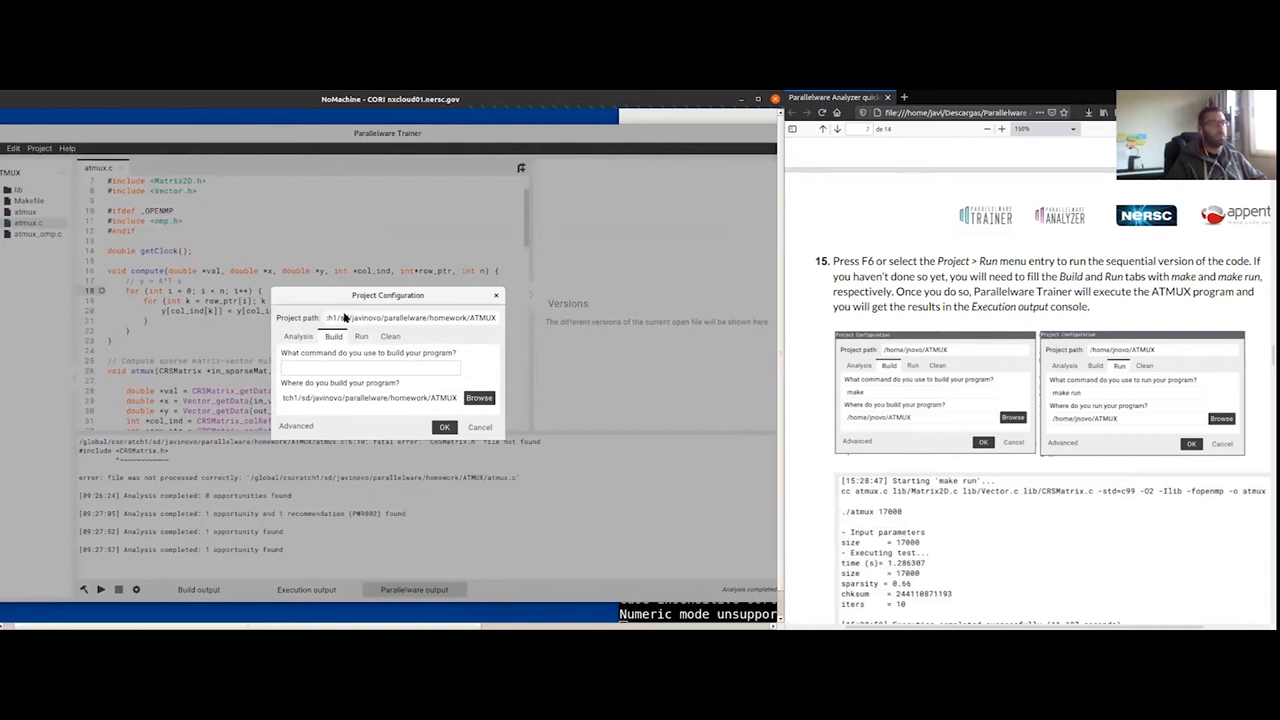
pyautogui.write('make')
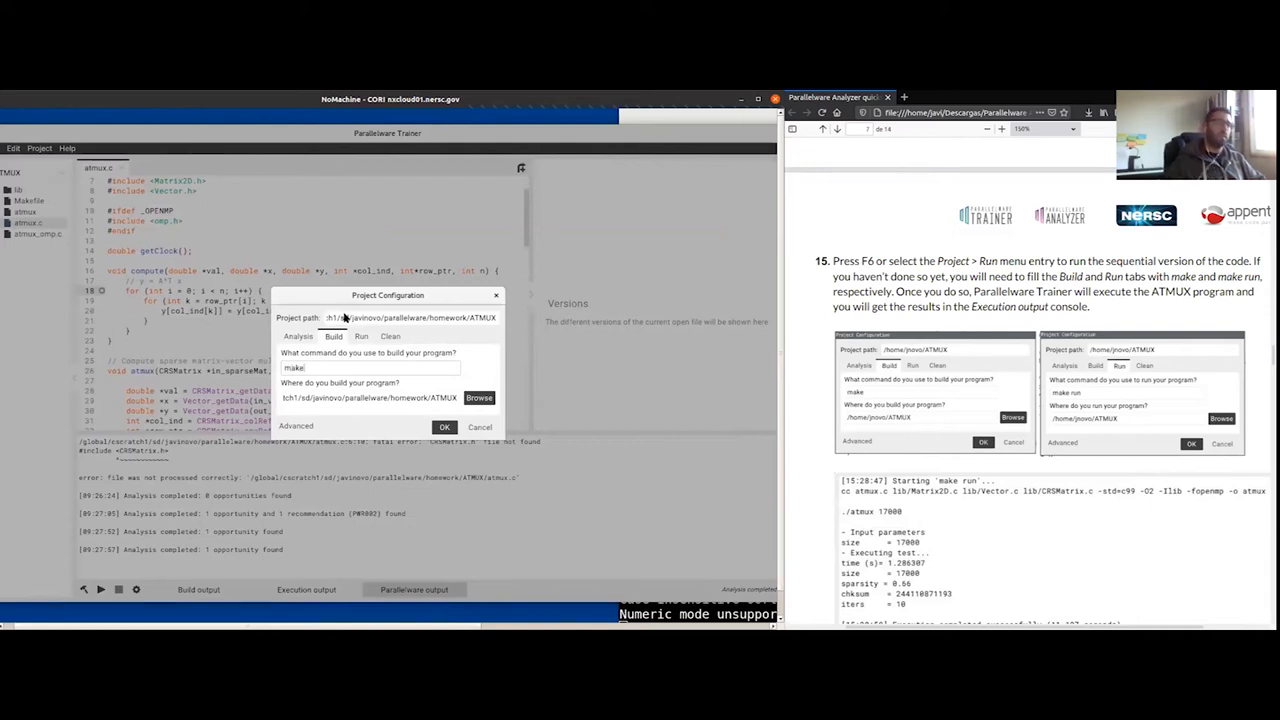
pyautogui.click(361, 336)
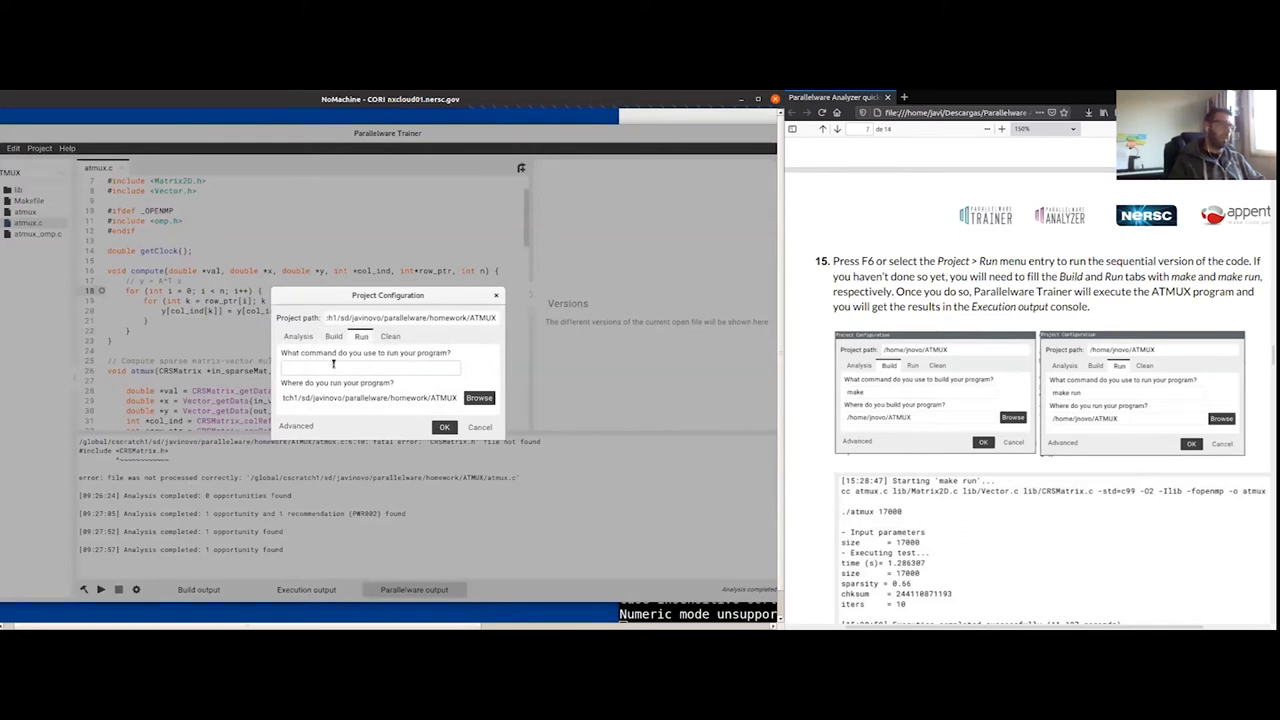
pyautogui.write('make run')
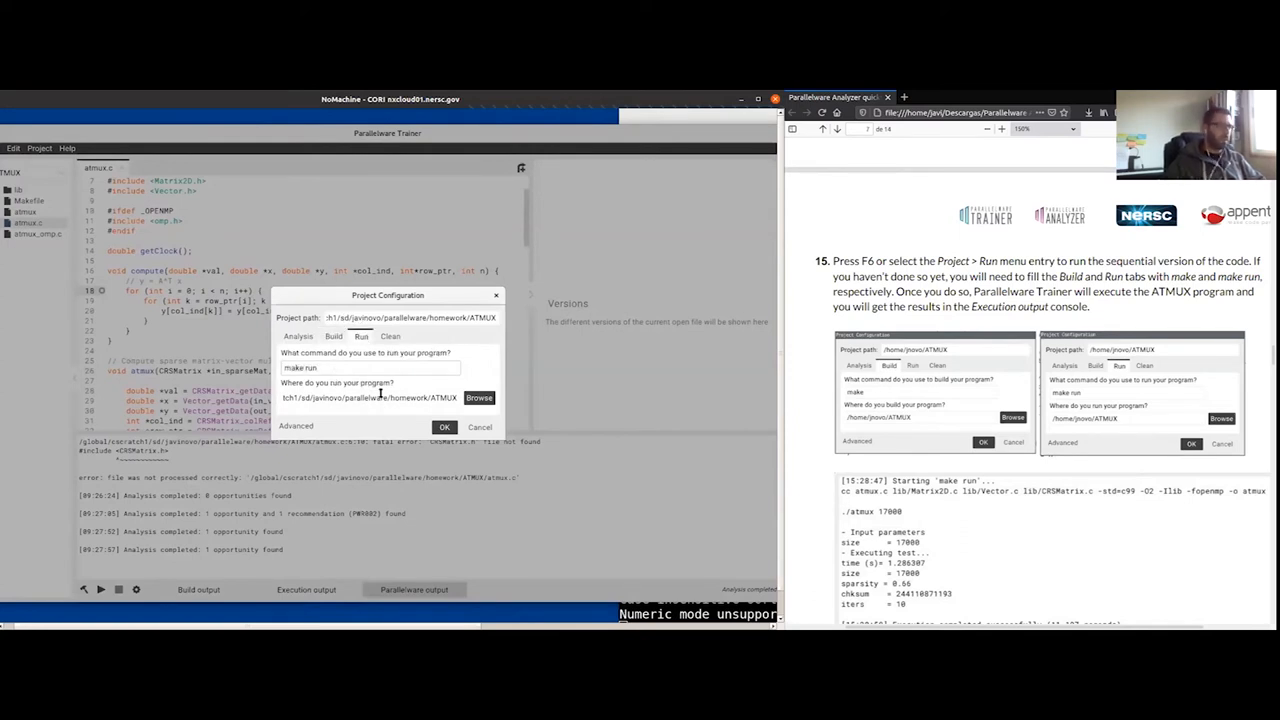
pyautogui.click(444, 427)
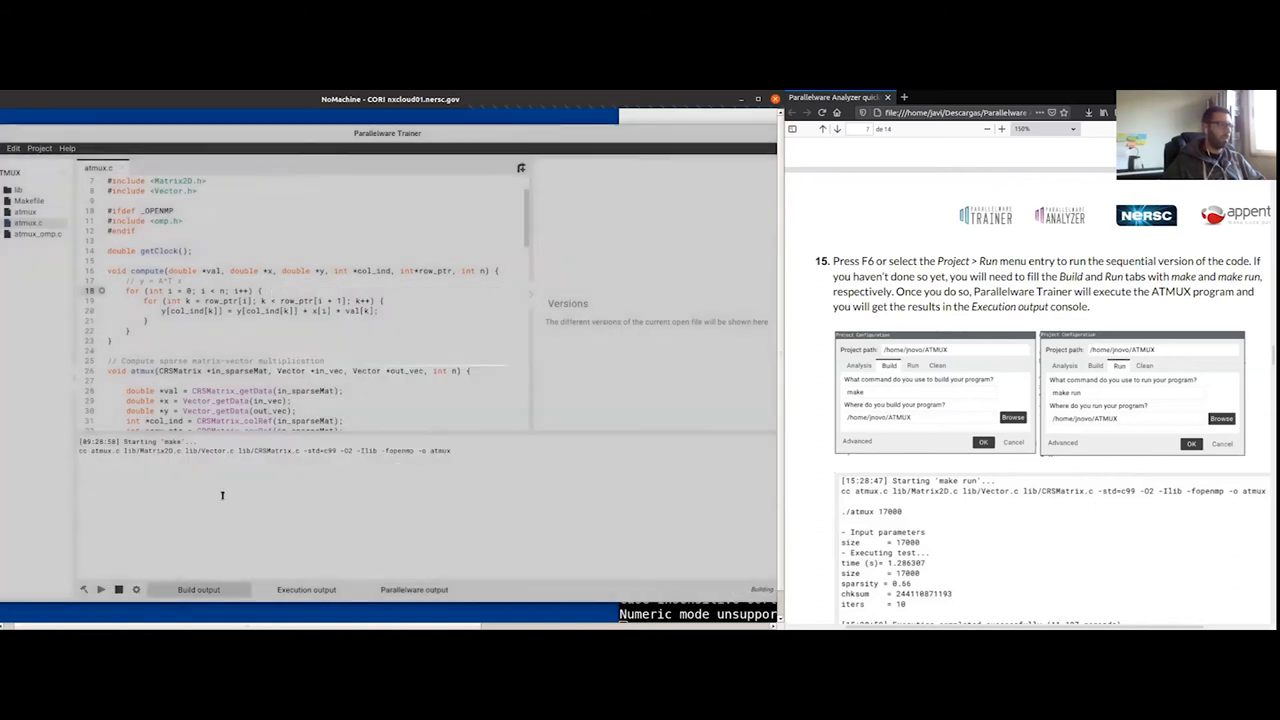
# Step: Check the sequential run's 1.144708-second time in the Execution output
pyautogui.click(306, 563)
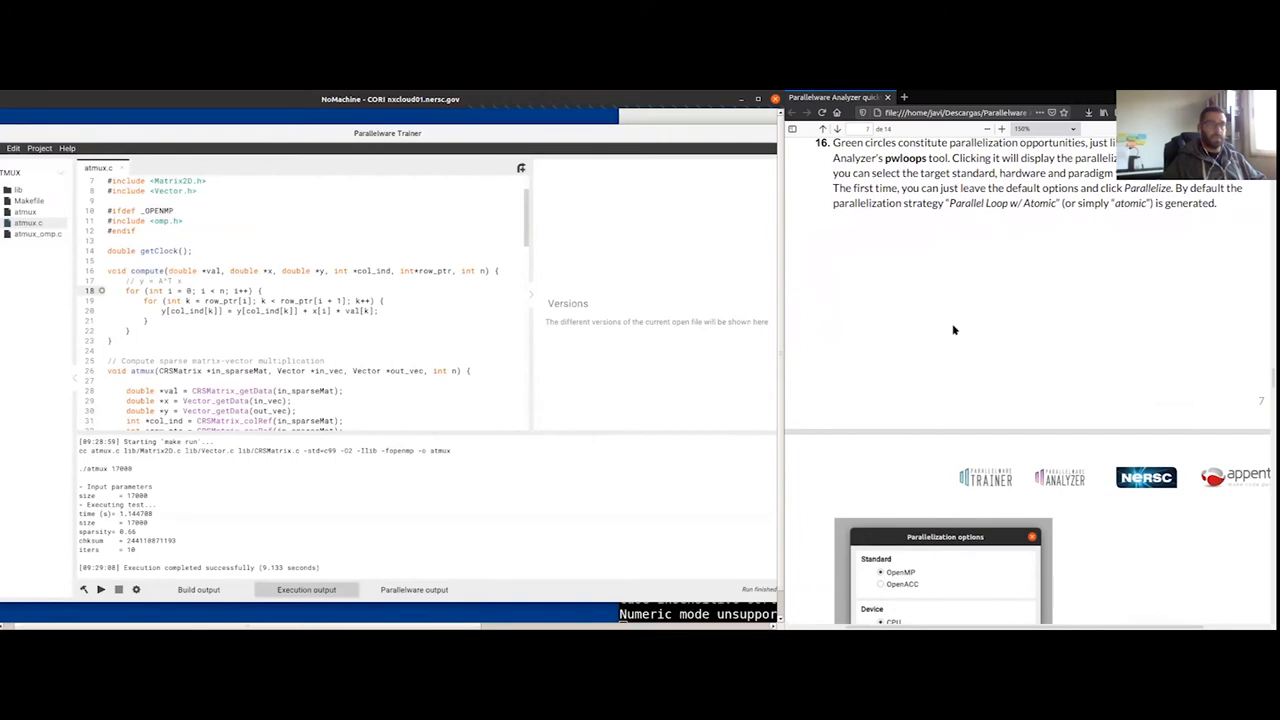
pyautogui.moveTo(998, 316)
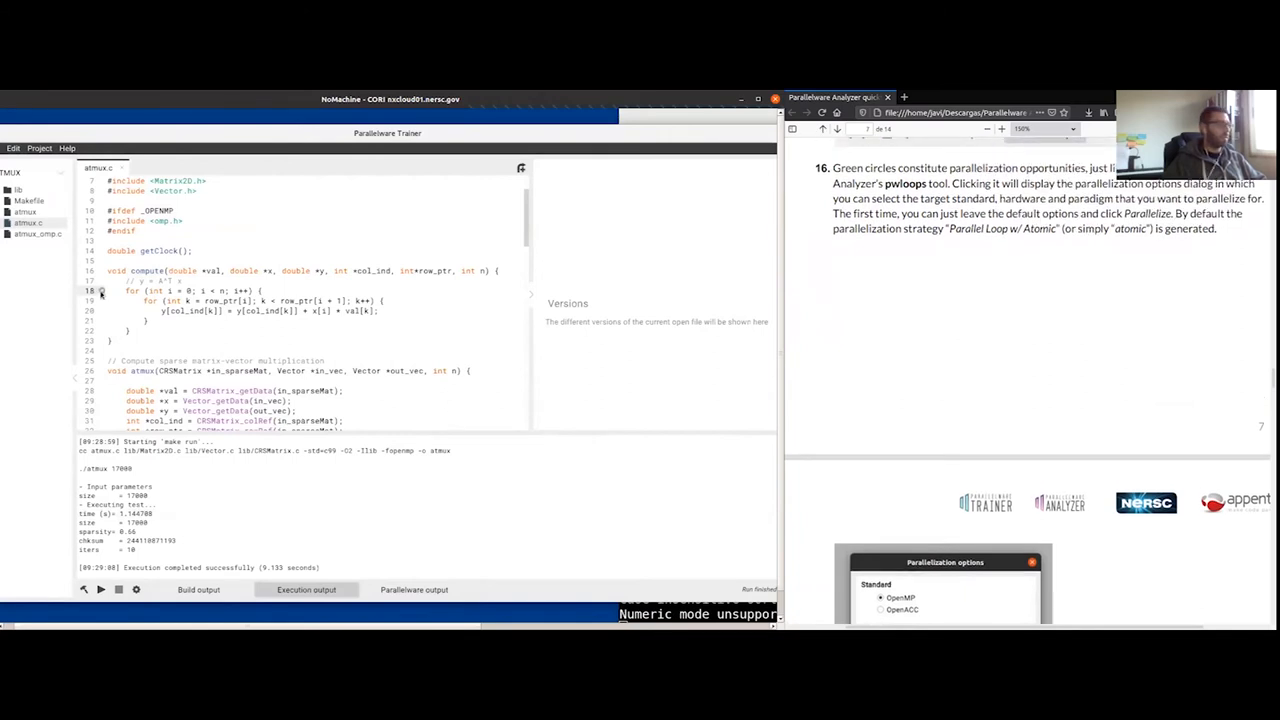
# Step: Open parallelization options for the line 18 loop, preset to OpenMP, CPU and multithreading
pyautogui.click(101, 291)
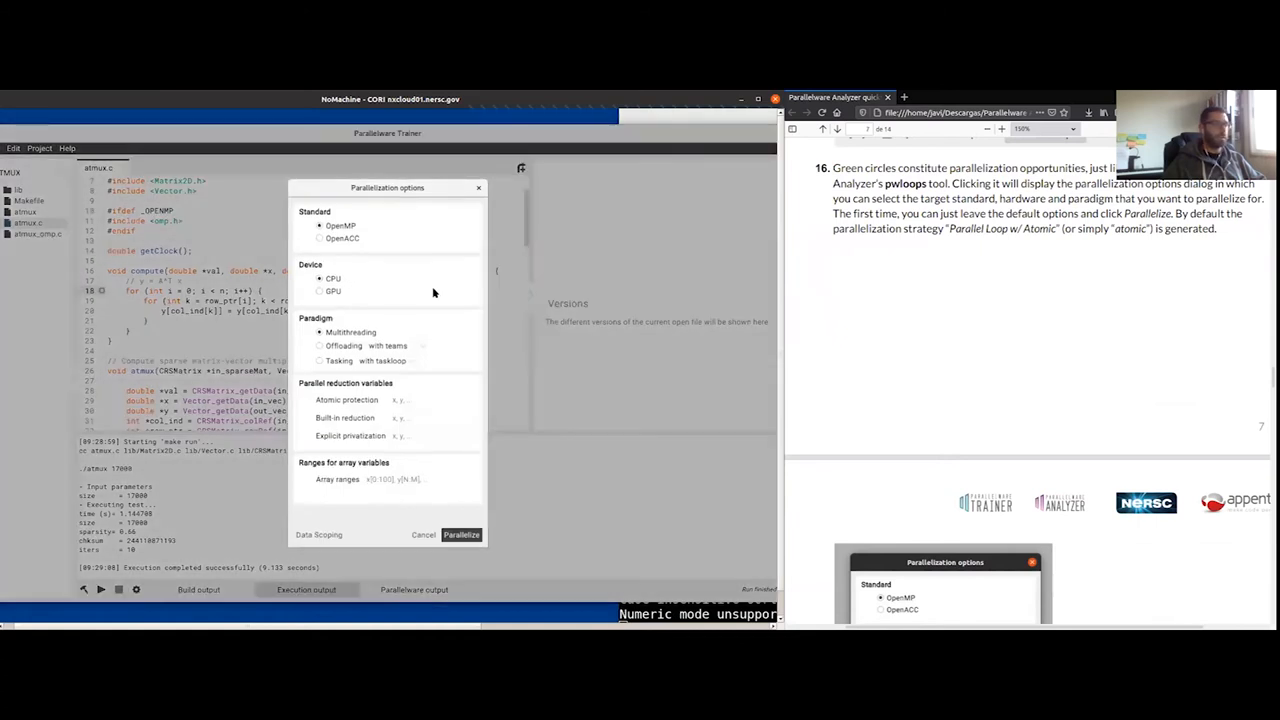
pyautogui.moveTo(333, 291)
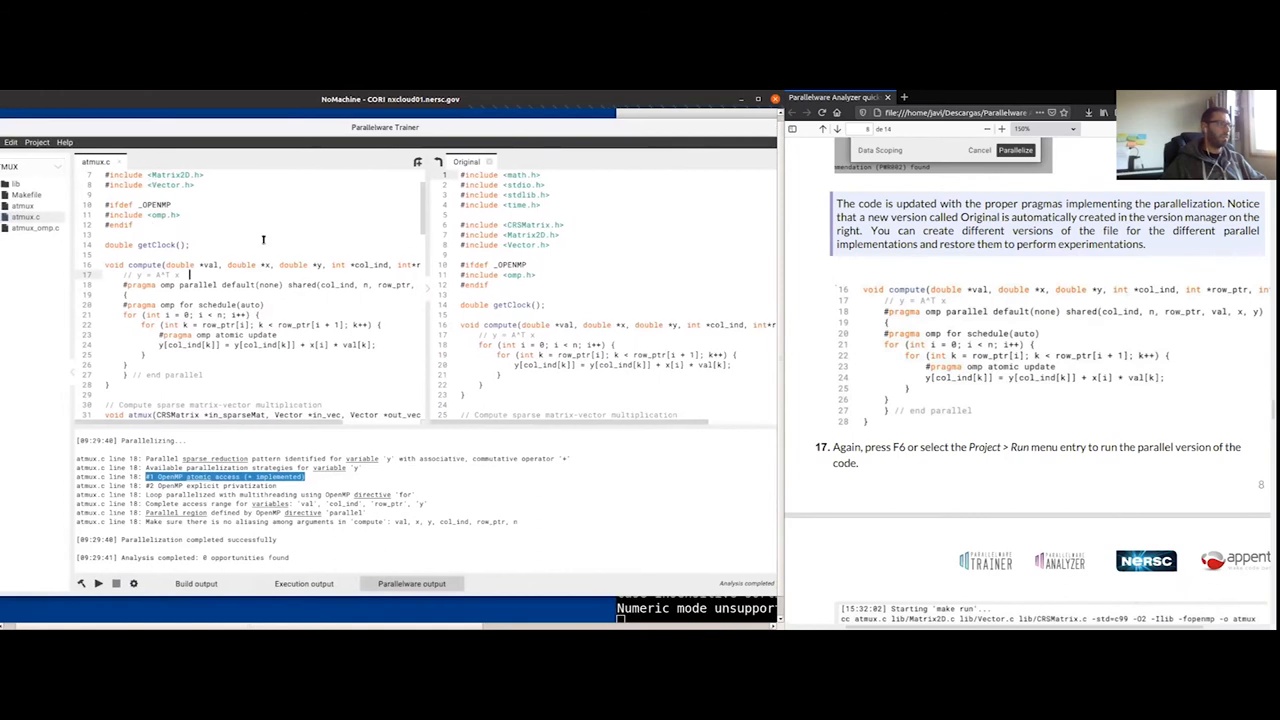
pyautogui.moveTo(437, 162)
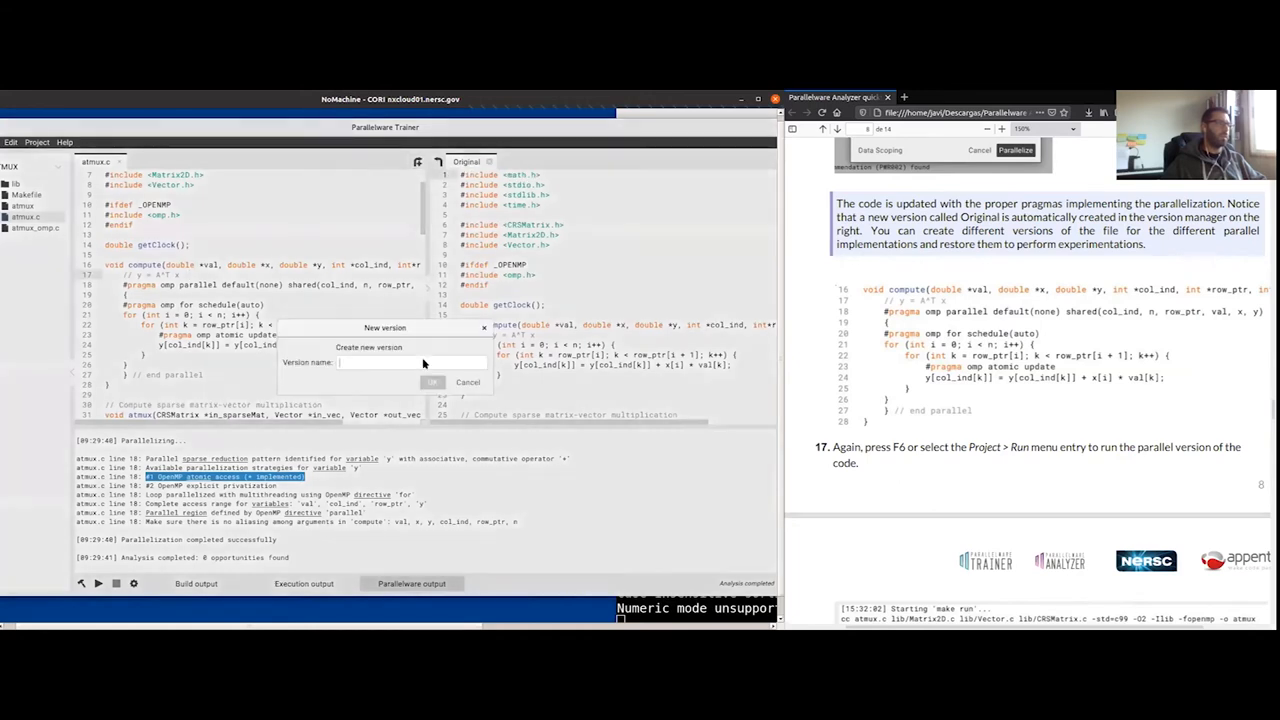
# Step: Save the parallelized code as a new version named omp_atomic
pyautogui.write('omic')
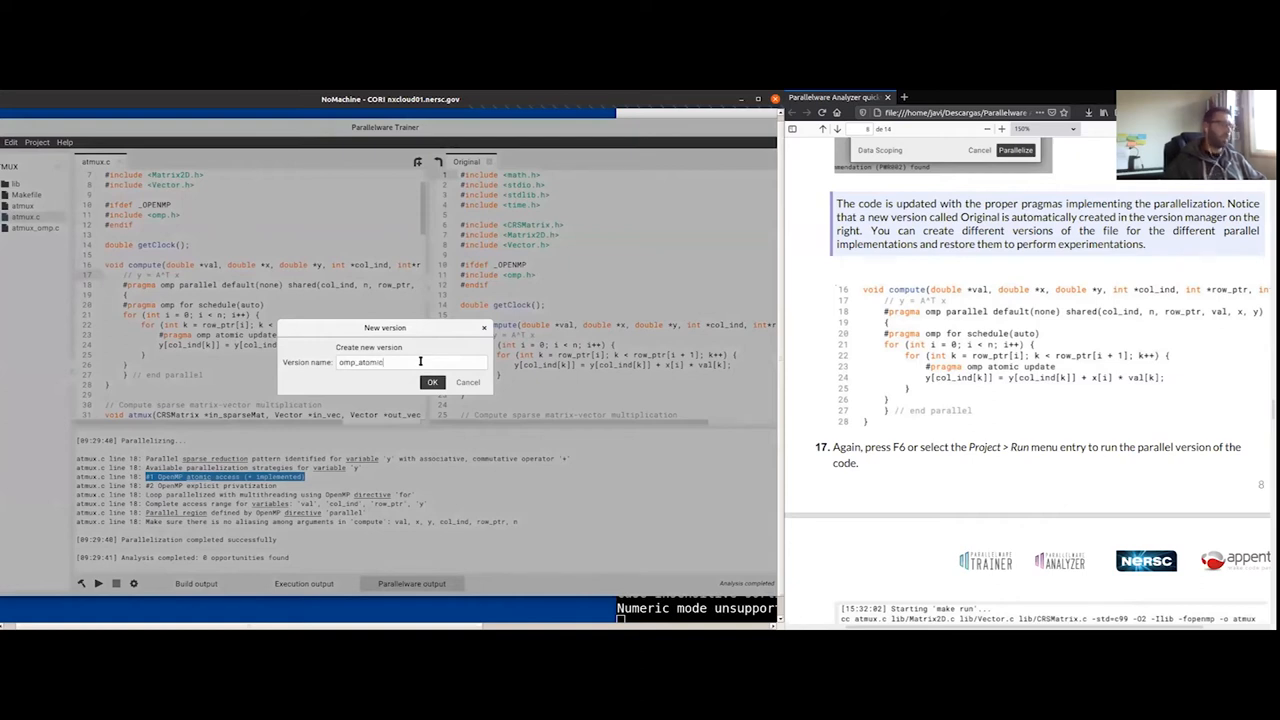
pyautogui.click(432, 382)
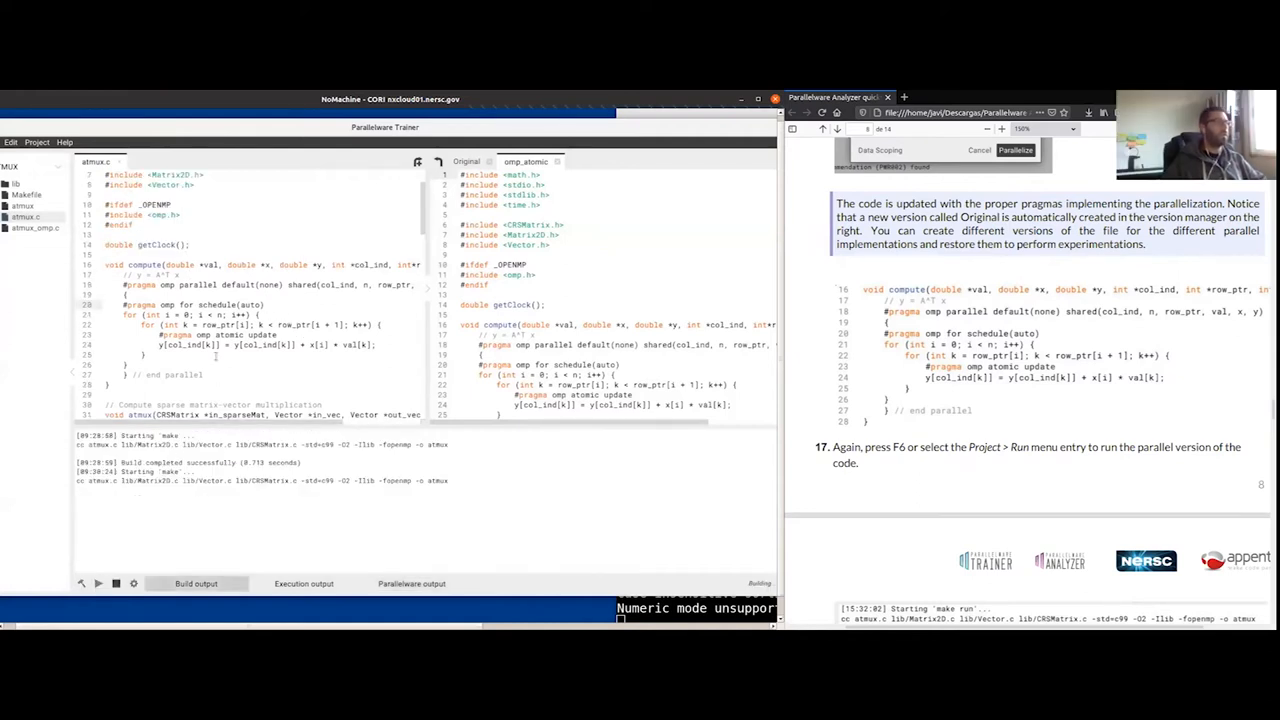
# Step: Check the omp_atomic run's 3.511548-second time in the Execution output
pyautogui.click(303, 583)
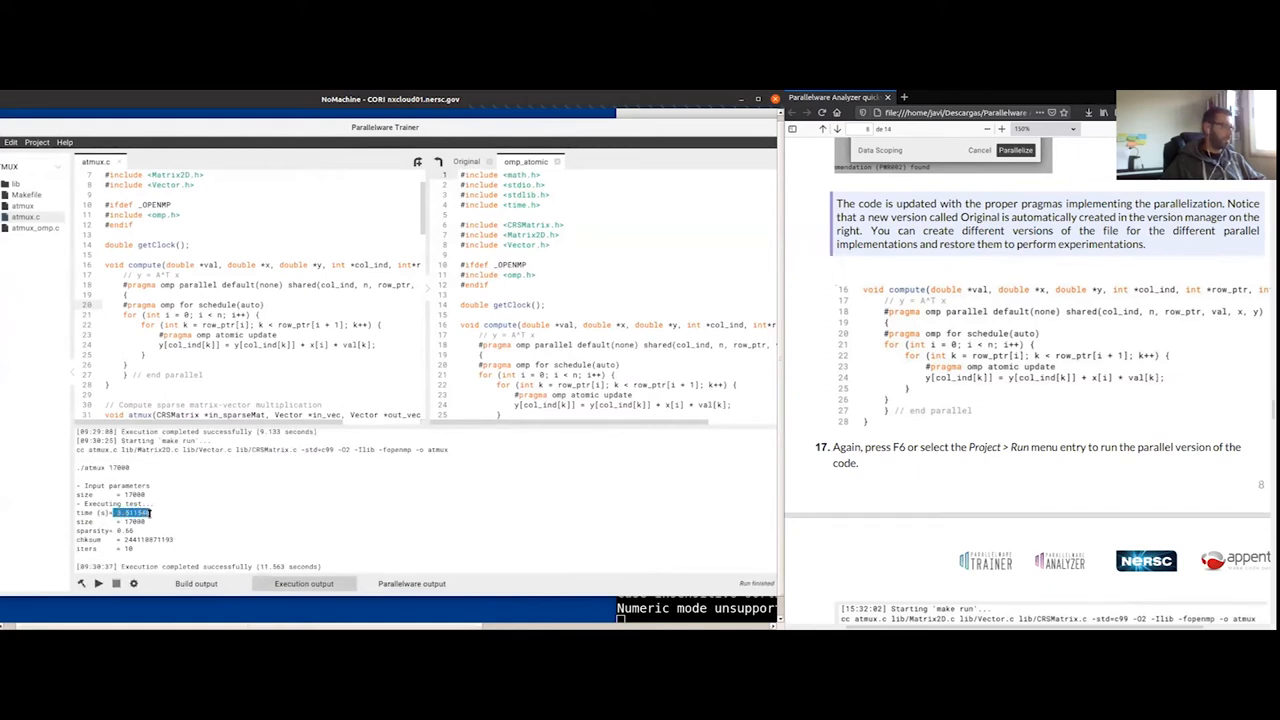
pyautogui.moveTo(195, 508)
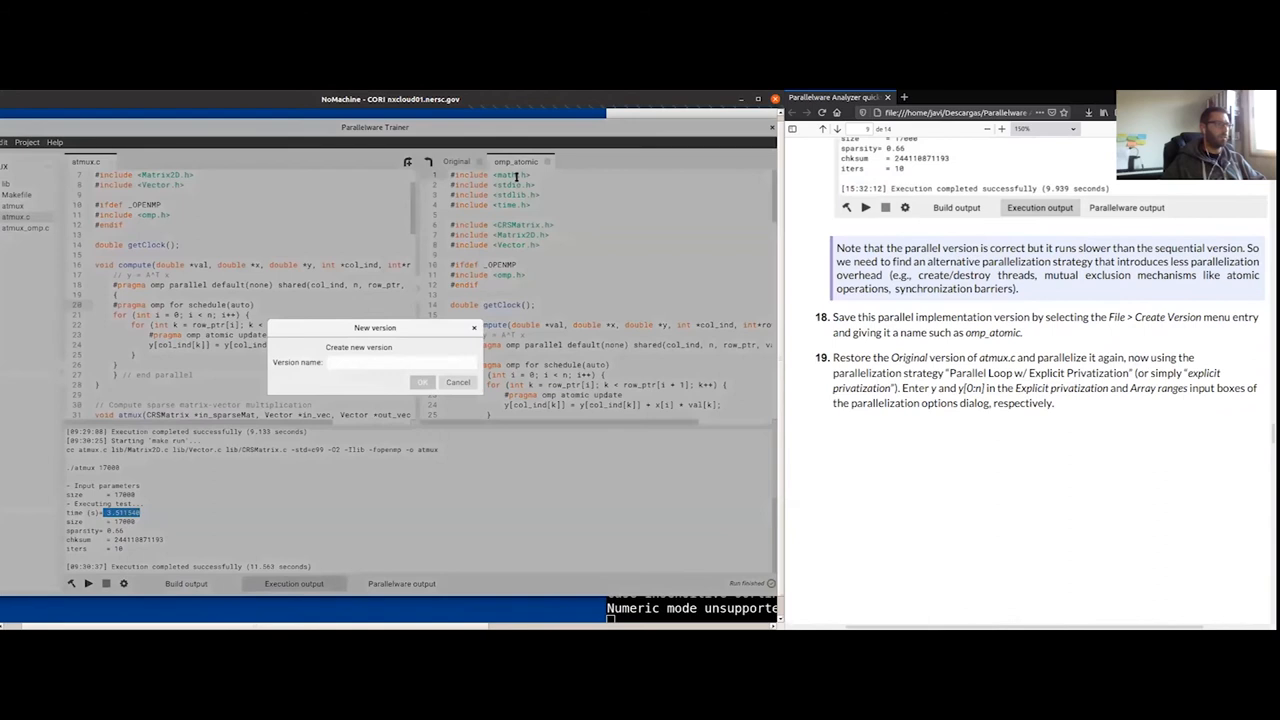
# Step: Cancel the new-version prompt and restore atmux.c to its Original version
pyautogui.click(457, 382)
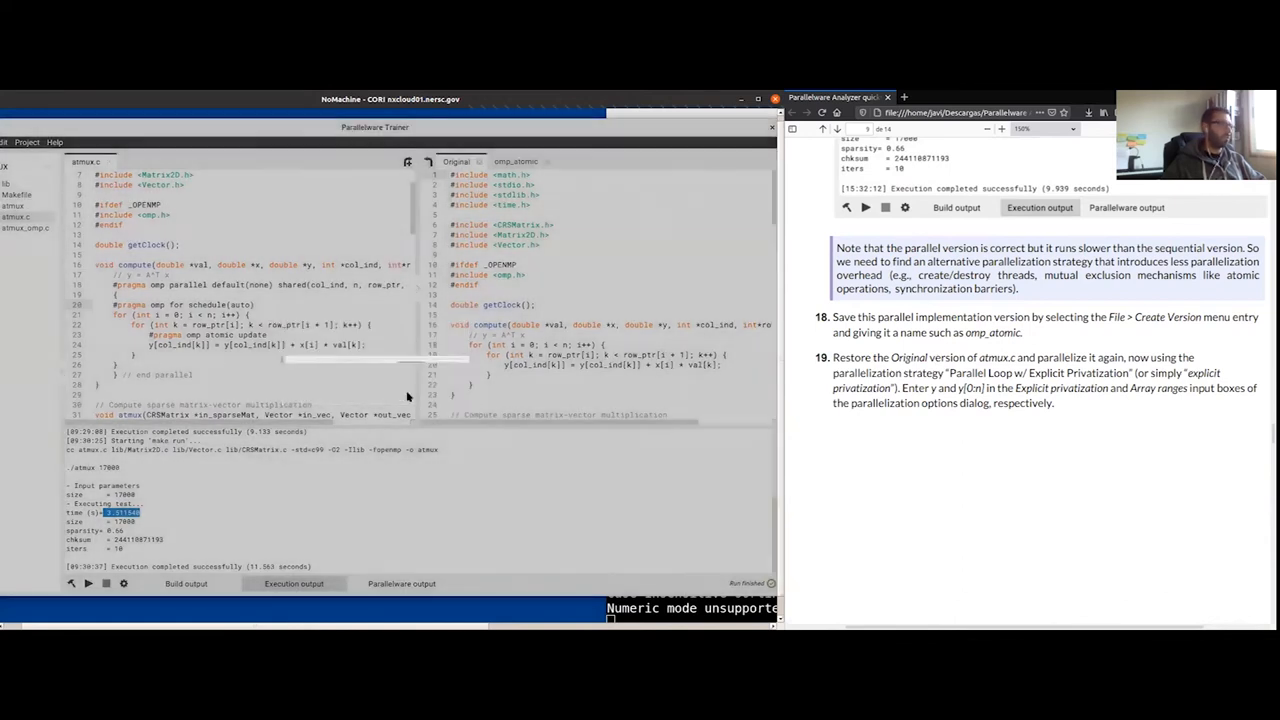
pyautogui.click(401, 583)
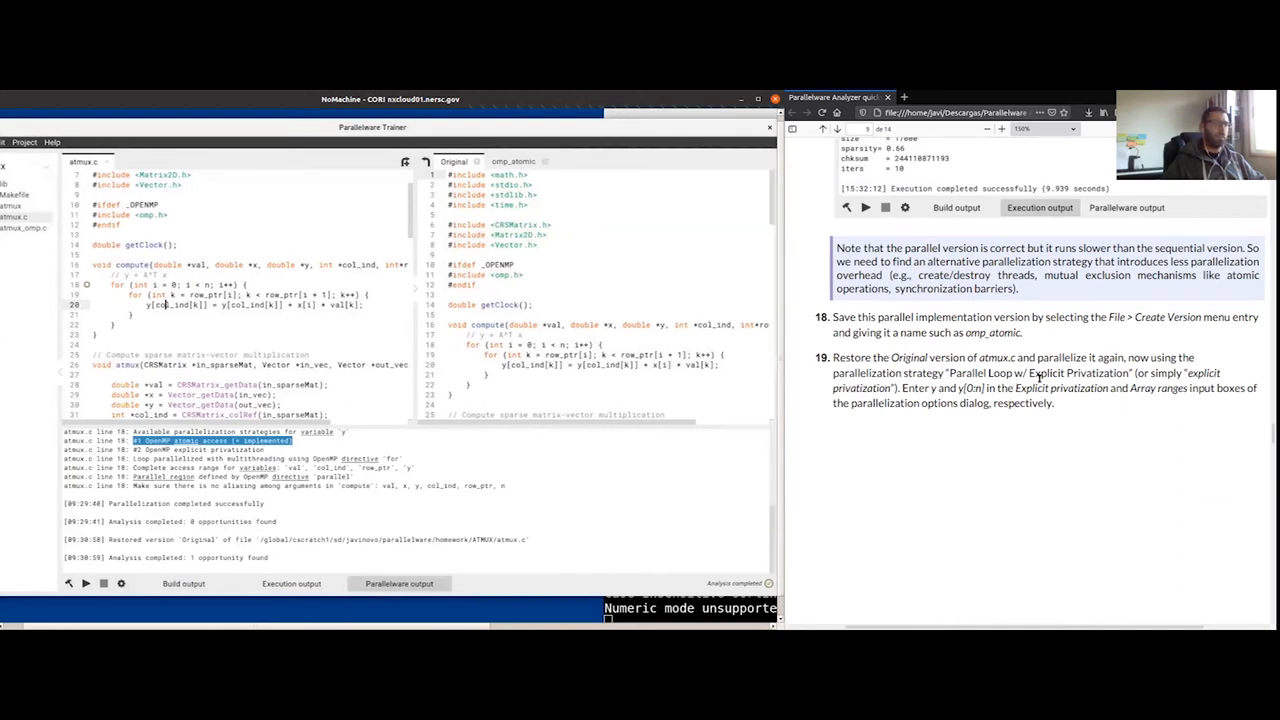
pyautogui.doubleClick(1075, 372)
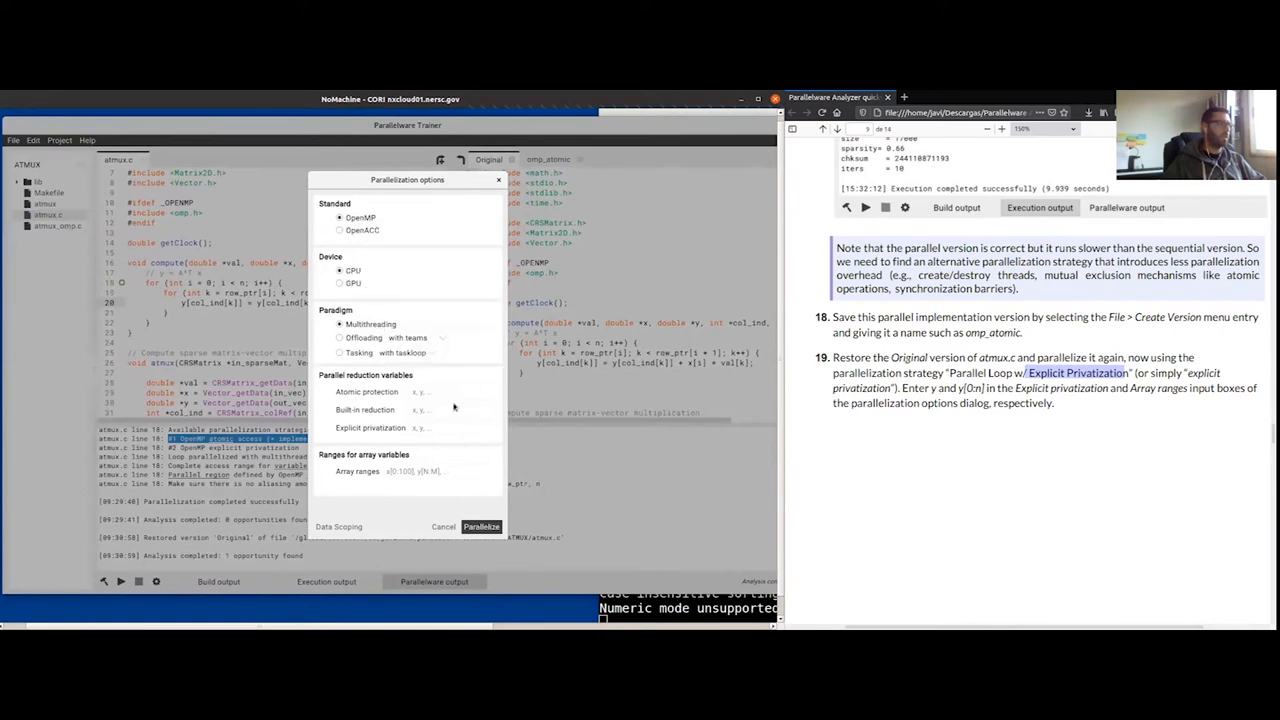
# Step: Parallelize the line 18 loop with y explicitly privatized over the array range y[0:n]
pyautogui.click(453, 428)
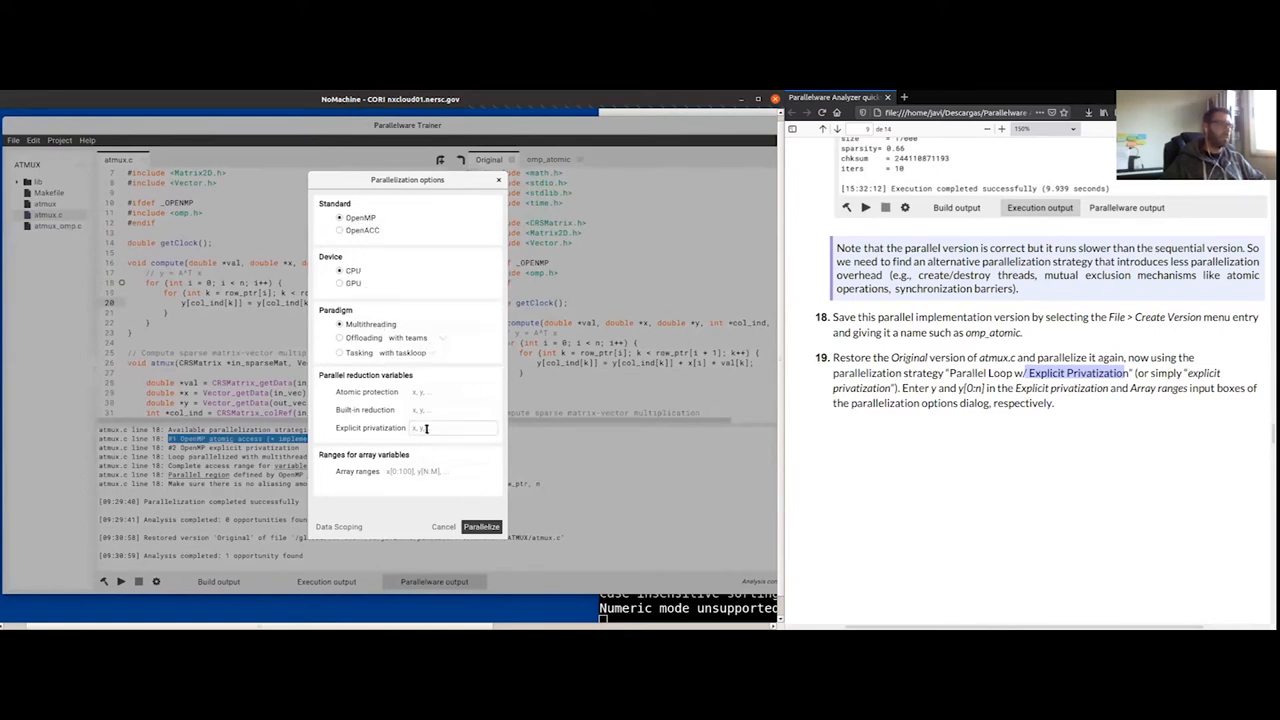
pyautogui.write('y')
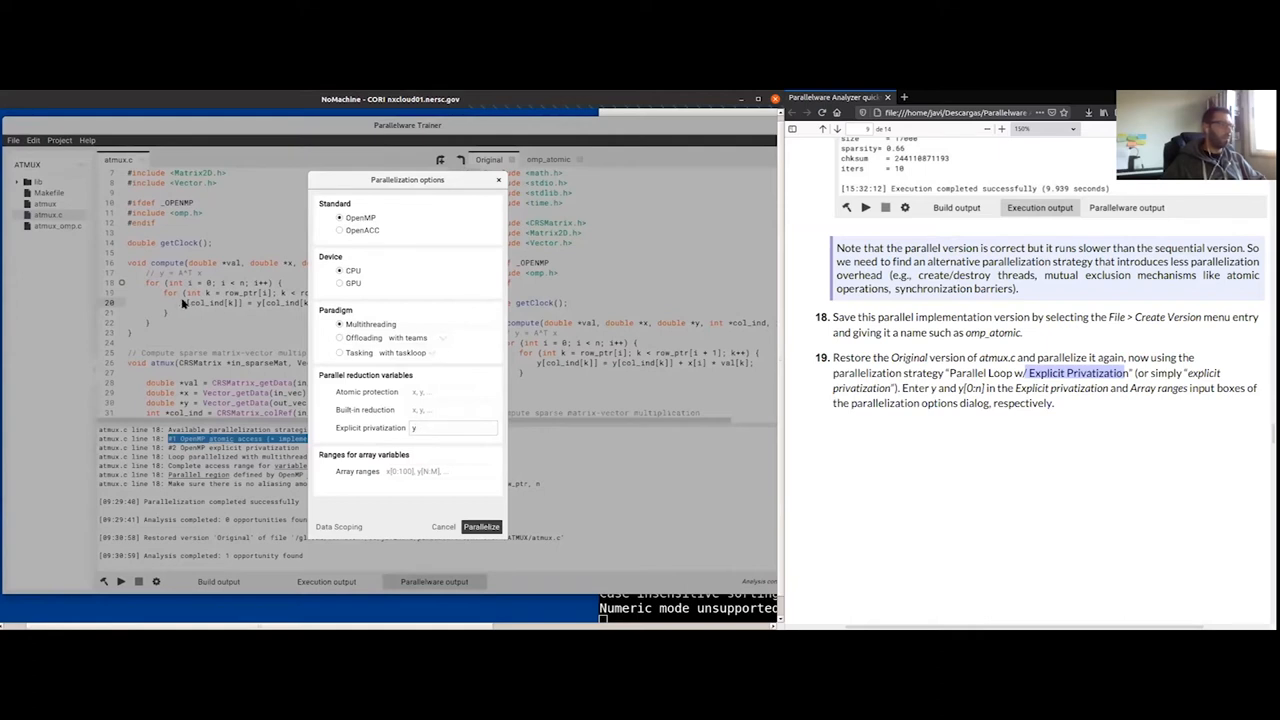
pyautogui.click(405, 472)
pyautogui.write('y')
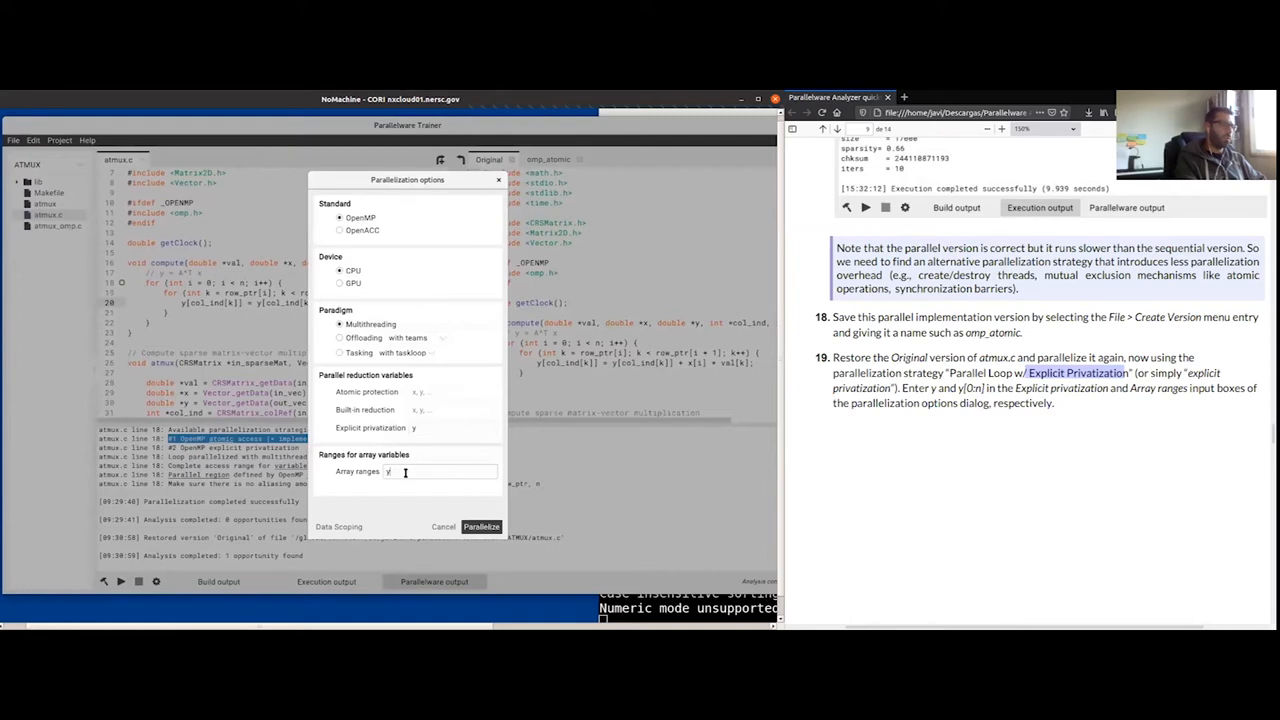
pyautogui.write('[')
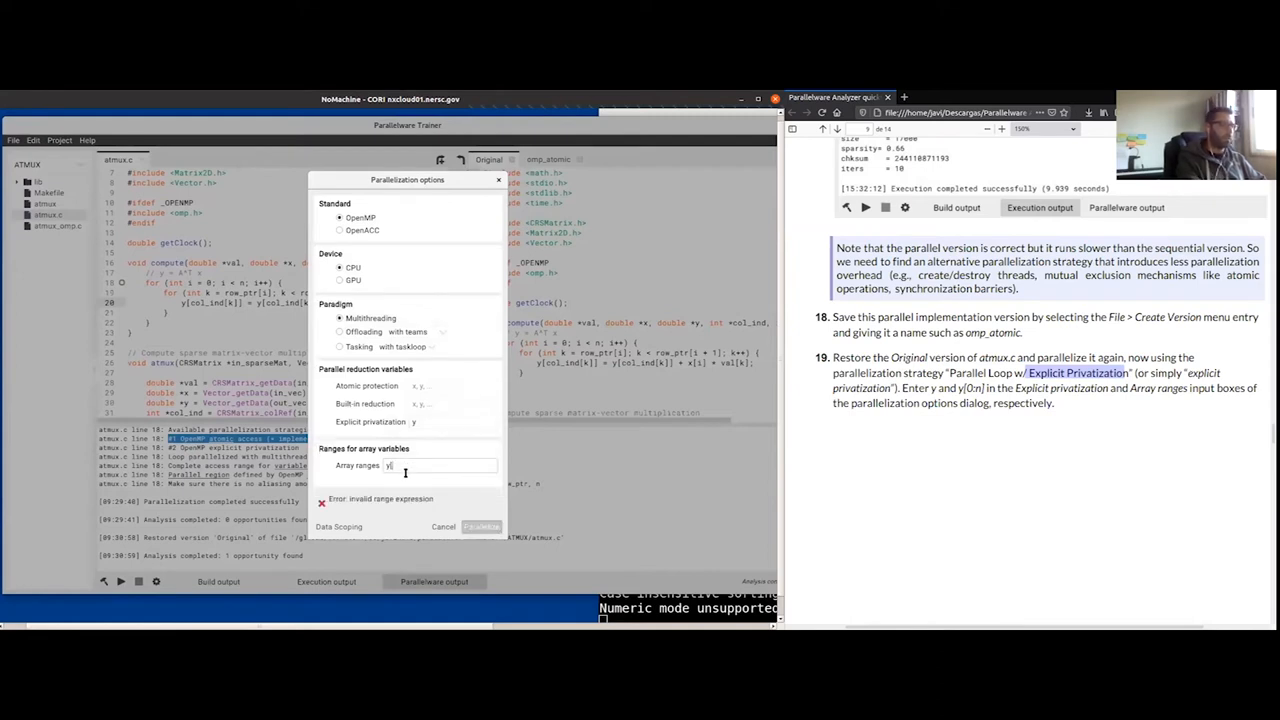
pyautogui.write('[0:n]')
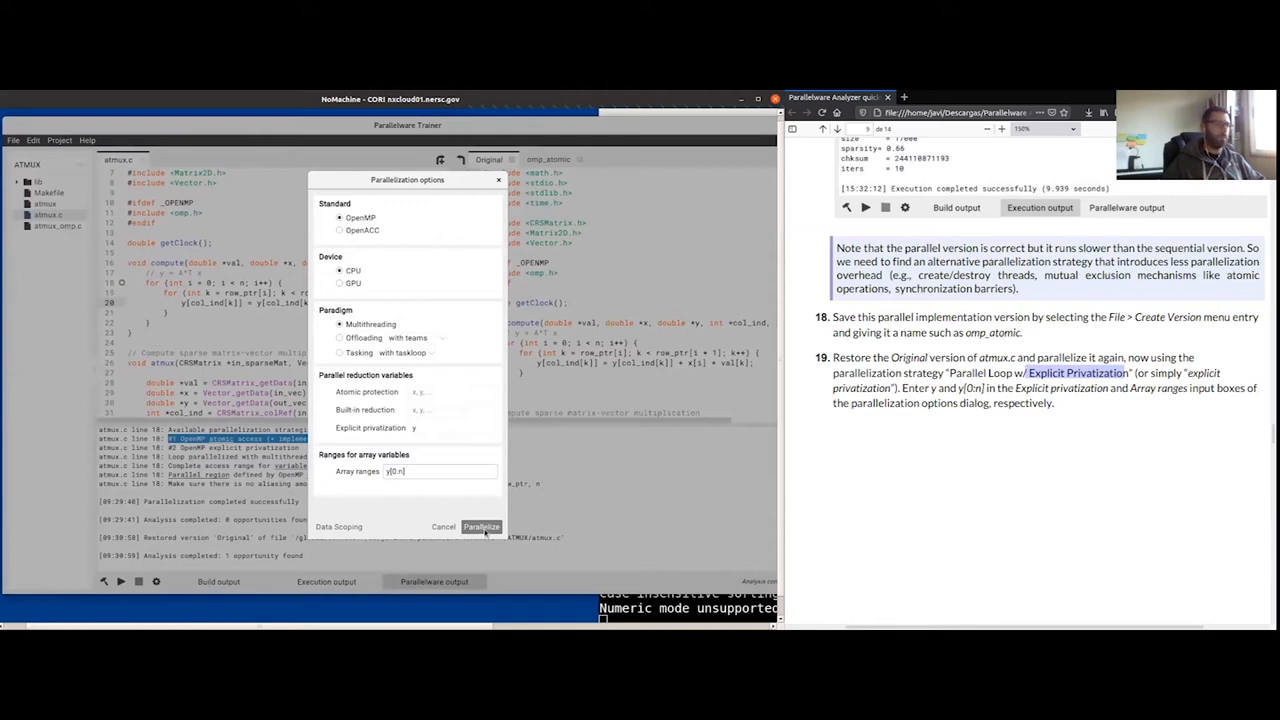
pyautogui.click(481, 526)
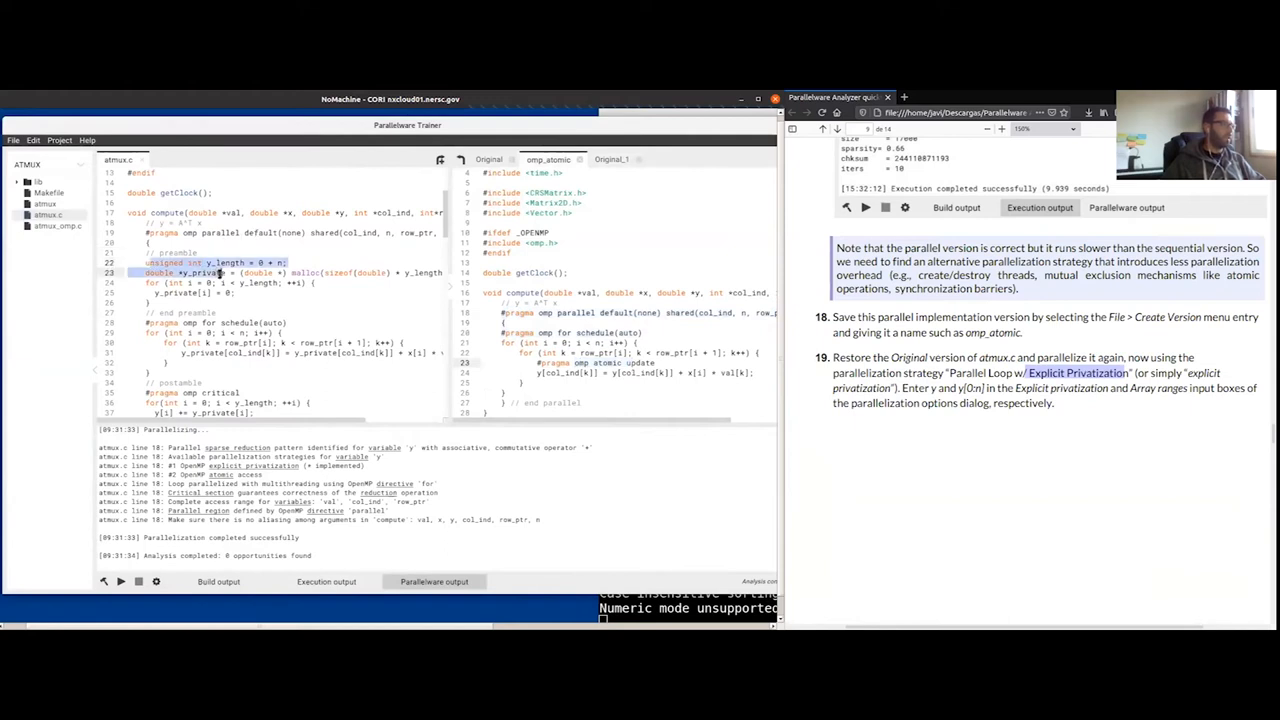
# Step: Review the generated y_private code and highlight the 0.475849 s run time
pyautogui.scroll(-3)
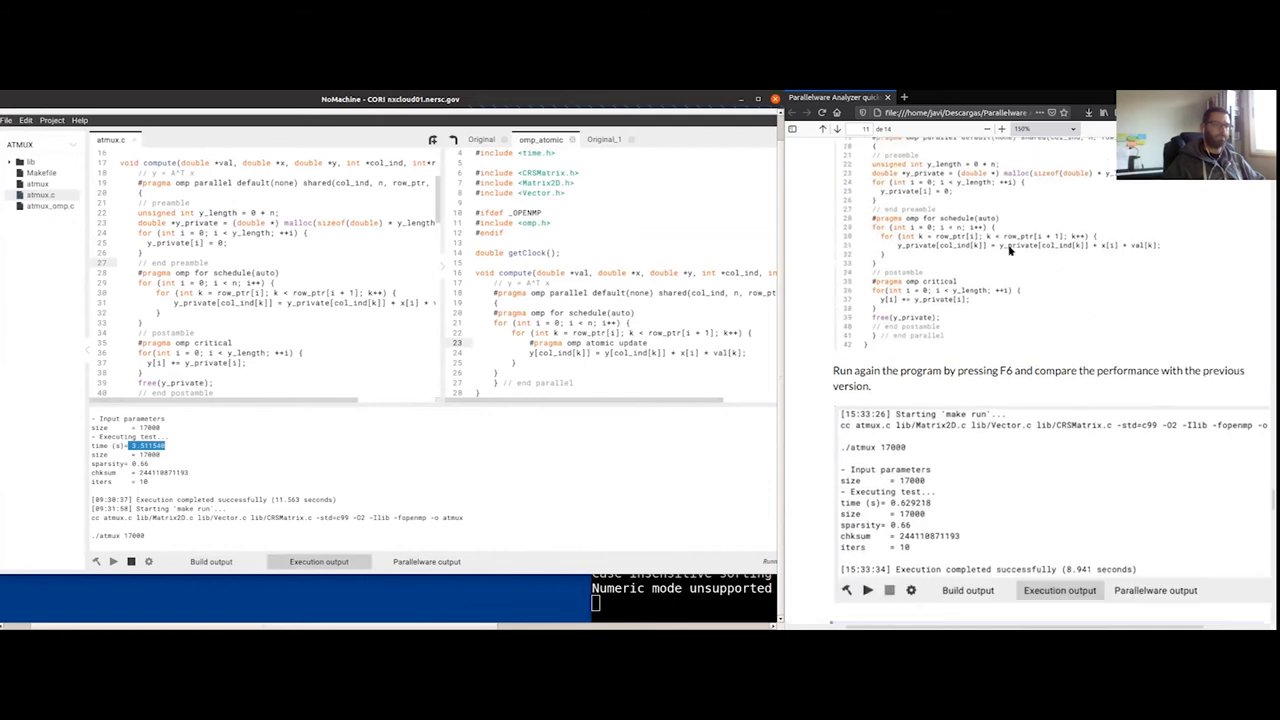
pyautogui.scroll(-3)
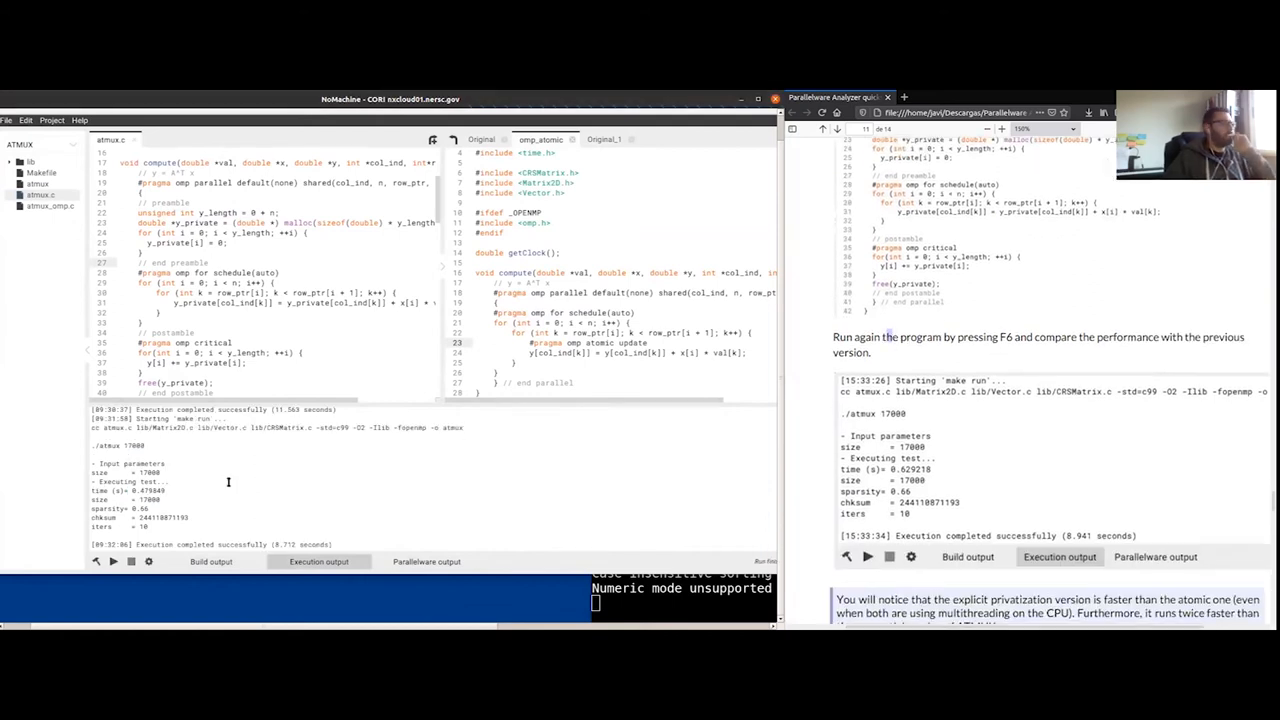
pyautogui.doubleClick(143, 490)
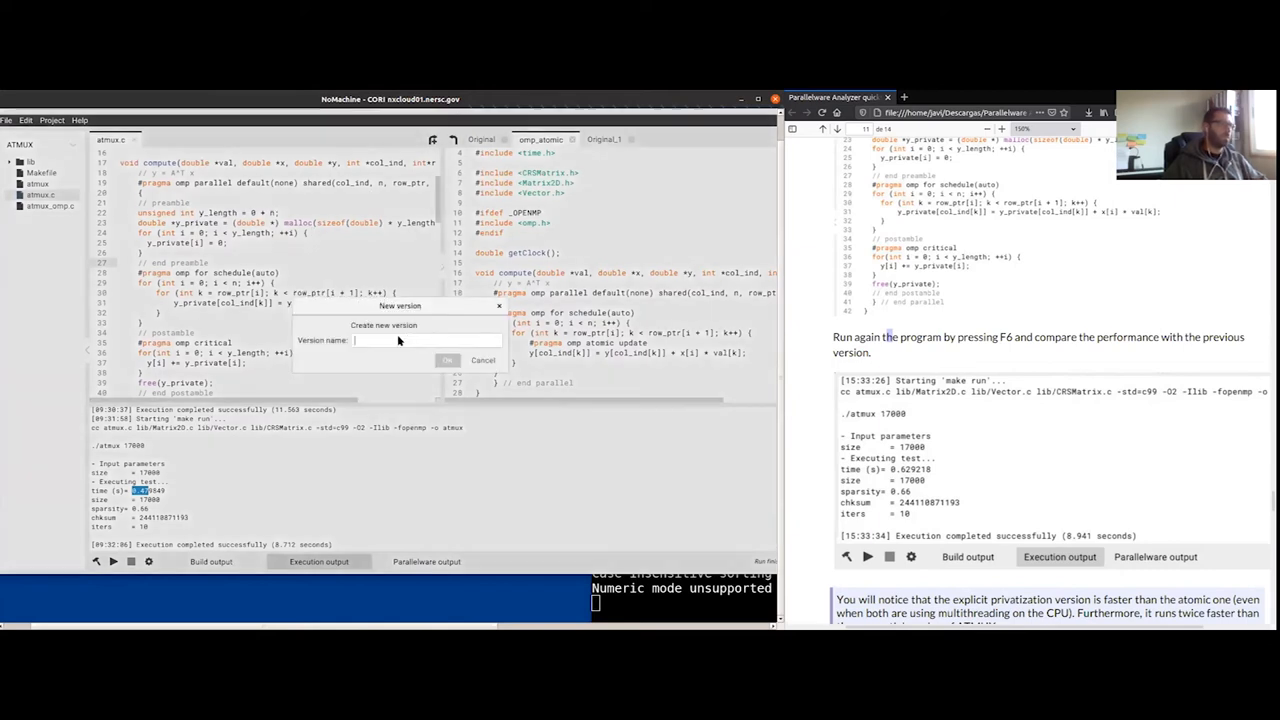
# Step: Save the version as omp_explicit, delete Original_1, and restore atmux.c to Original
pyautogui.write('omp1')
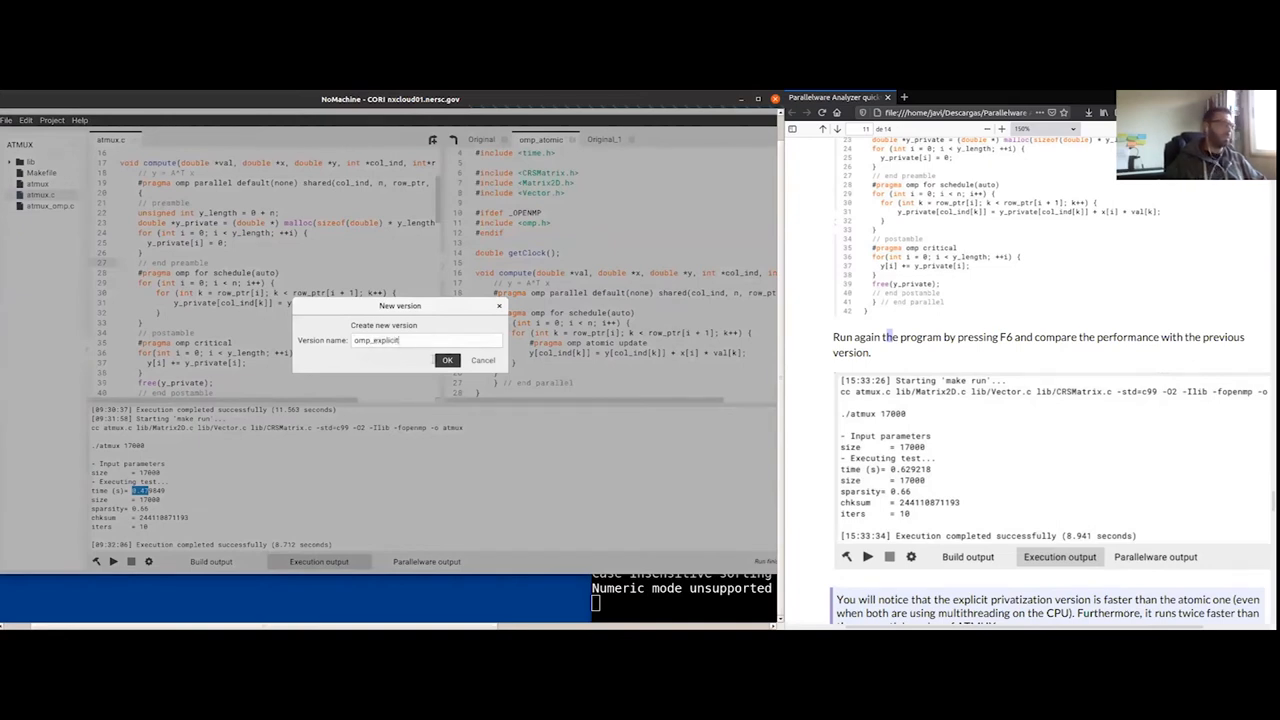
pyautogui.click(447, 360)
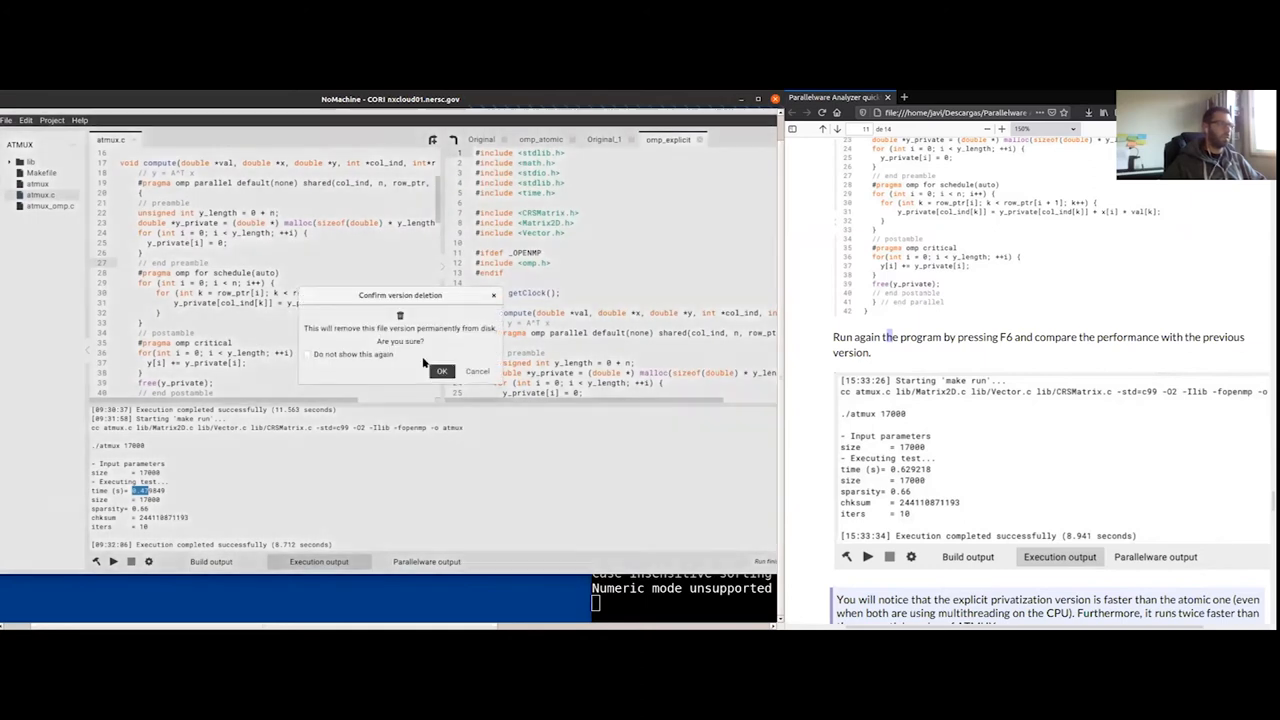
pyautogui.click(441, 371)
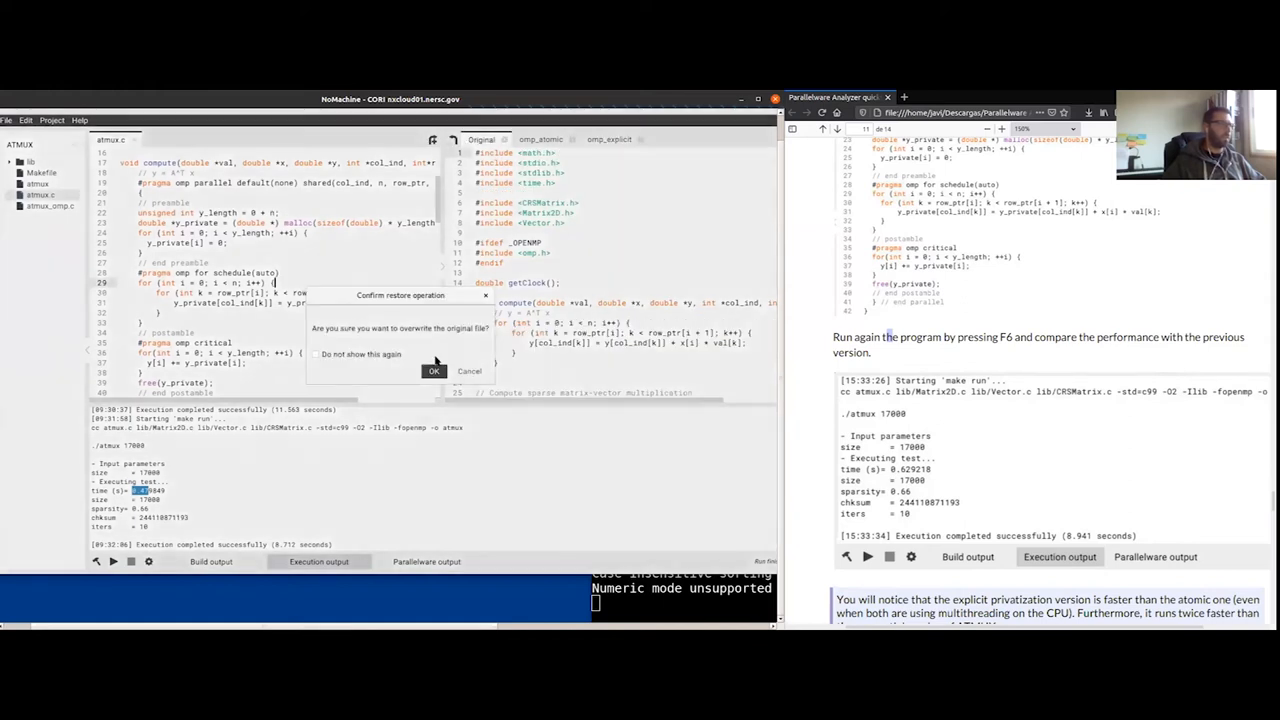
pyautogui.click(433, 371)
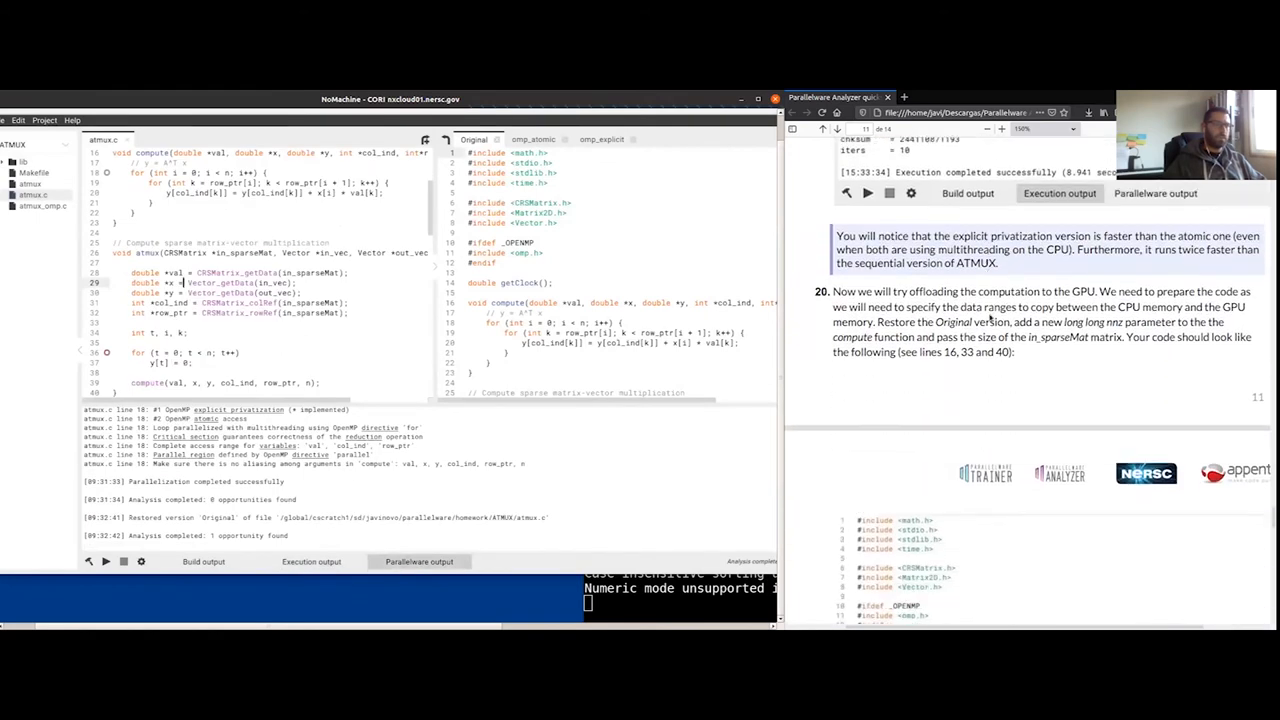
pyautogui.scroll(-3)
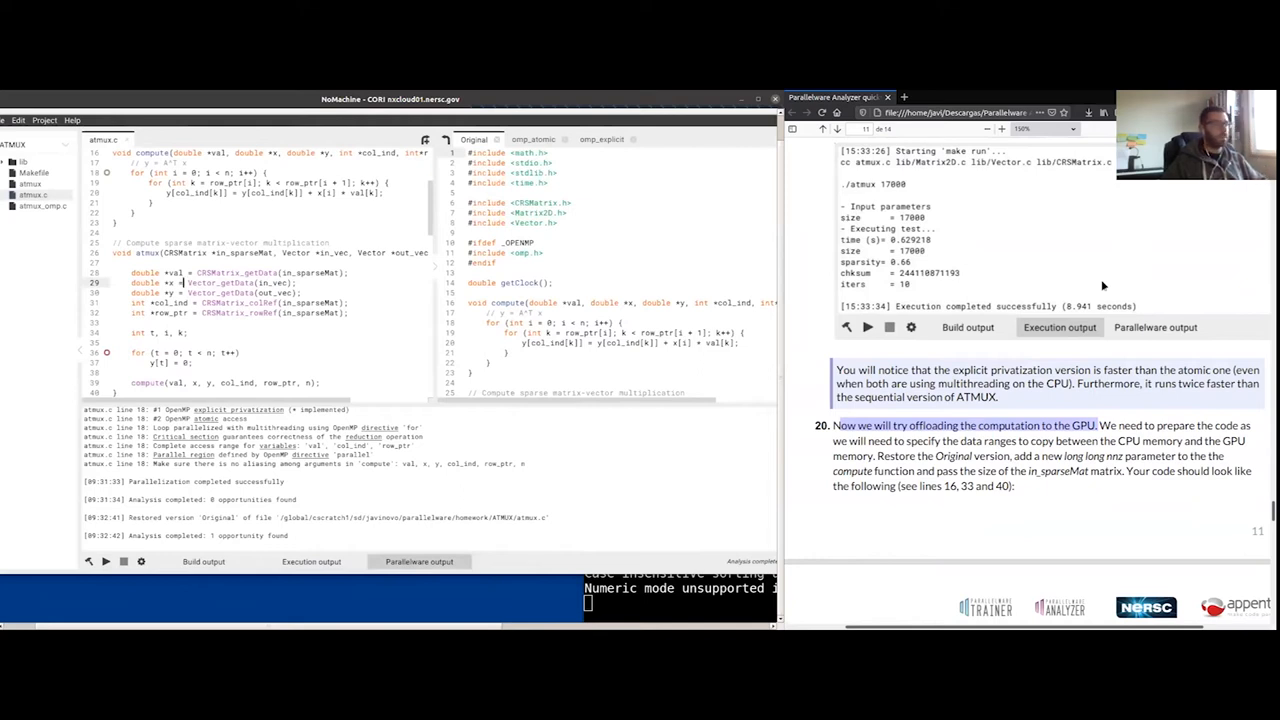
pyautogui.scroll(-3)
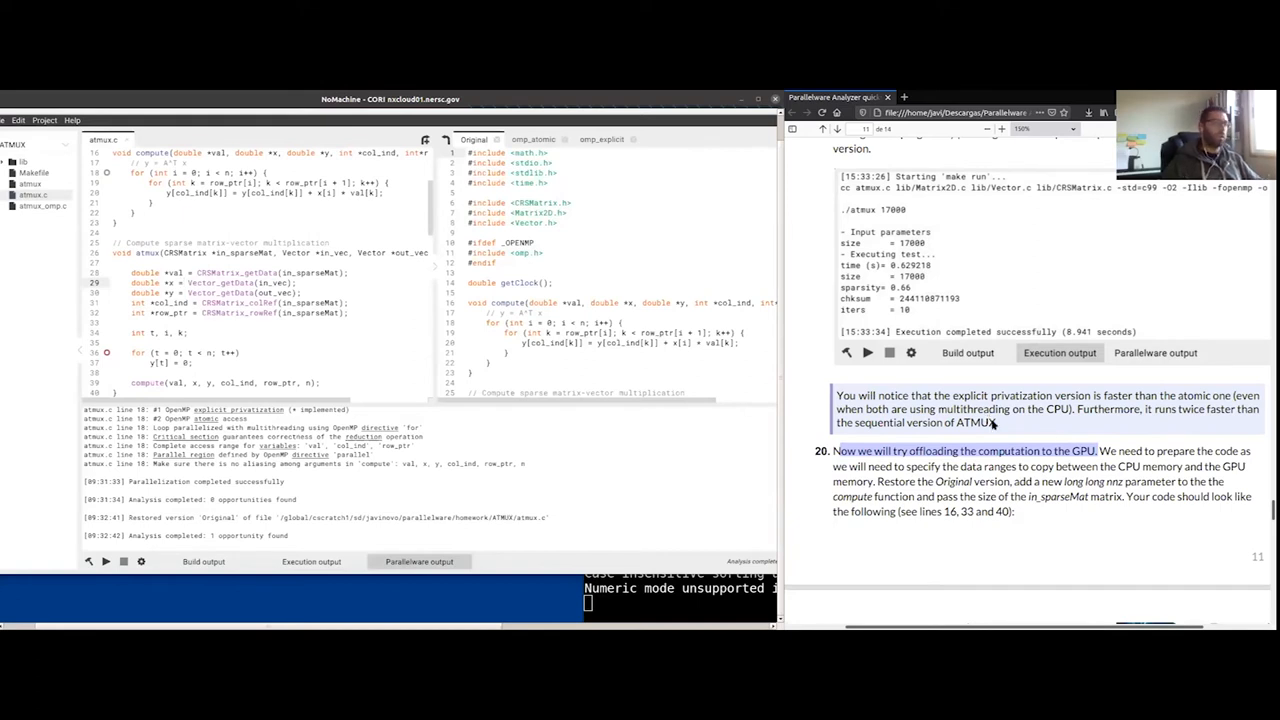
pyautogui.scroll(-3)
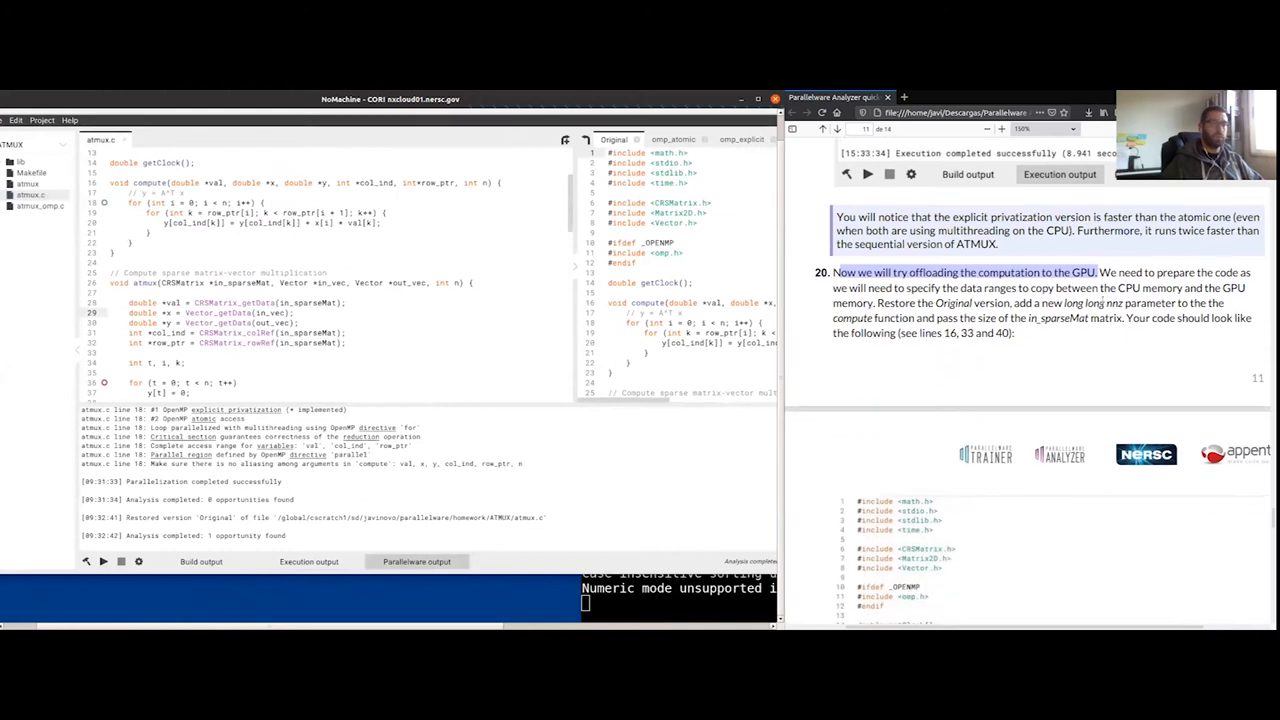
pyautogui.scroll(-3)
pyautogui.write(', lng ')
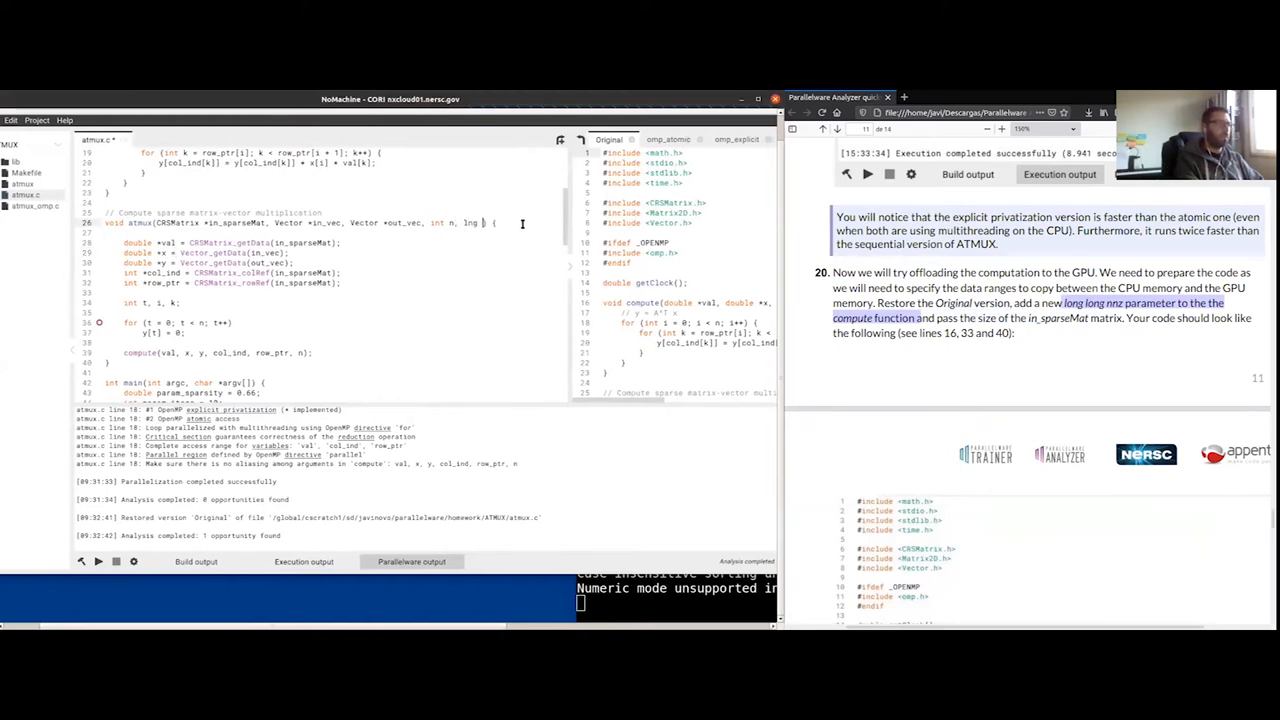
# Step: Add a long long nnz parameter to atmux, set nnz from CRSMatrix_getSize, and pass it to compute
pyautogui.write('long long nnz')
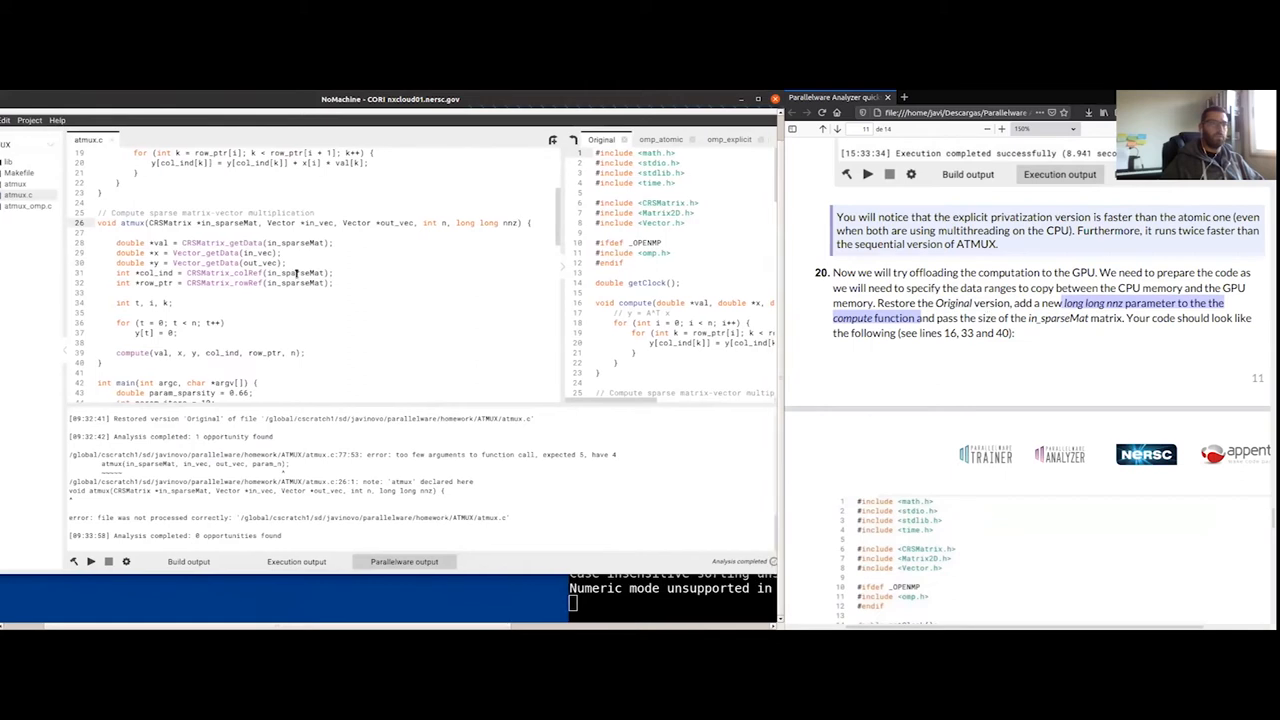
pyautogui.scroll(-3)
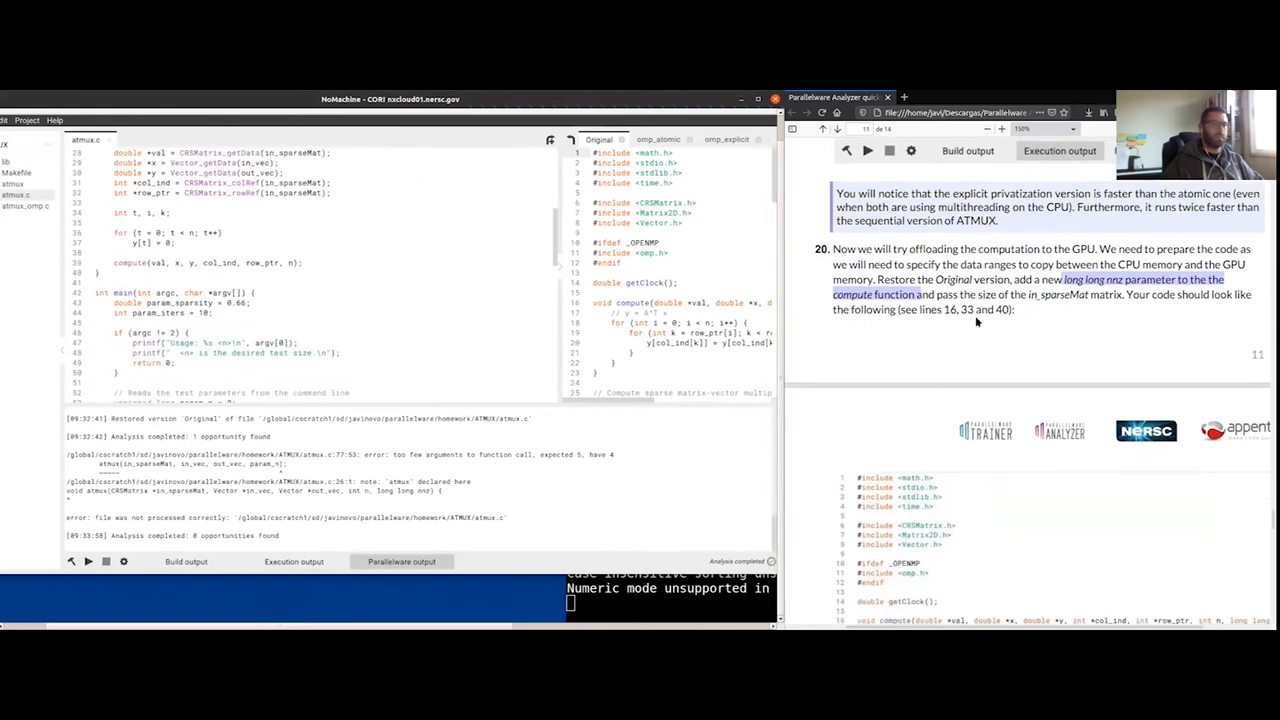
pyautogui.scroll(-3)
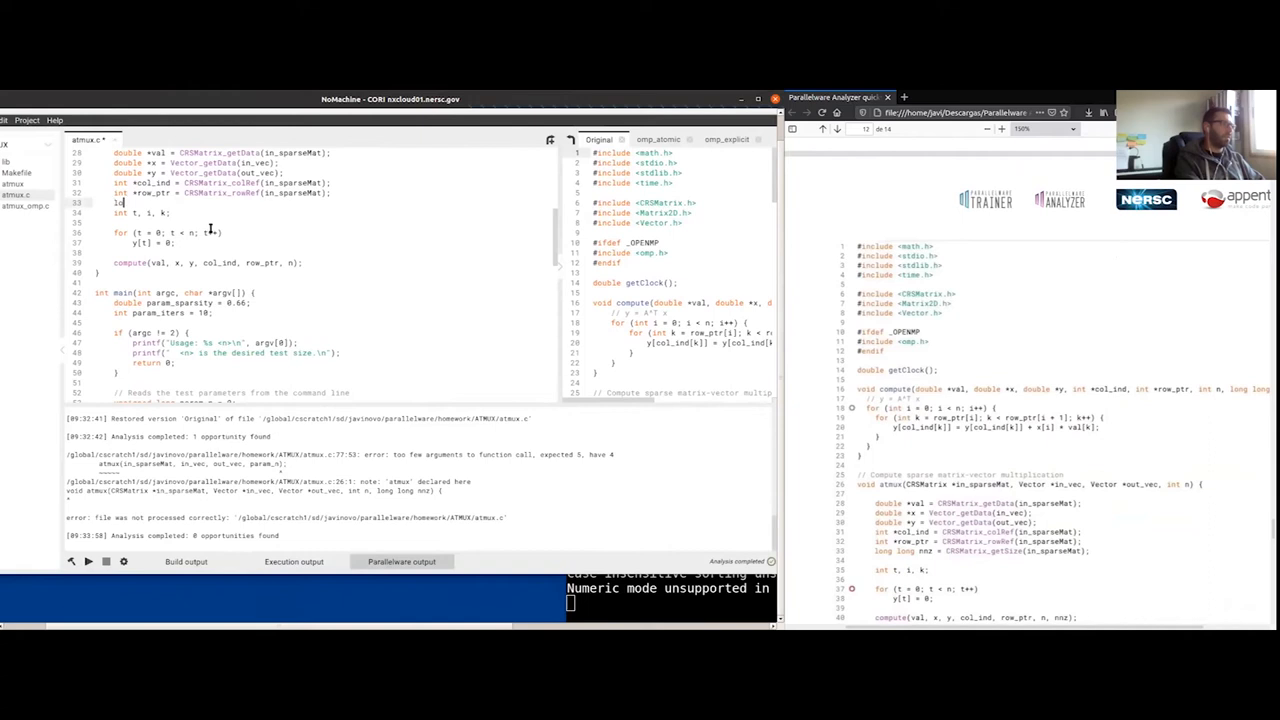
pyautogui.write('long long nnz )')
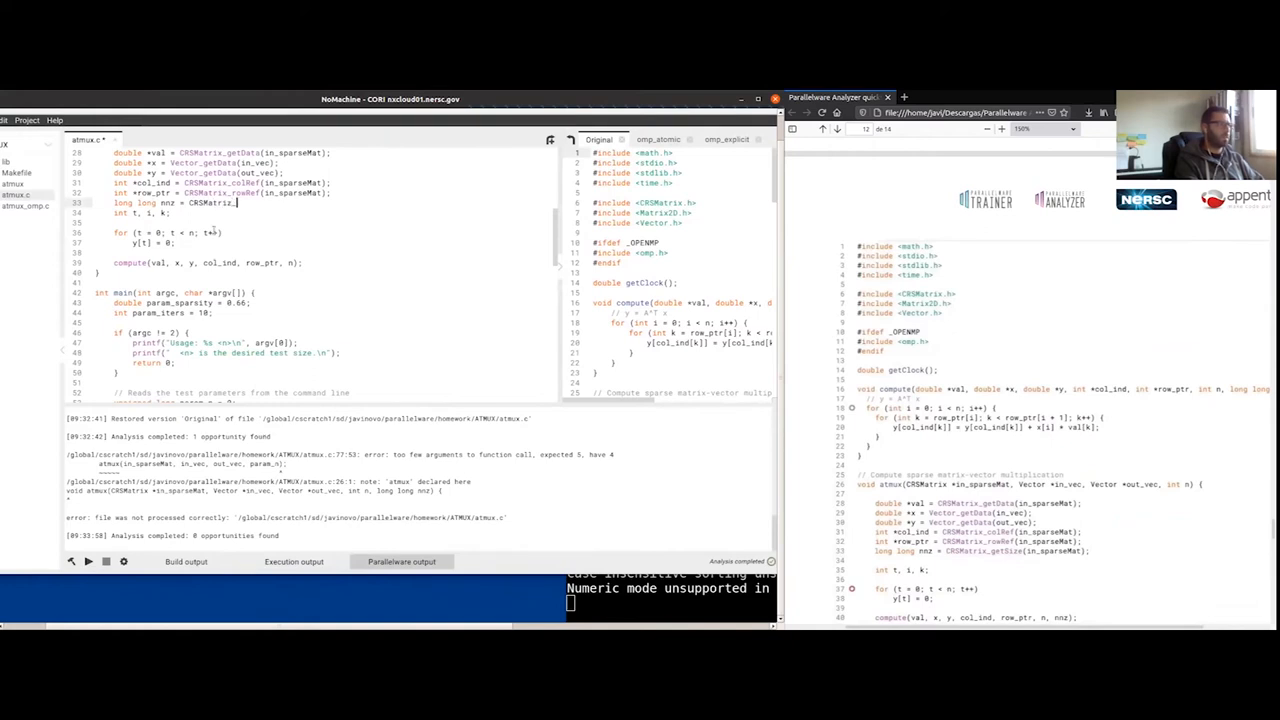
pyautogui.write('getSize(in_sparseMat);')
pyautogui.click(207, 262)
pyautogui.write(', ')
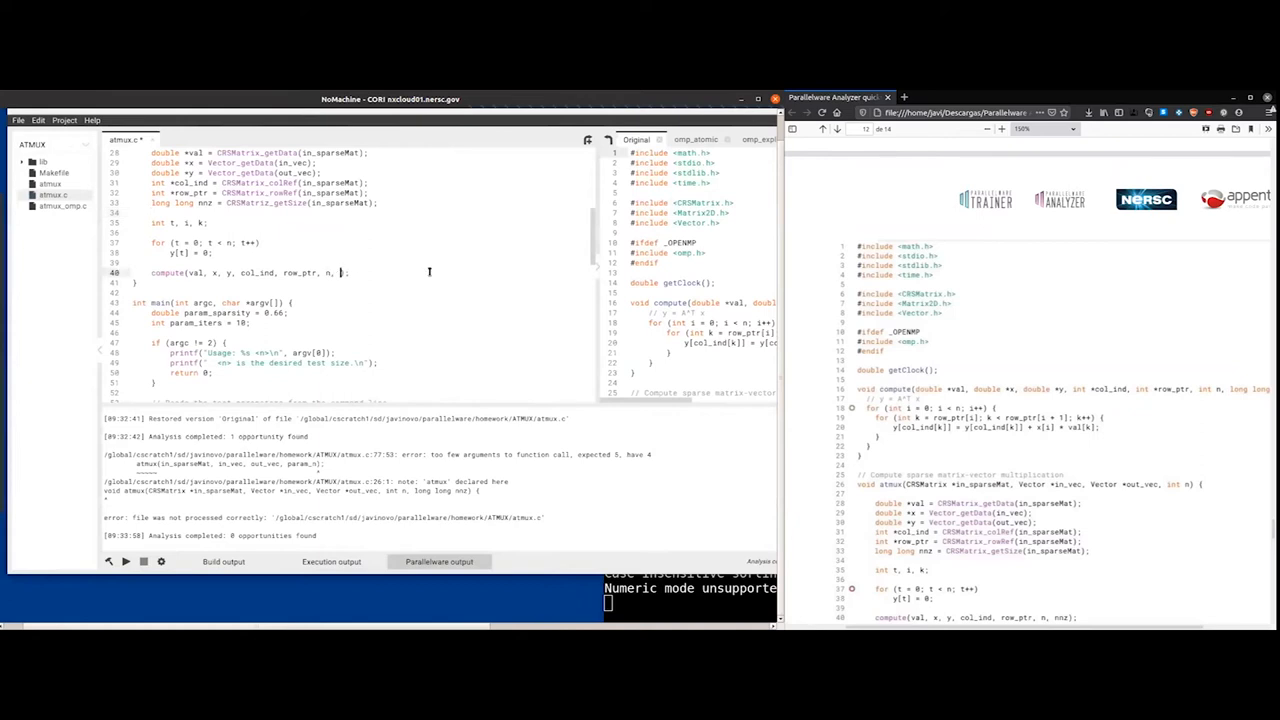
pyautogui.write('nnz')
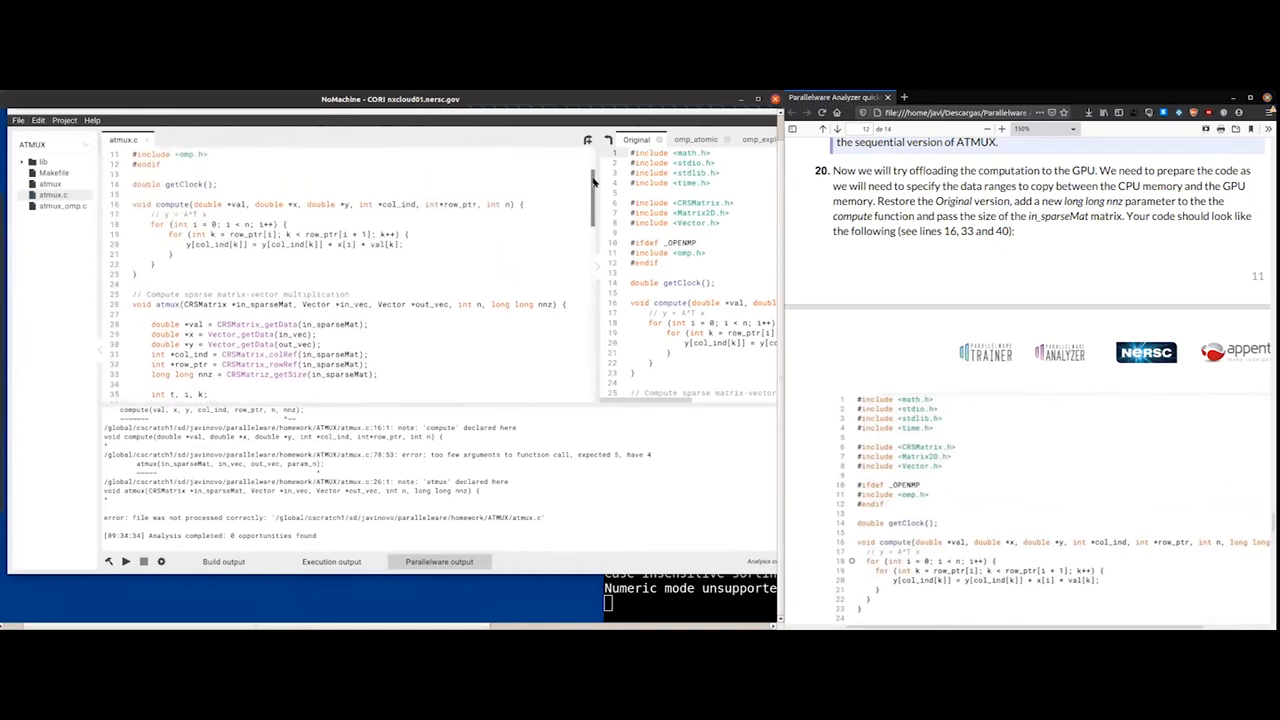
# Step: Move the long long nnz parameter from the atmux signature into the compute signature
pyautogui.scroll(-3)
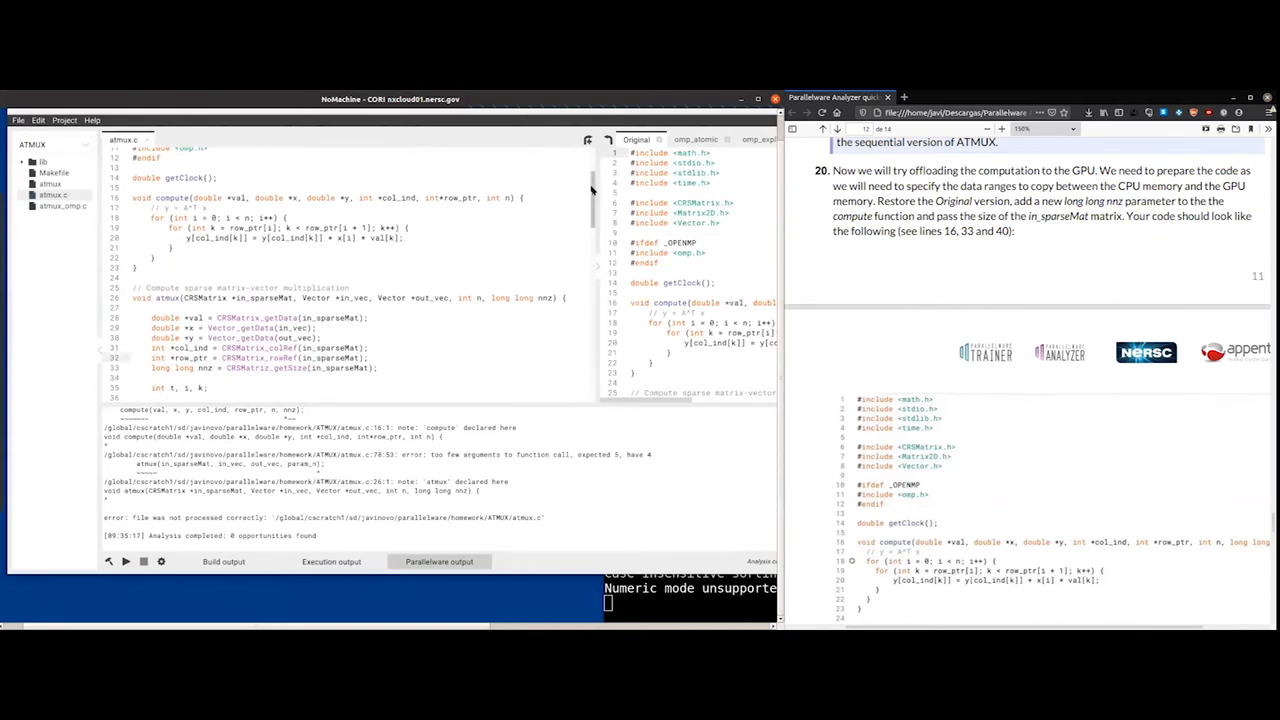
pyautogui.scroll(-3)
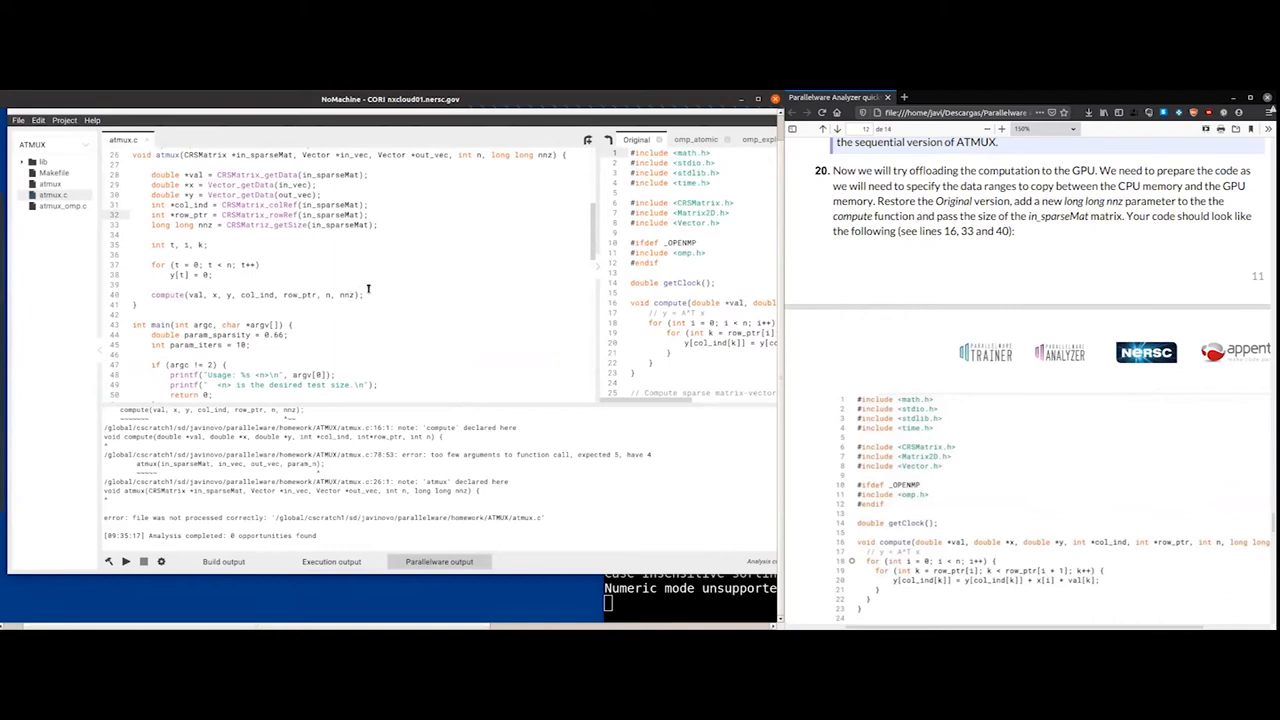
pyautogui.scroll(-3)
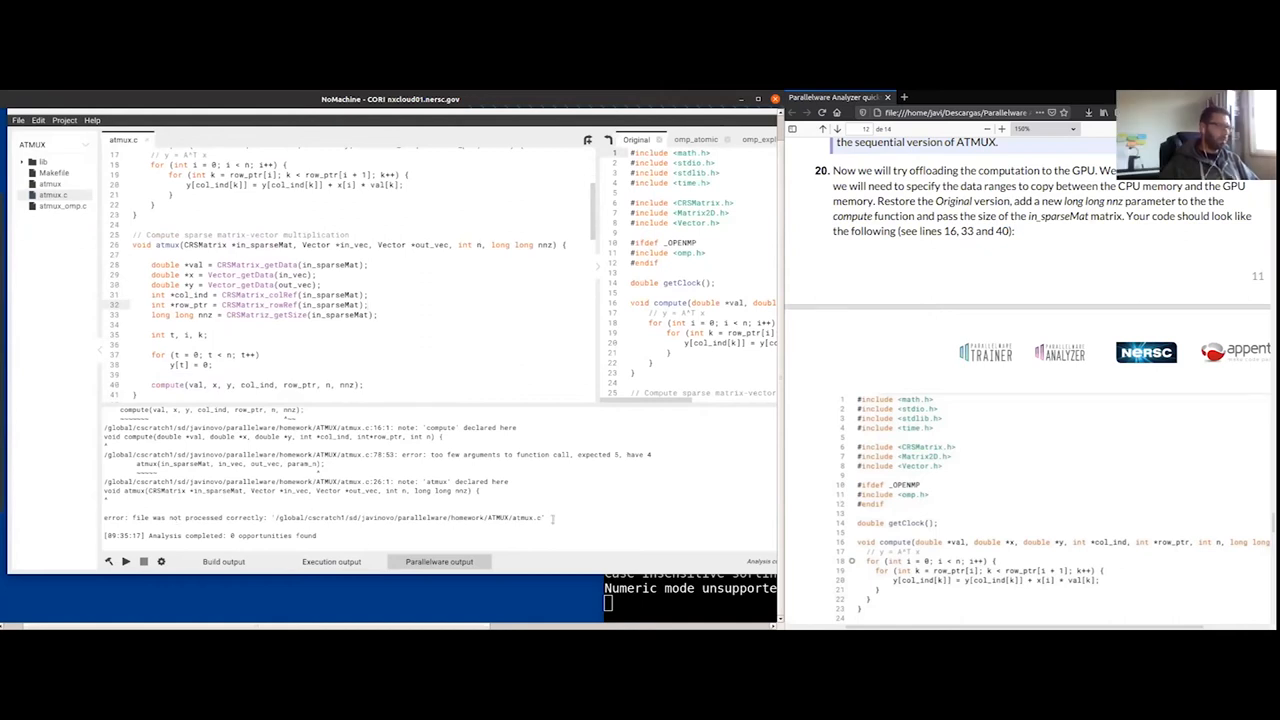
pyautogui.moveTo(130, 467); pyautogui.dragTo(545, 518)
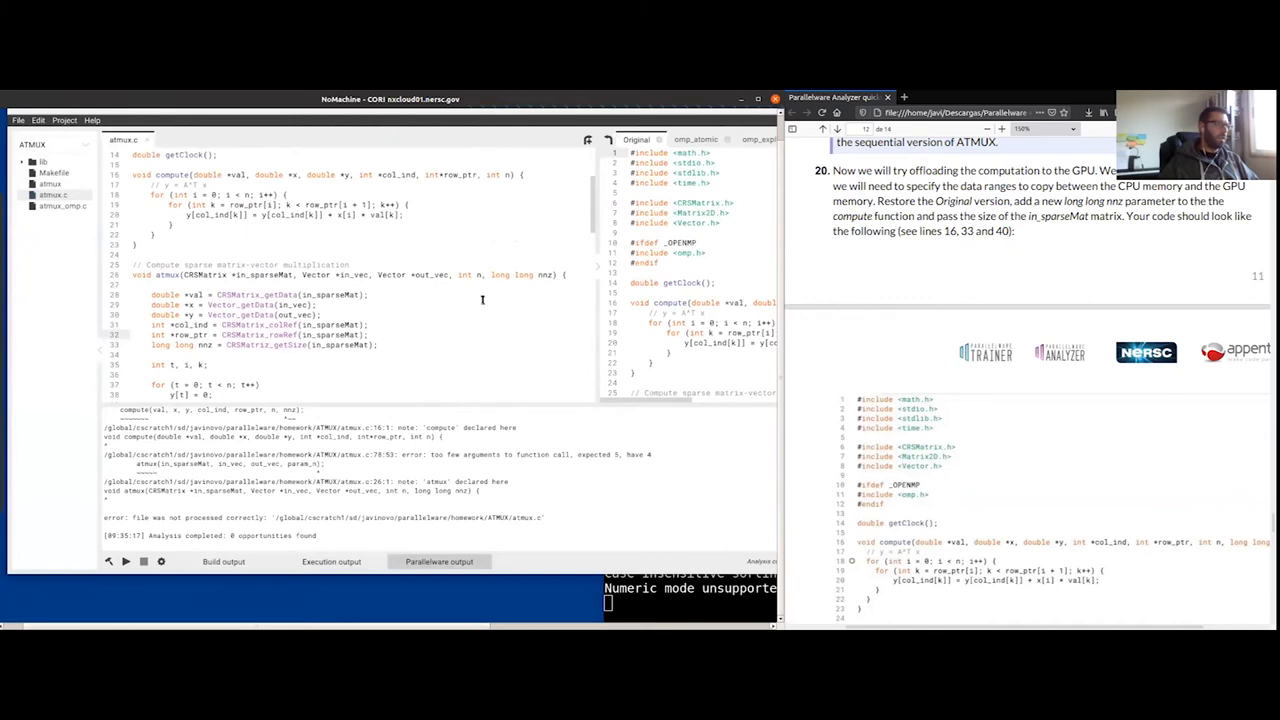
pyautogui.doubleClick(515, 274)
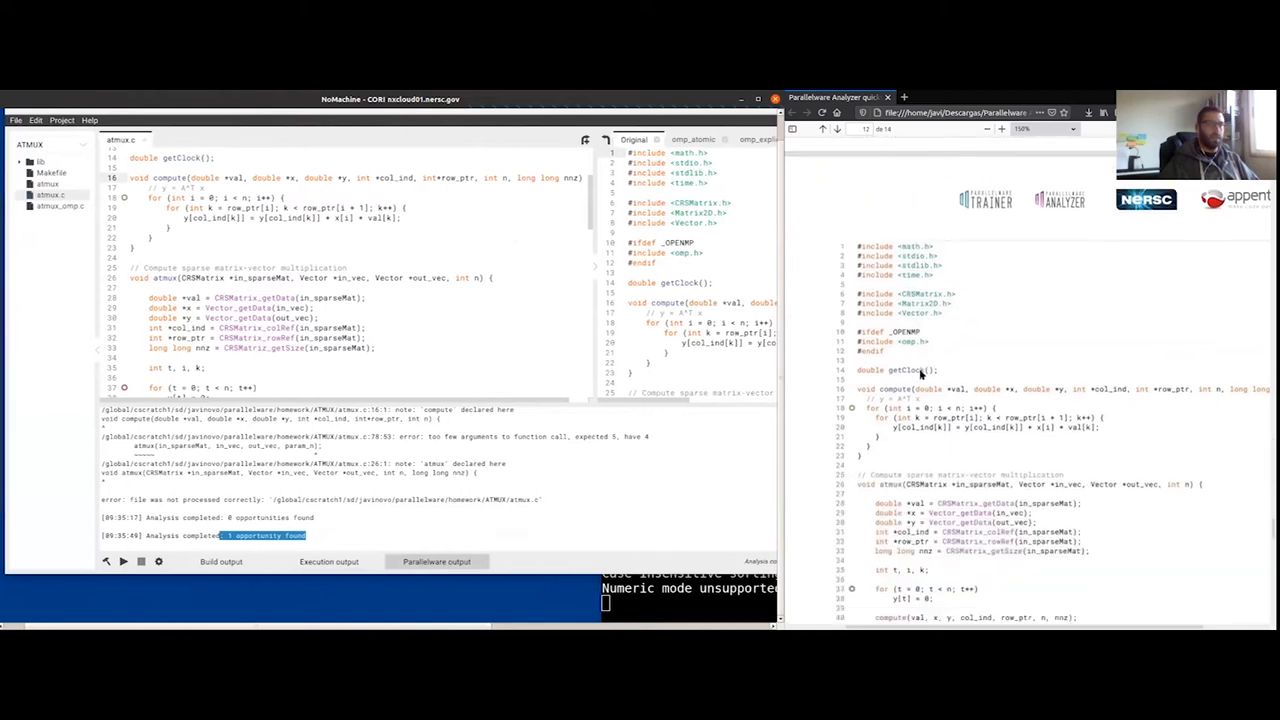
pyautogui.scroll(-3)
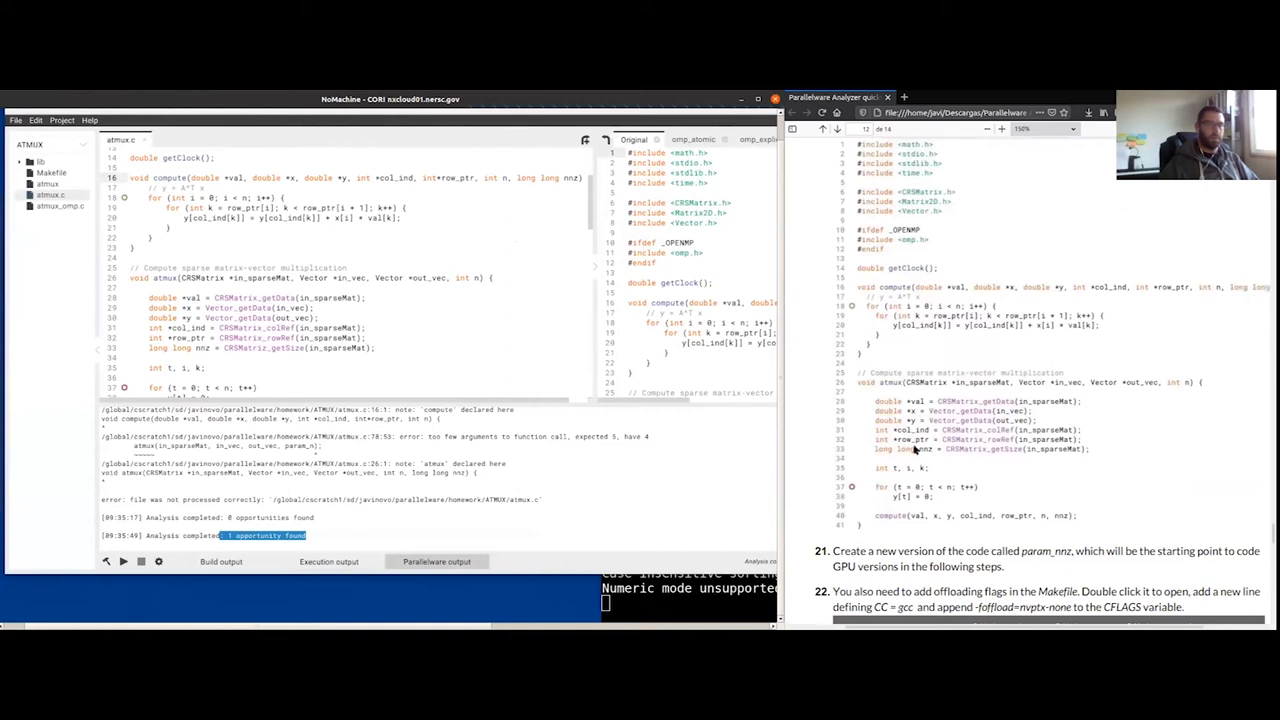
pyautogui.moveTo(1017, 461)
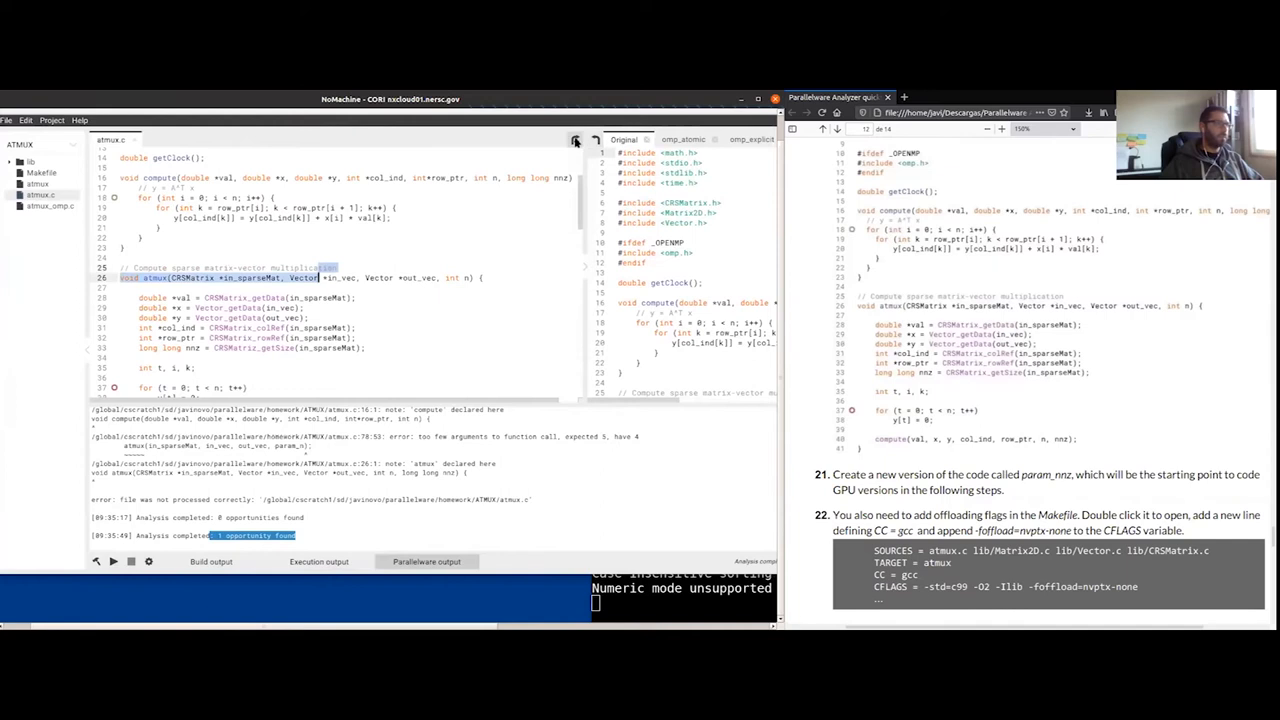
# Step: Create a new code version named param_nnz
pyautogui.click(575, 140)
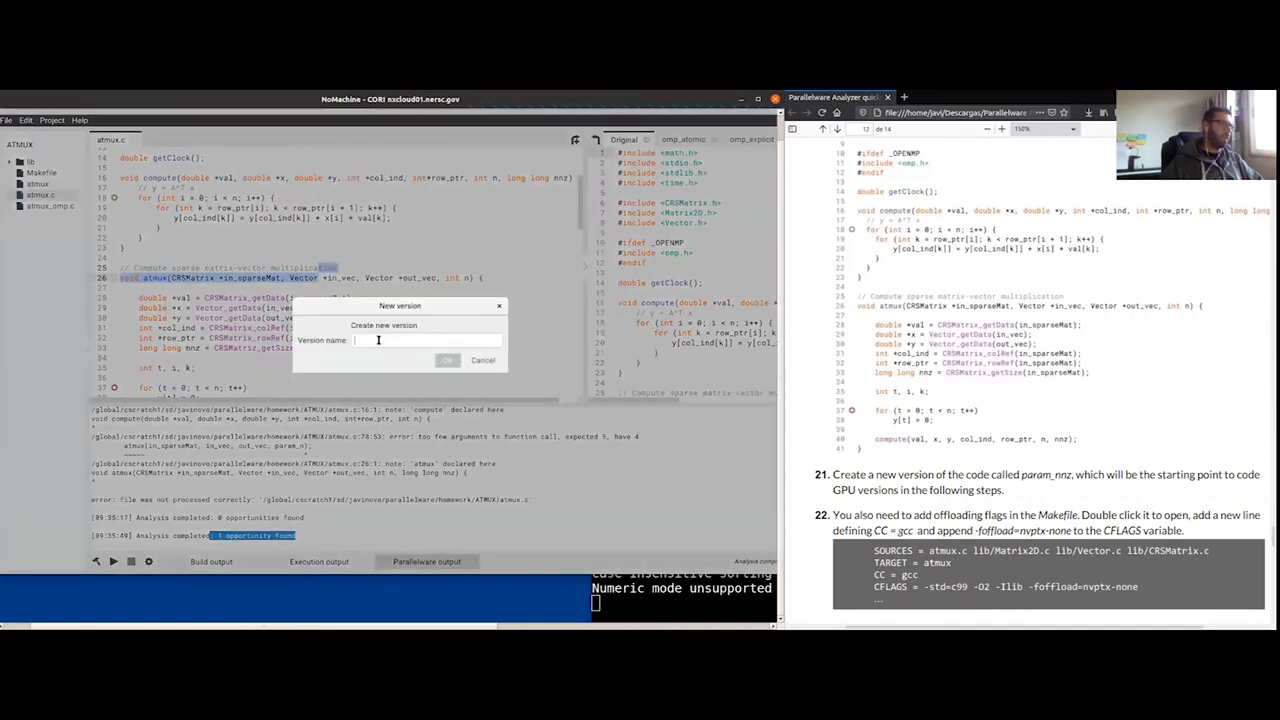
pyautogui.write('param_nnz')
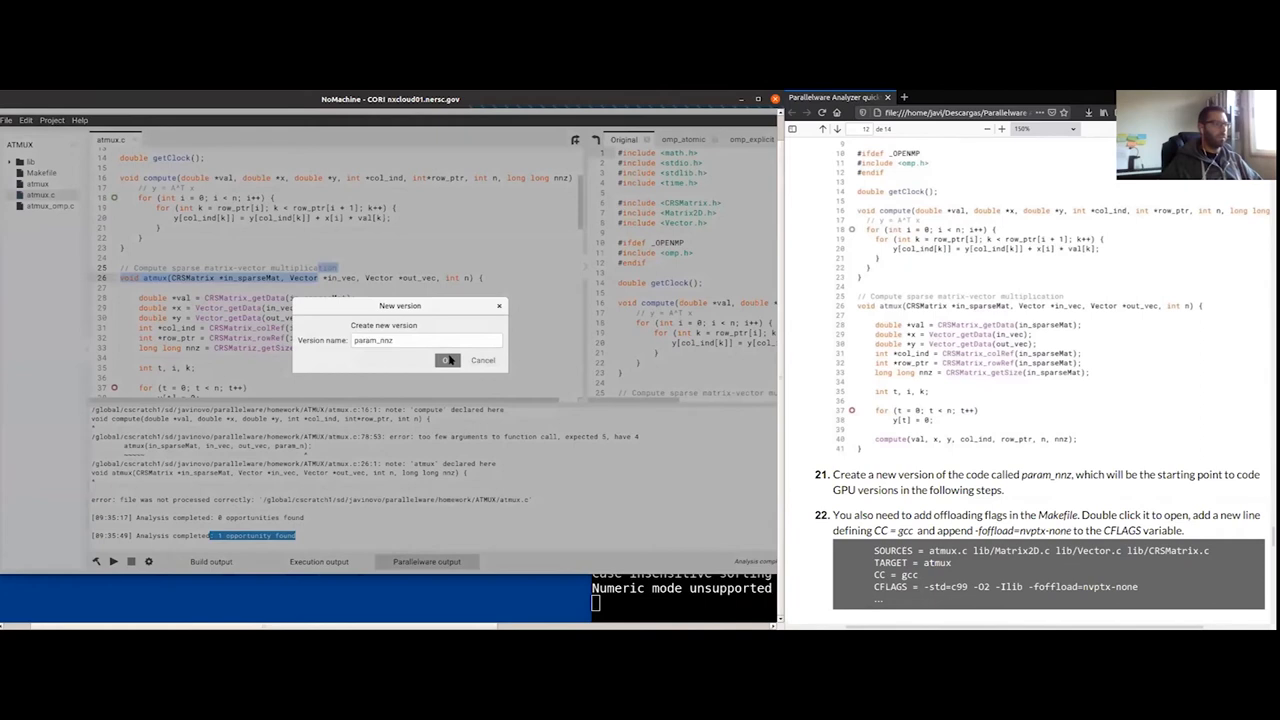
pyautogui.click(447, 360)
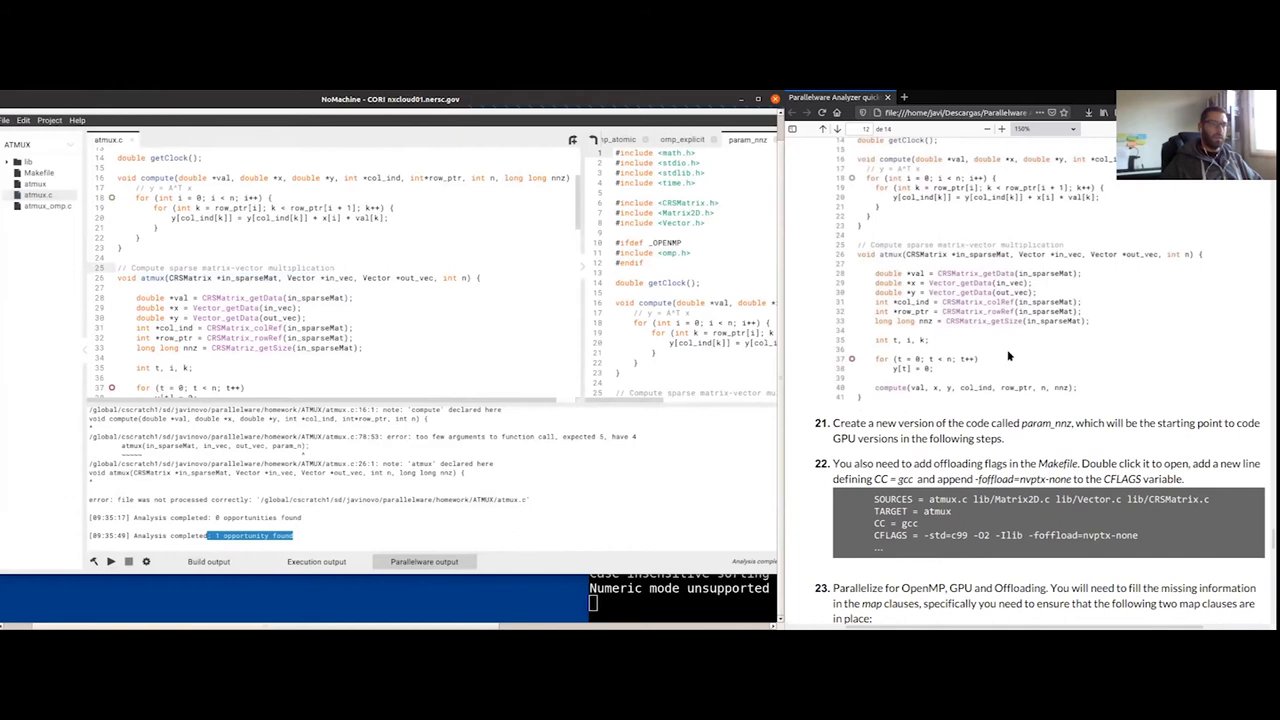
# Step: Add CC = gcc to the Makefile and append -foffload=nvptx-none to CFLAGS
pyautogui.scroll(-3)
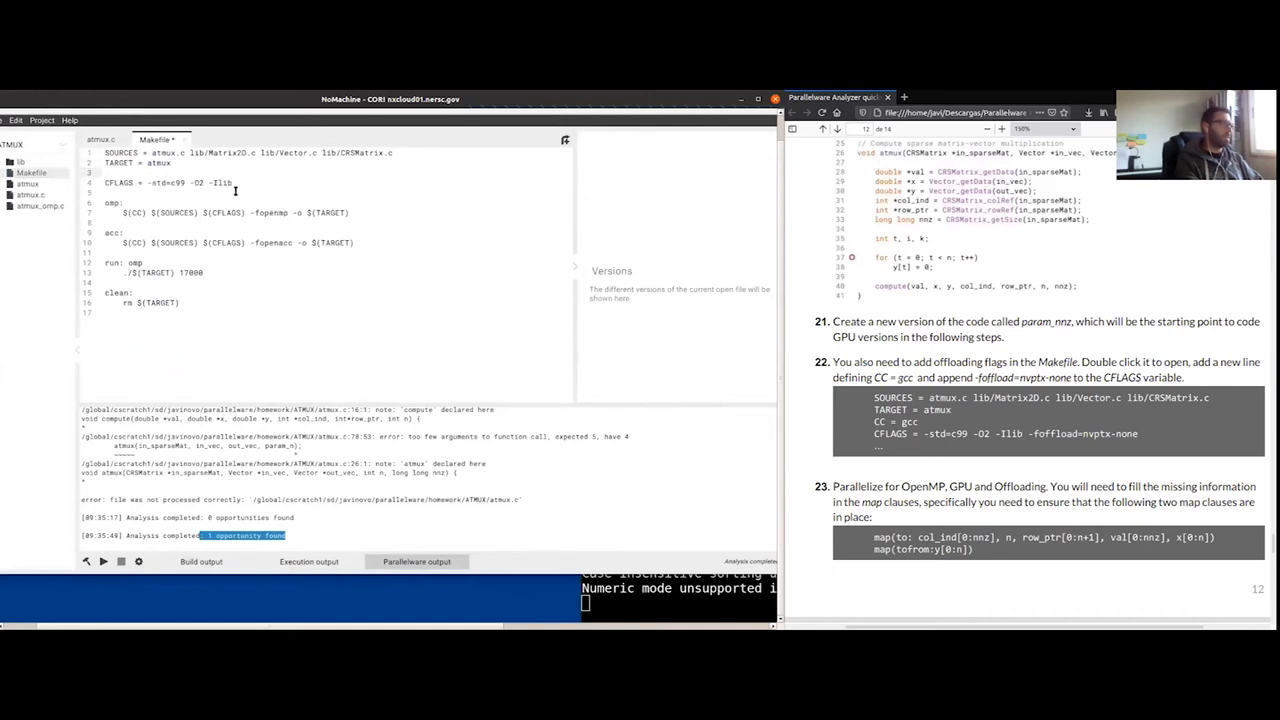
pyautogui.write('GCC')
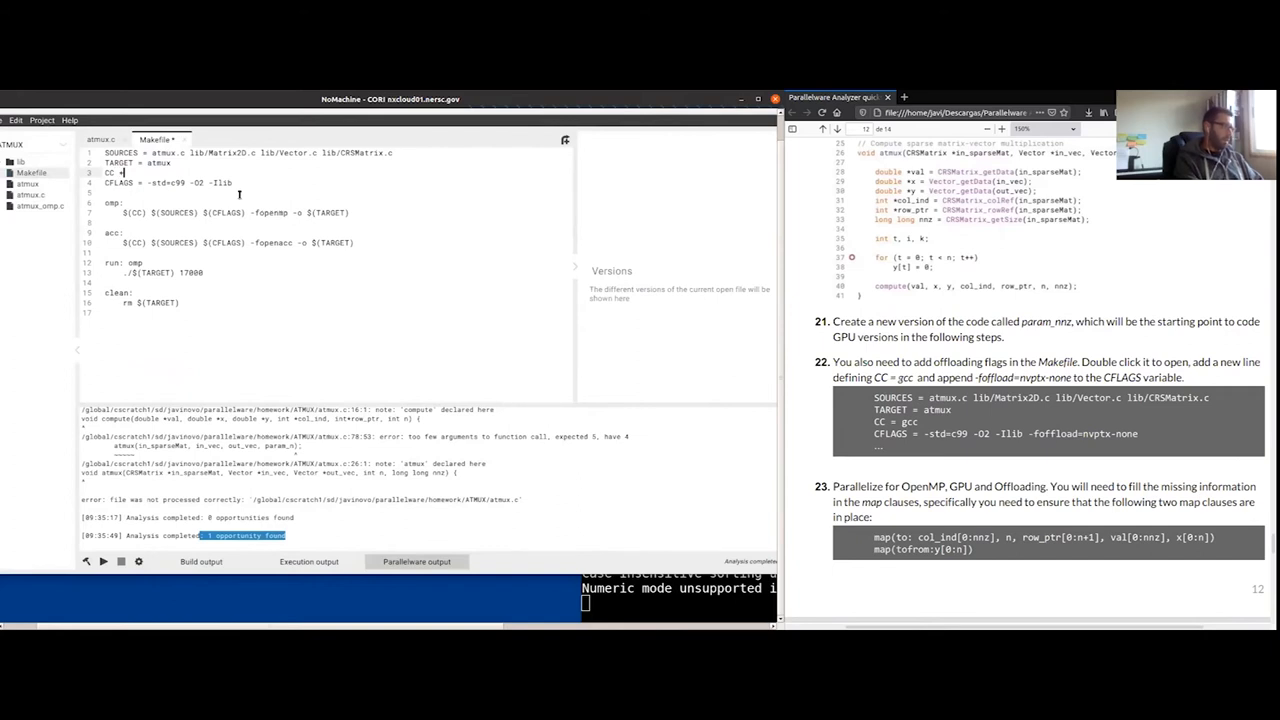
pyautogui.write('gcc')
pyautogui.click(169, 182)
pyautogui.write(' -foffload=nvptx-')
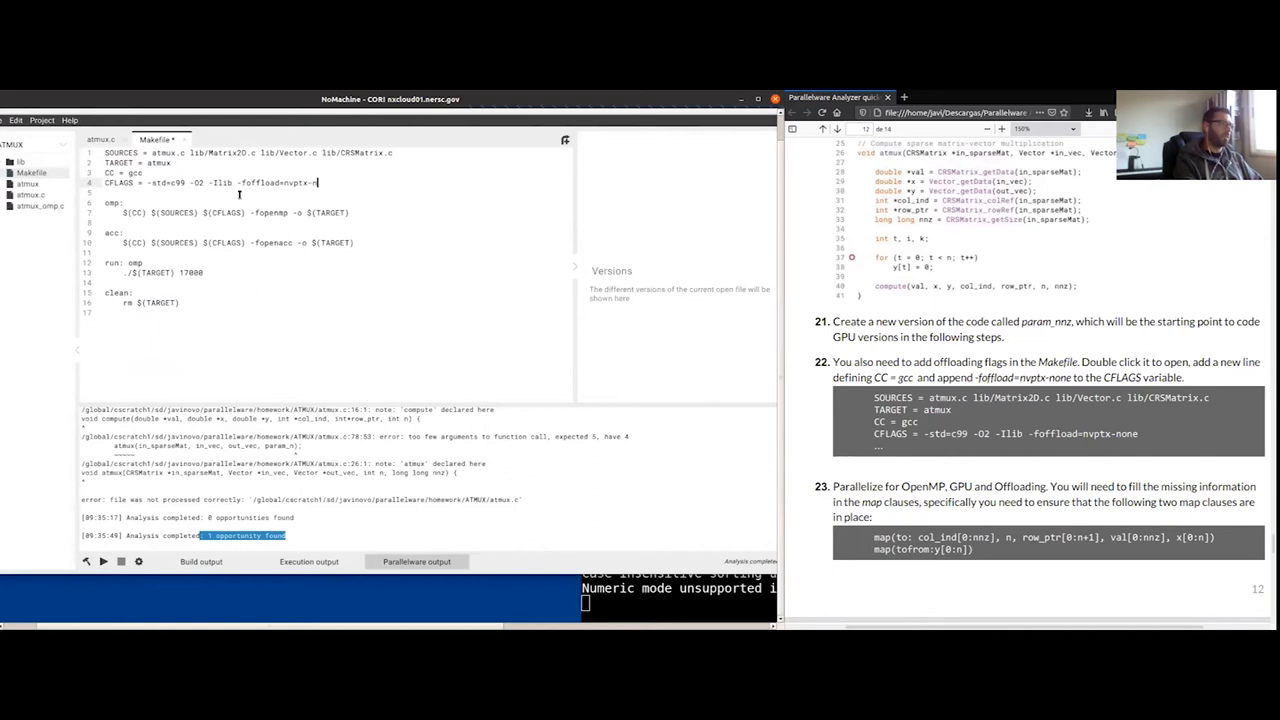
pyautogui.write('none')
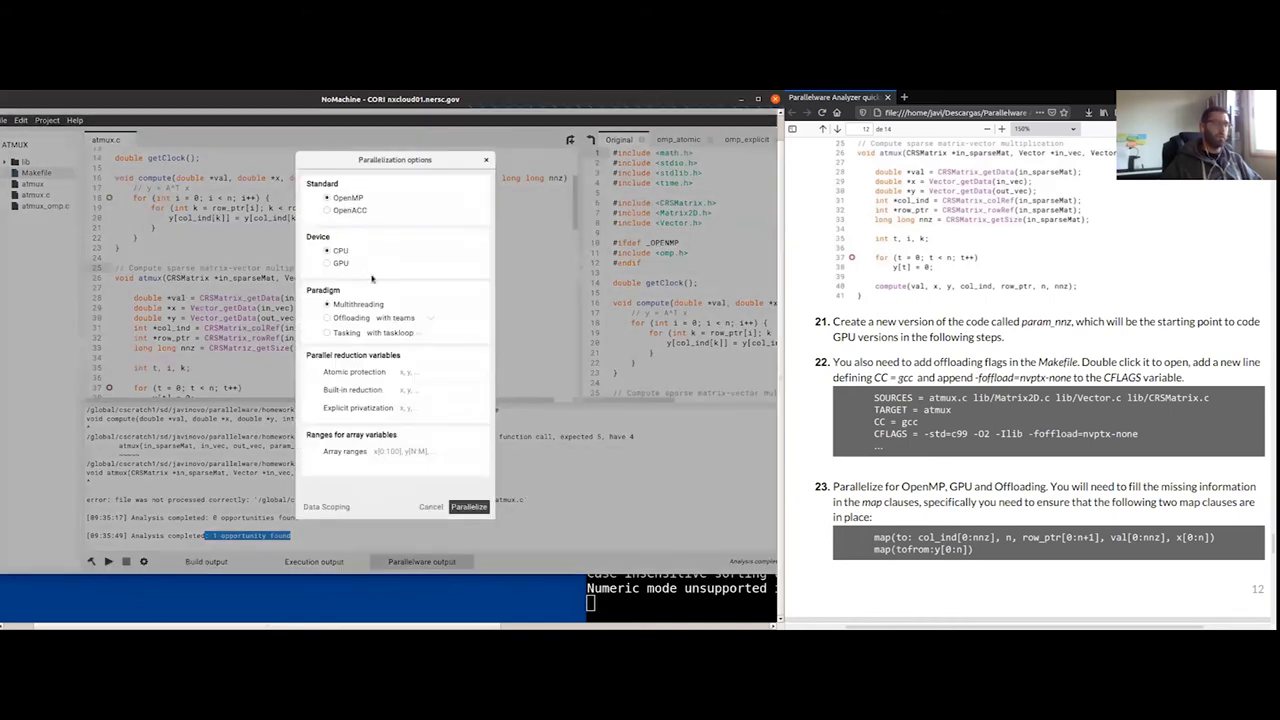
# Step: Parallelize the compute loop with OpenMP GPU offloading, producing a target teams pragma
pyautogui.scroll(-3)
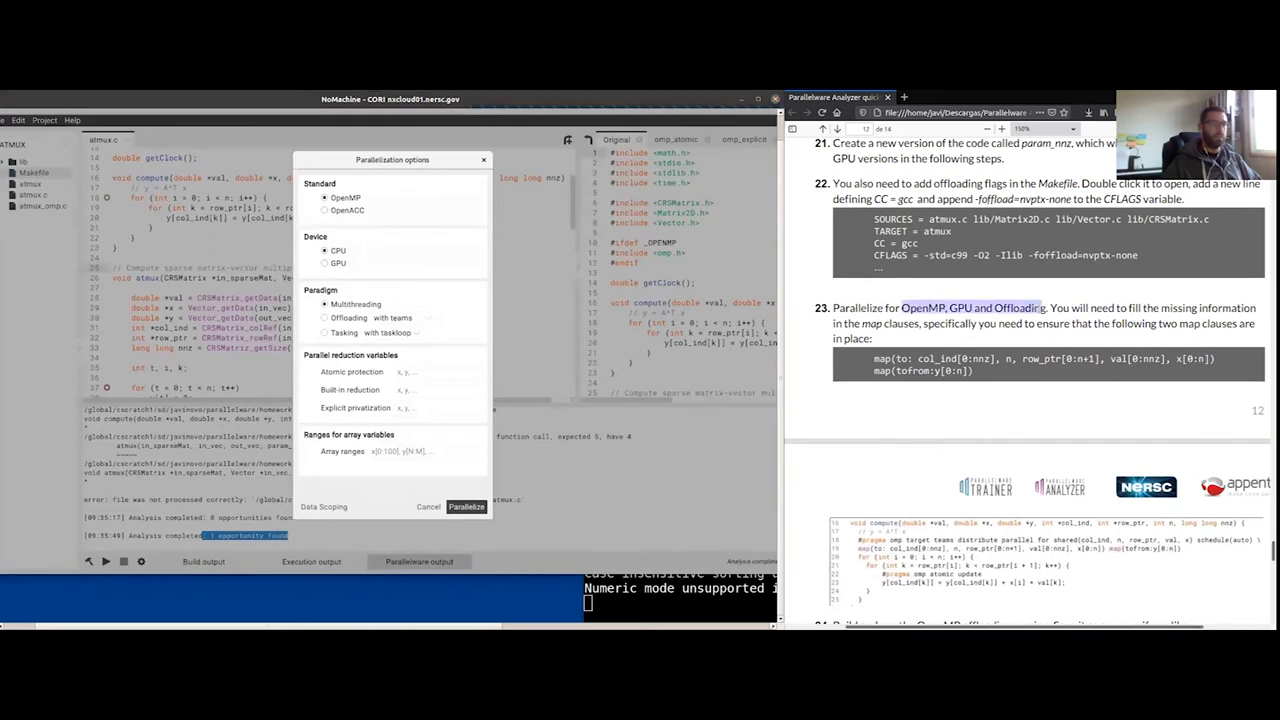
pyautogui.click(326, 257)
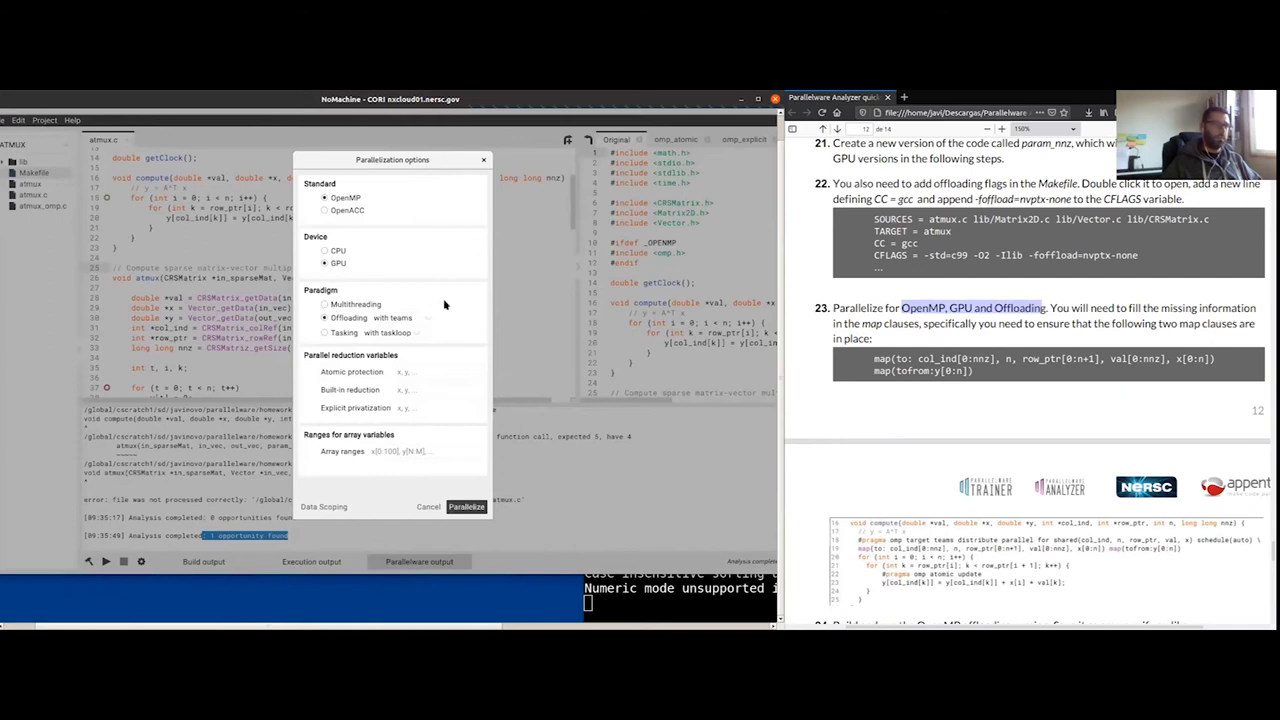
pyautogui.click(466, 506)
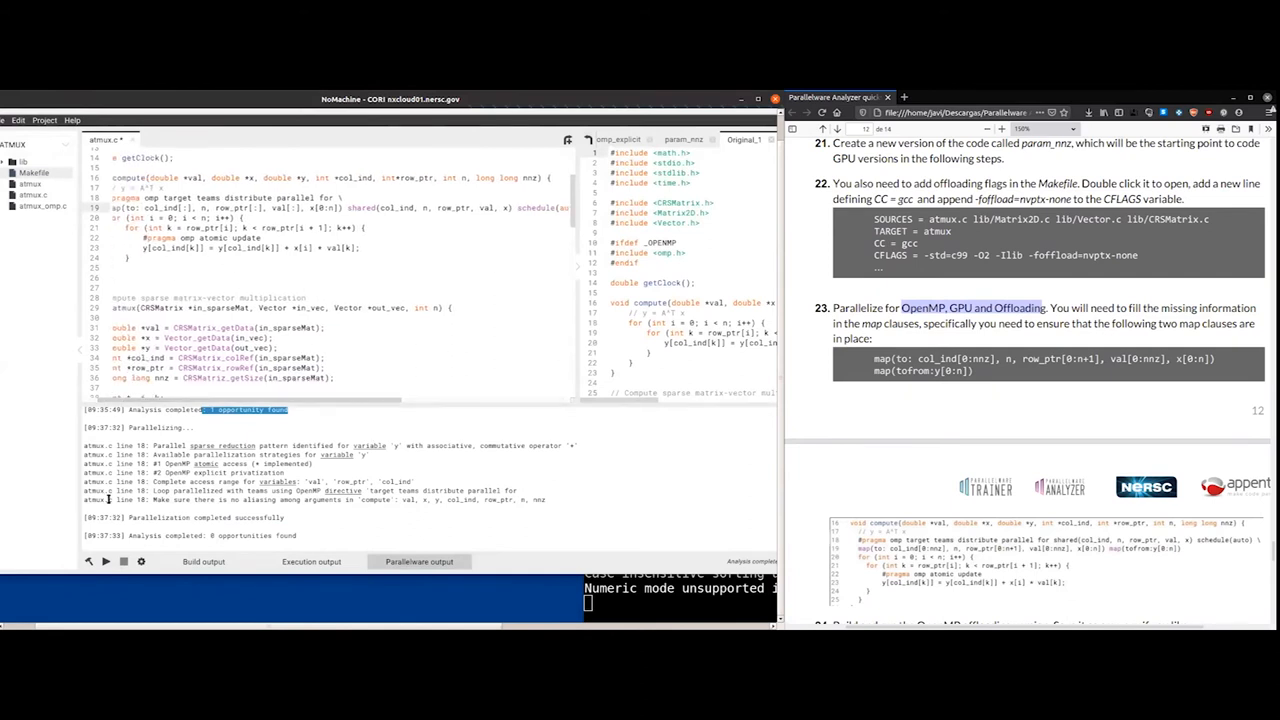
pyautogui.click(203, 561)
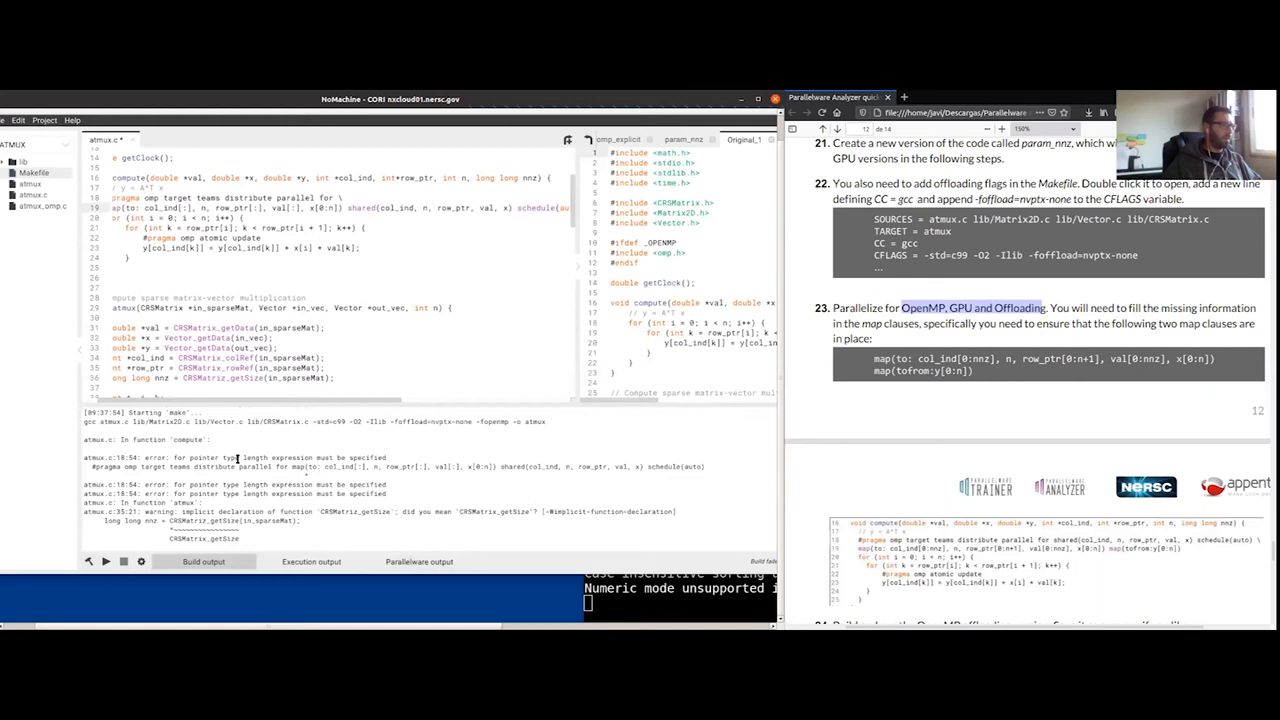
# Step: Inspect the pointer length error and give map(to:) ranges col_ind[0:nnz], row_ptr[0:n+1], val[0:nnz]
pyautogui.doubleClick(280, 457)
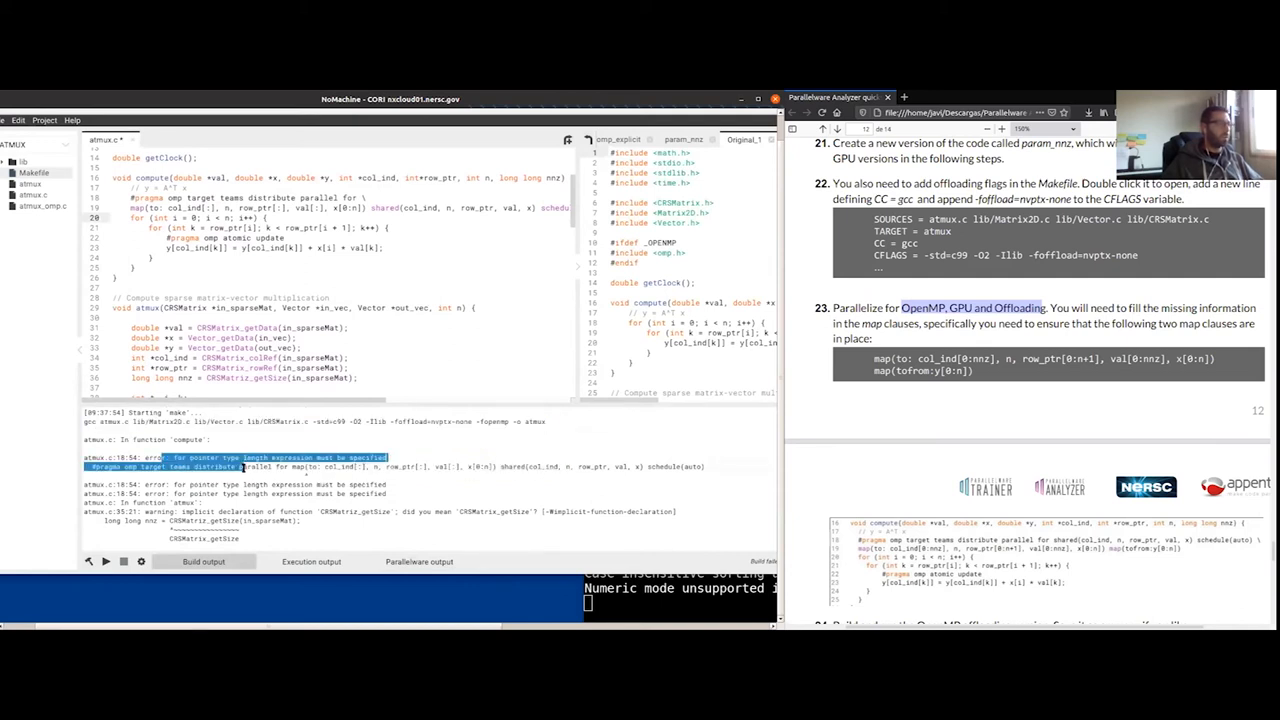
pyautogui.click(345, 491)
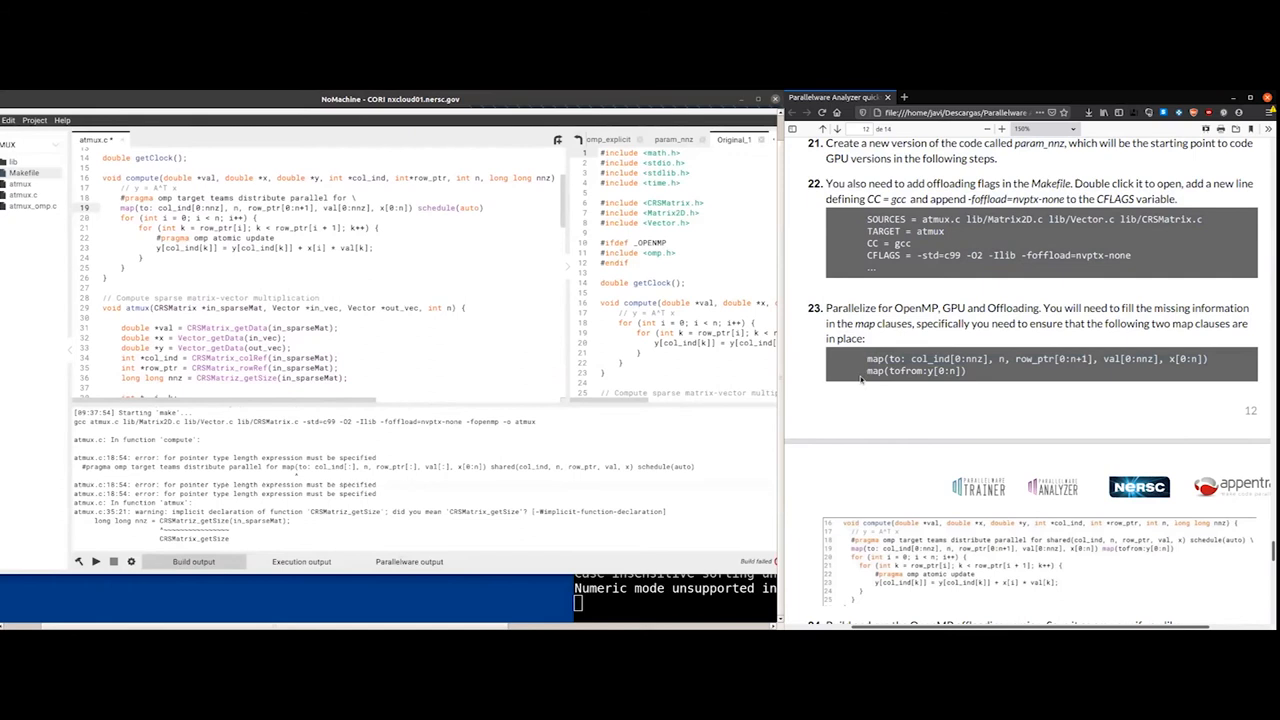
# Step: Add map(tofrom:y[0:n]) to the compute pragma just before schedule(auto)
pyautogui.doubleClick(913, 371)
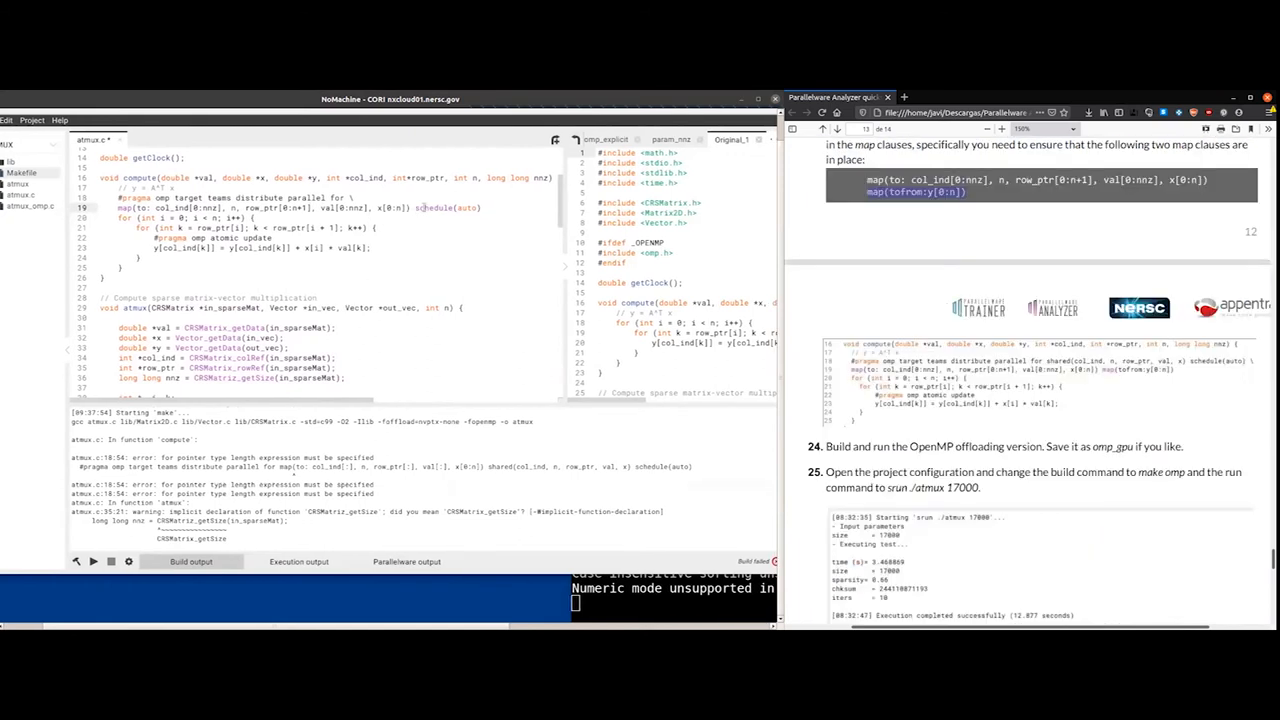
pyautogui.scroll(-3)
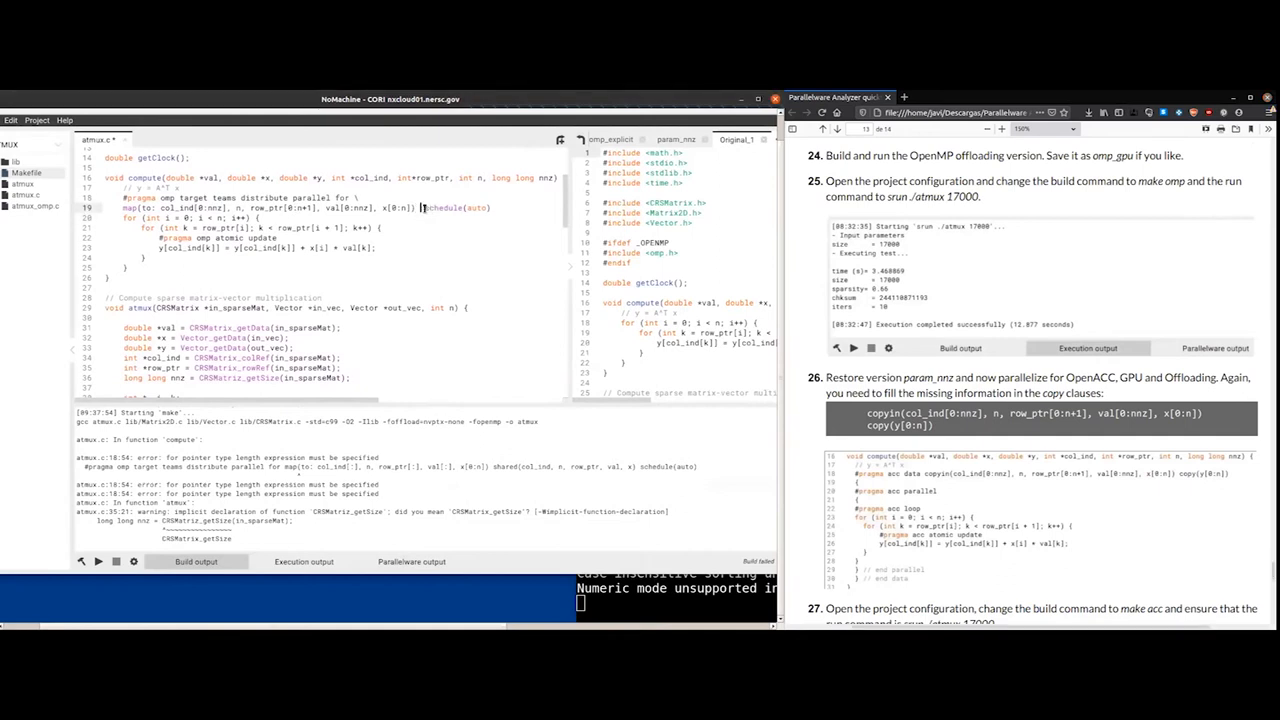
pyautogui.write('map(tofrom:y[0:n])')
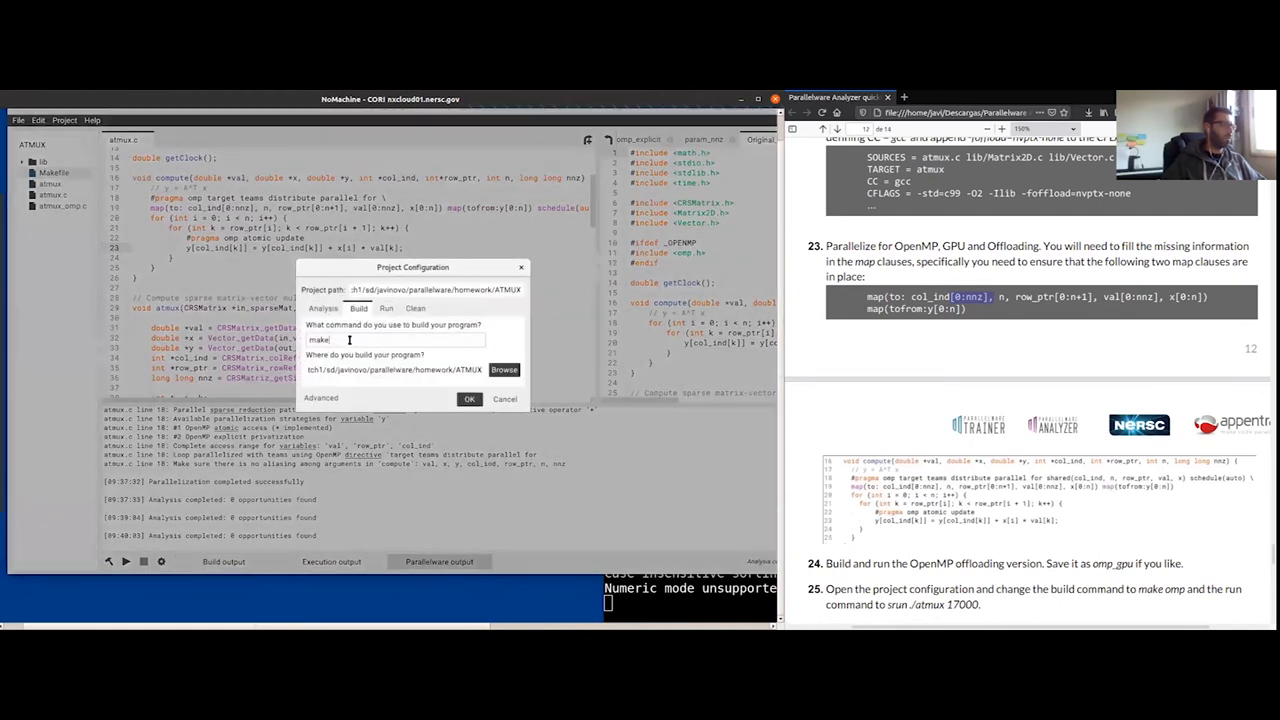
# Step: Set the build command to make omp, fix the CRSMatriz_getSize typo, and rebuild
pyautogui.write('omp')
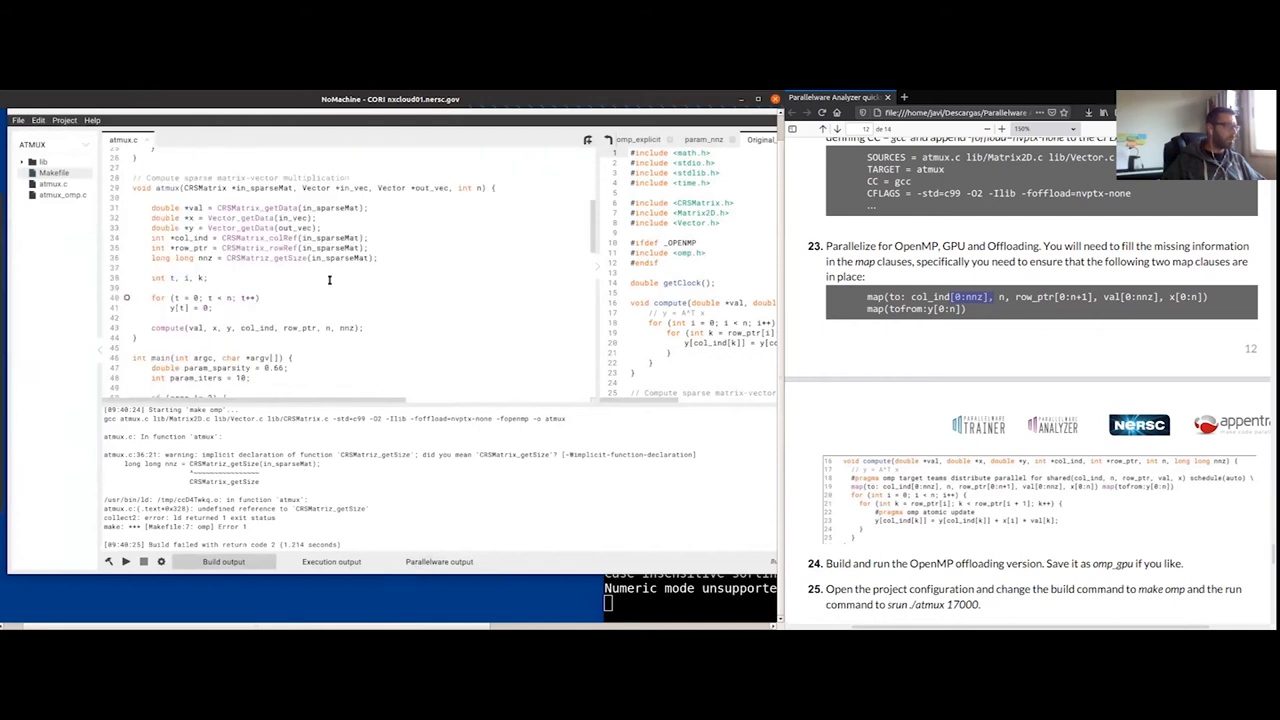
pyautogui.moveTo(307, 267)
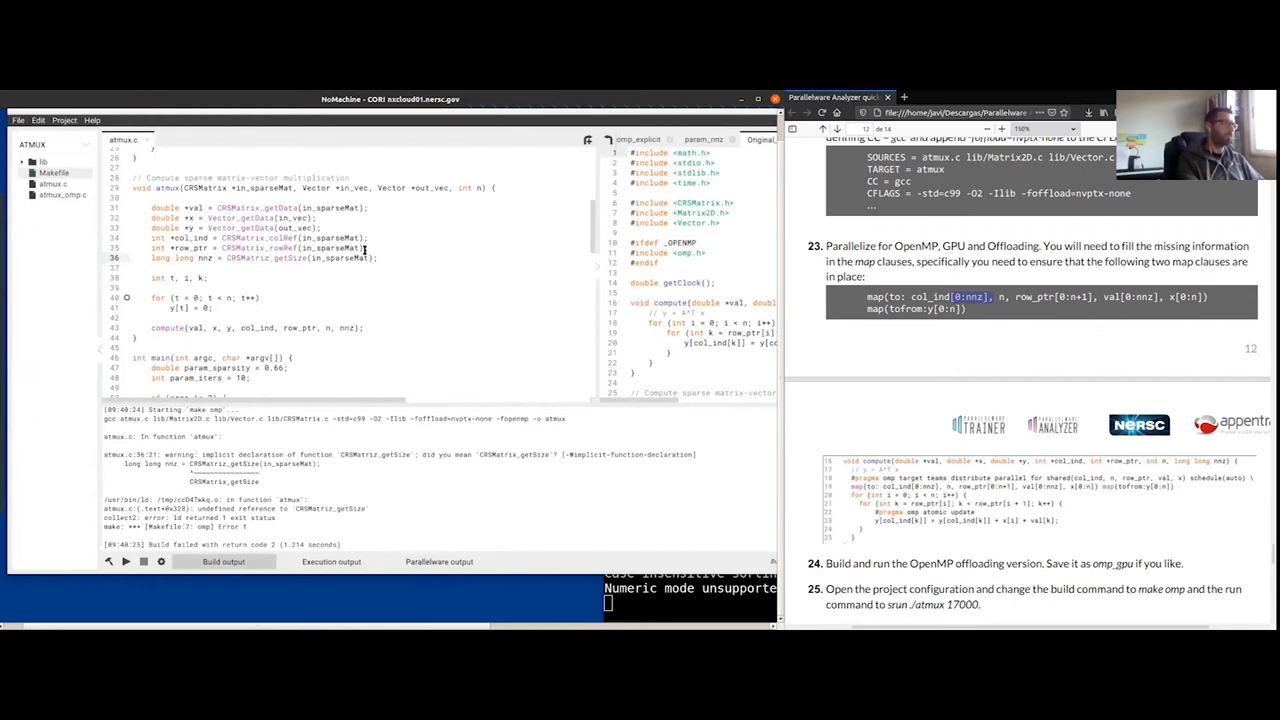
pyautogui.click(438, 561)
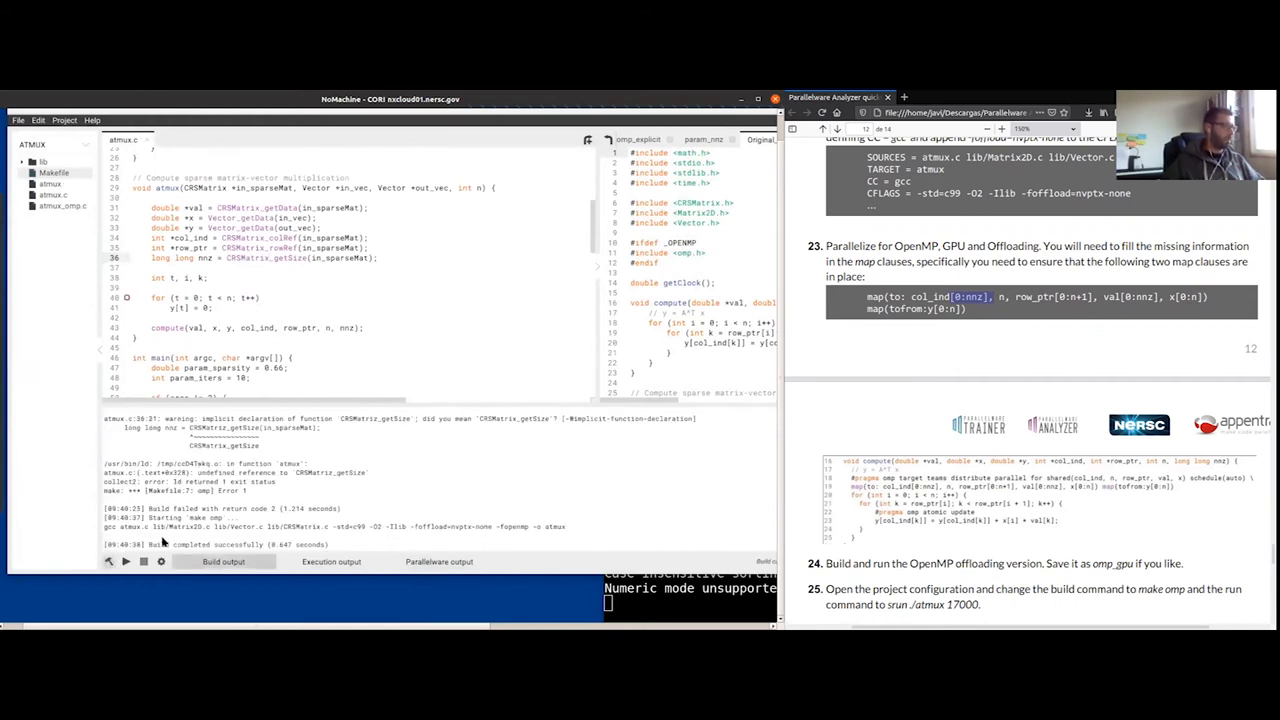
pyautogui.moveTo(150, 527); pyautogui.dragTo(330, 544)
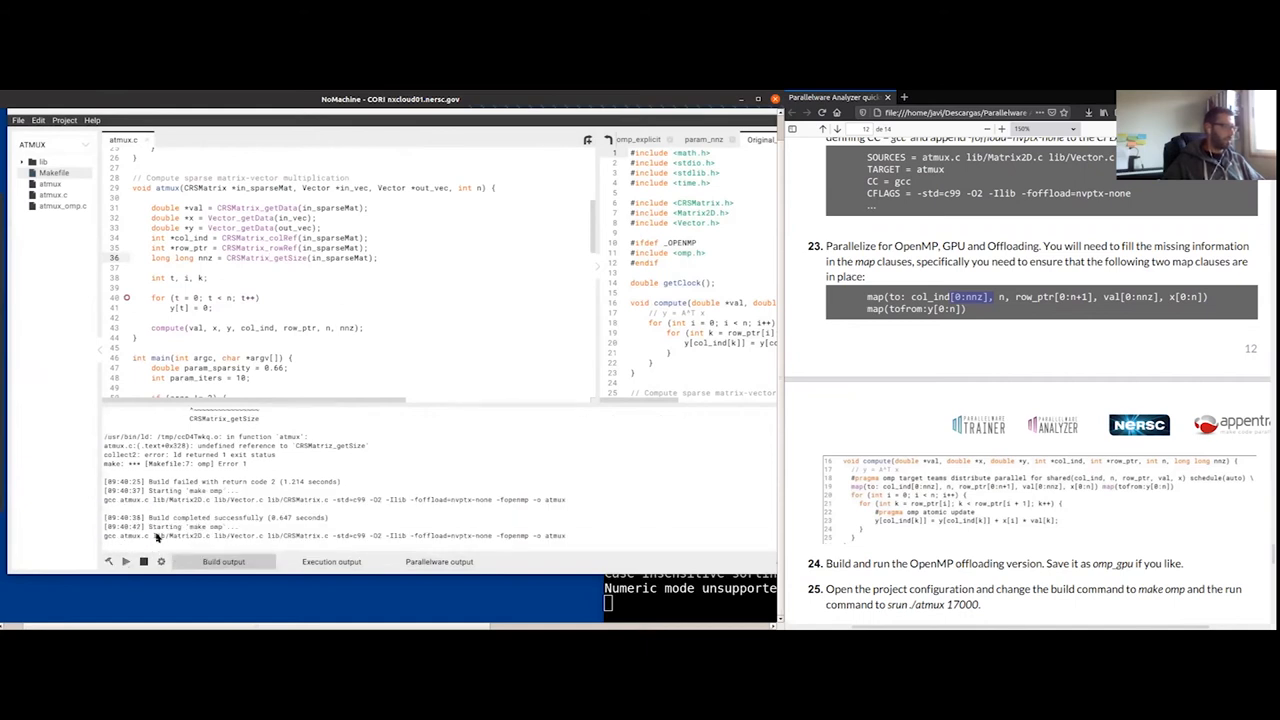
pyautogui.click(331, 561)
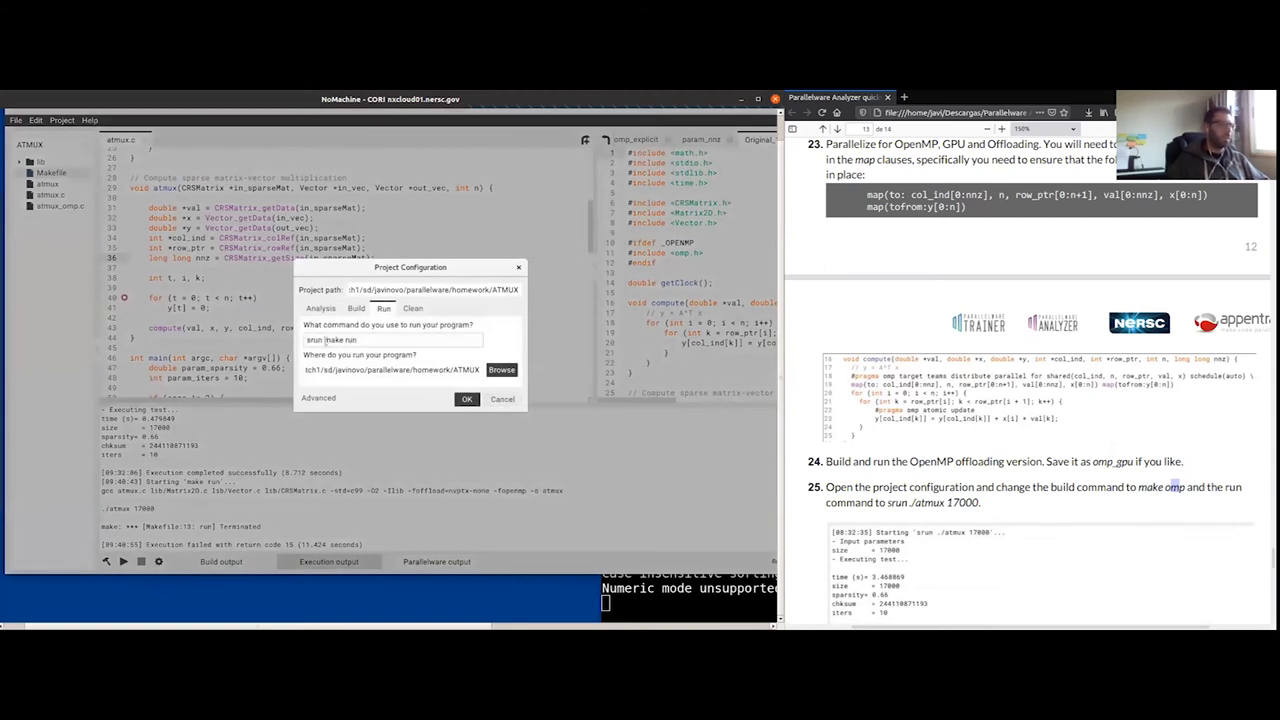
# Step: Replace the run command with srun ./atmux 17000 and rebuild the offloading code
pyautogui.doubleClick(340, 339)
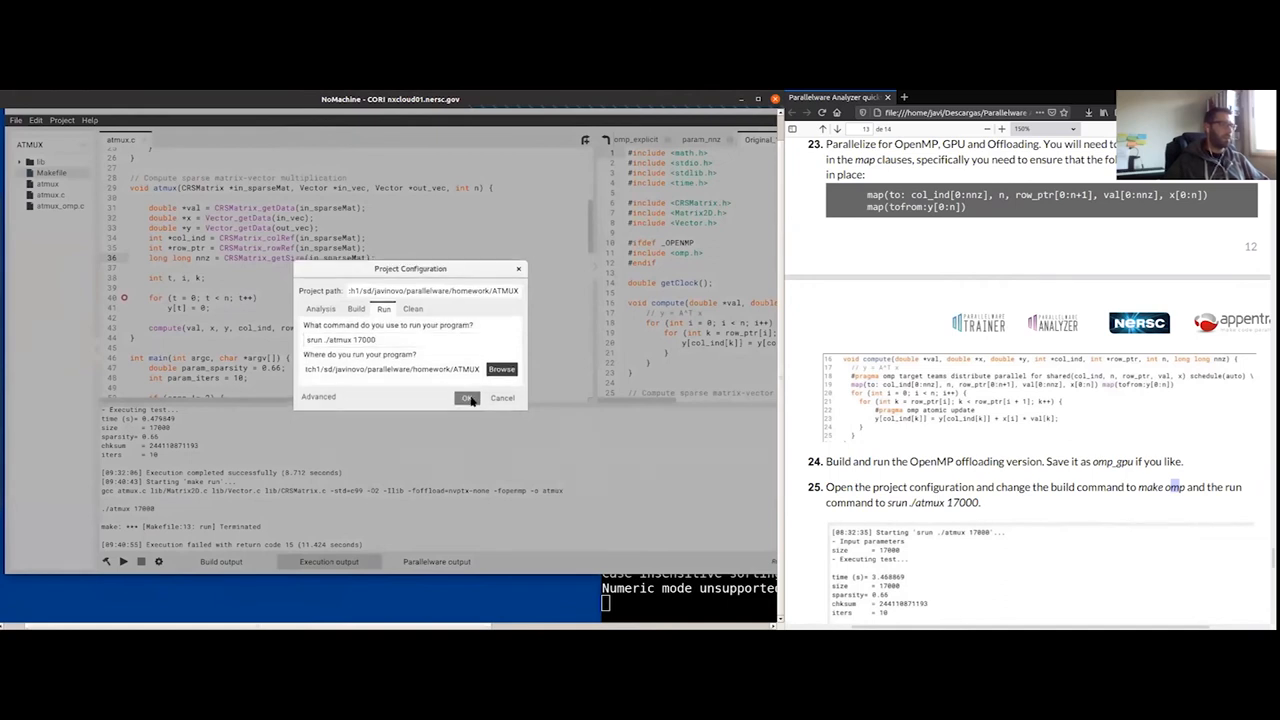
pyautogui.click(466, 398)
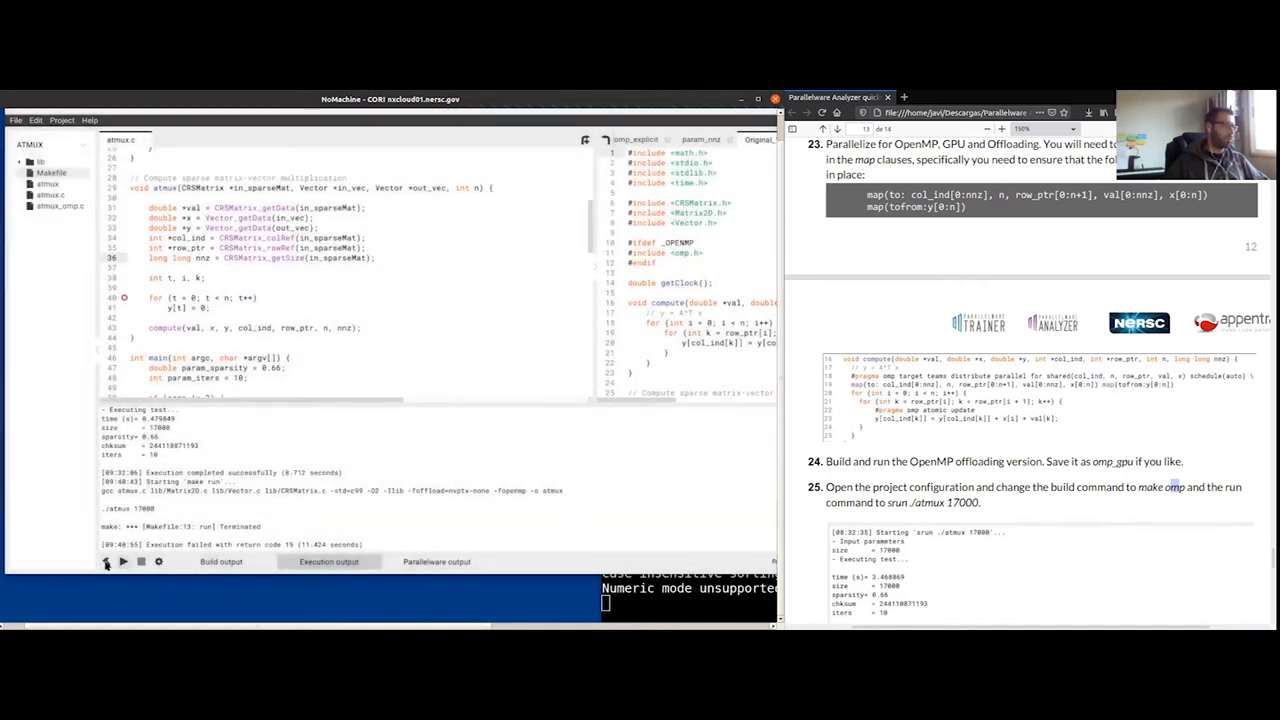
pyautogui.click(221, 561)
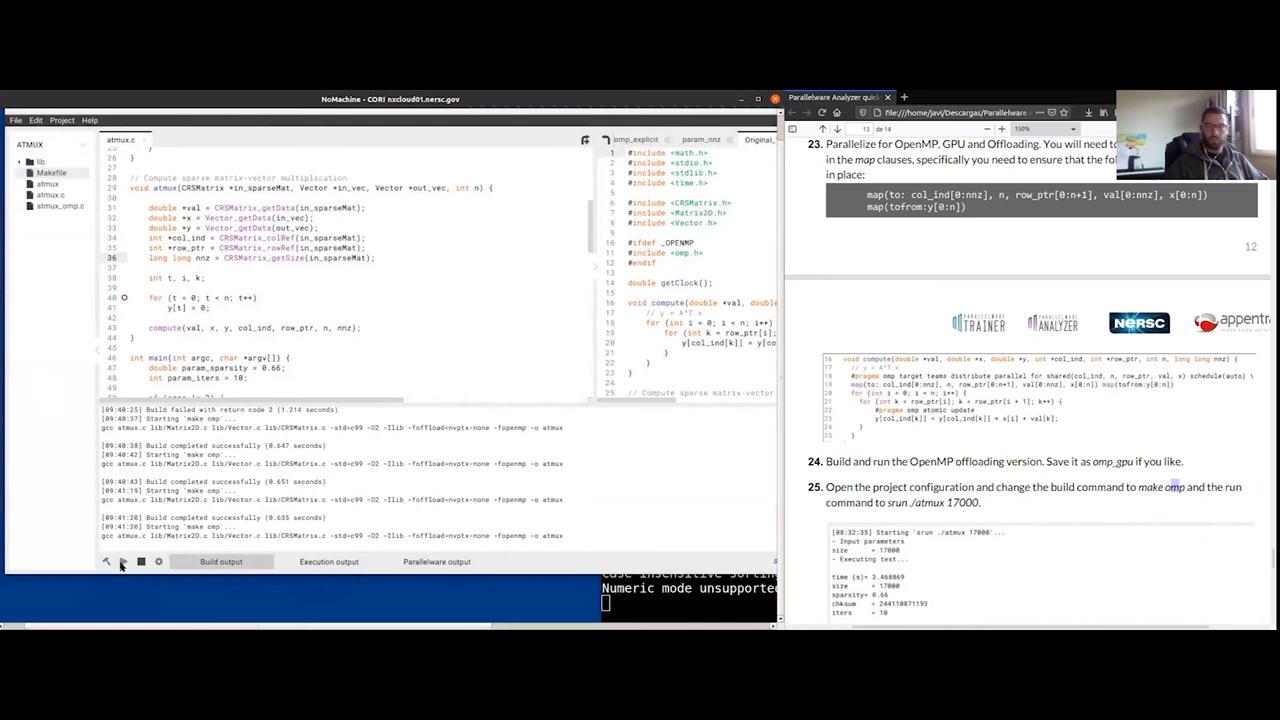
# Step: Run atmux at size 17000 and review the output reporting time 3.612893
pyautogui.click(328, 561)
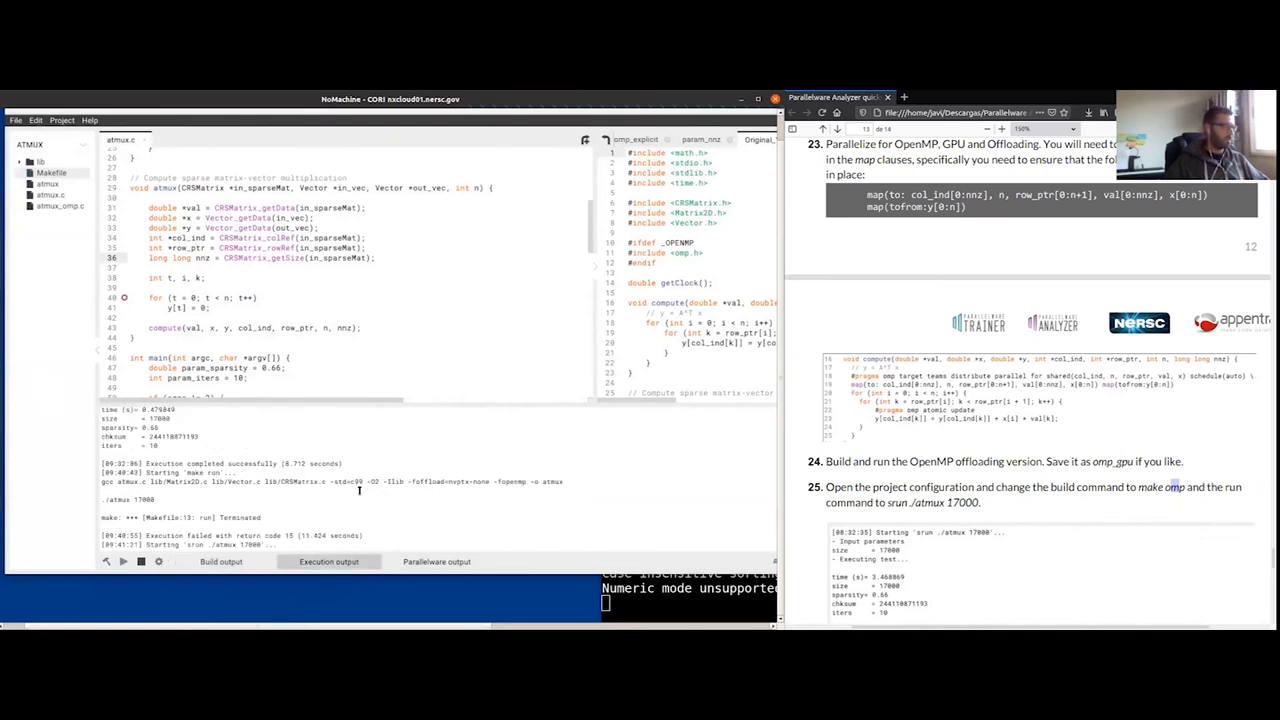
pyautogui.moveTo(359, 490)
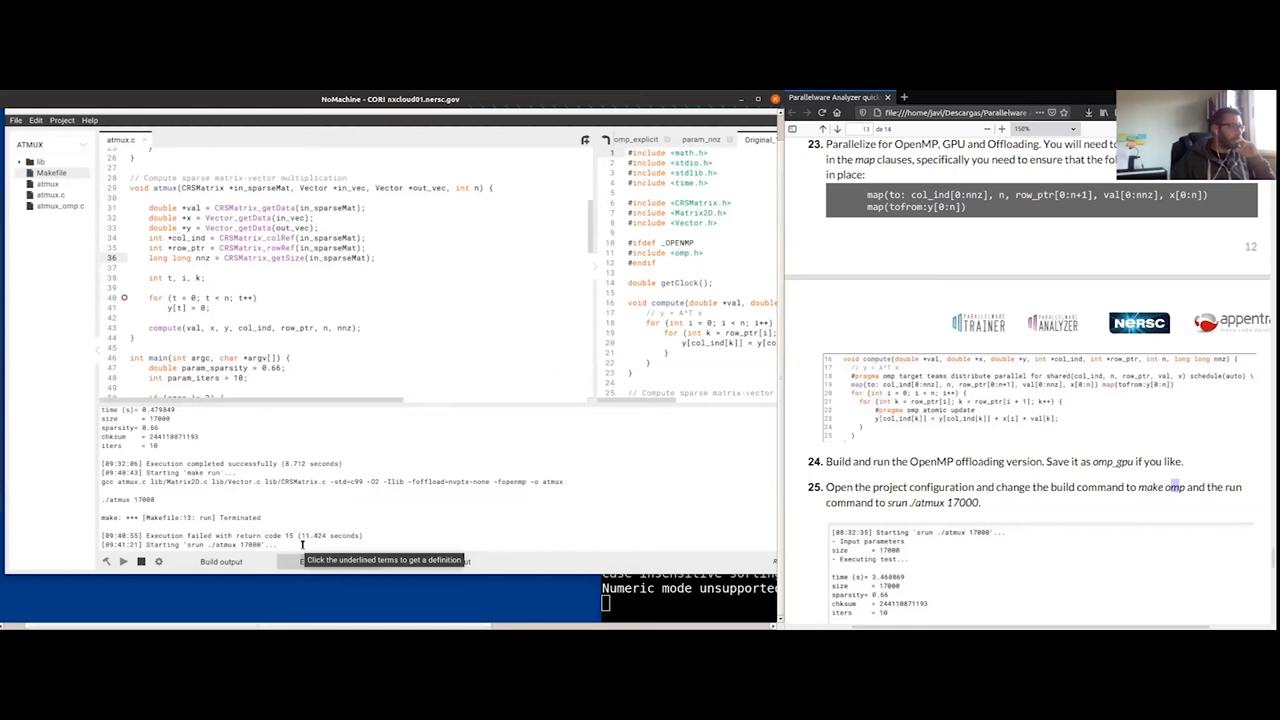
pyautogui.scroll(-3)
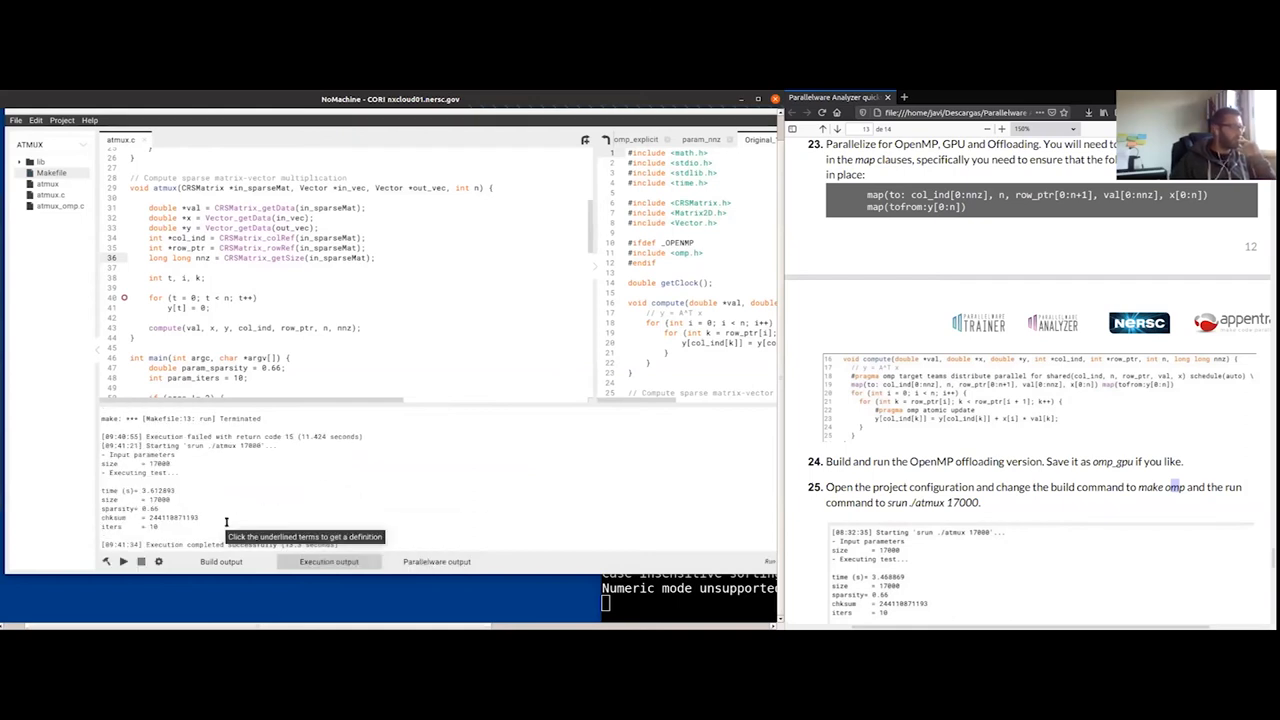
pyautogui.doubleClick(150, 490)
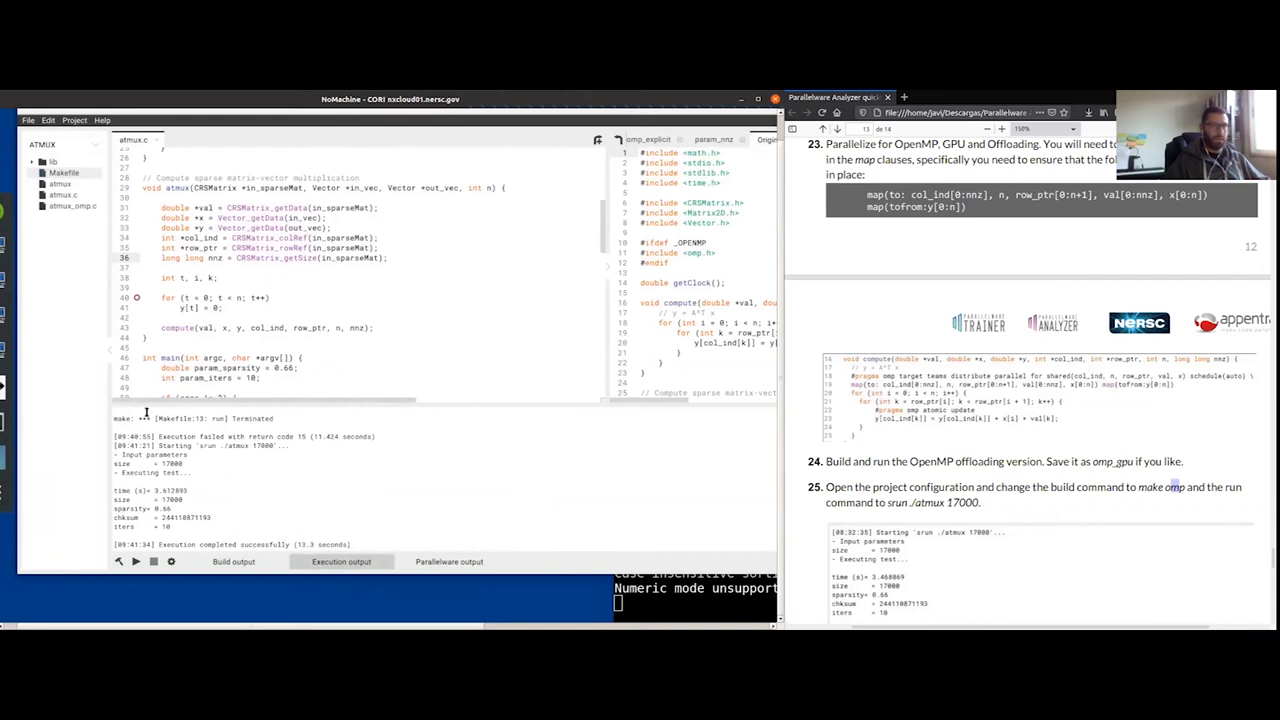
pyautogui.scroll(-3)
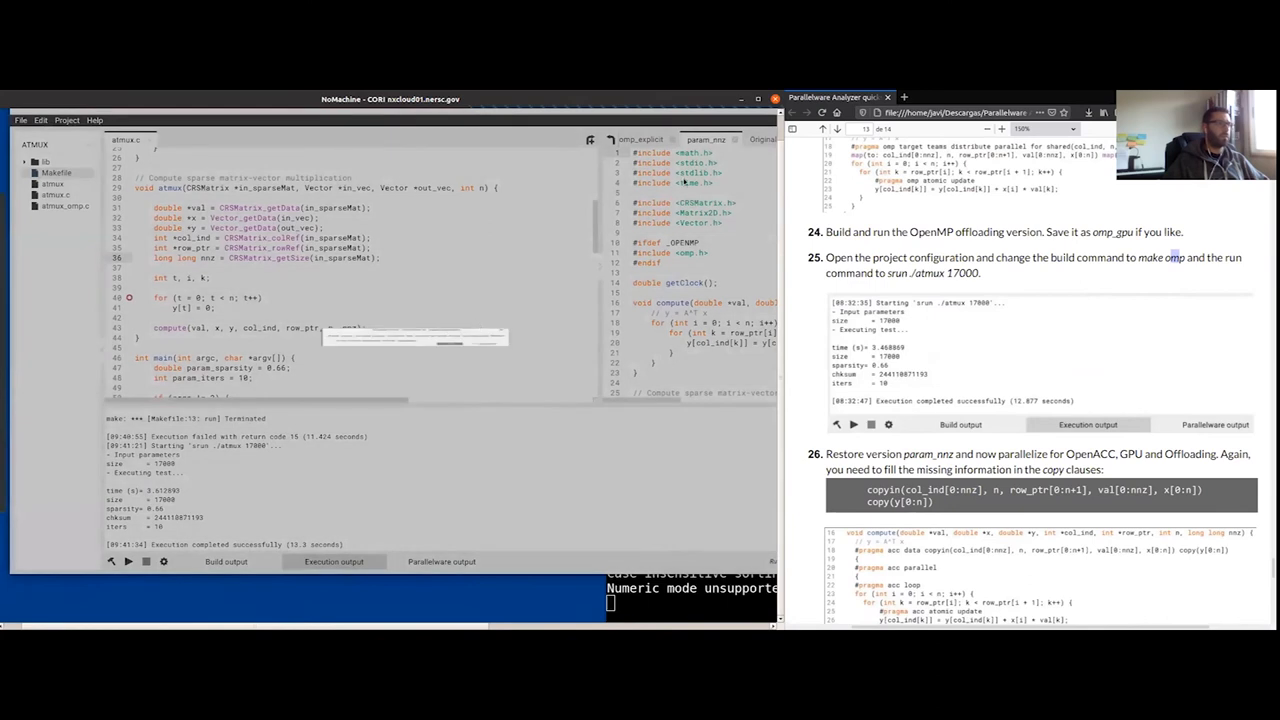
# Step: Restore the param_nnz version and parallelize it with OpenACC GPU offloading
pyautogui.click(441, 561)
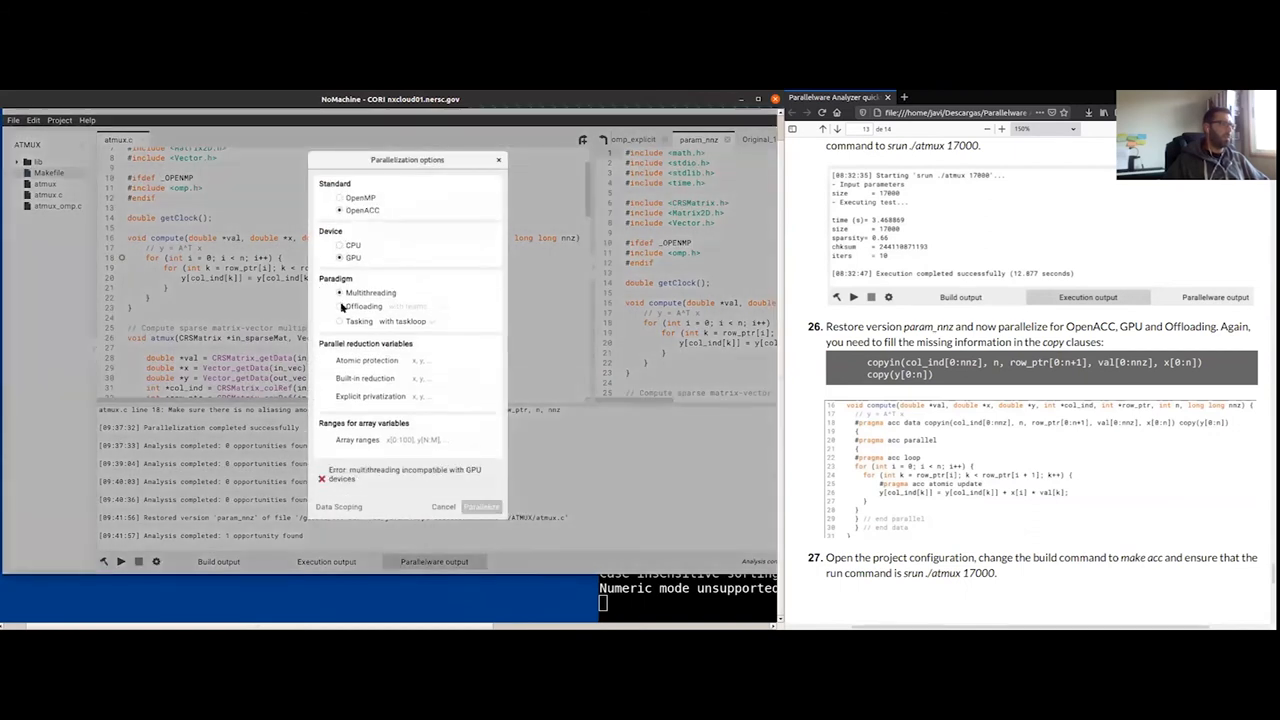
pyautogui.click(481, 506)
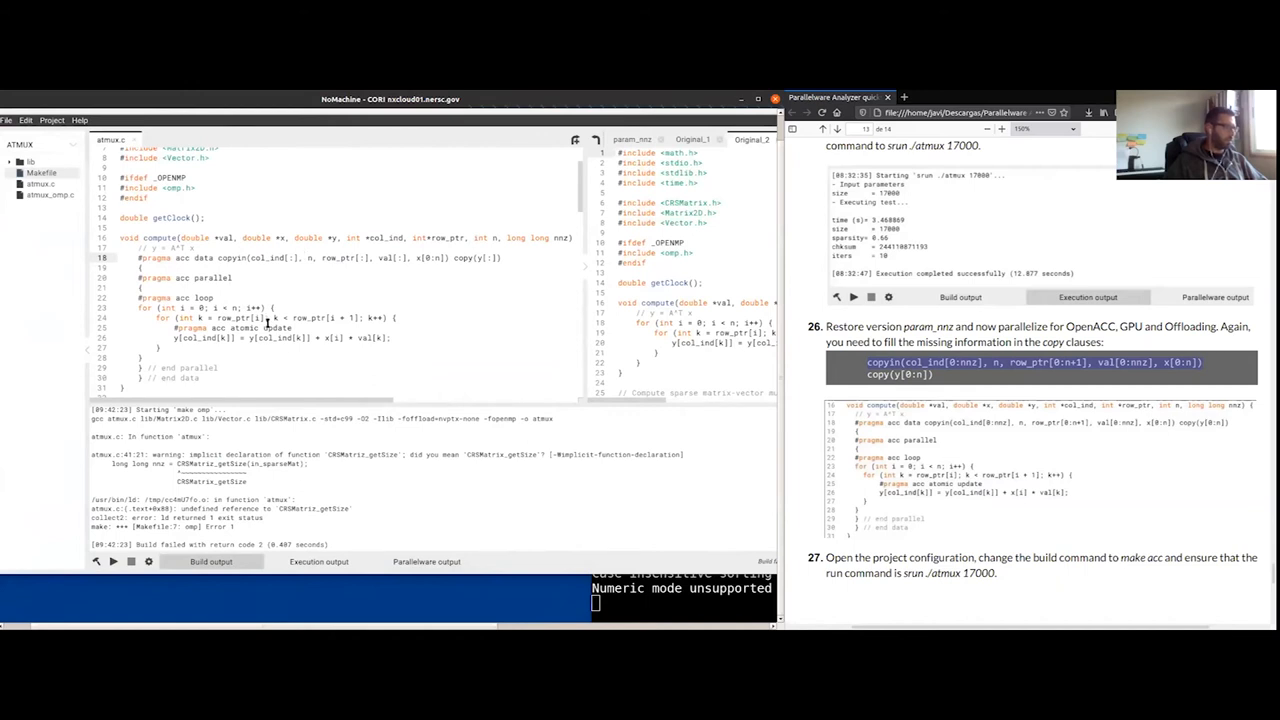
pyautogui.scroll(-3)
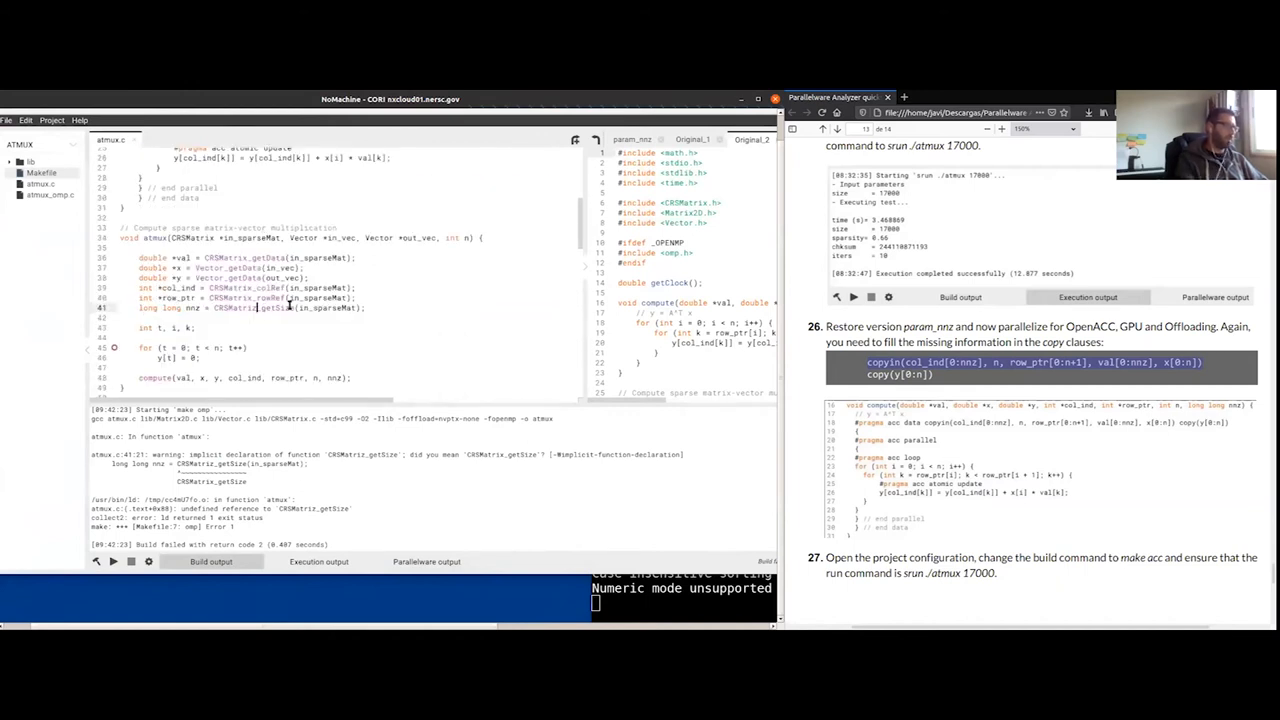
# Step: Fix the CRSMatriz_getSize typo and add copyin ranges and copy(y[0:n]) to the pragma
pyautogui.click(426, 561)
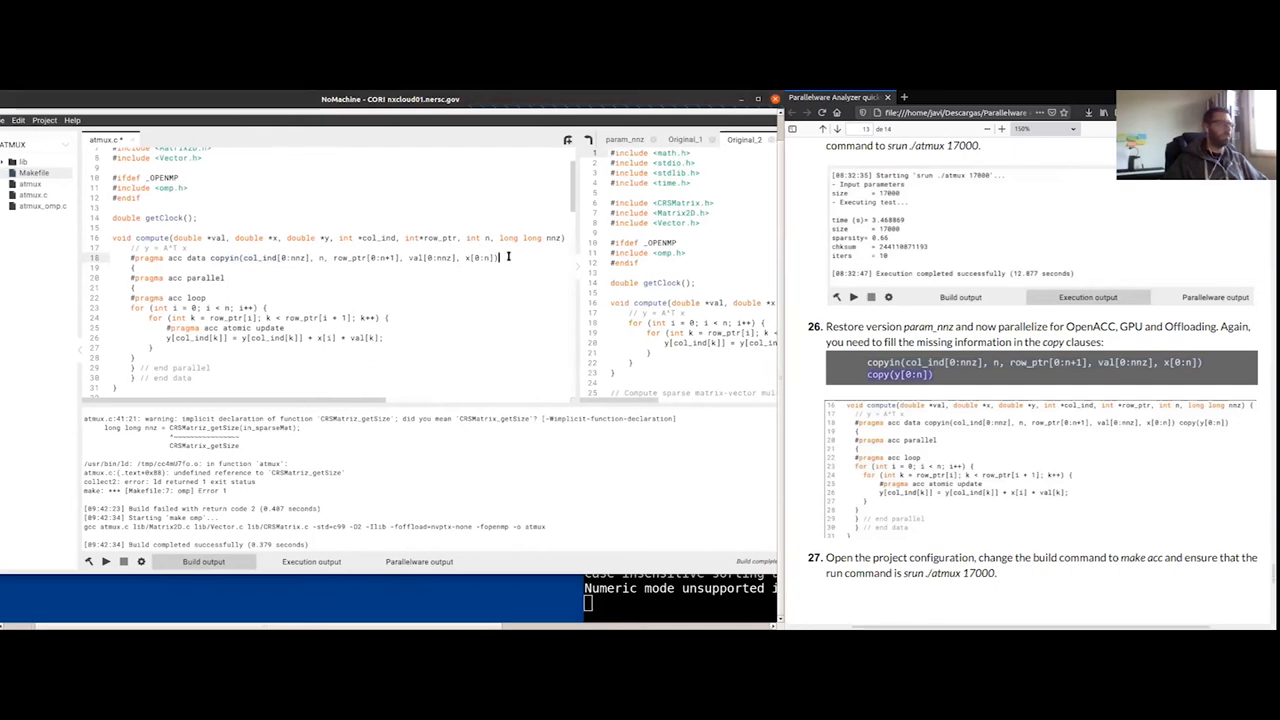
pyautogui.write('copy(y[0:n])')
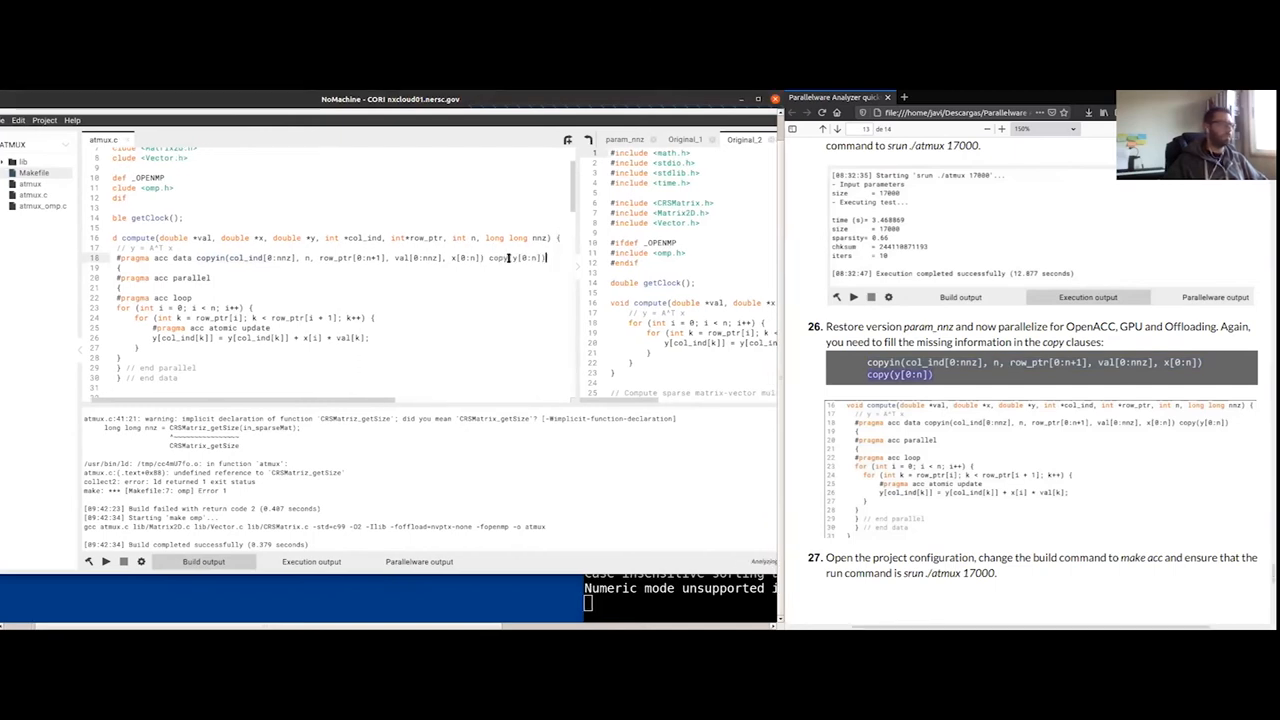
pyautogui.click(418, 561)
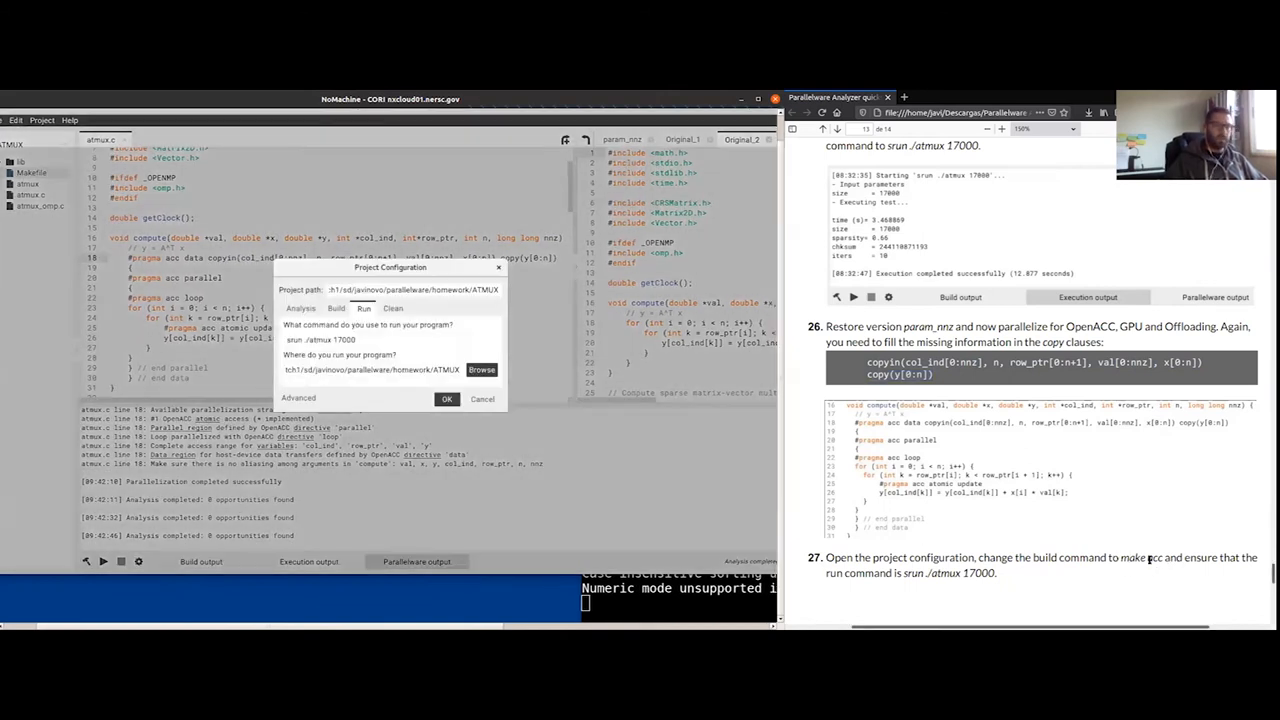
# Step: Change the build command from make omp to make acc, keeping run as srun ./atmux 17000
pyautogui.click(335, 308)
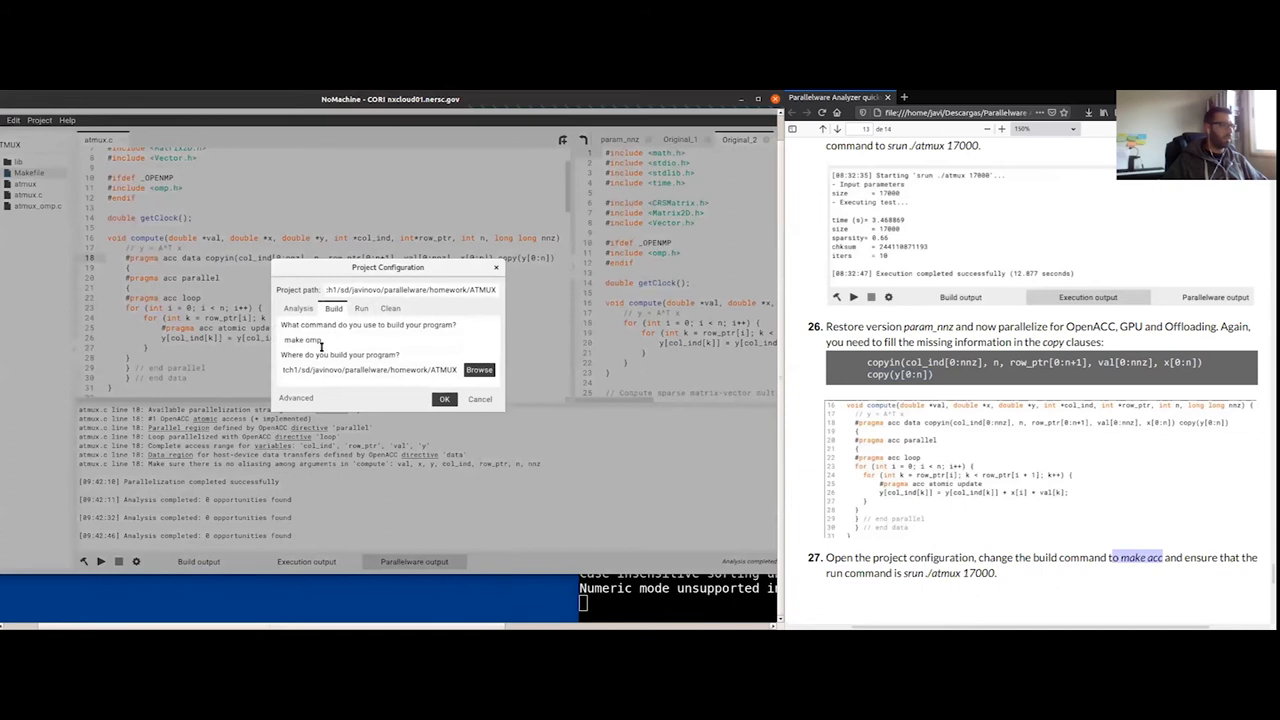
pyautogui.doubleClick(313, 340)
pyautogui.write('acc')
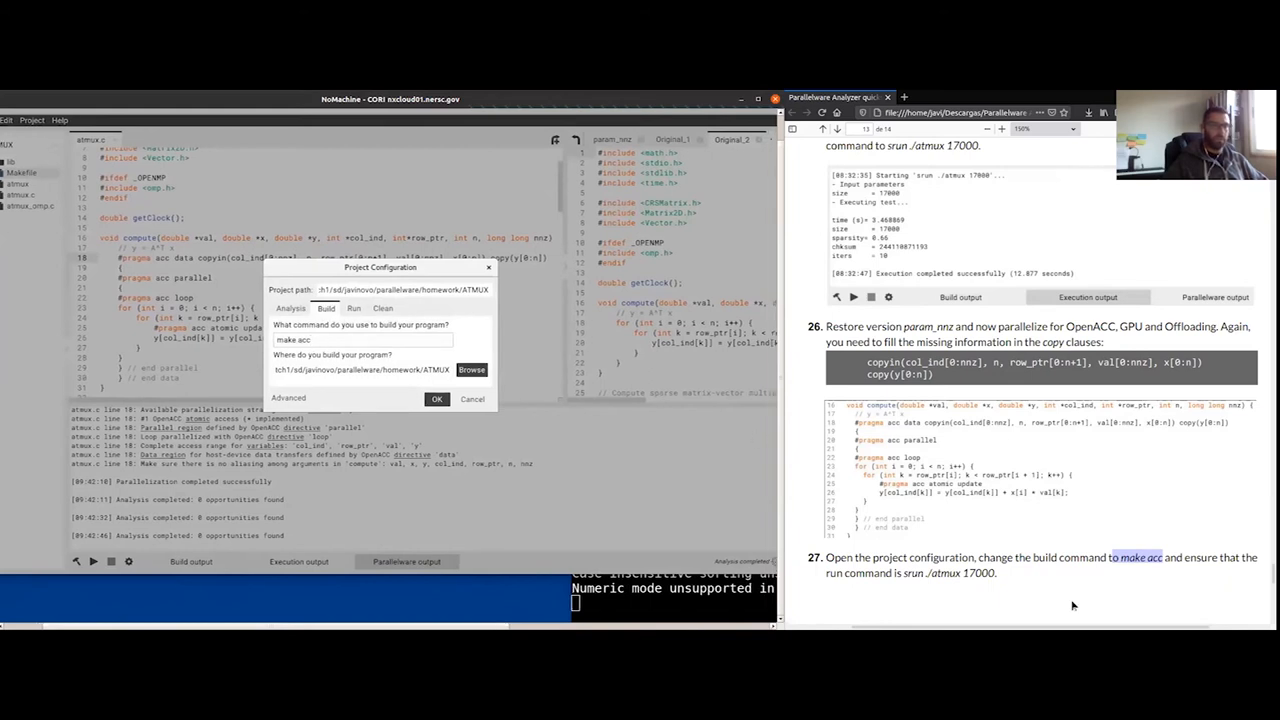
pyautogui.click(337, 308)
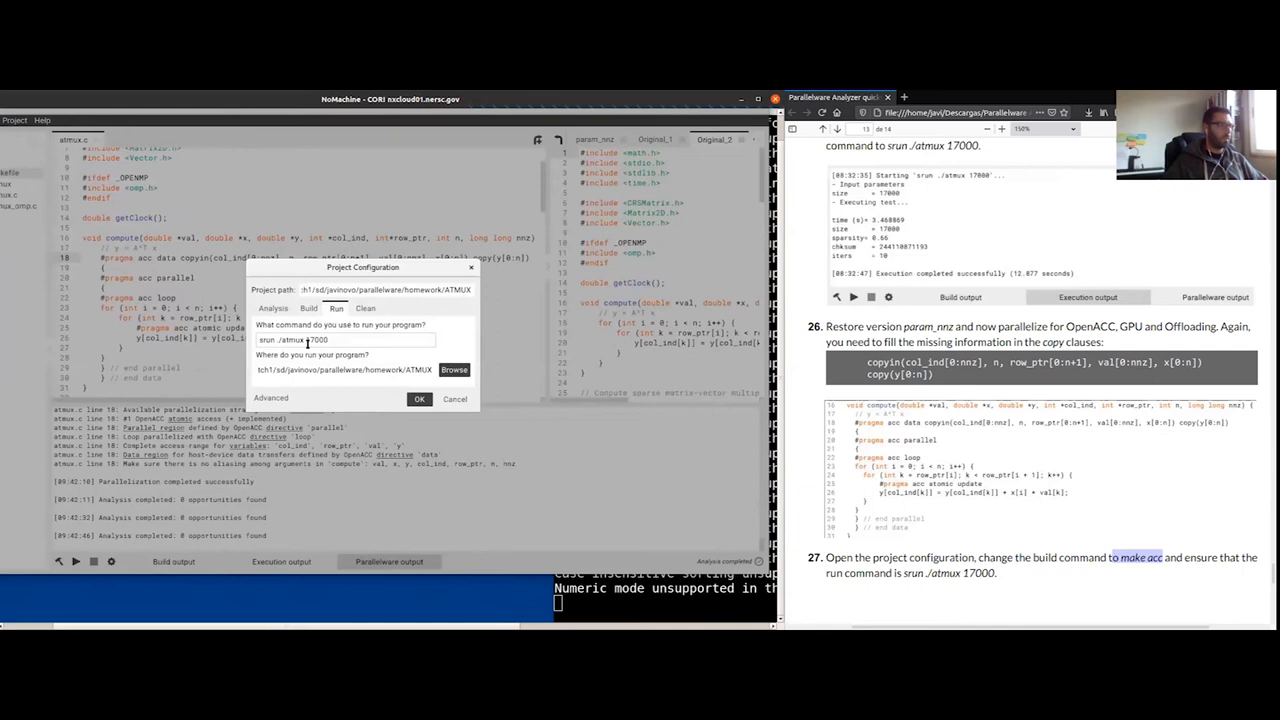
pyautogui.click(420, 399)
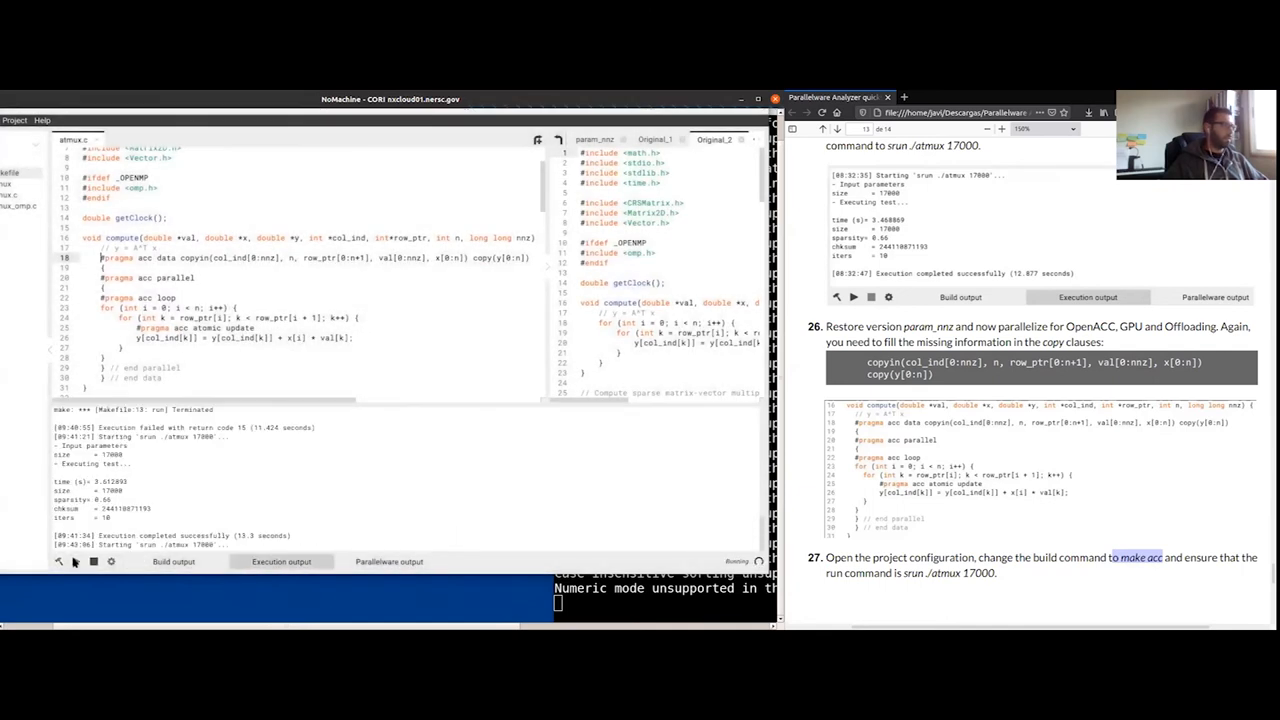
pyautogui.moveTo(225, 463)
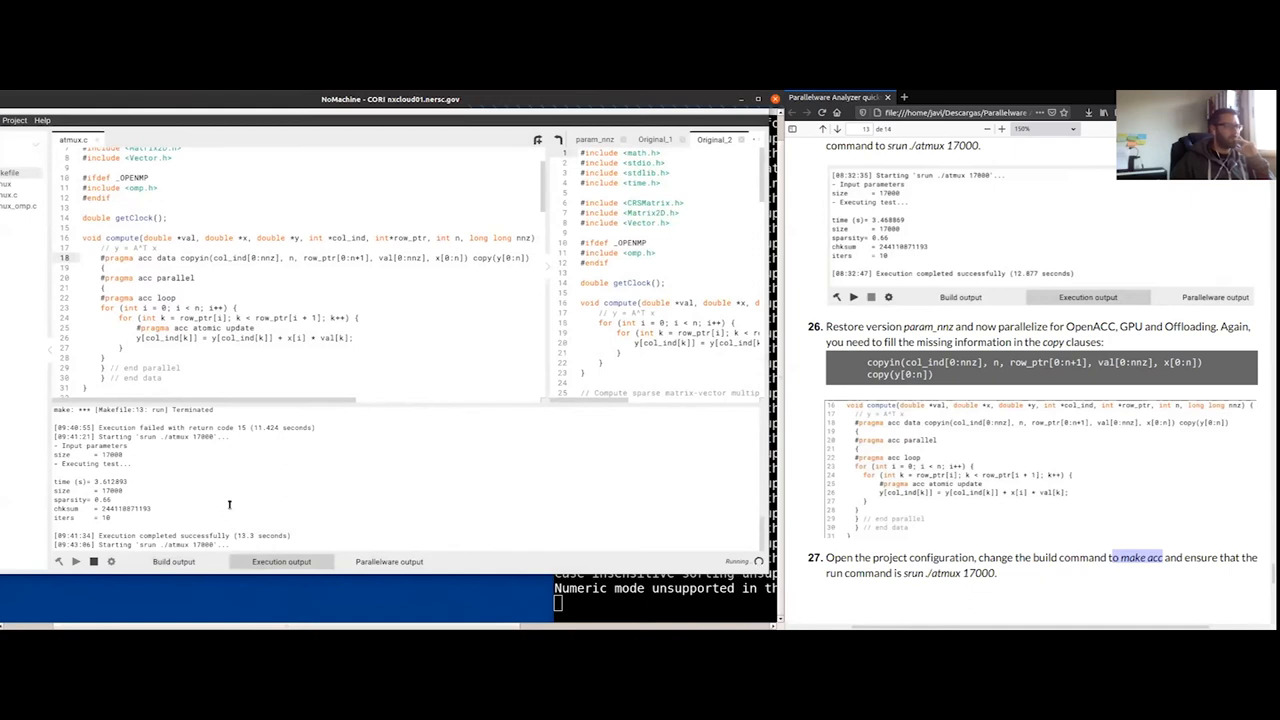
# Step: Scroll through the finished OpenACC run output showing time 3.184841
pyautogui.scroll(-3)
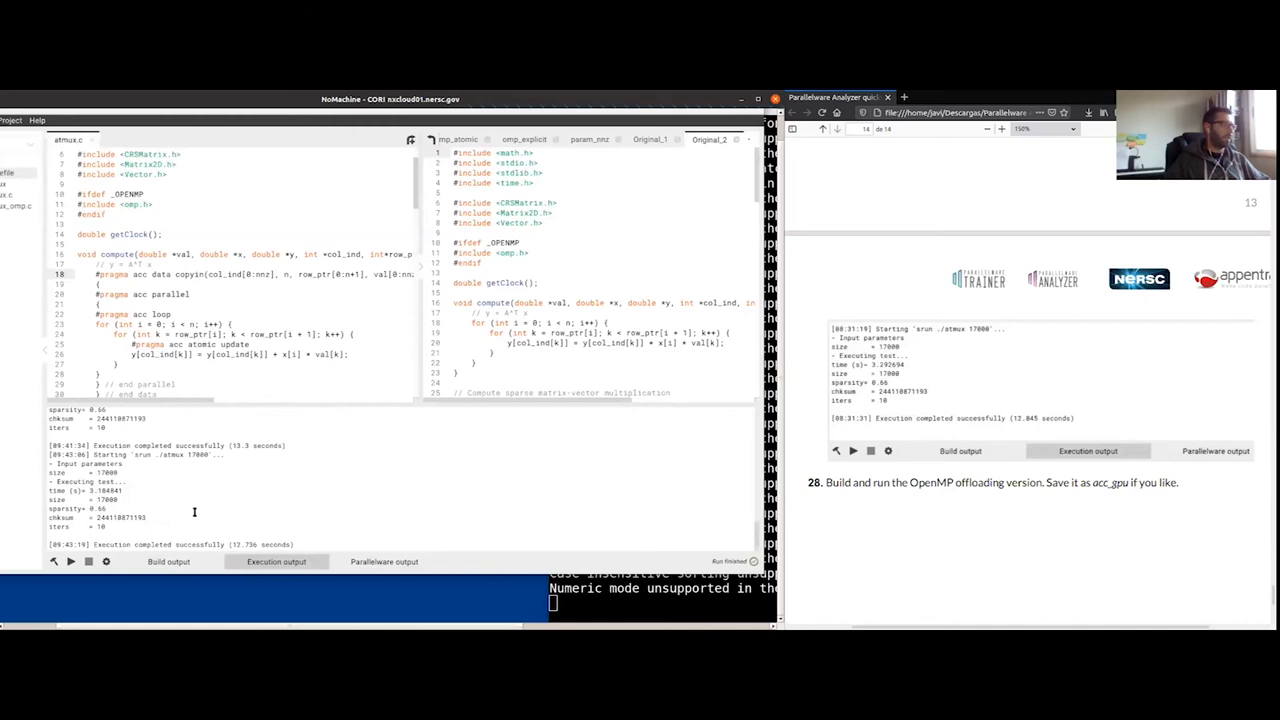
pyautogui.moveTo(442, 378)
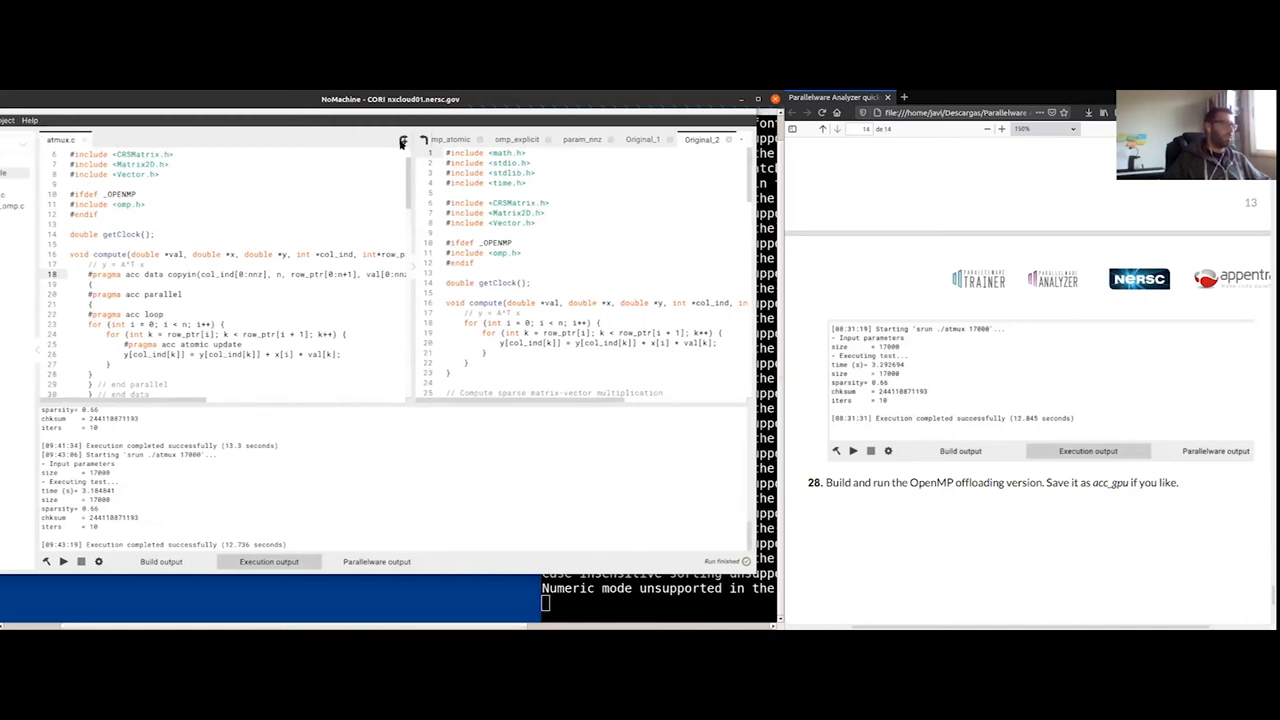
# Step: Save the OpenACC code as acc_gpu, restore omp_explicit, and inspect its execution output
pyautogui.write('acc_gpu')
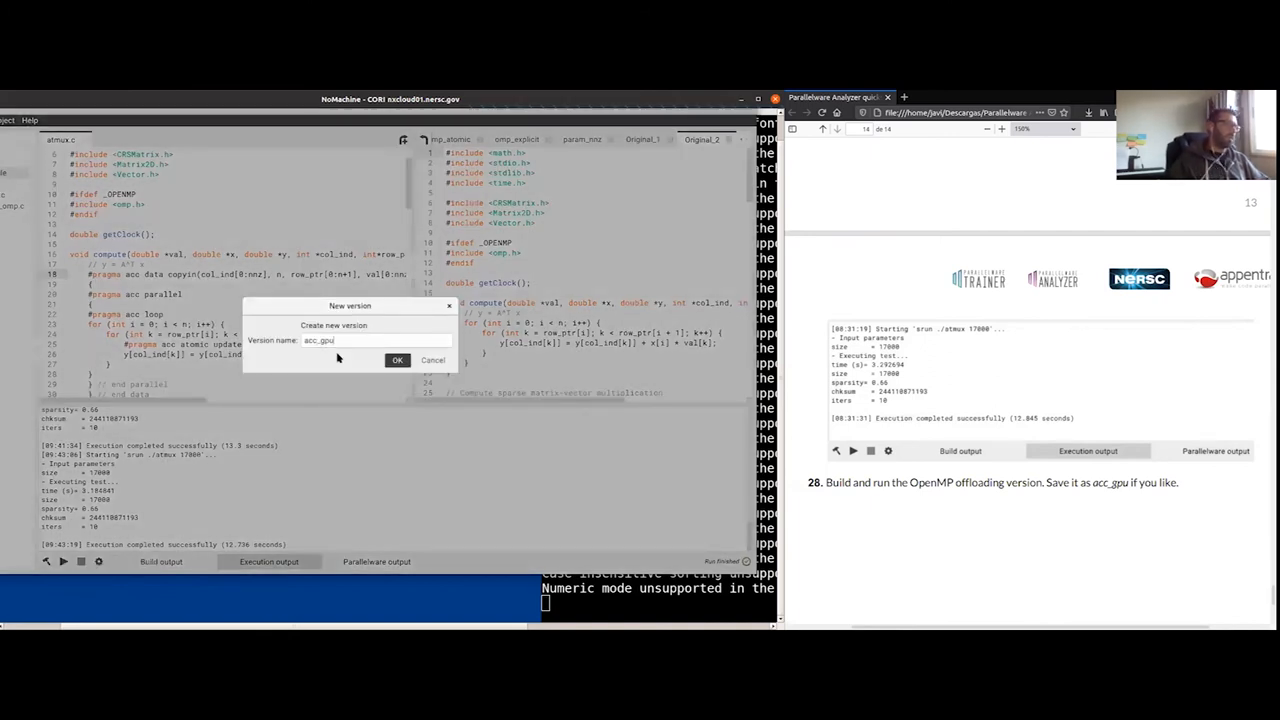
pyautogui.click(397, 360)
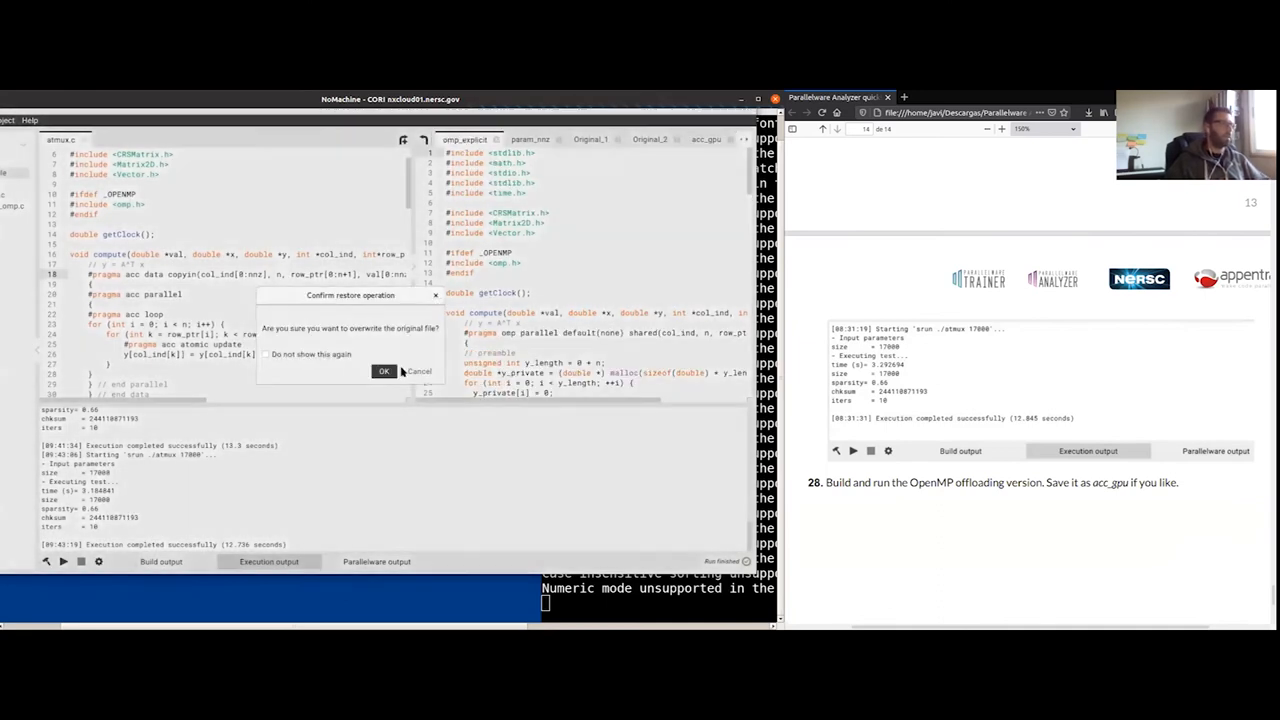
pyautogui.click(384, 371)
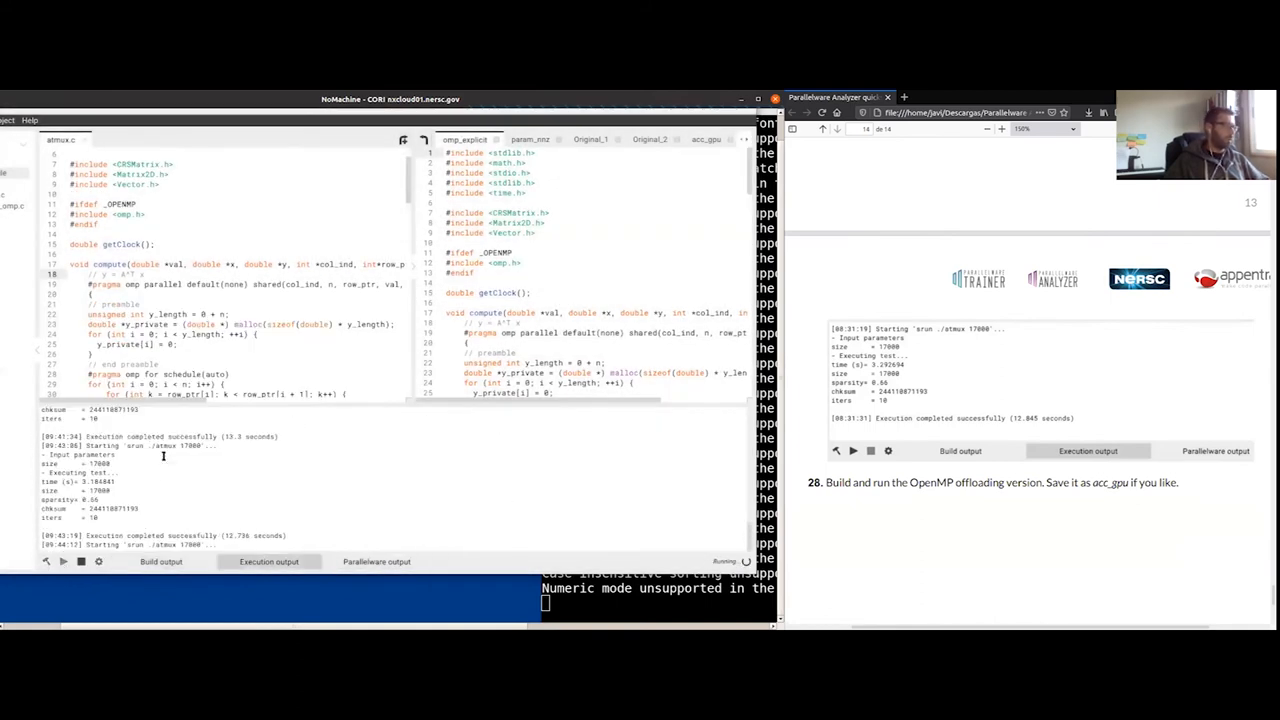
pyautogui.moveTo(160, 462)
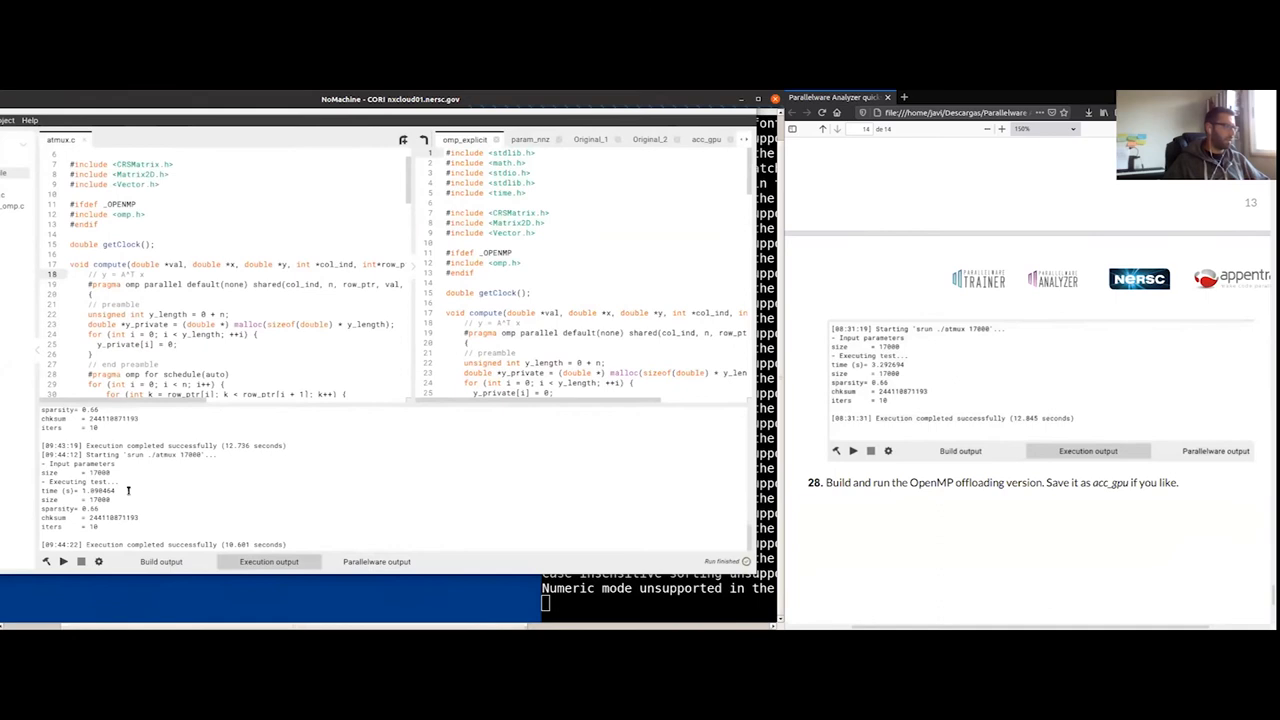
pyautogui.moveTo(195, 500)
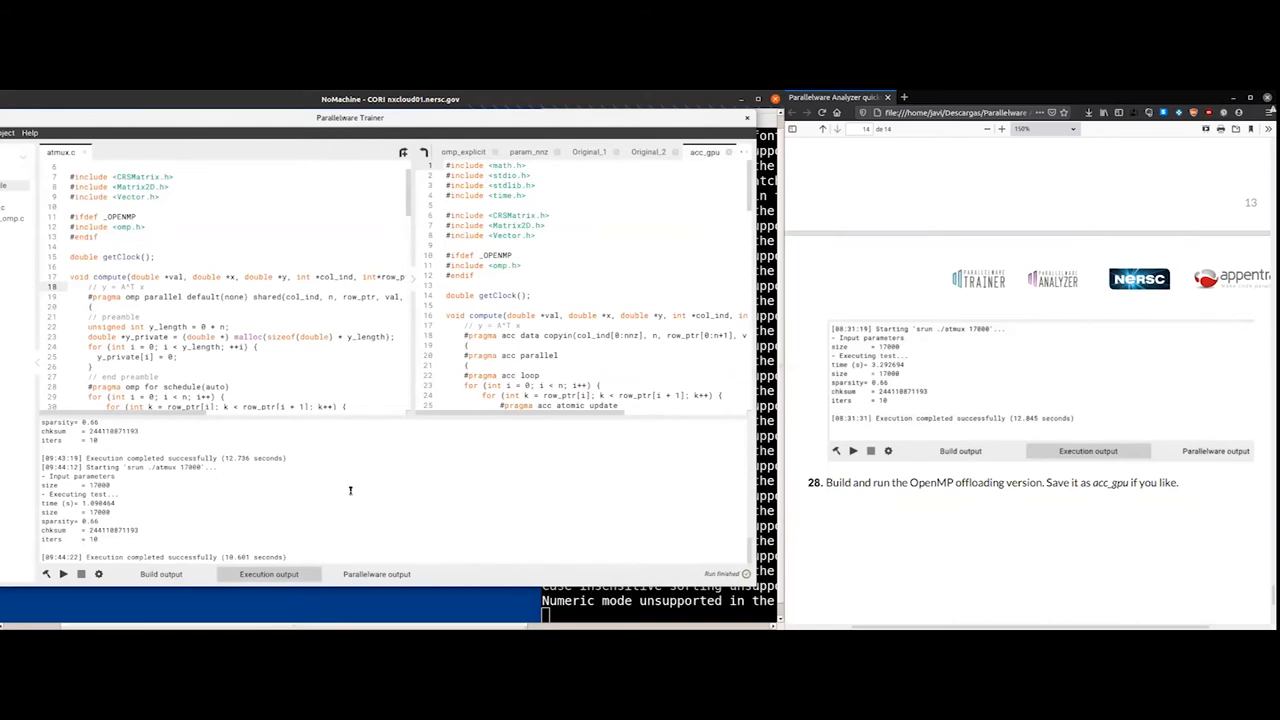
pyautogui.doubleClick(75, 503)
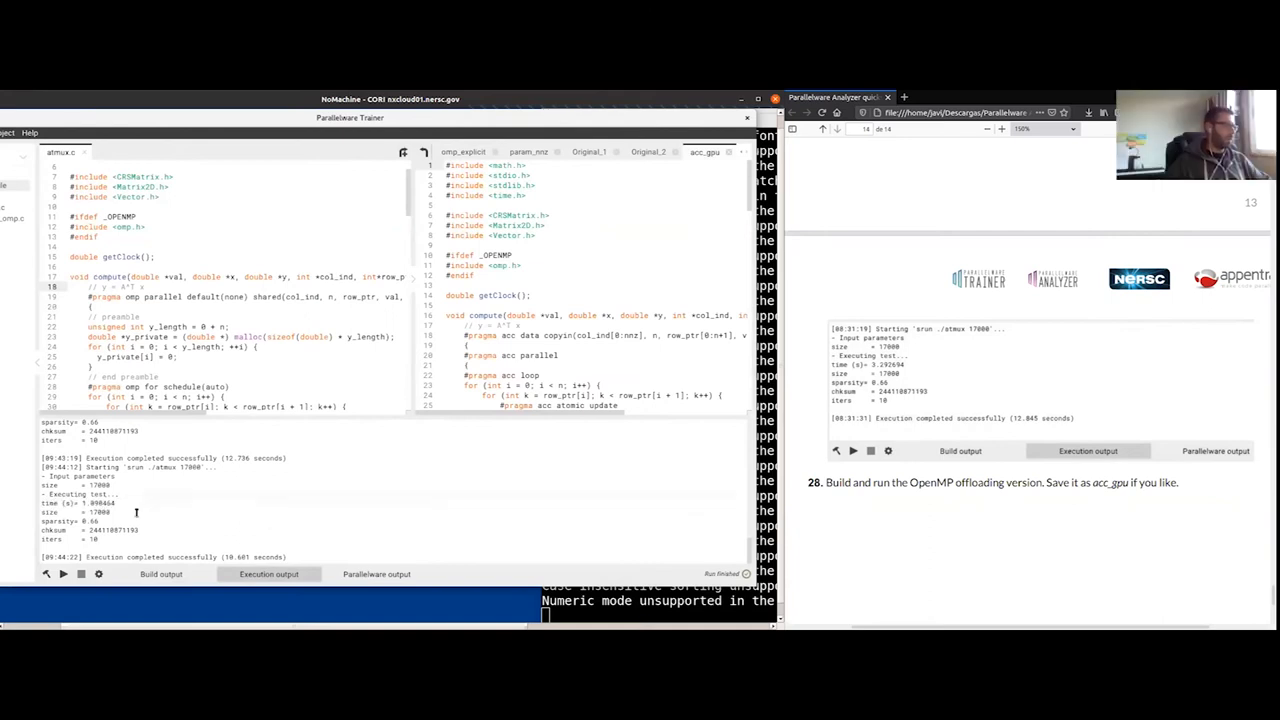
pyautogui.moveTo(70, 467); pyautogui.dragTo(115, 513)
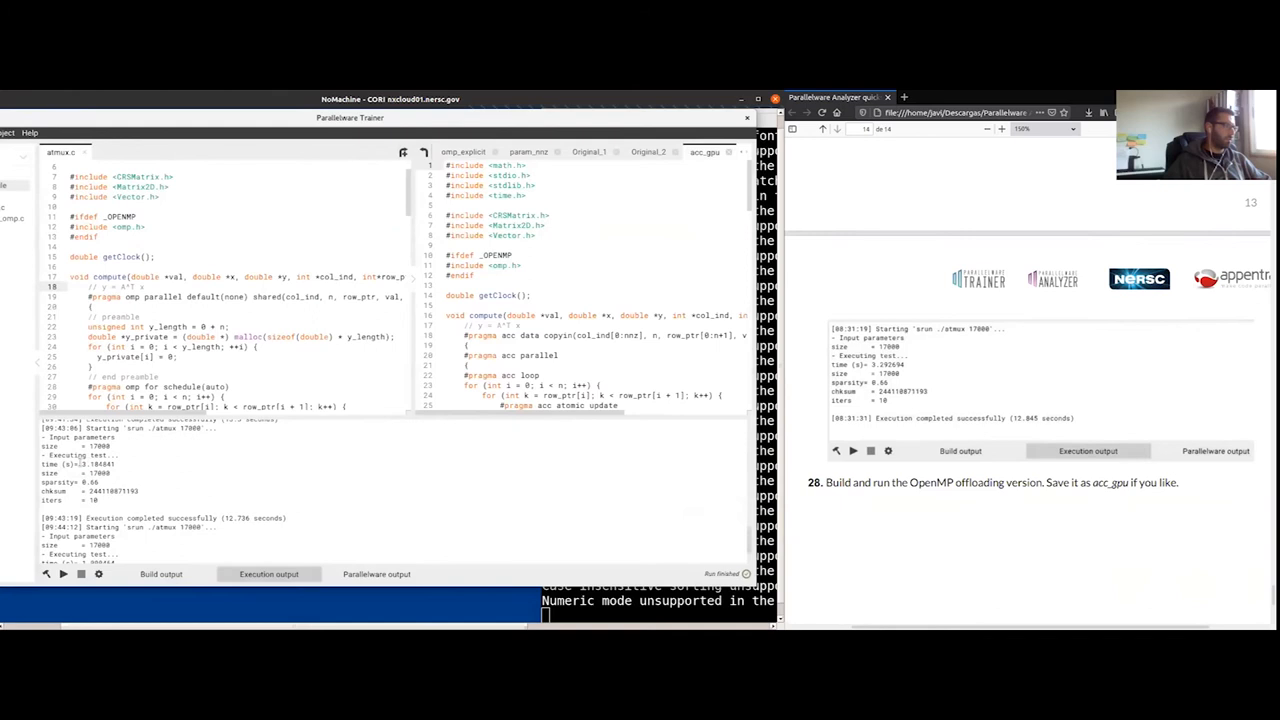
pyautogui.doubleClick(90, 464)
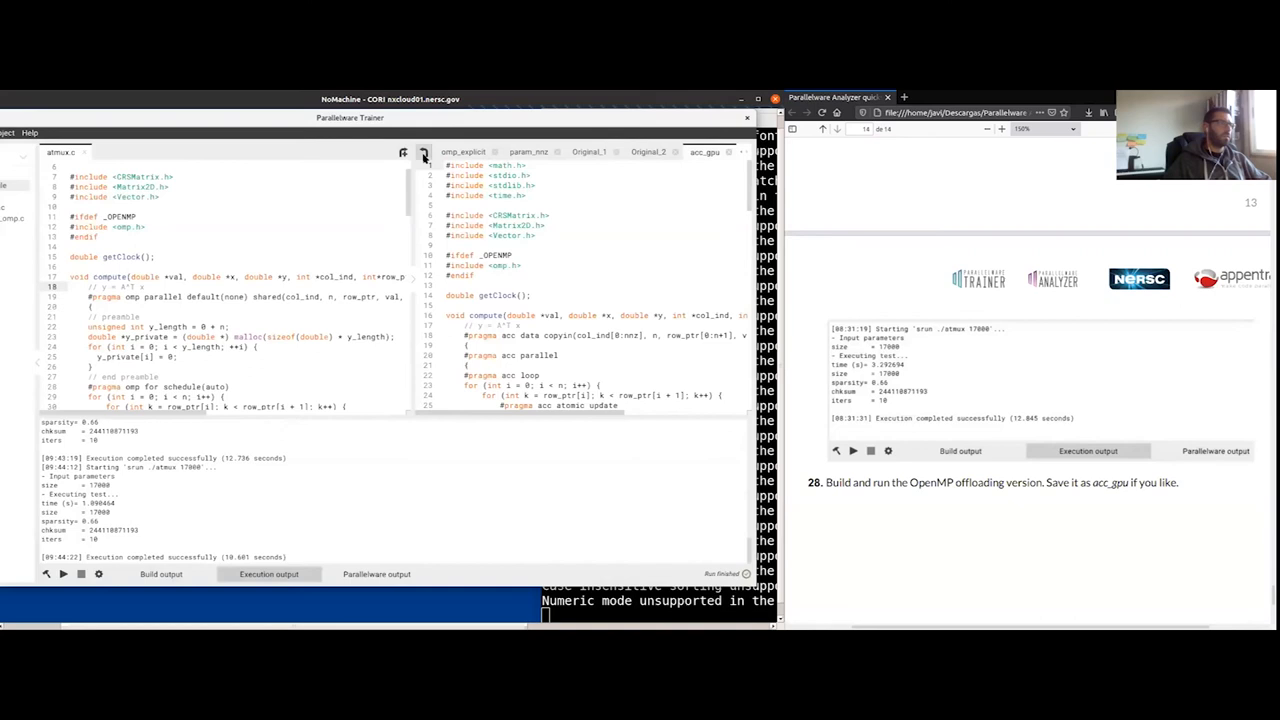
# Step: Restore the acc_gpu version into atmux.c, confirming the overwrite
pyautogui.click(424, 157)
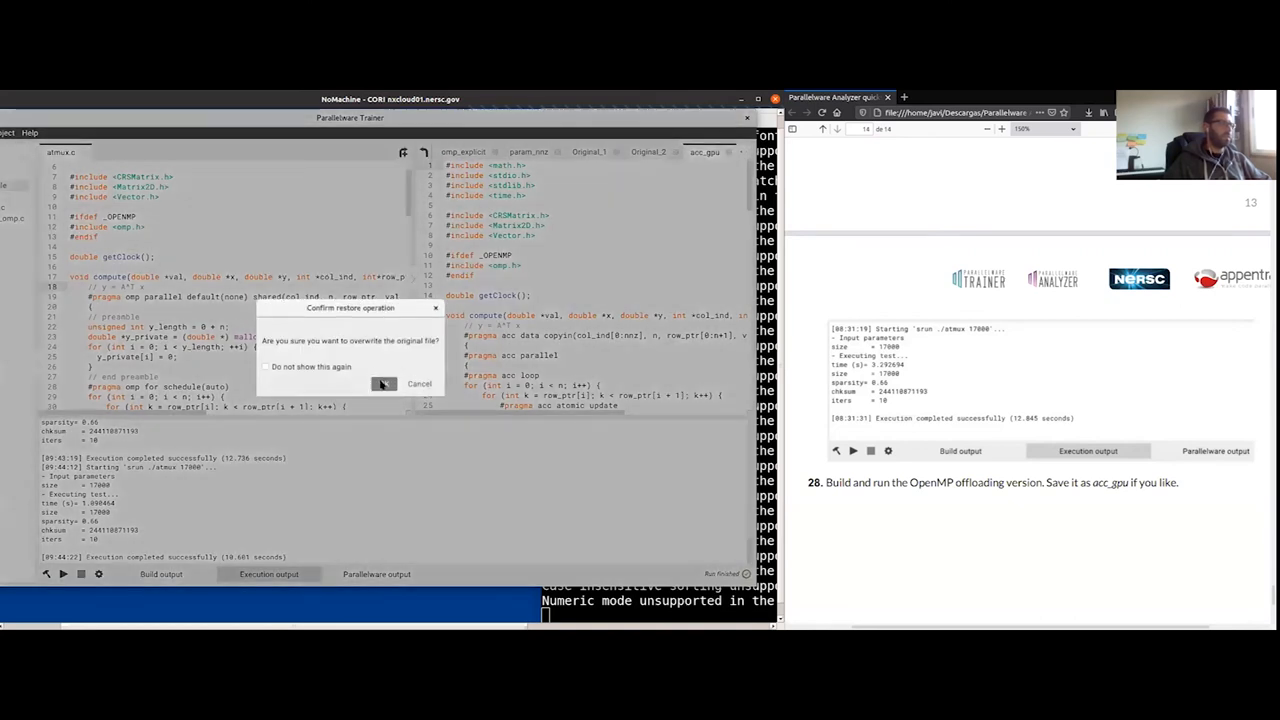
pyautogui.click(384, 384)
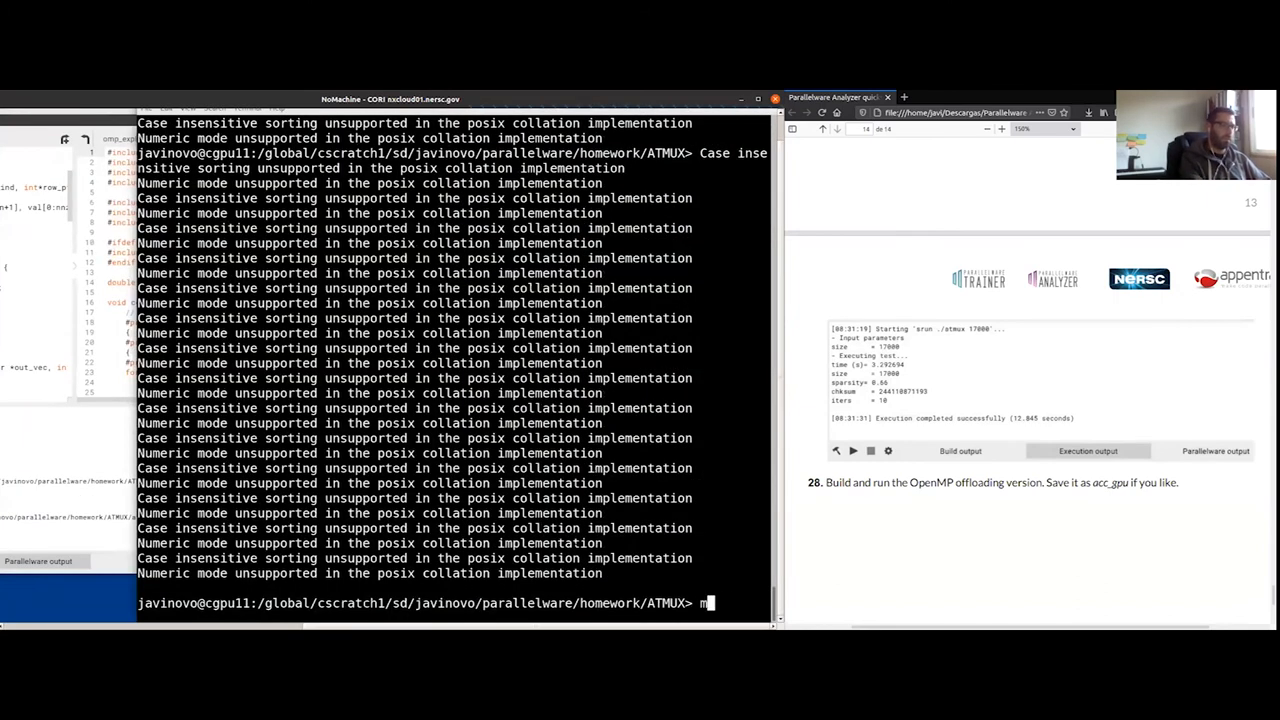
# Step: Load the hpcsdk module in the Cori terminal
pyautogui.write('module load hpcsd')
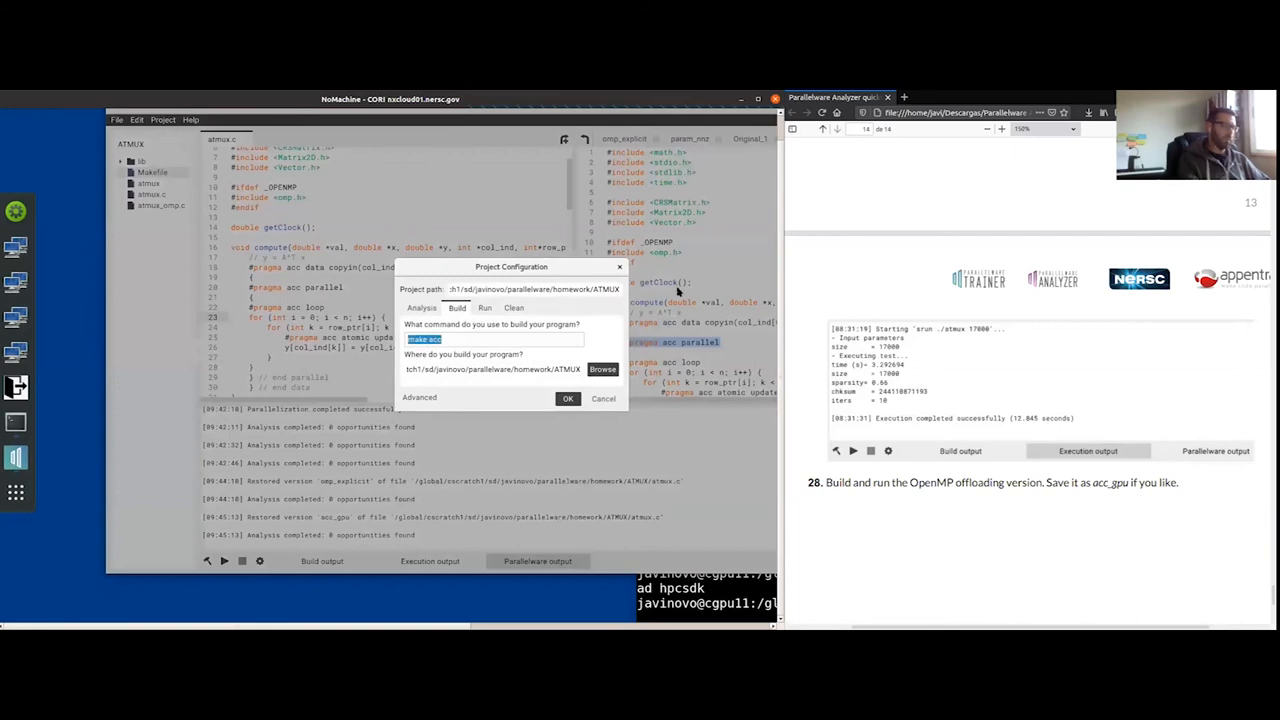
# Step: Replace make acc with an nvc -Minfo -acc build command compiling atmux.c
pyautogui.write('nvc -Minfo -')
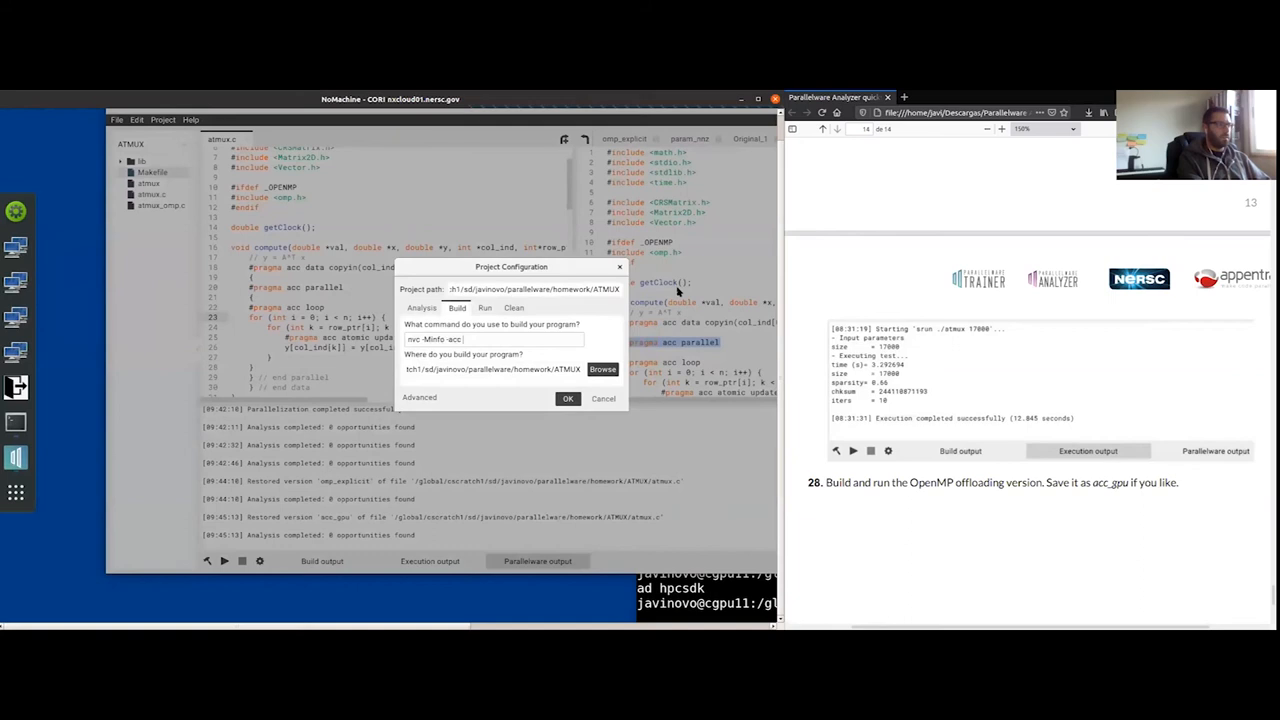
pyautogui.write('atmux.c src')
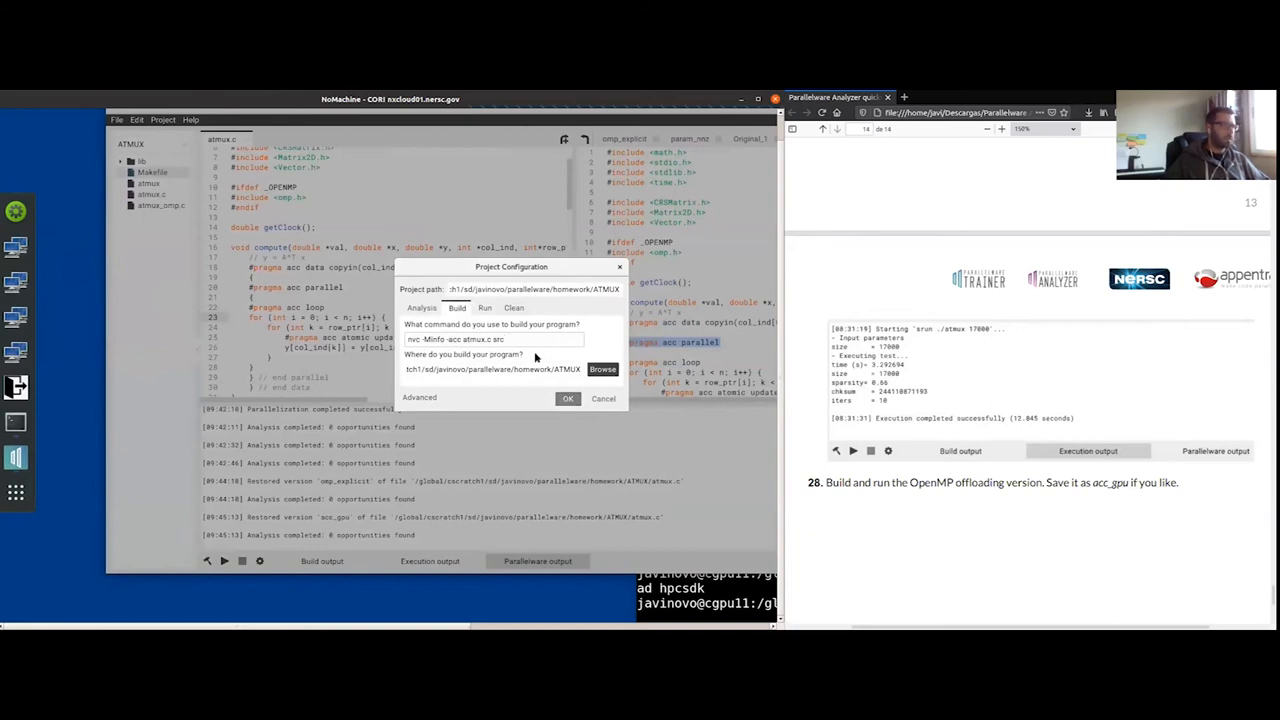
pyautogui.tripleClick(490, 339)
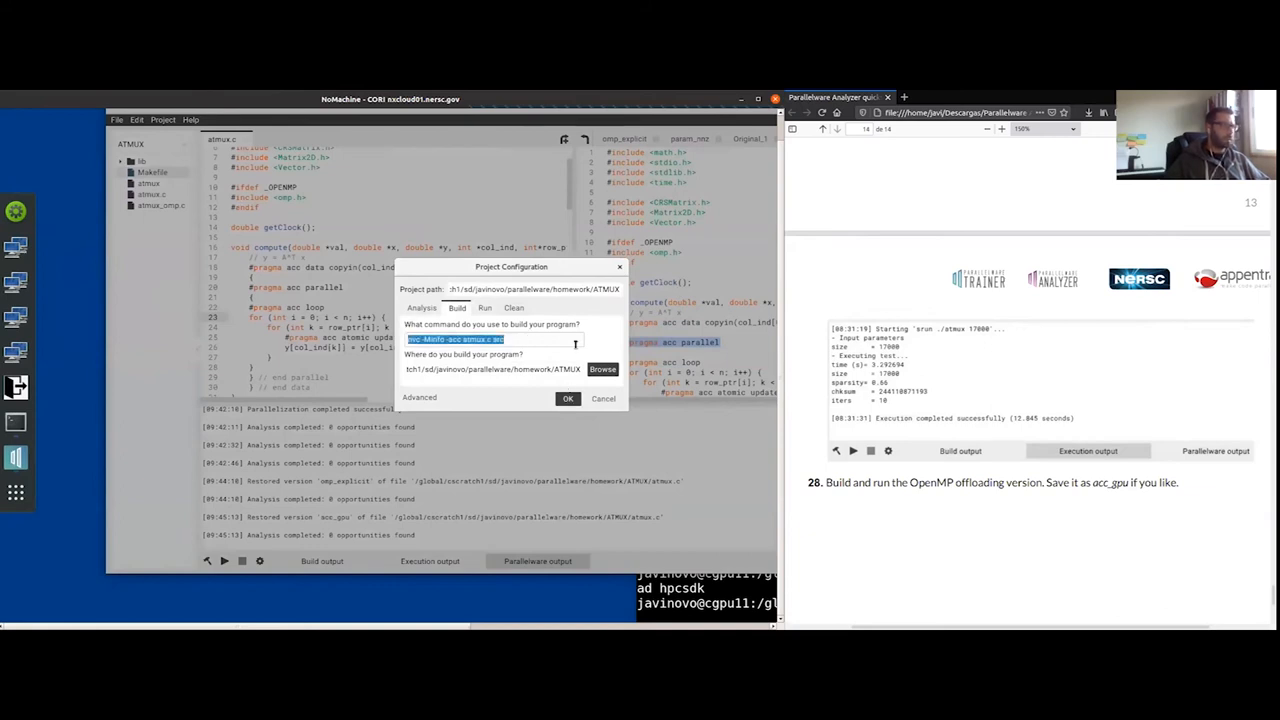
pyautogui.click(568, 398)
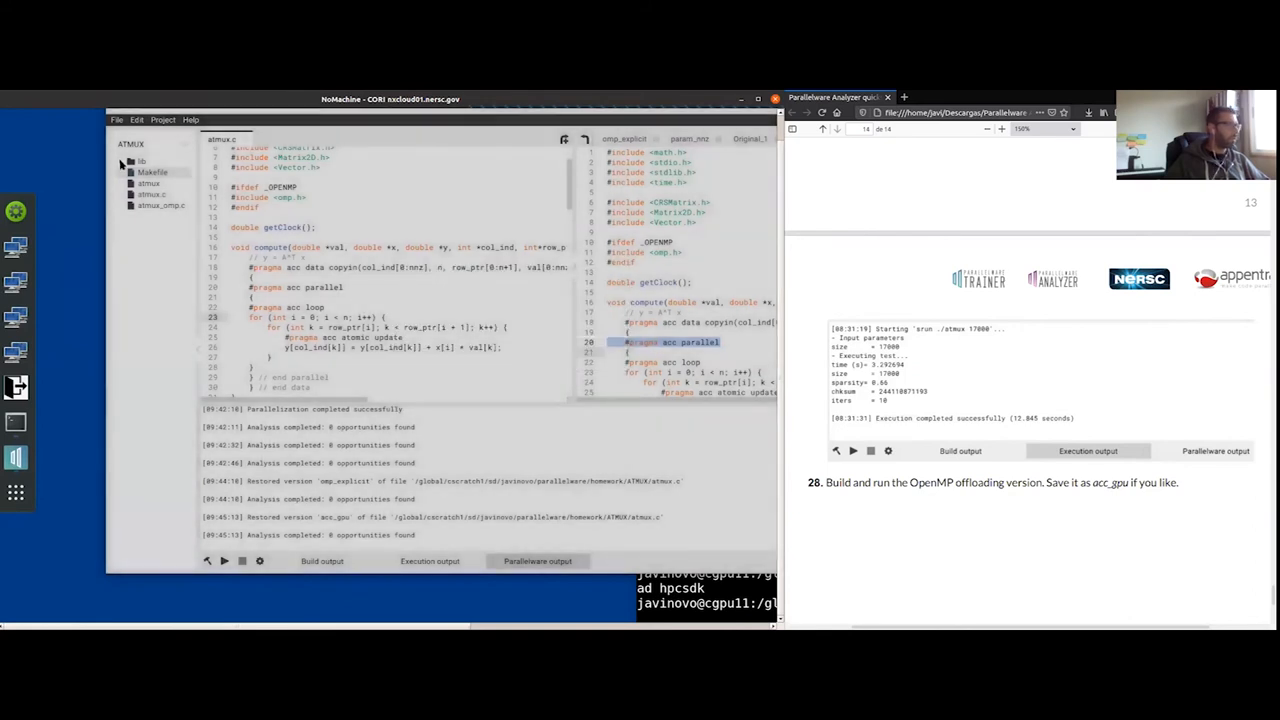
# Step: Expand the lib folder and add the matrix source paths to the build command
pyautogui.click(122, 161)
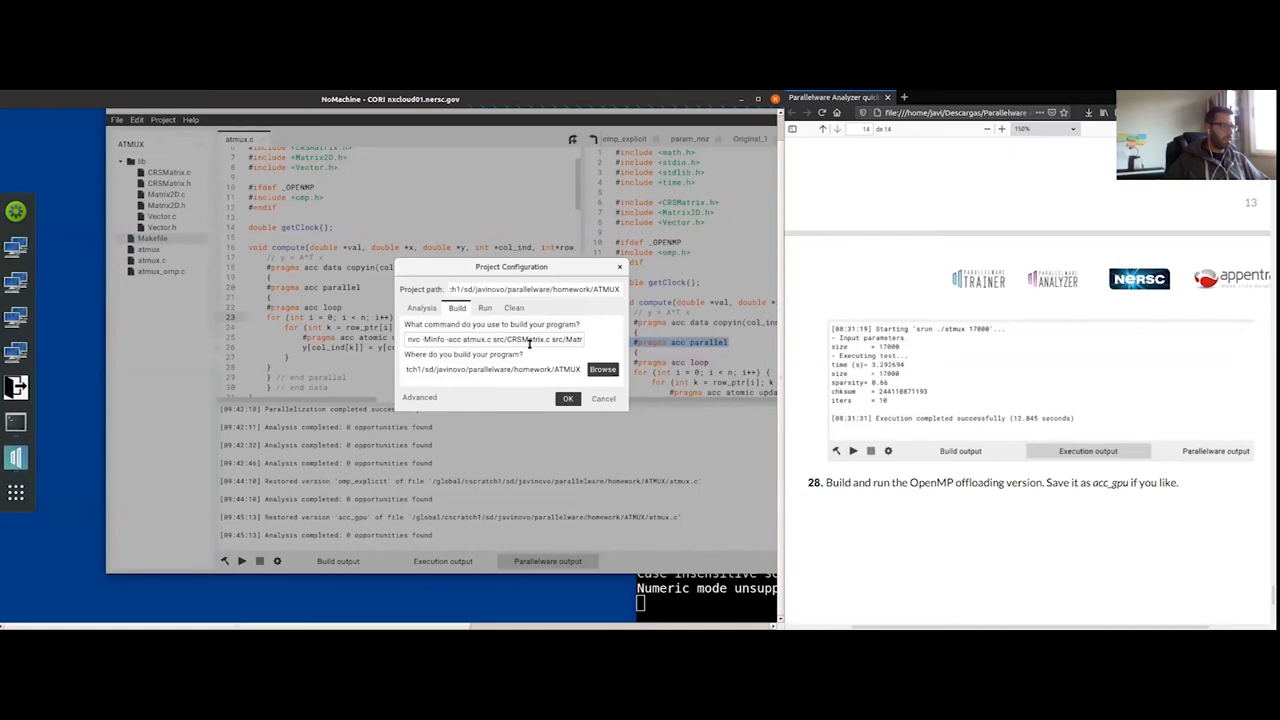
pyautogui.click(485, 307)
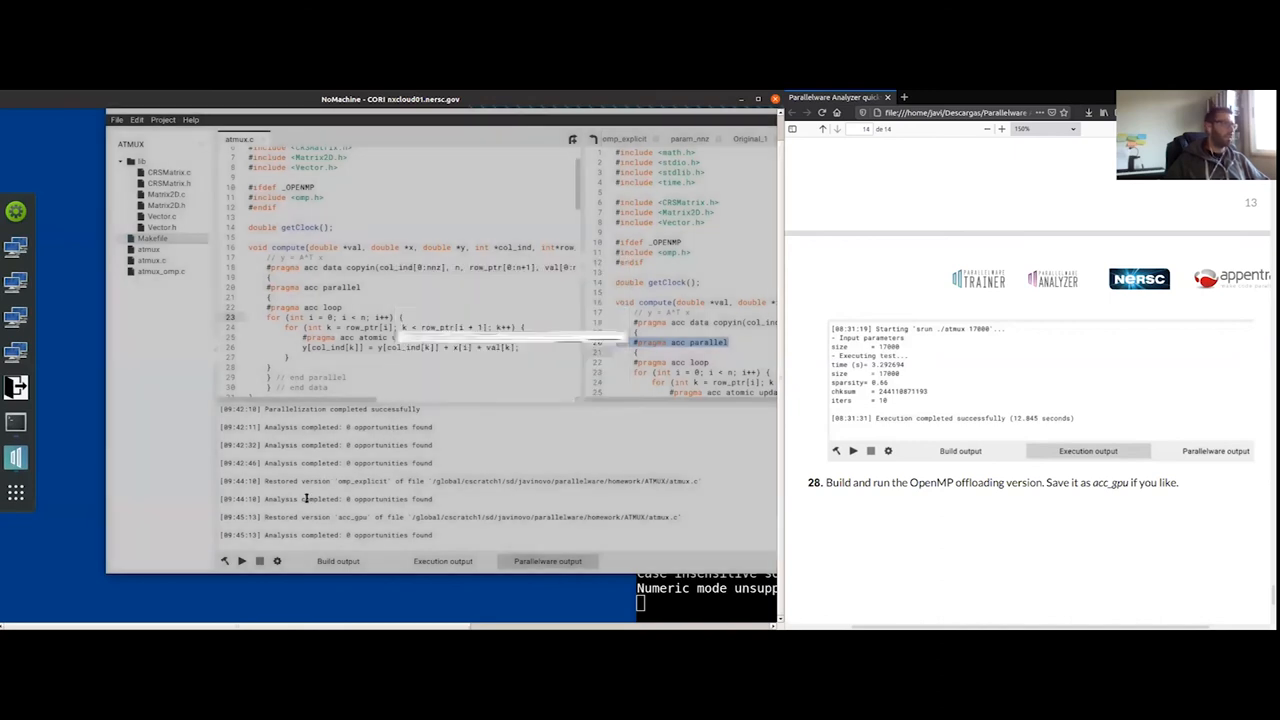
pyautogui.click(338, 561)
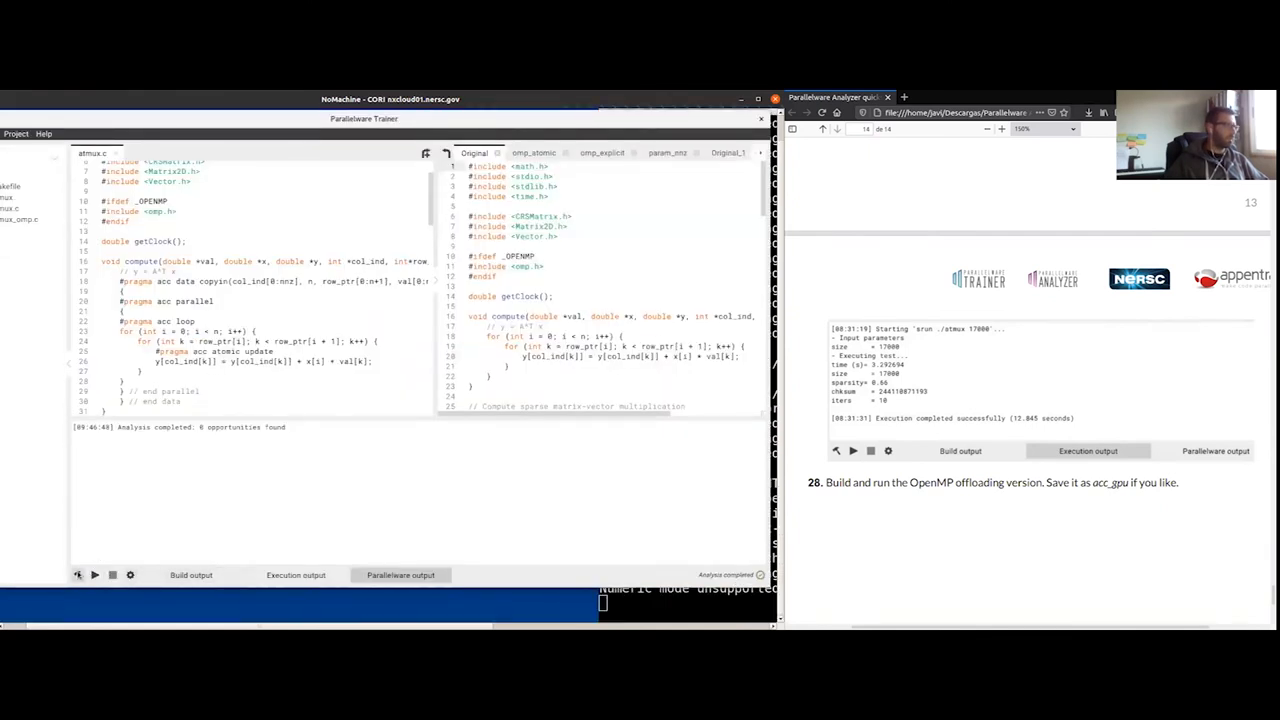
# Step: Run the nvc build, which fails to find CRSMatrix files, and reopen project configuration
pyautogui.click(191, 574)
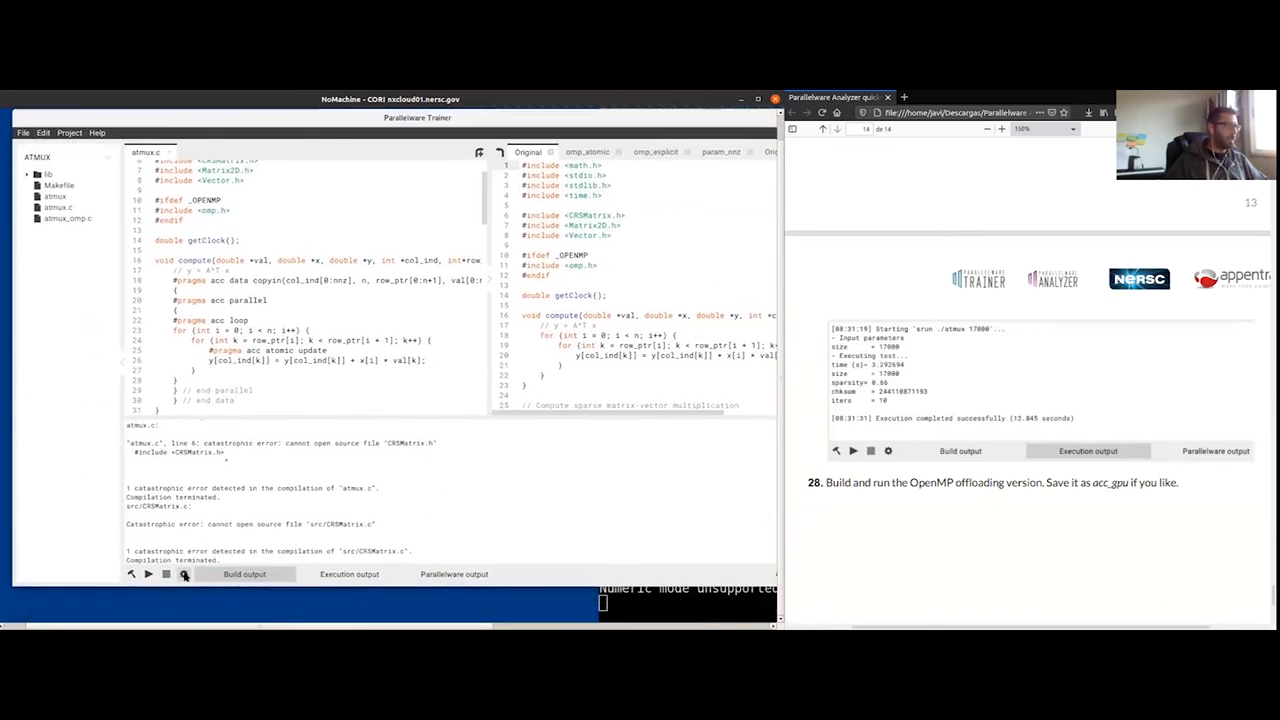
pyautogui.click(184, 574)
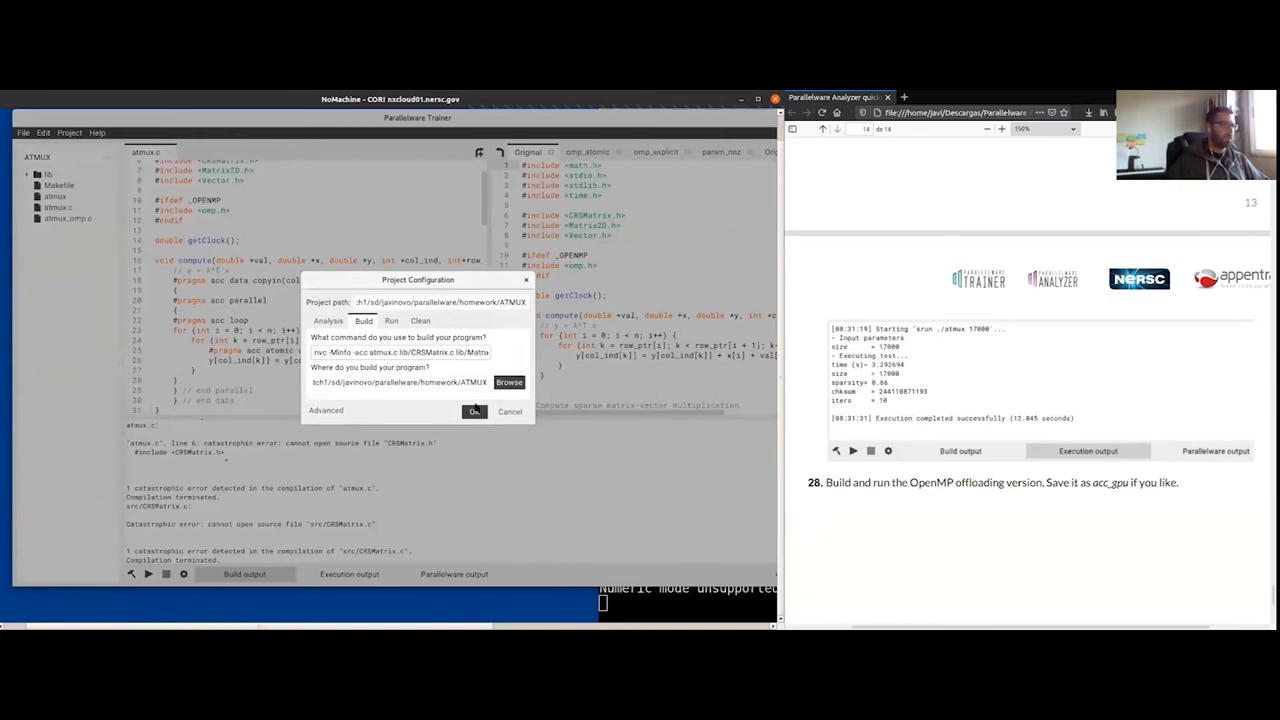
# Step: Build atmux with the lib sources, then accept the nvc command with '-Ilib' added
pyautogui.rightClick(375, 487)
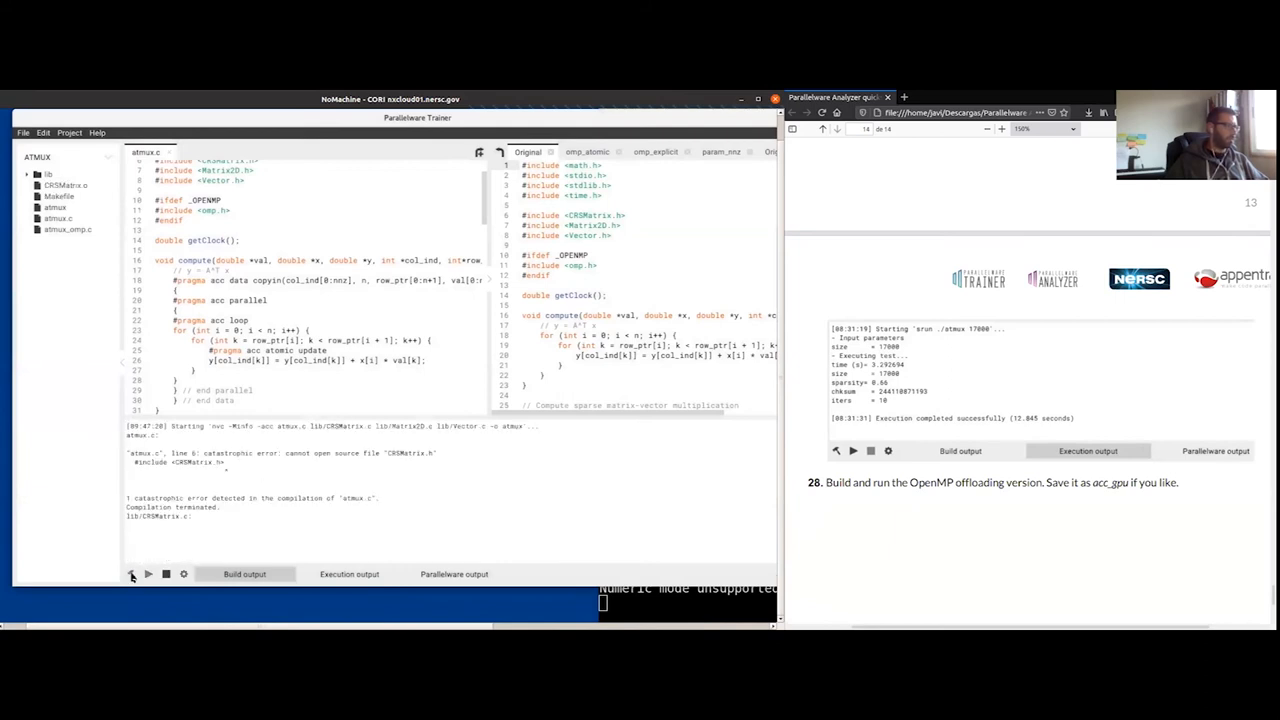
pyautogui.click(131, 573)
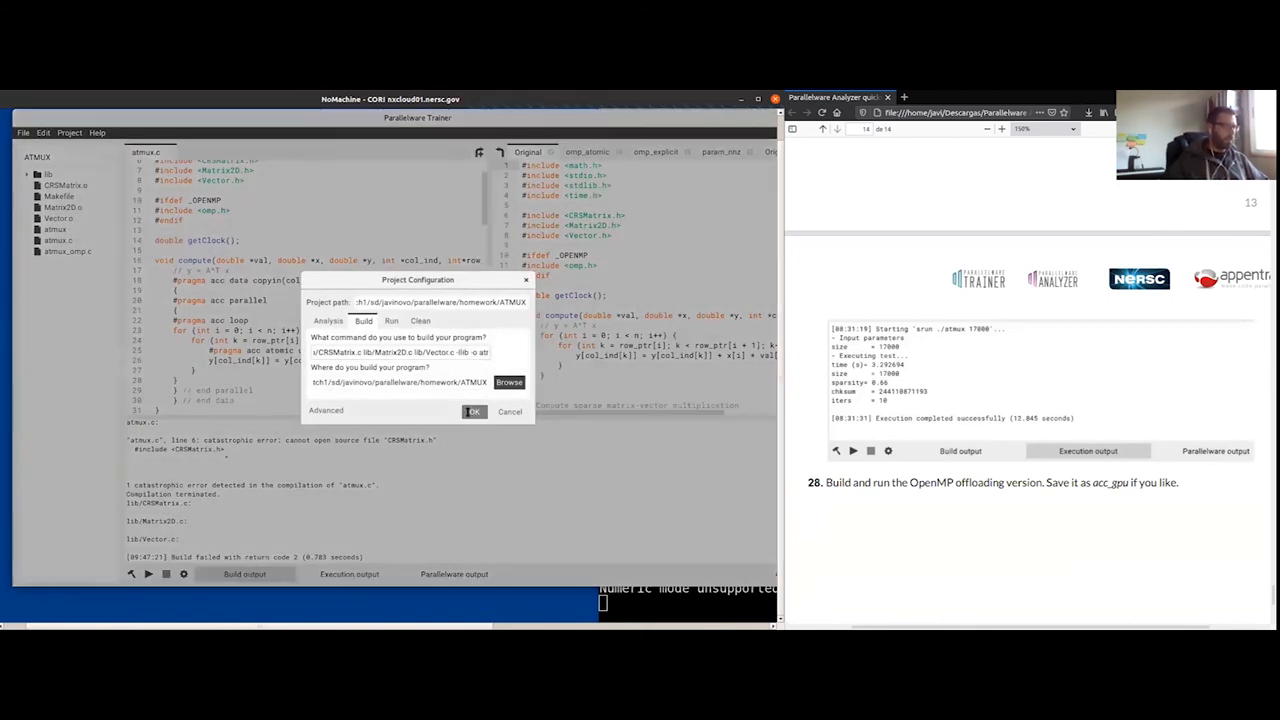
pyautogui.click(474, 411)
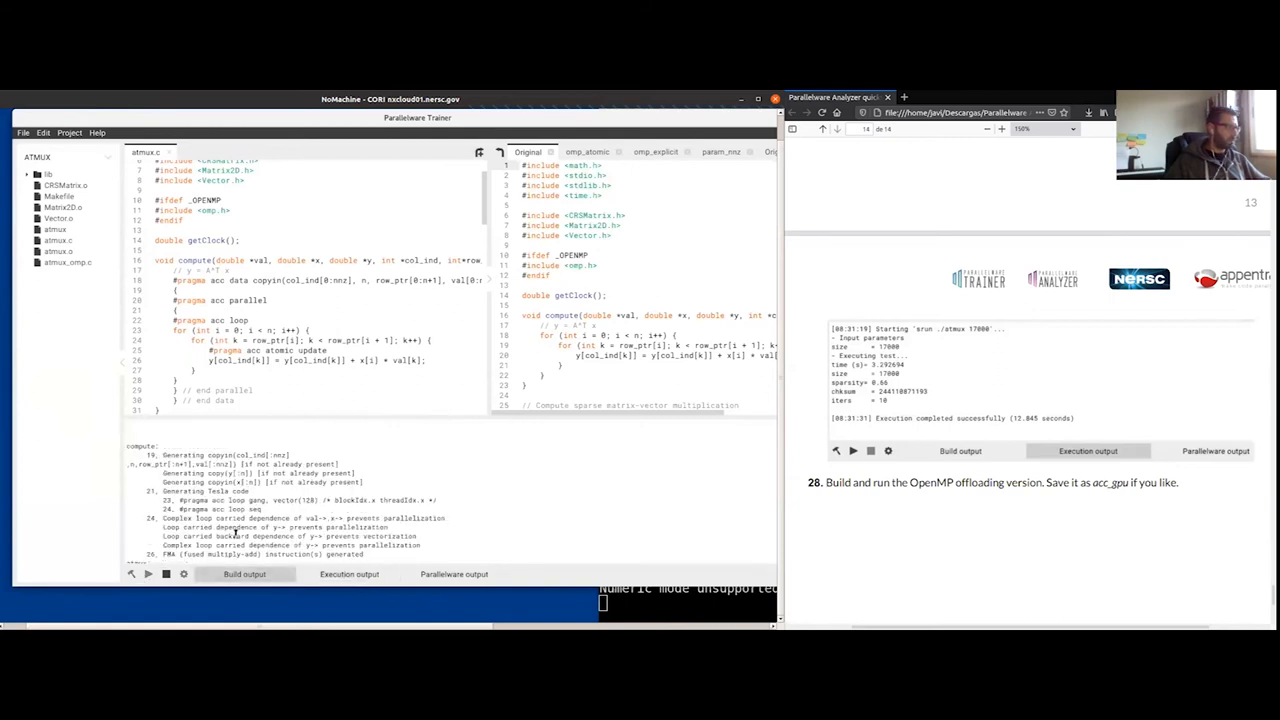
# Step: Run the OpenACC atmux build and check its output: about 1.99 s at size 17000
pyautogui.click(349, 573)
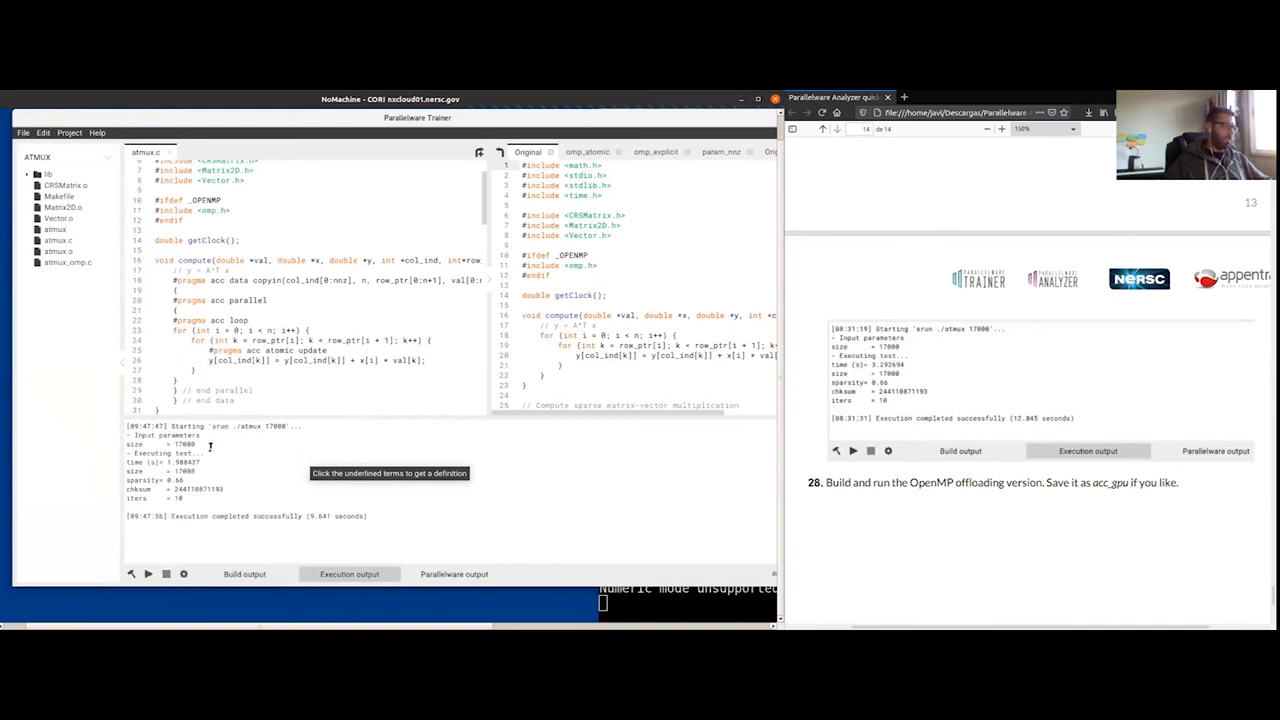
pyautogui.doubleClick(178, 463)
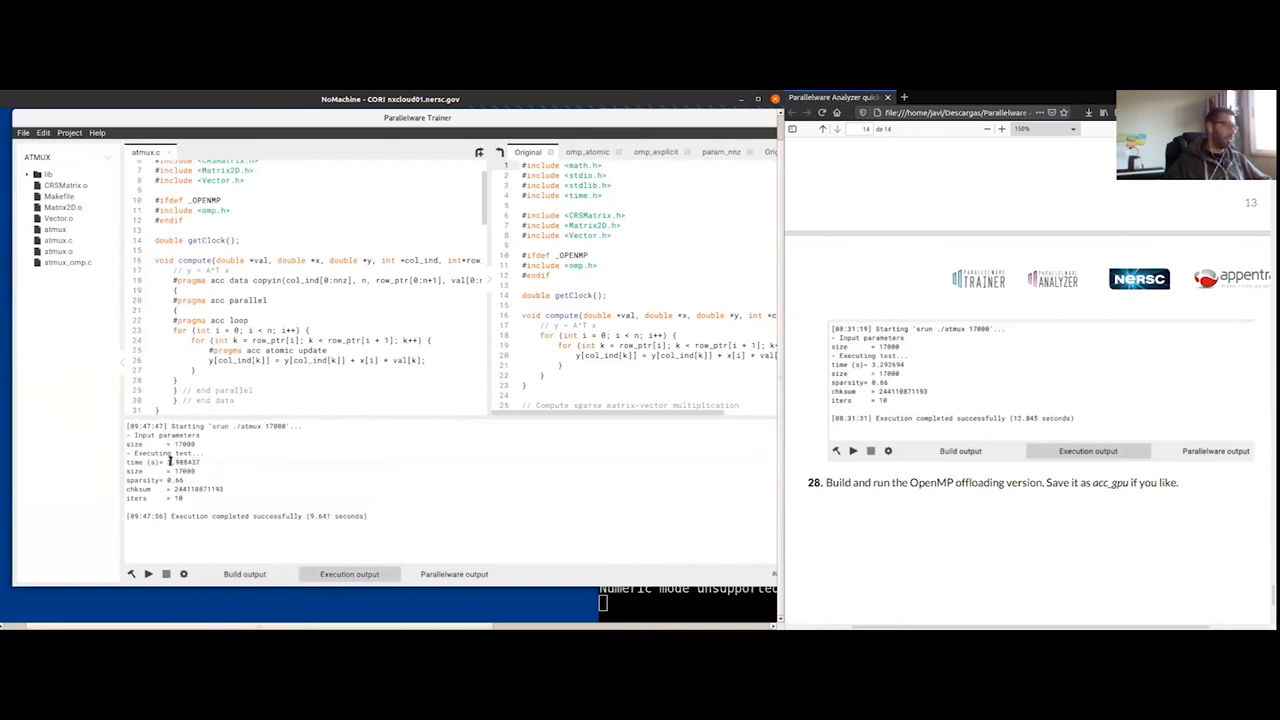
pyautogui.moveTo(175, 462)
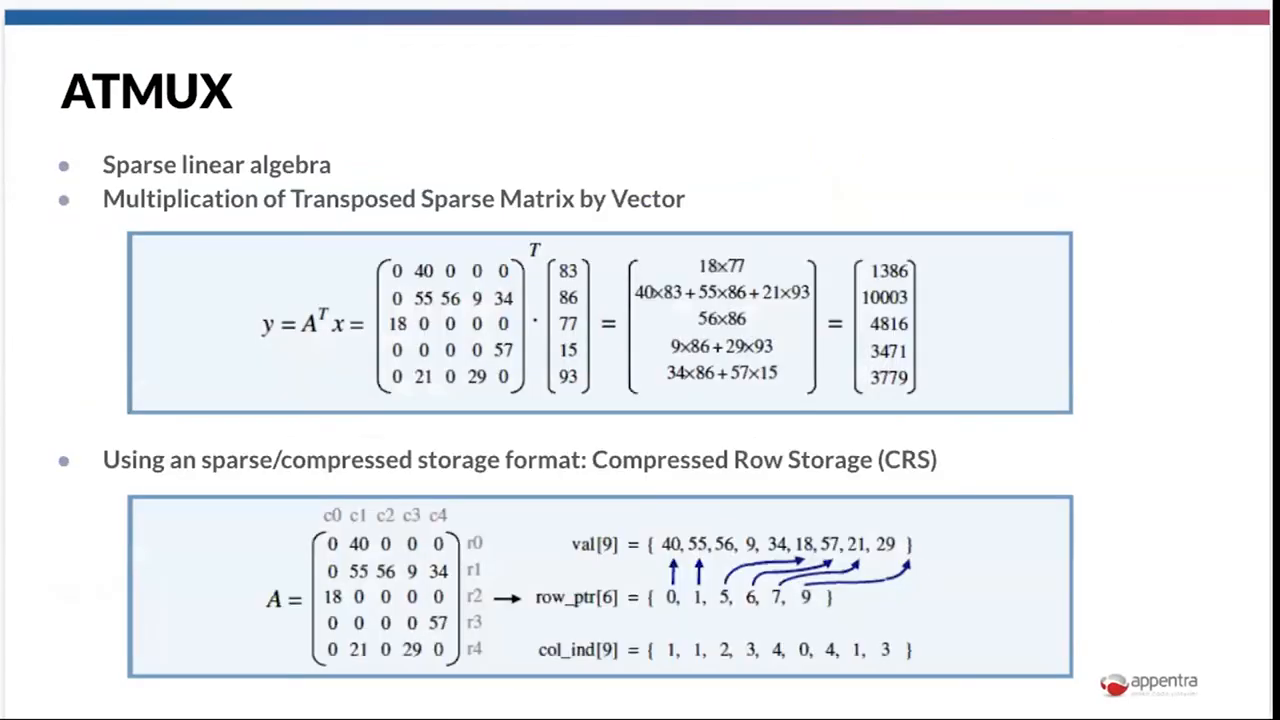
# Step: Advance the deck to slide 4, Profiling of ATMUX, with the gprof commands
pyautogui.press('Right')
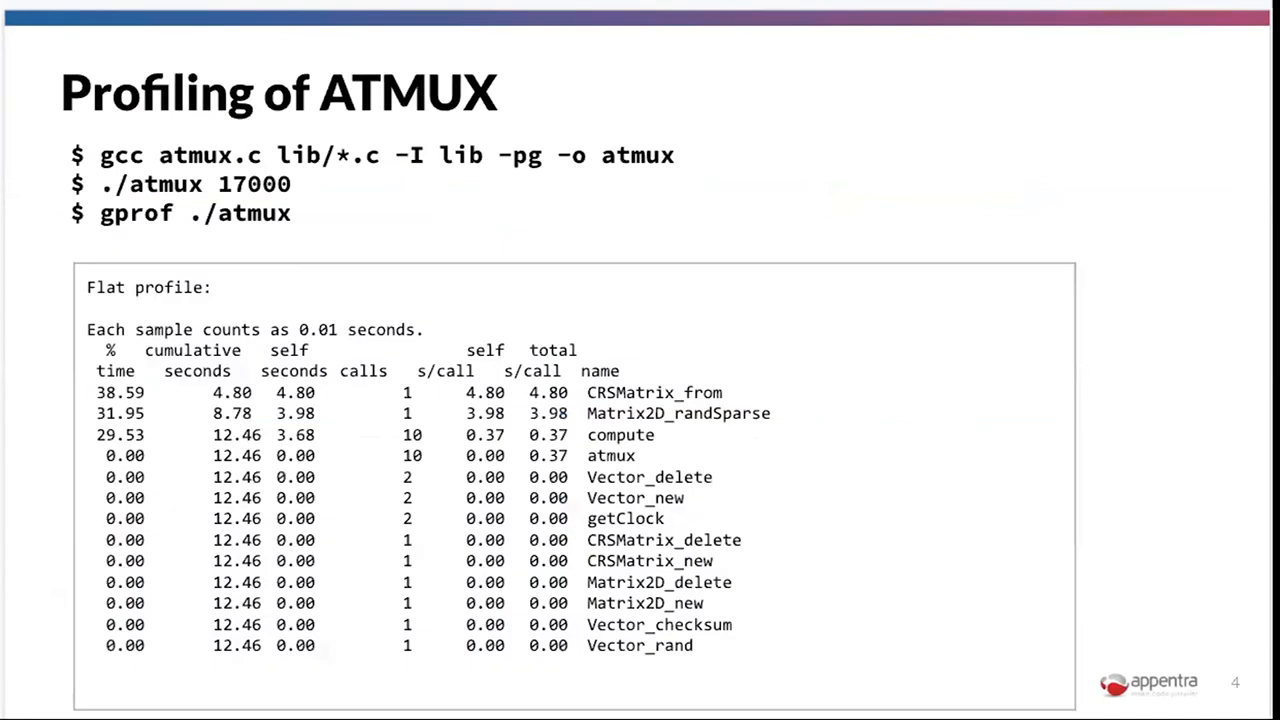
pyautogui.moveTo(635, 489)
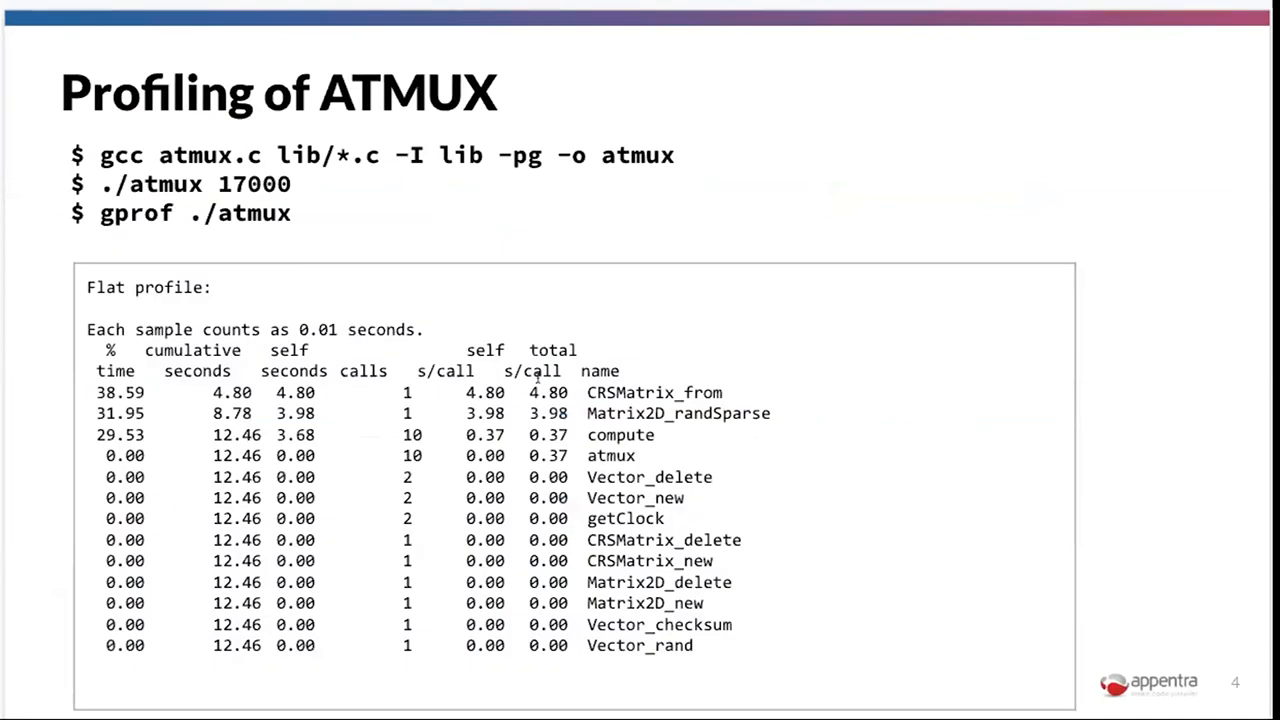
pyautogui.moveTo(480, 568)
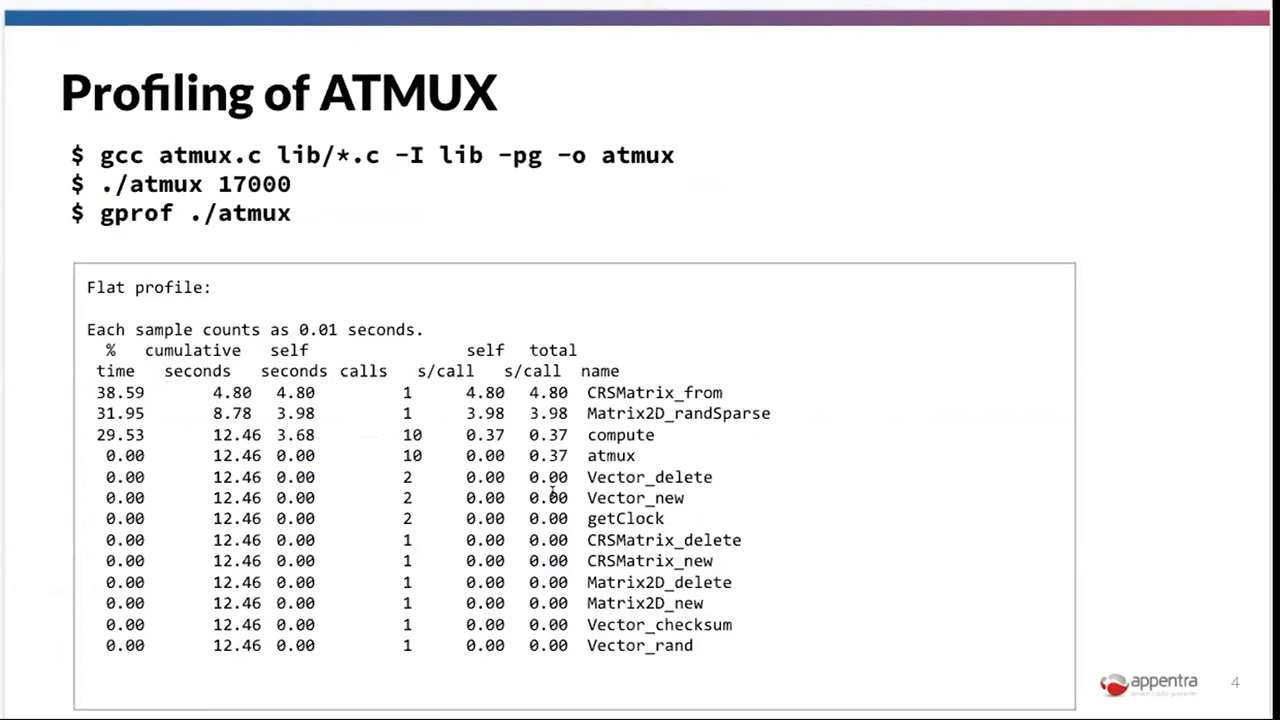
pyautogui.moveTo(165, 408)
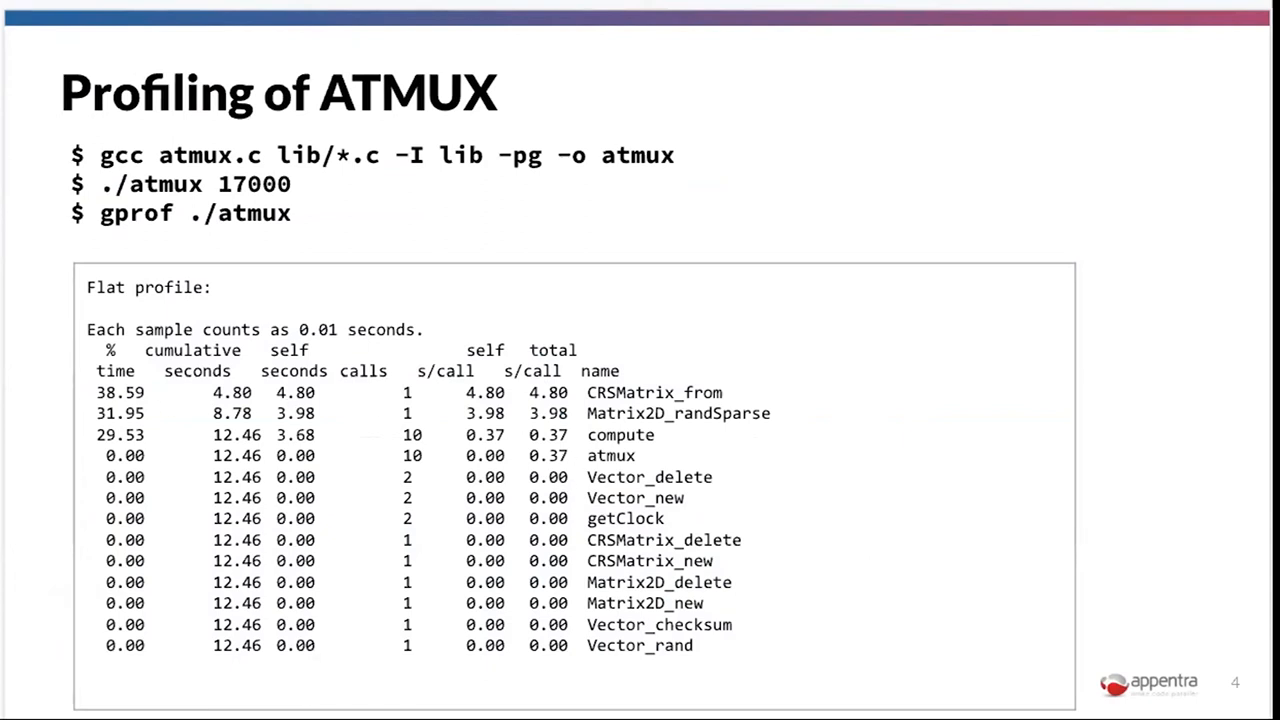
# Step: Advance to slide 5, How to verify correctness of ATMUX, showing the checksum
pyautogui.press('Right')
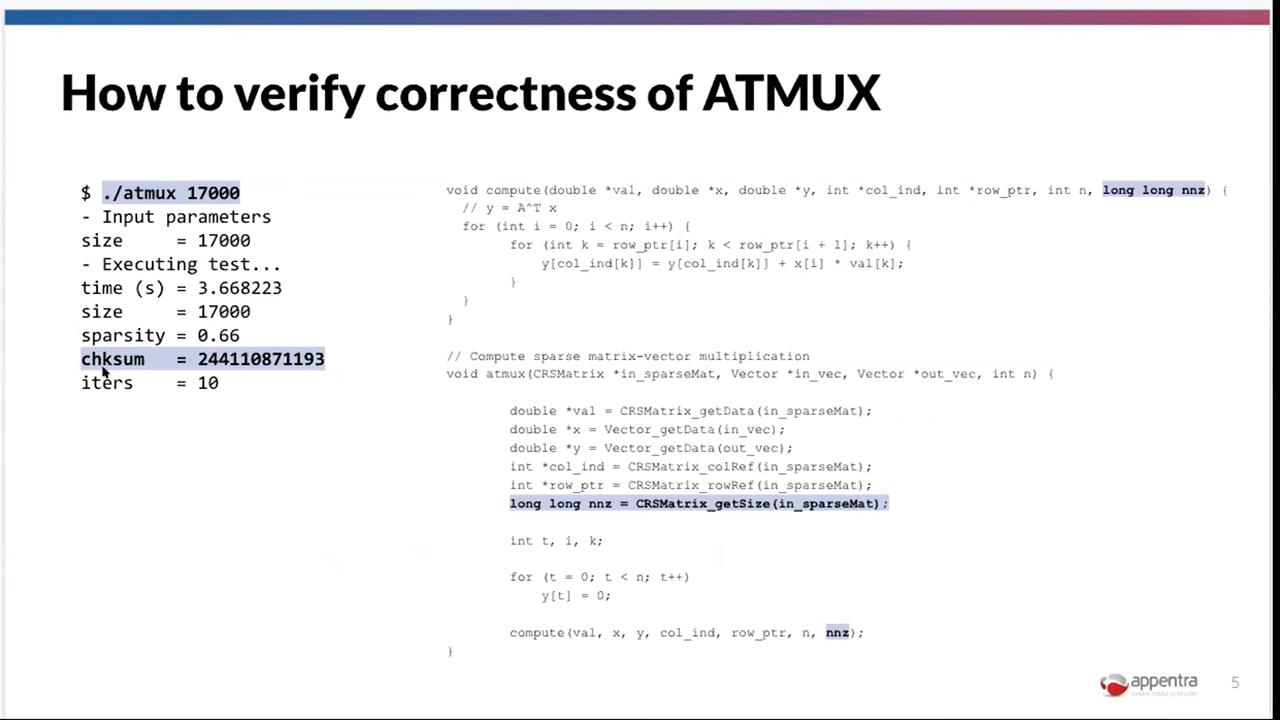
pyautogui.moveTo(895, 576)
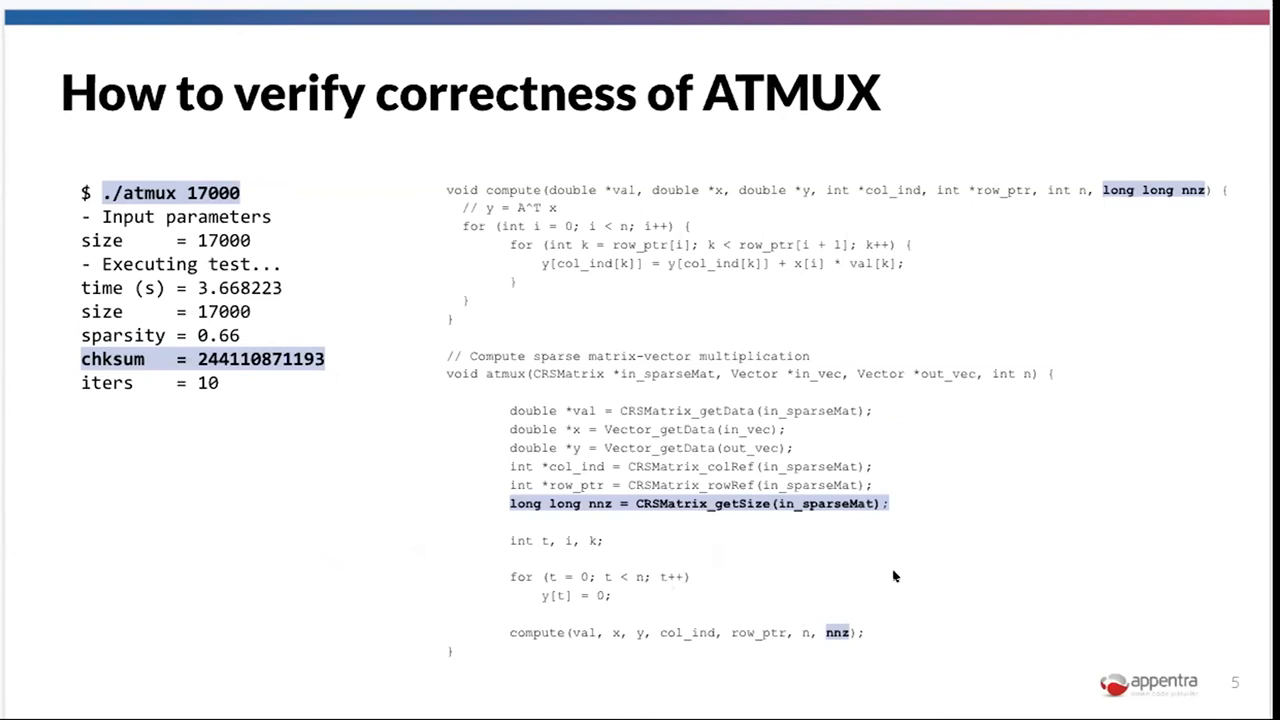
pyautogui.moveTo(830, 625)
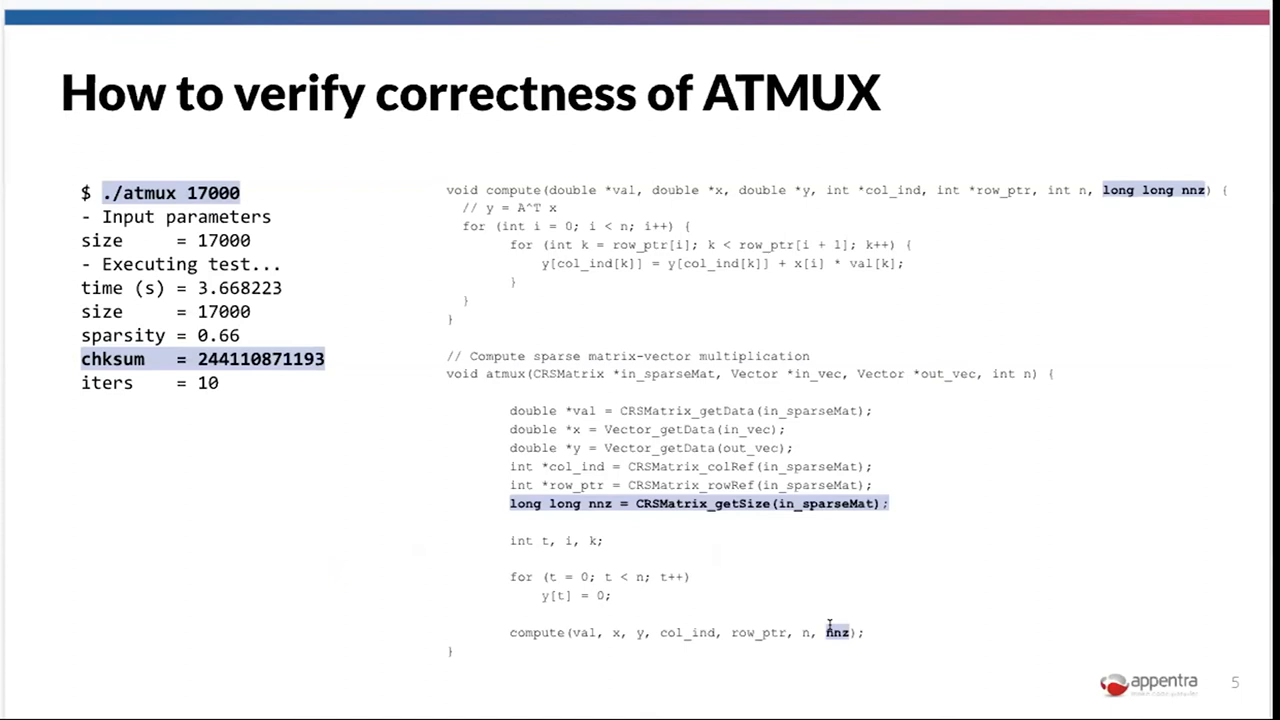
pyautogui.moveTo(913, 573)
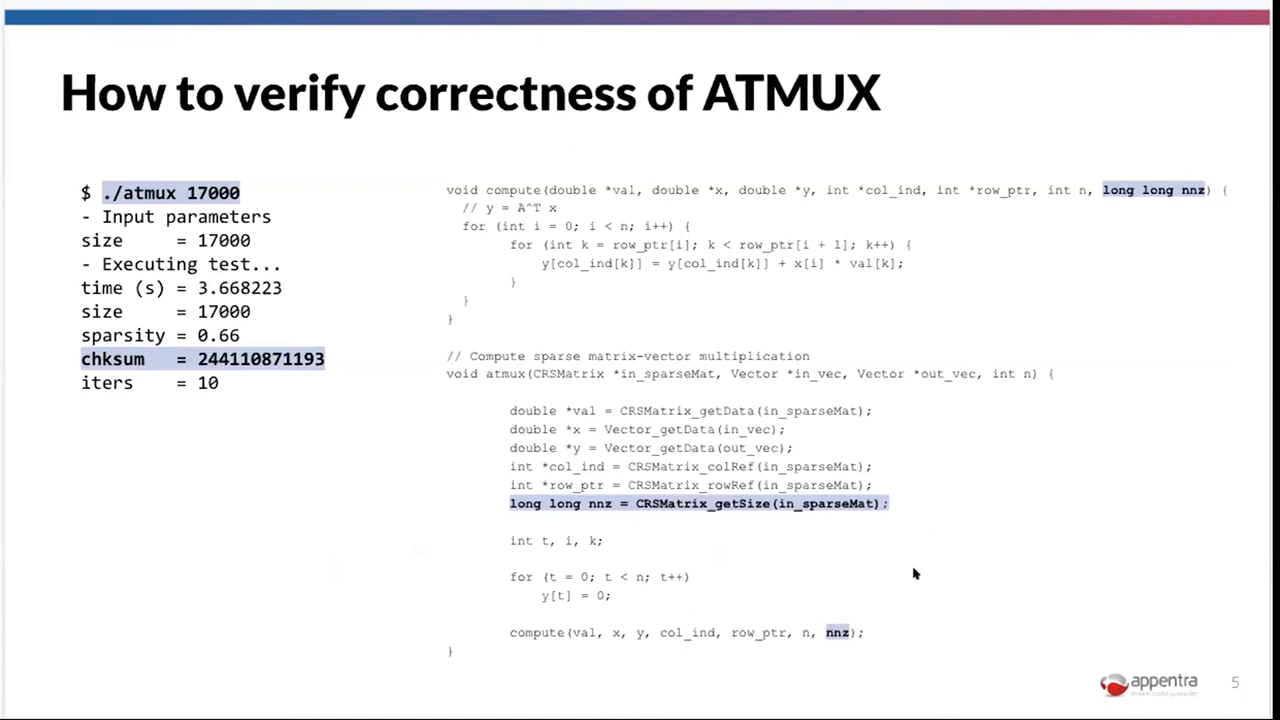
pyautogui.moveTo(858, 640)
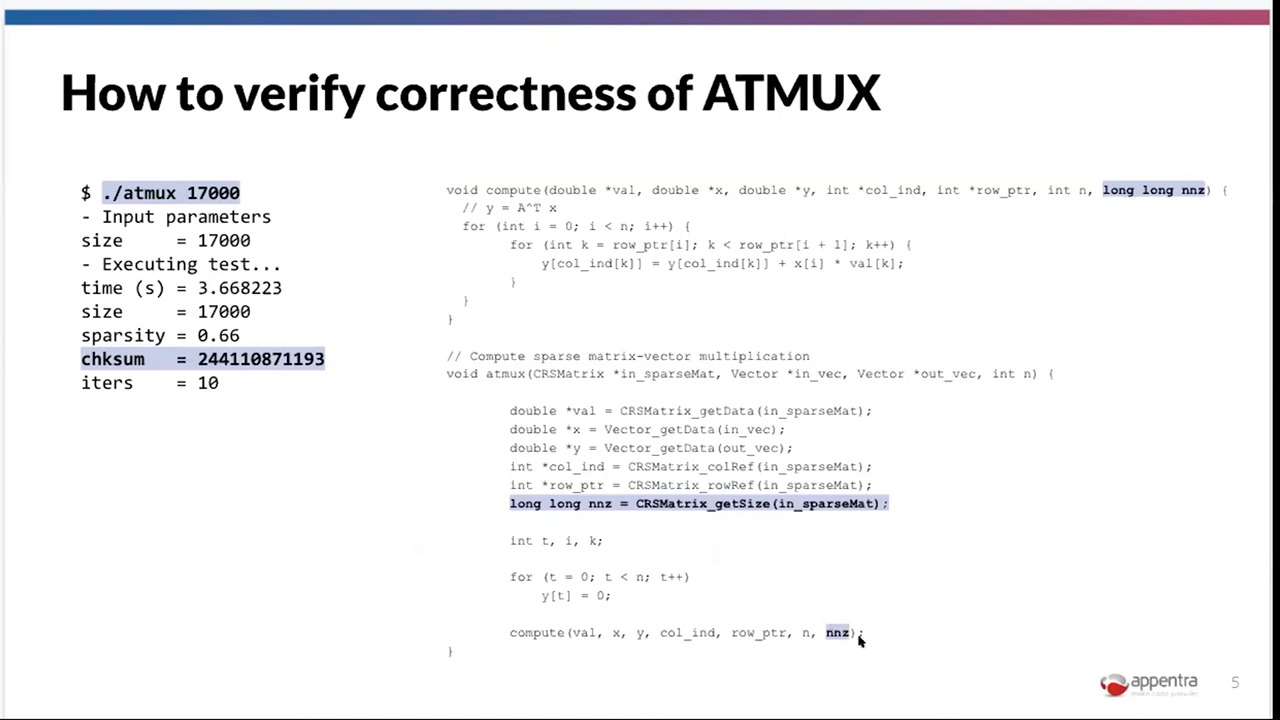
pyautogui.moveTo(828, 622)
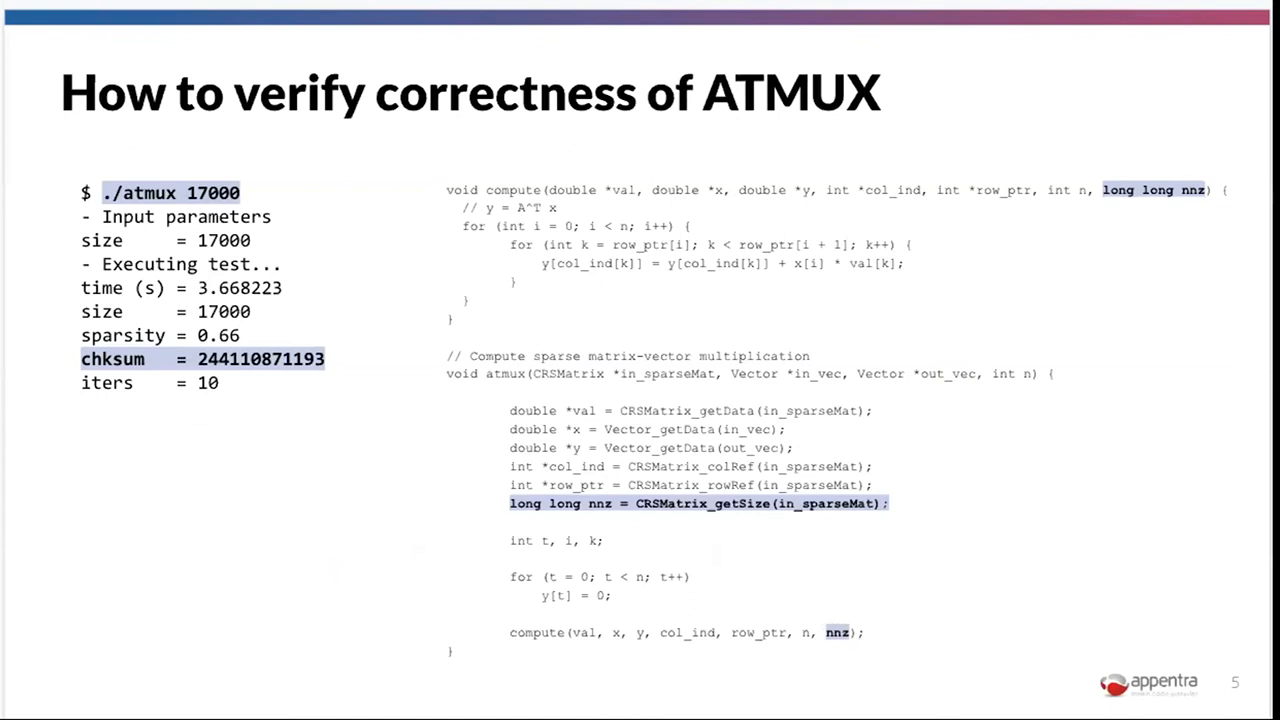
# Step: Advance to slide 6, ATMUX Results & Performance on NERSC Cori
pyautogui.press('right')
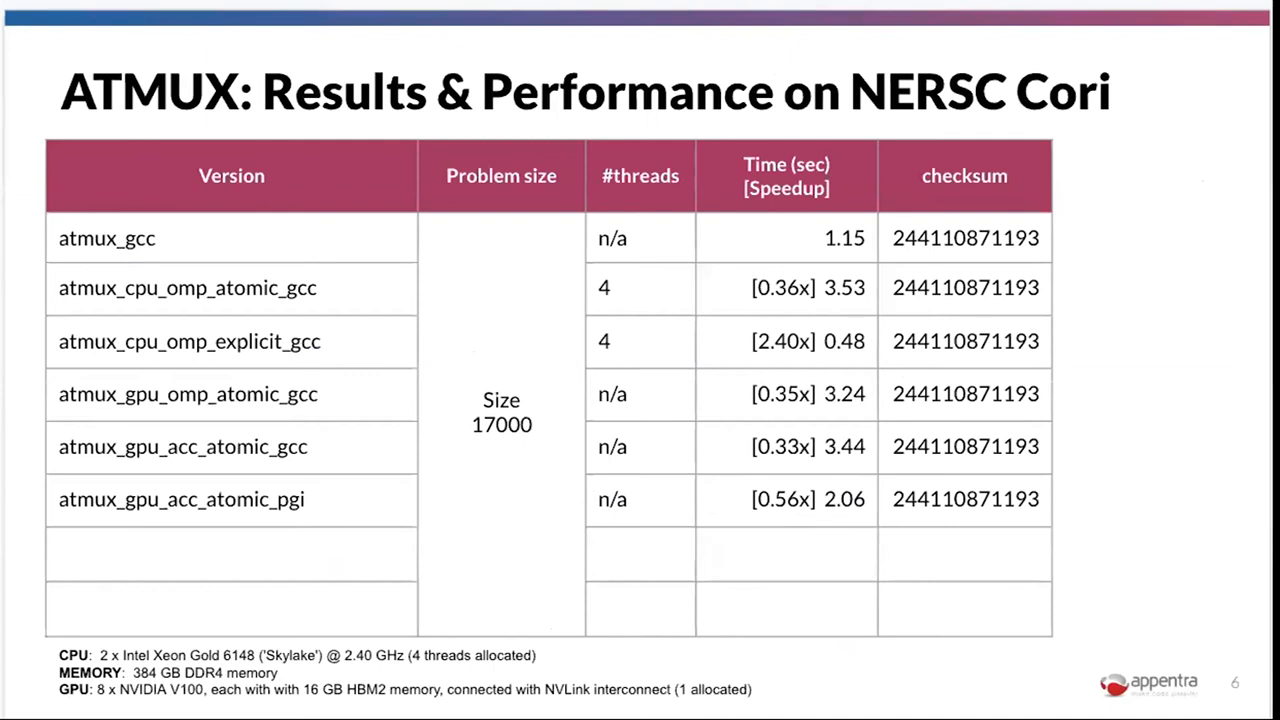
pyautogui.moveTo(40, 82)
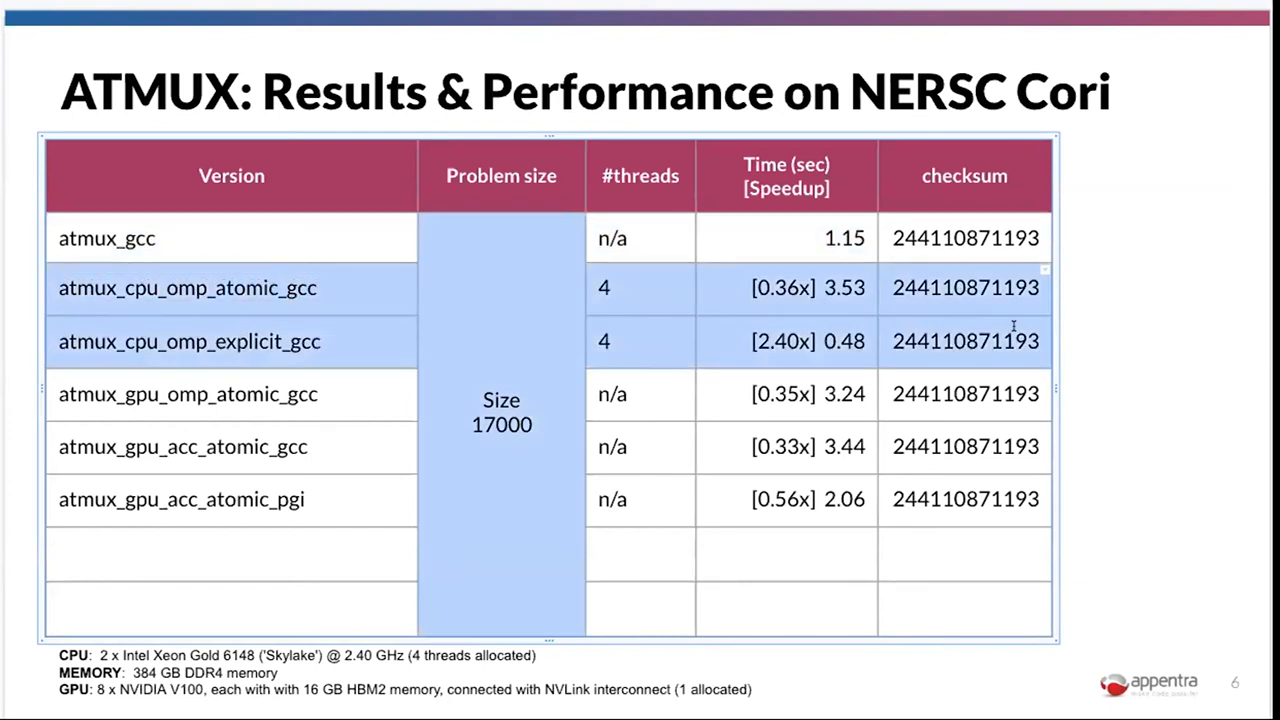
pyautogui.moveTo(636, 308)
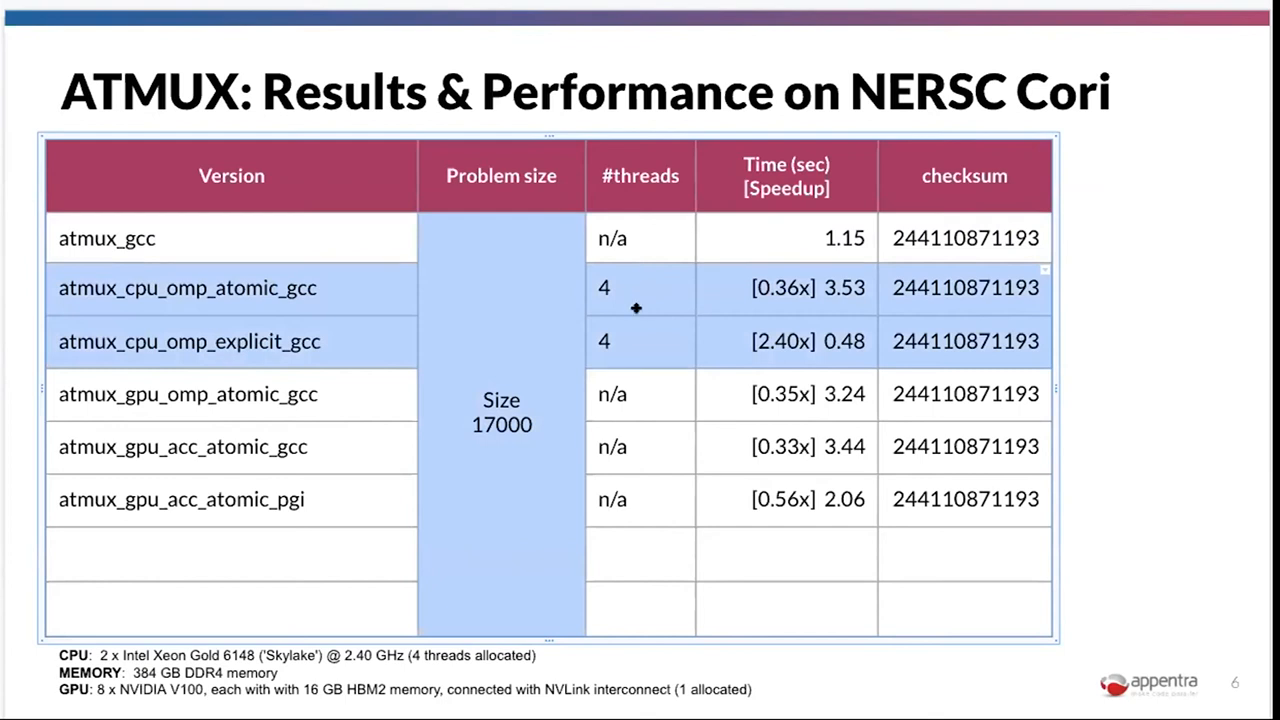
pyautogui.moveTo(767, 326)
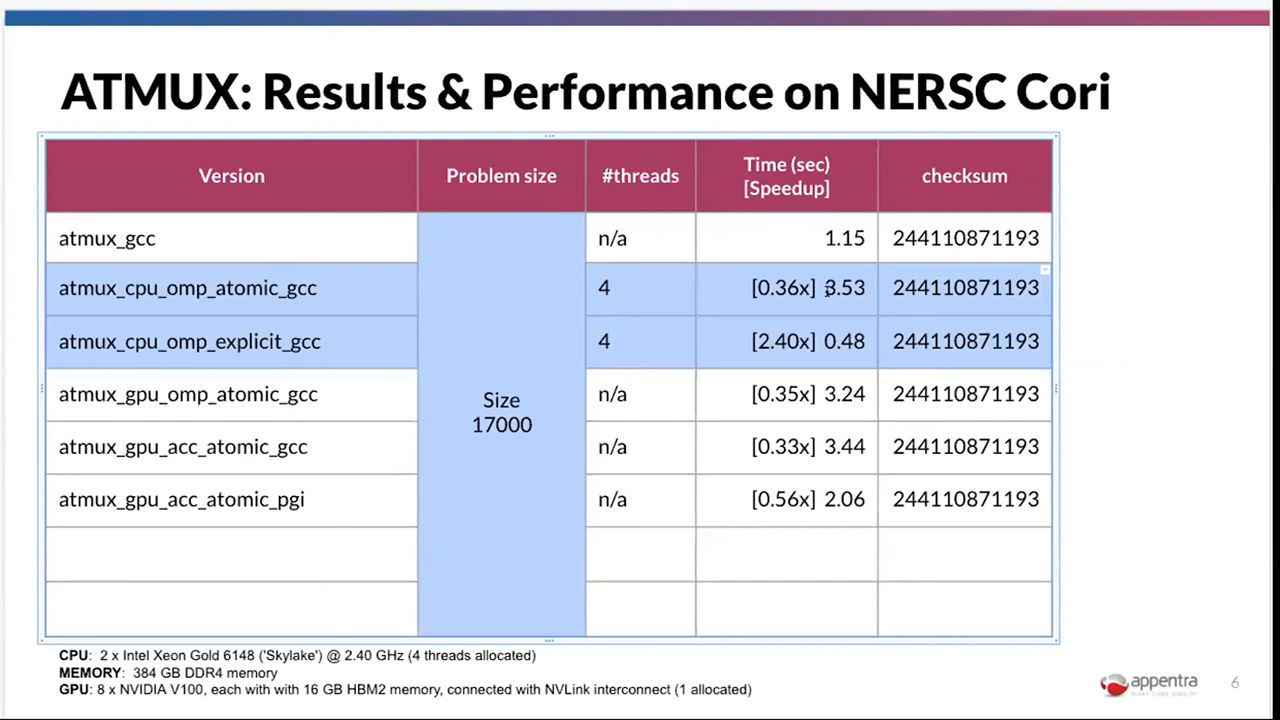
pyautogui.moveTo(301, 371)
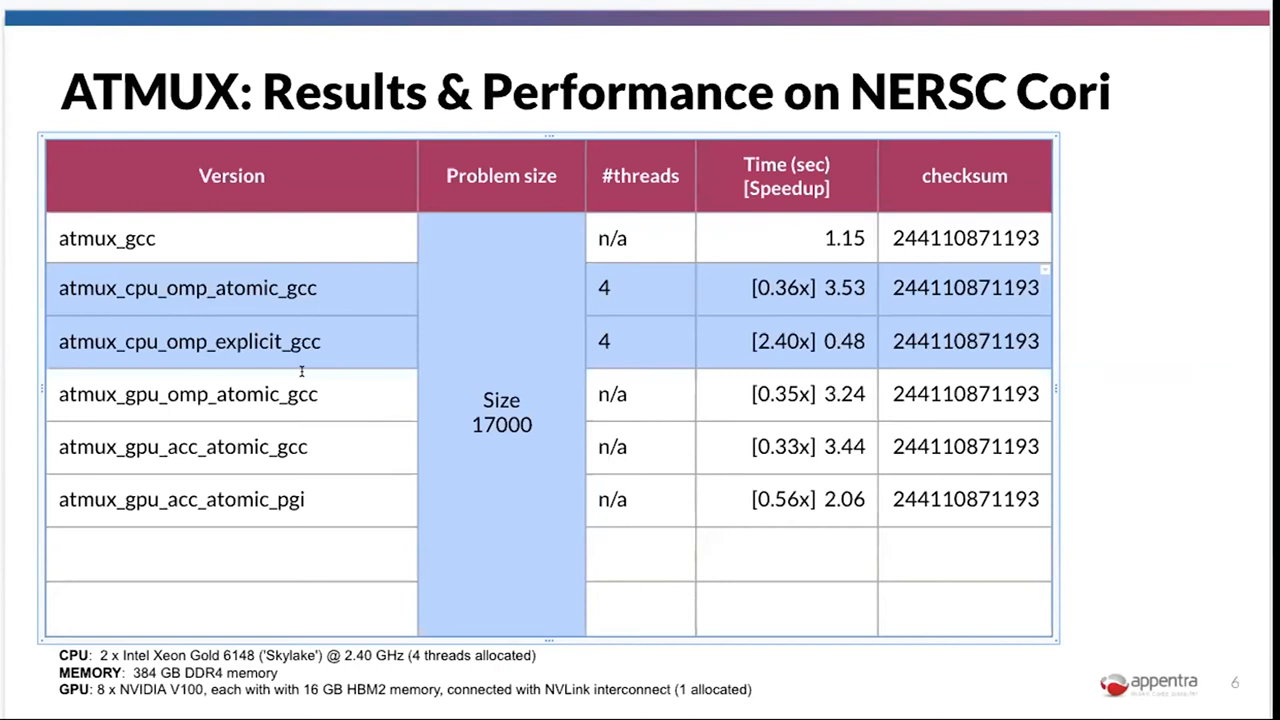
pyautogui.moveTo(866, 341)
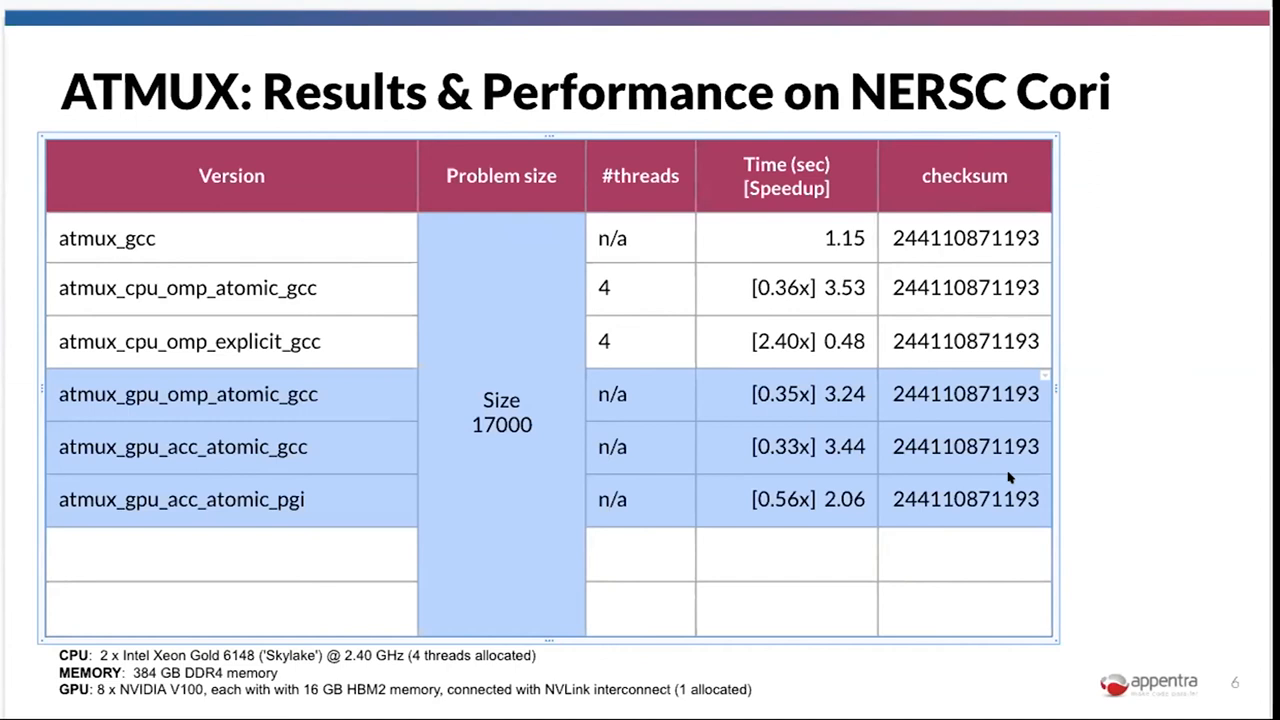
pyautogui.moveTo(960, 492)
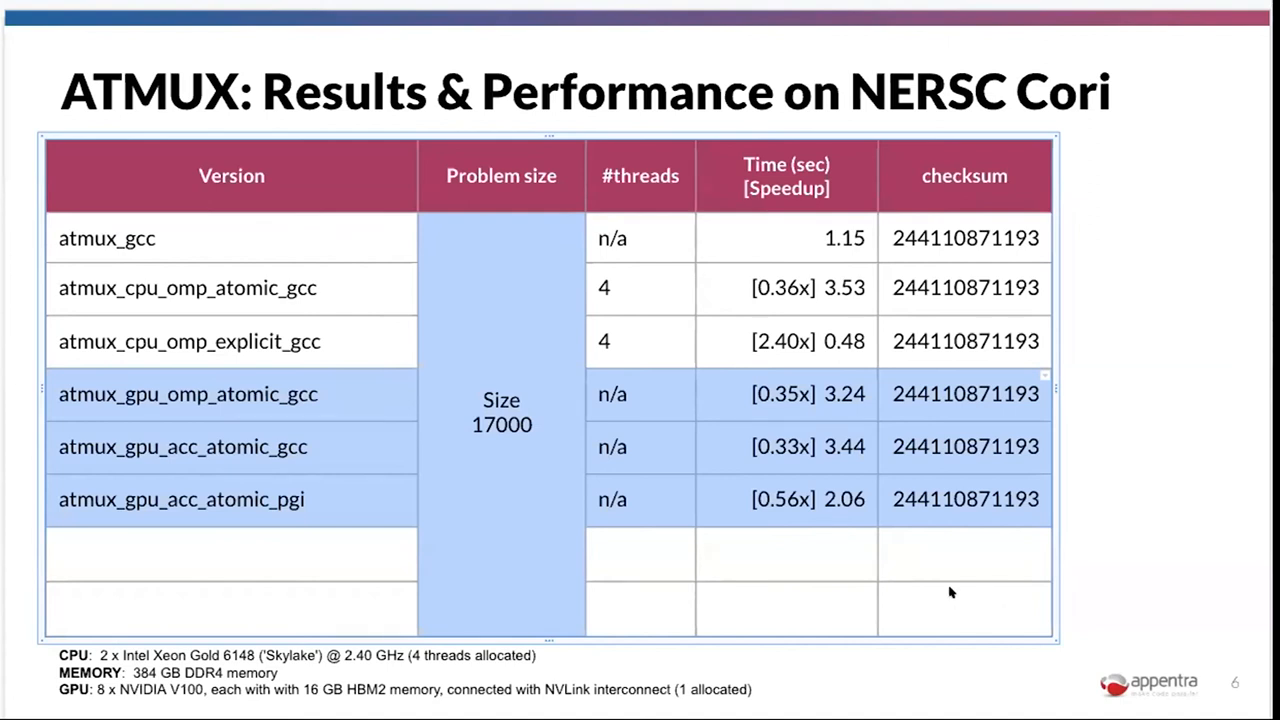
pyautogui.moveTo(405, 585)
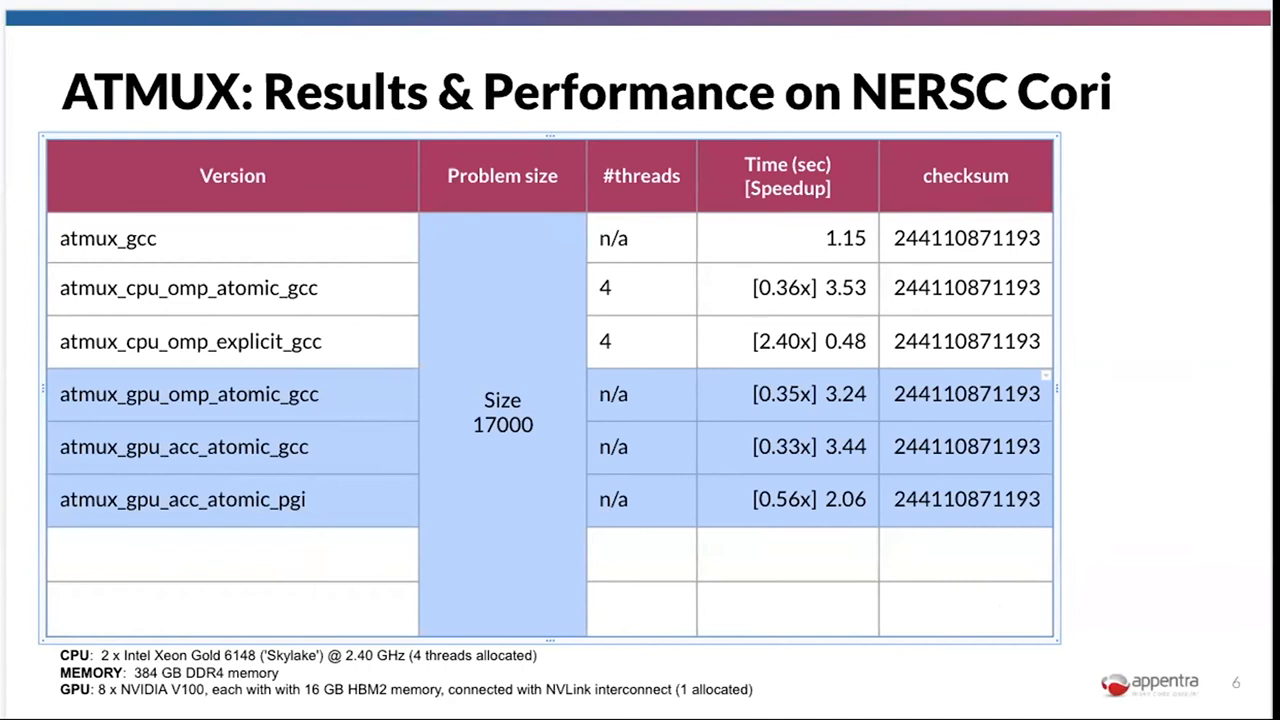
pyautogui.moveTo(235, 510)
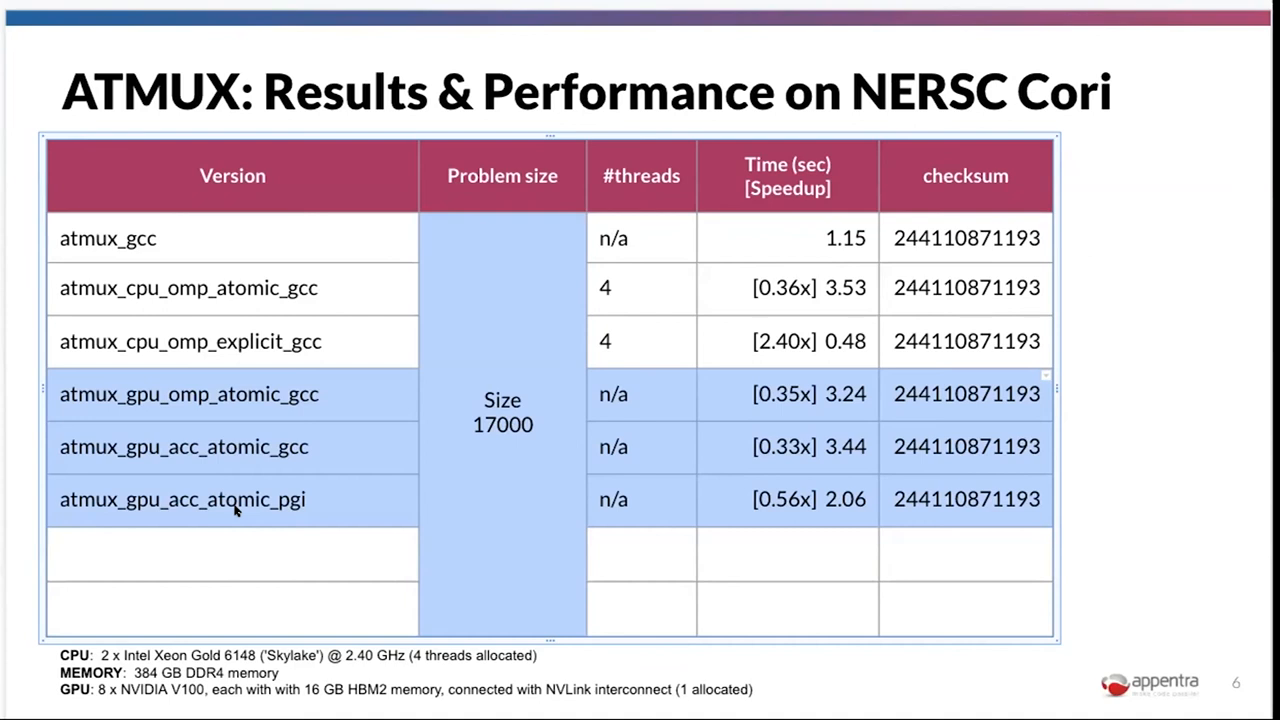
pyautogui.moveTo(118, 518)
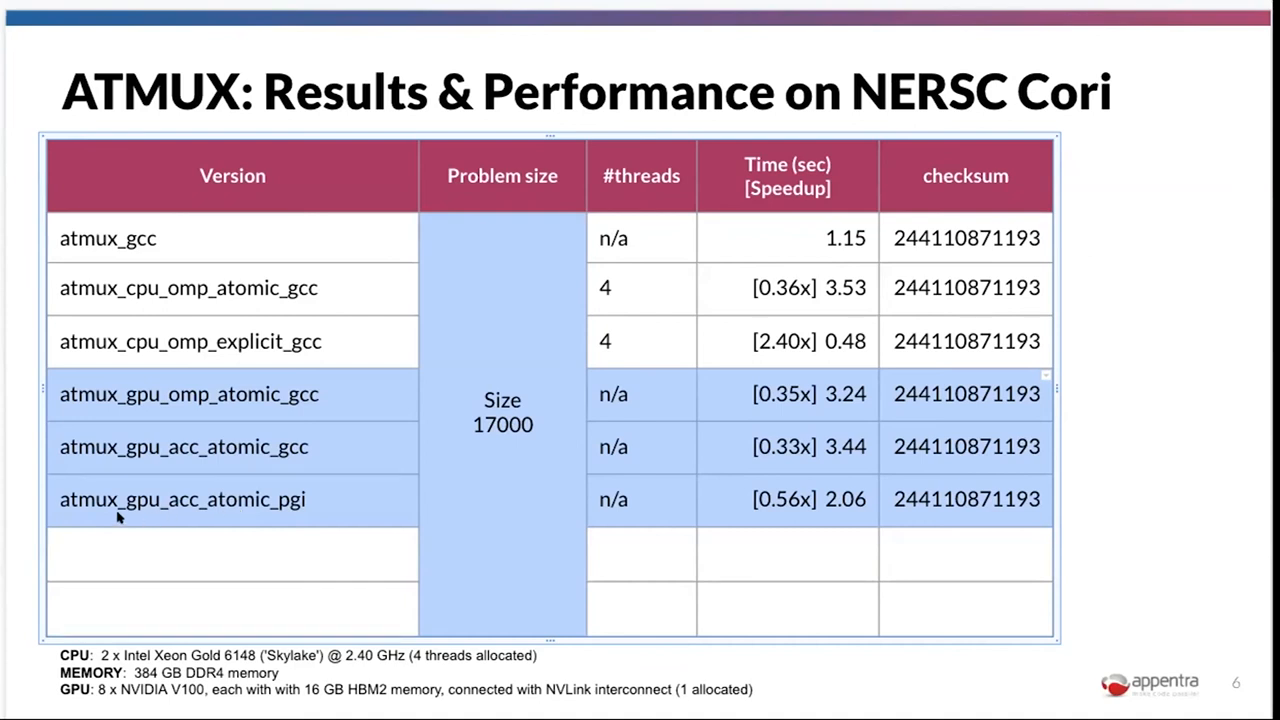
pyautogui.moveTo(110, 535)
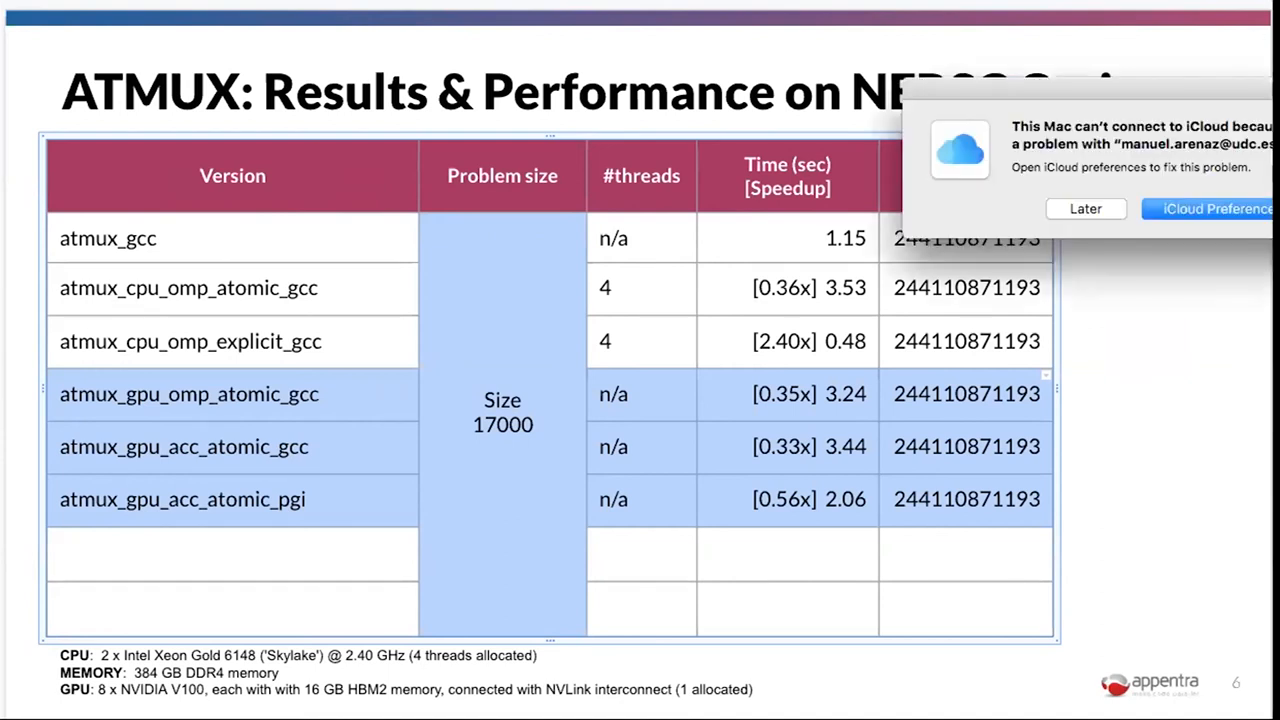
pyautogui.click(1085, 208)
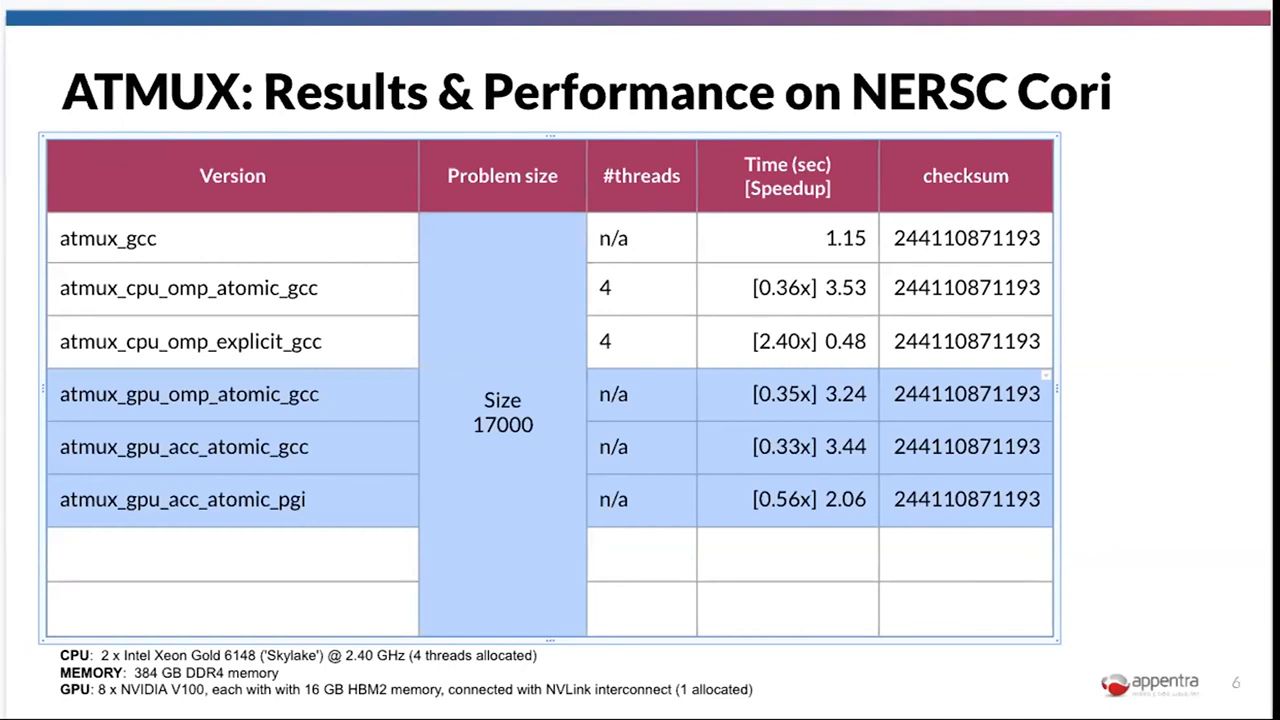
pyautogui.moveTo(862, 455)
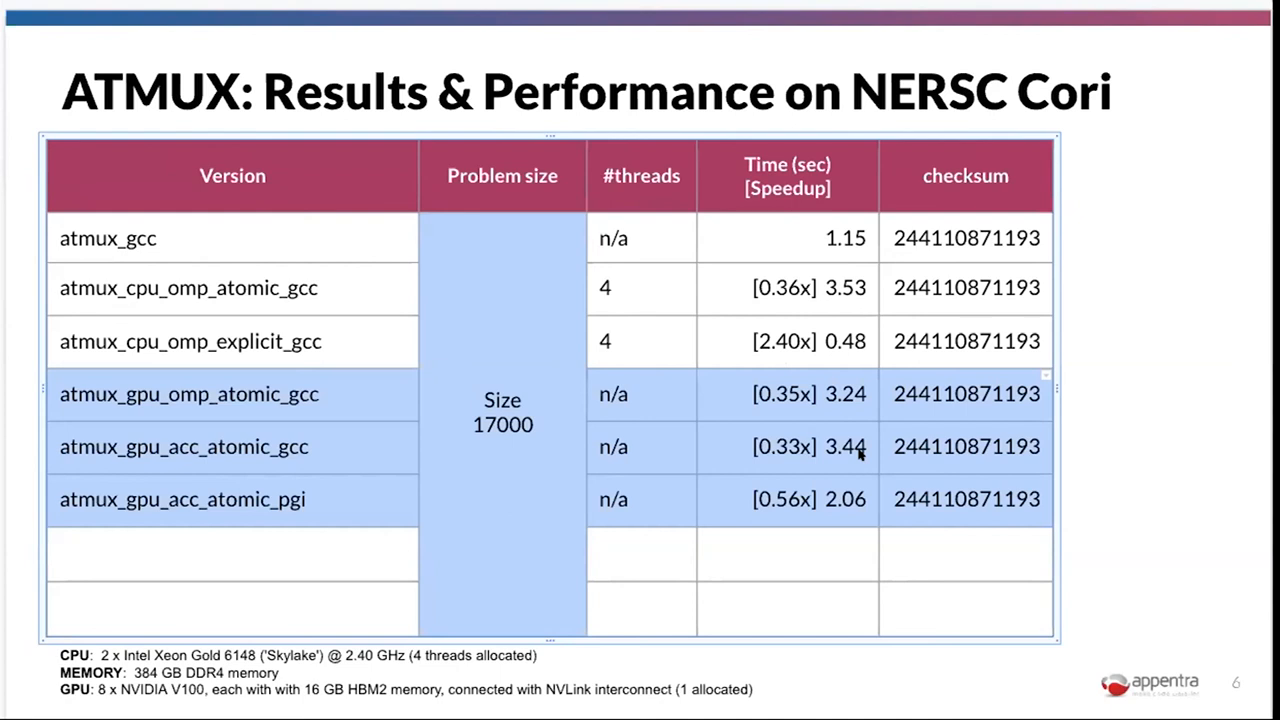
pyautogui.moveTo(853, 451)
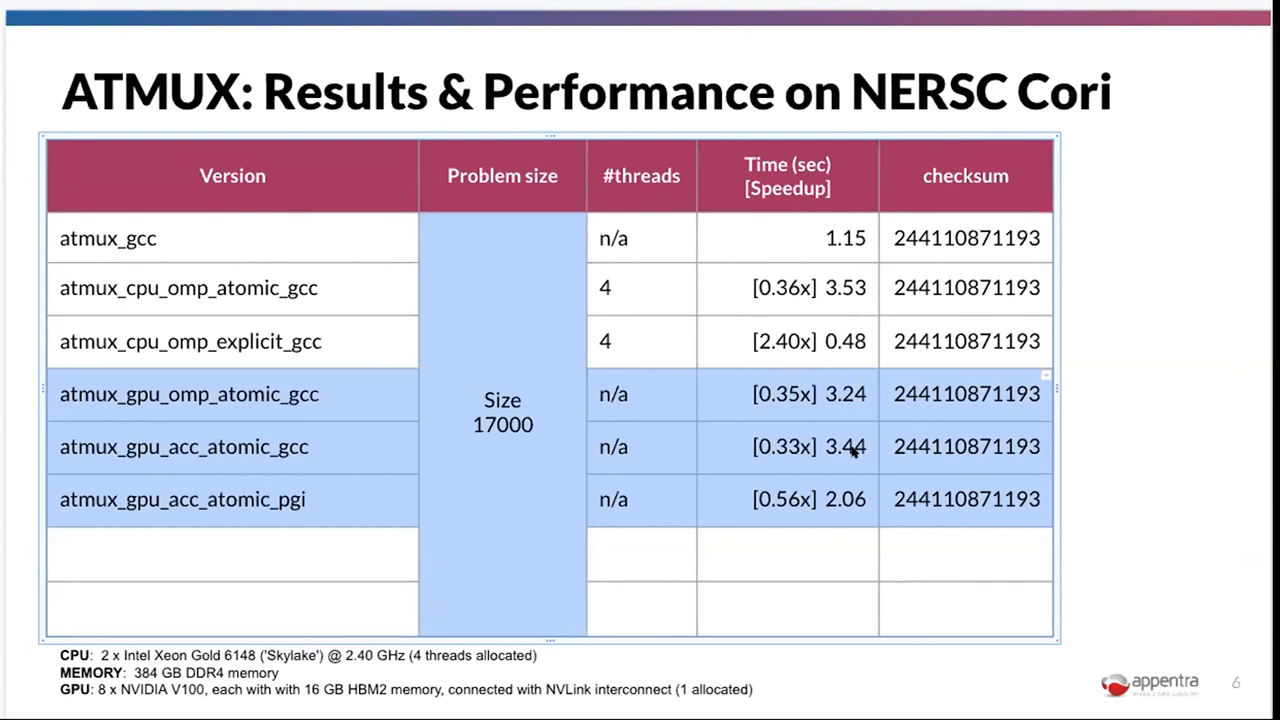
pyautogui.moveTo(1026, 277)
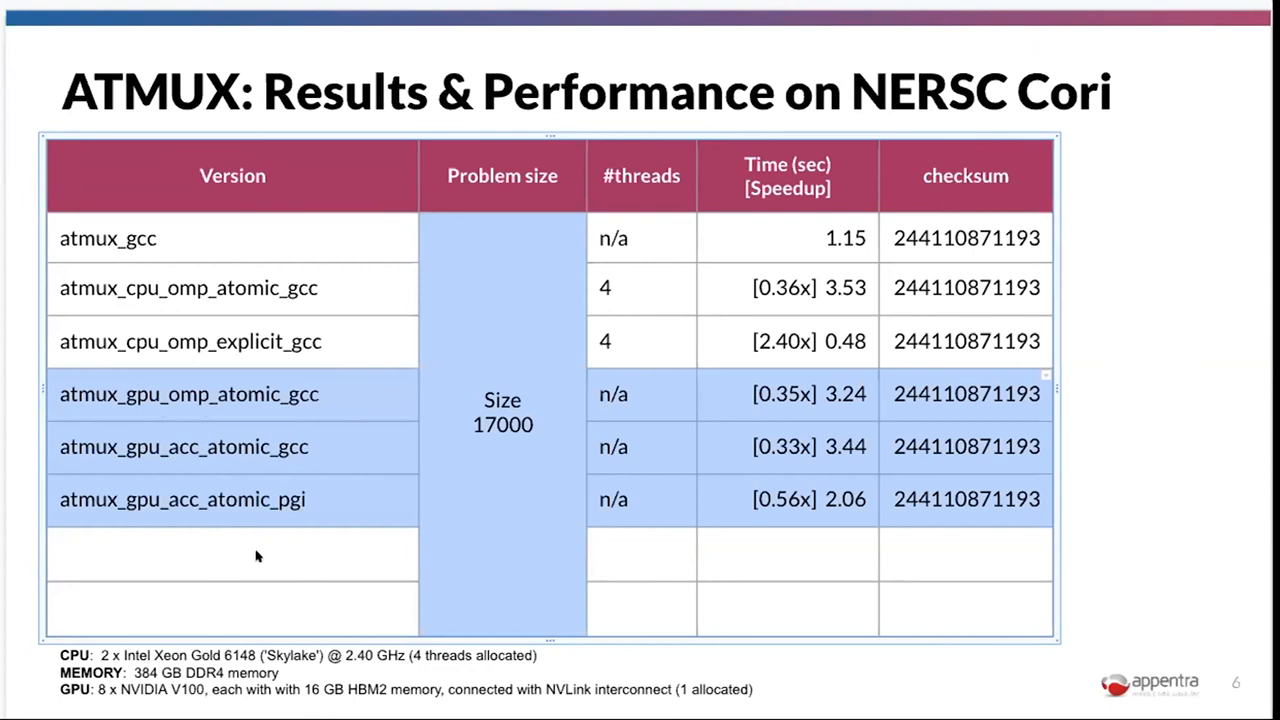
# Step: Place the cursor in the blank Version cell under atmux_gpu_acc_atomic_pgi
pyautogui.click(230, 552)
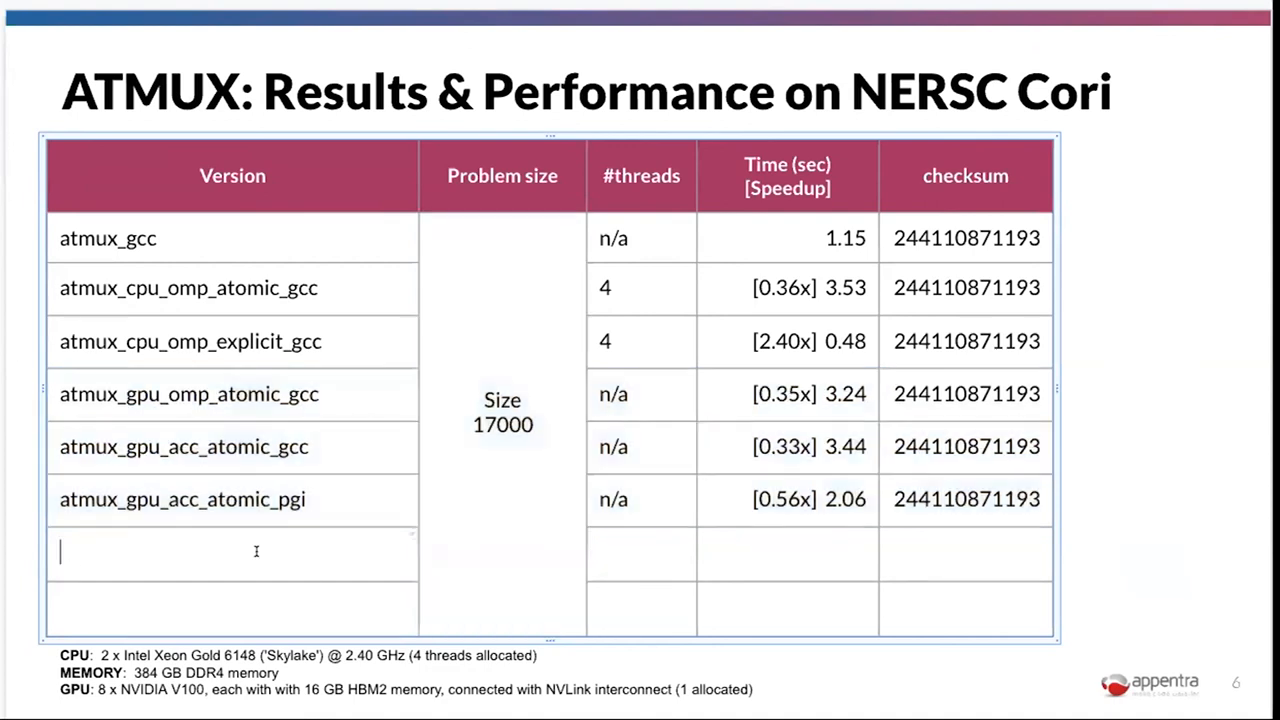